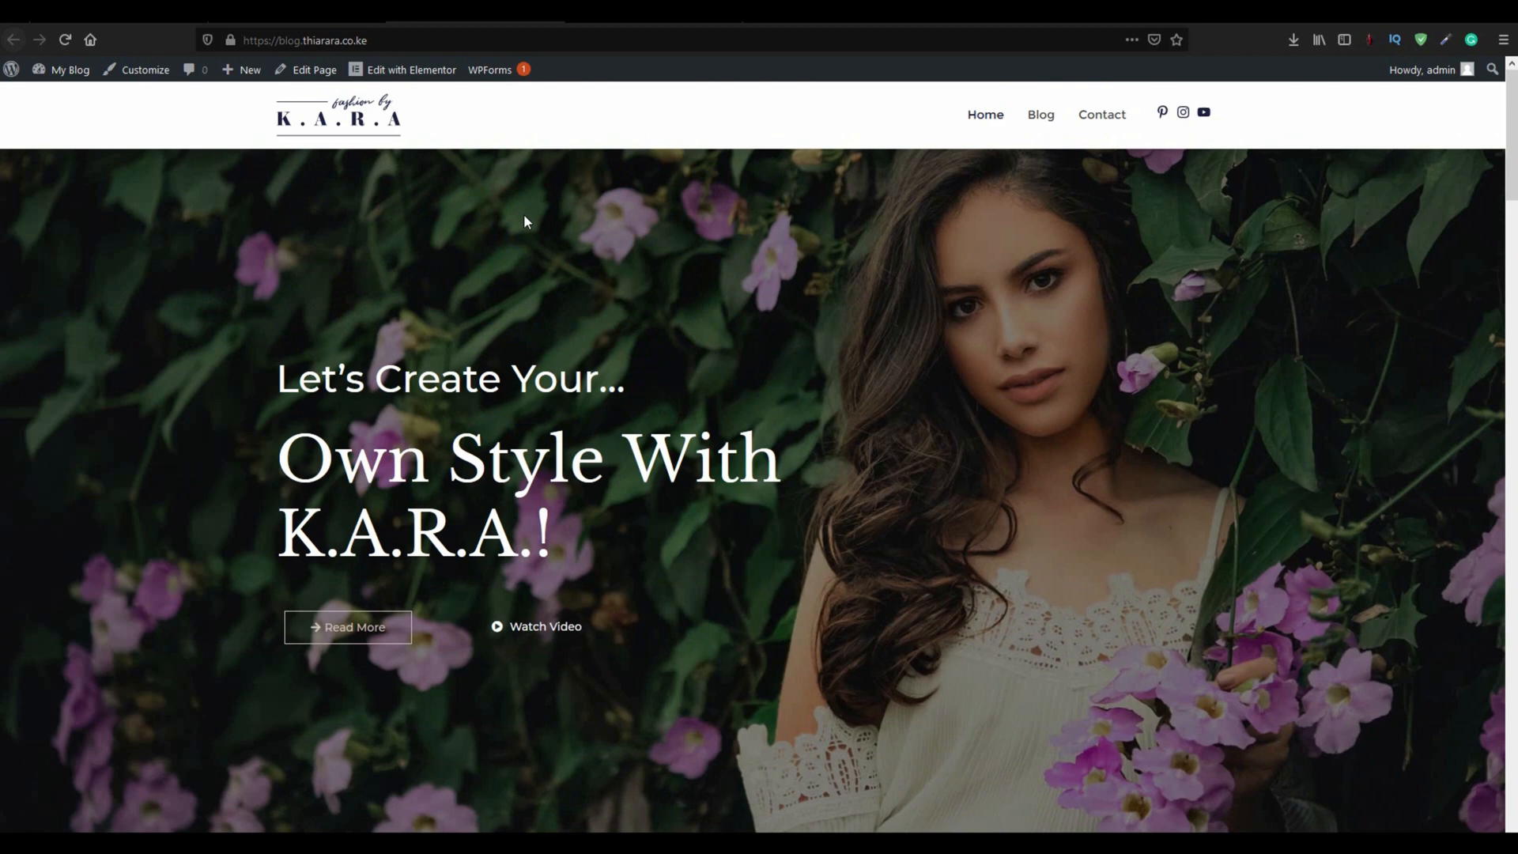
Step: Go to the Add New plugins page from the WordPress admin
scroll("down", 3)
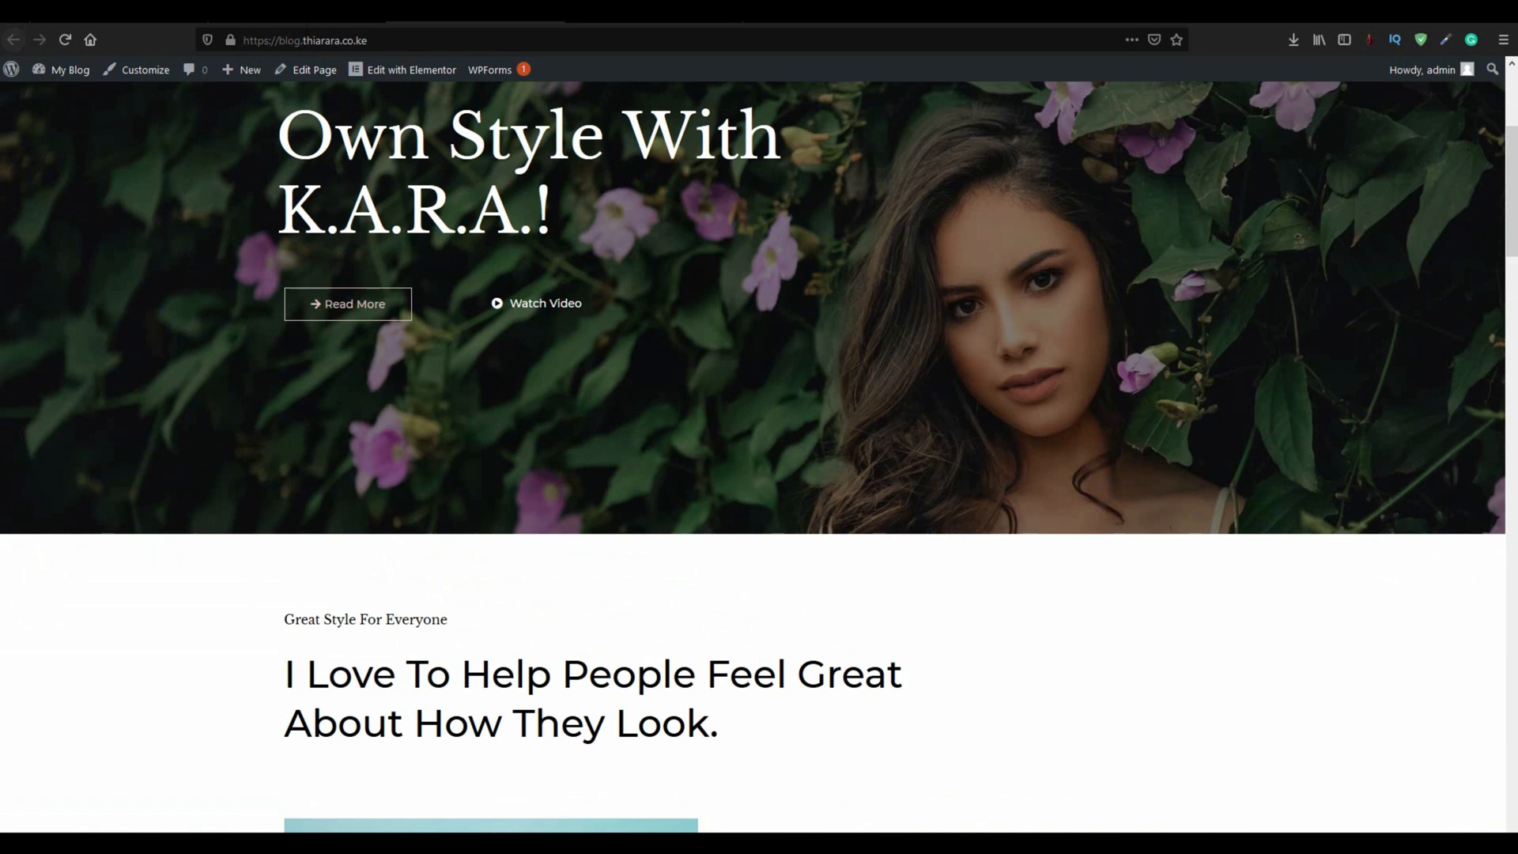
scroll("up", 3)
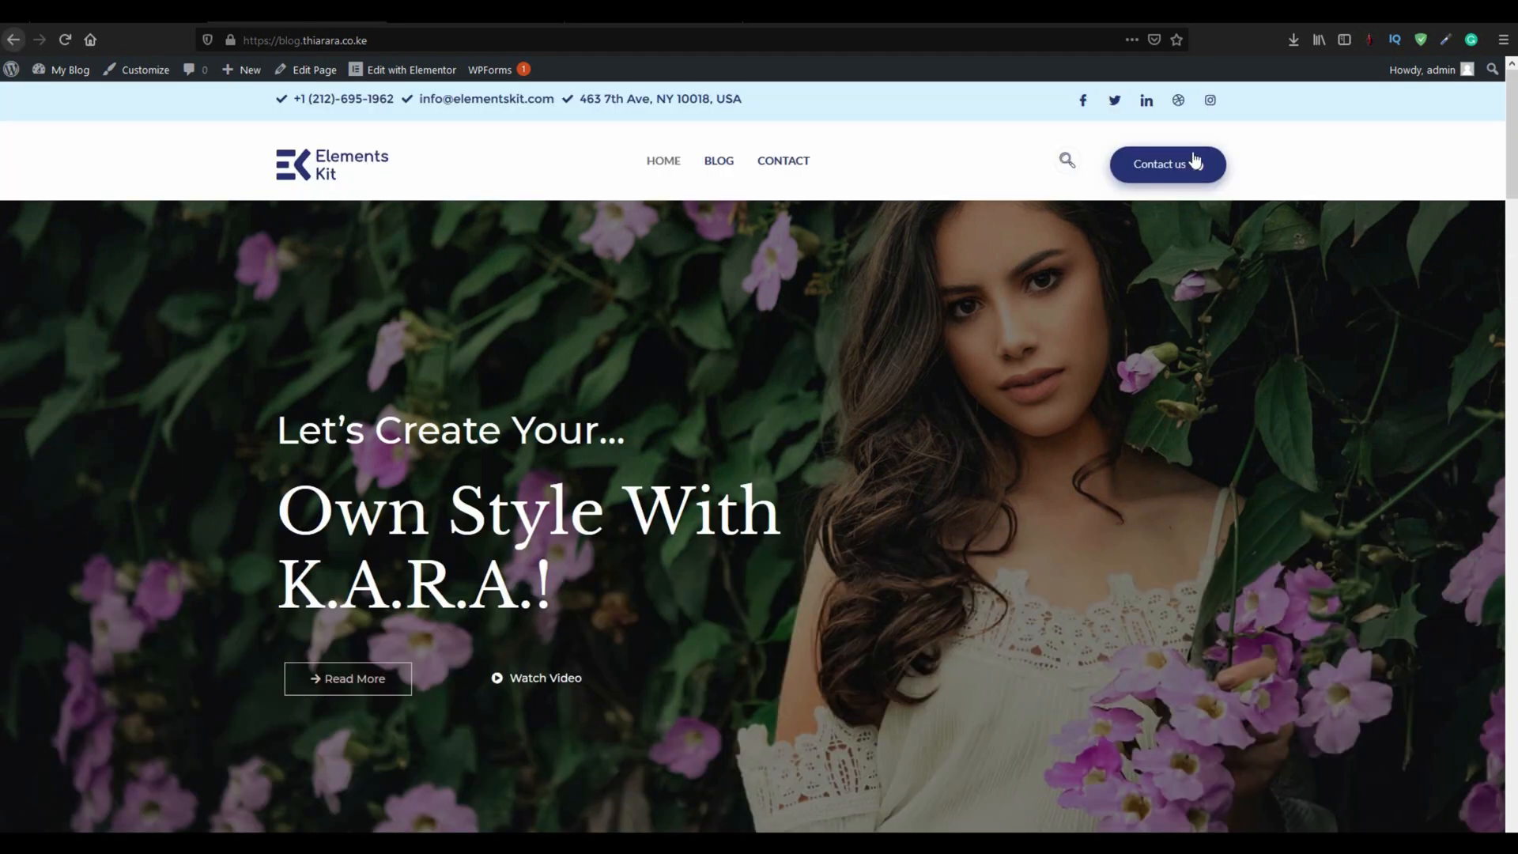
scroll("down", 3)
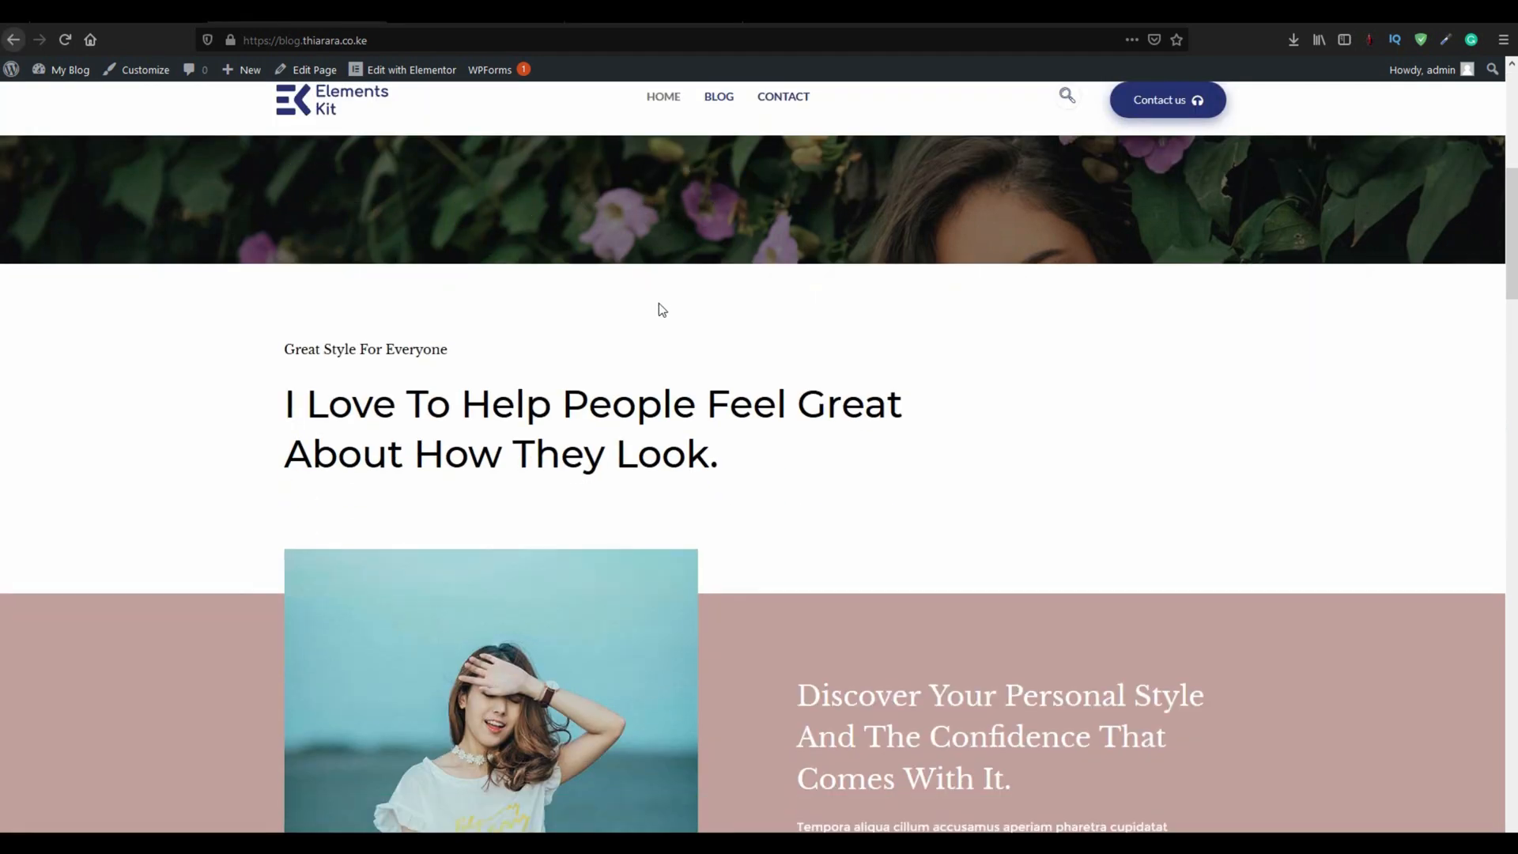
scroll("up", 3)
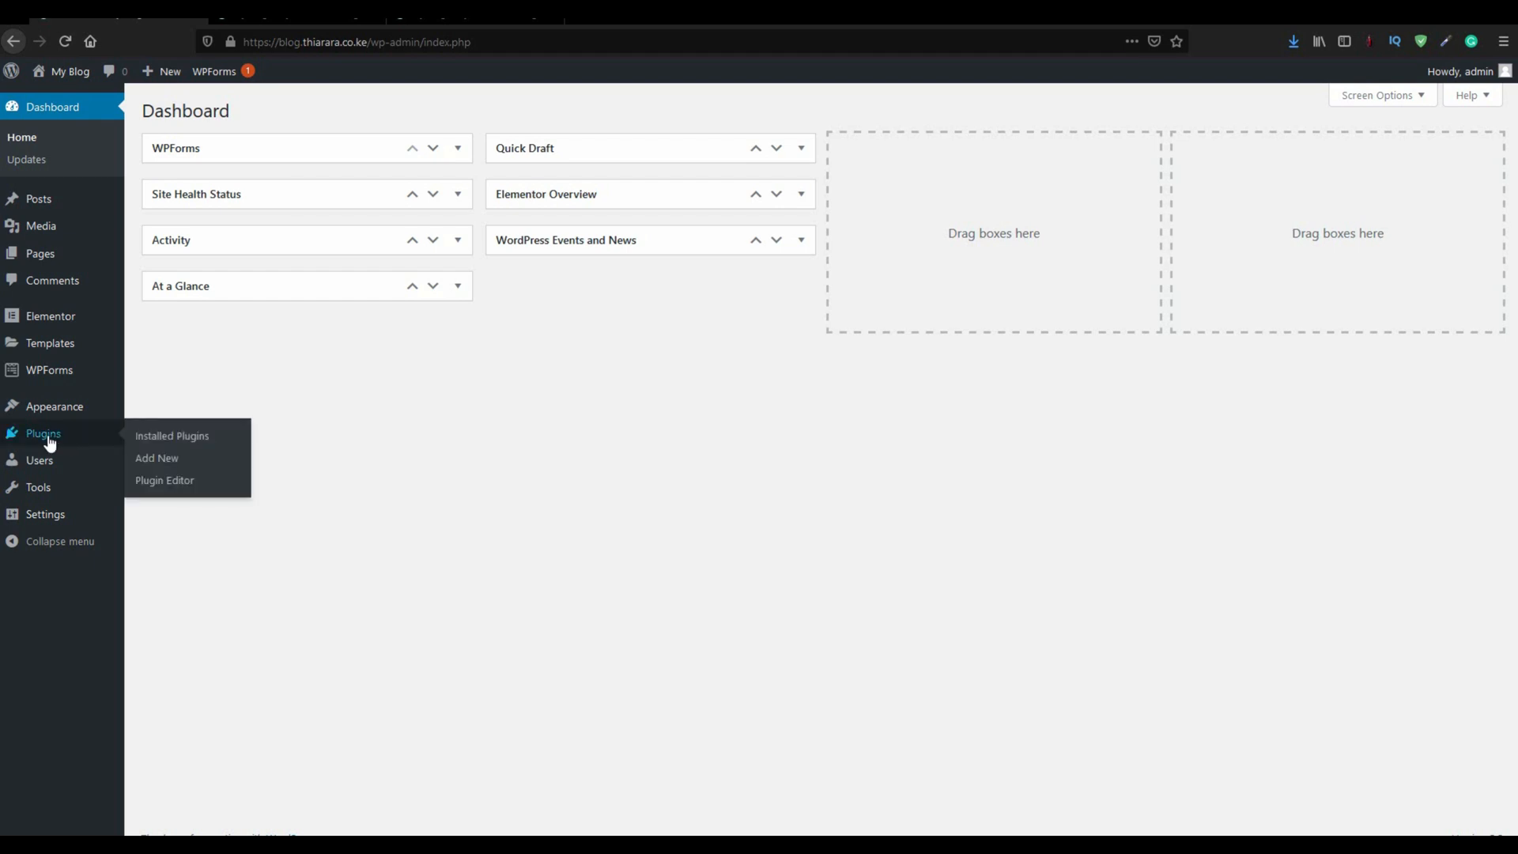
mouse_move(170, 436)
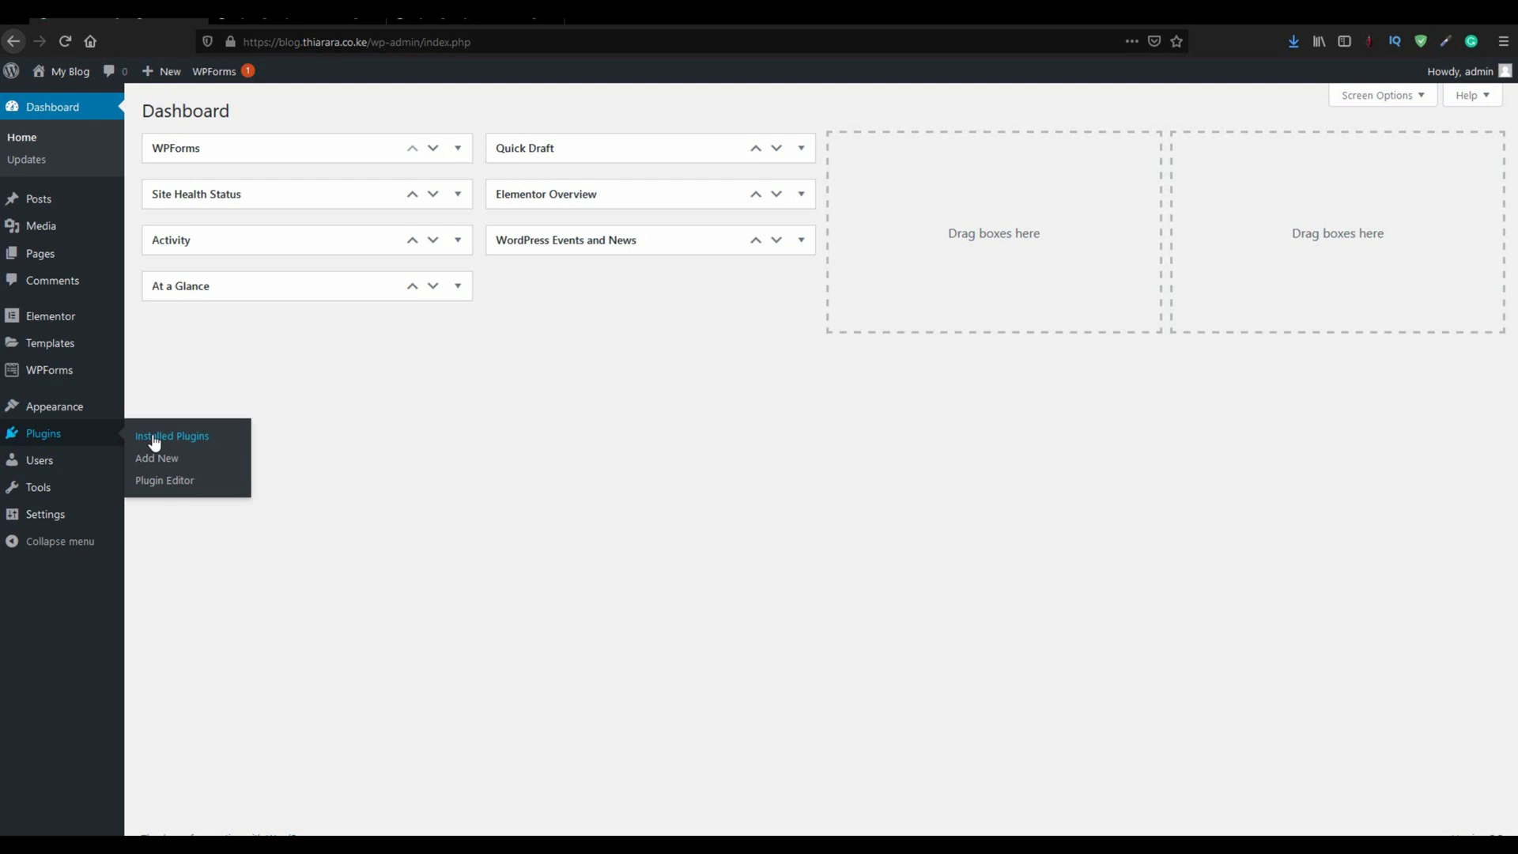
mouse_move(156, 458)
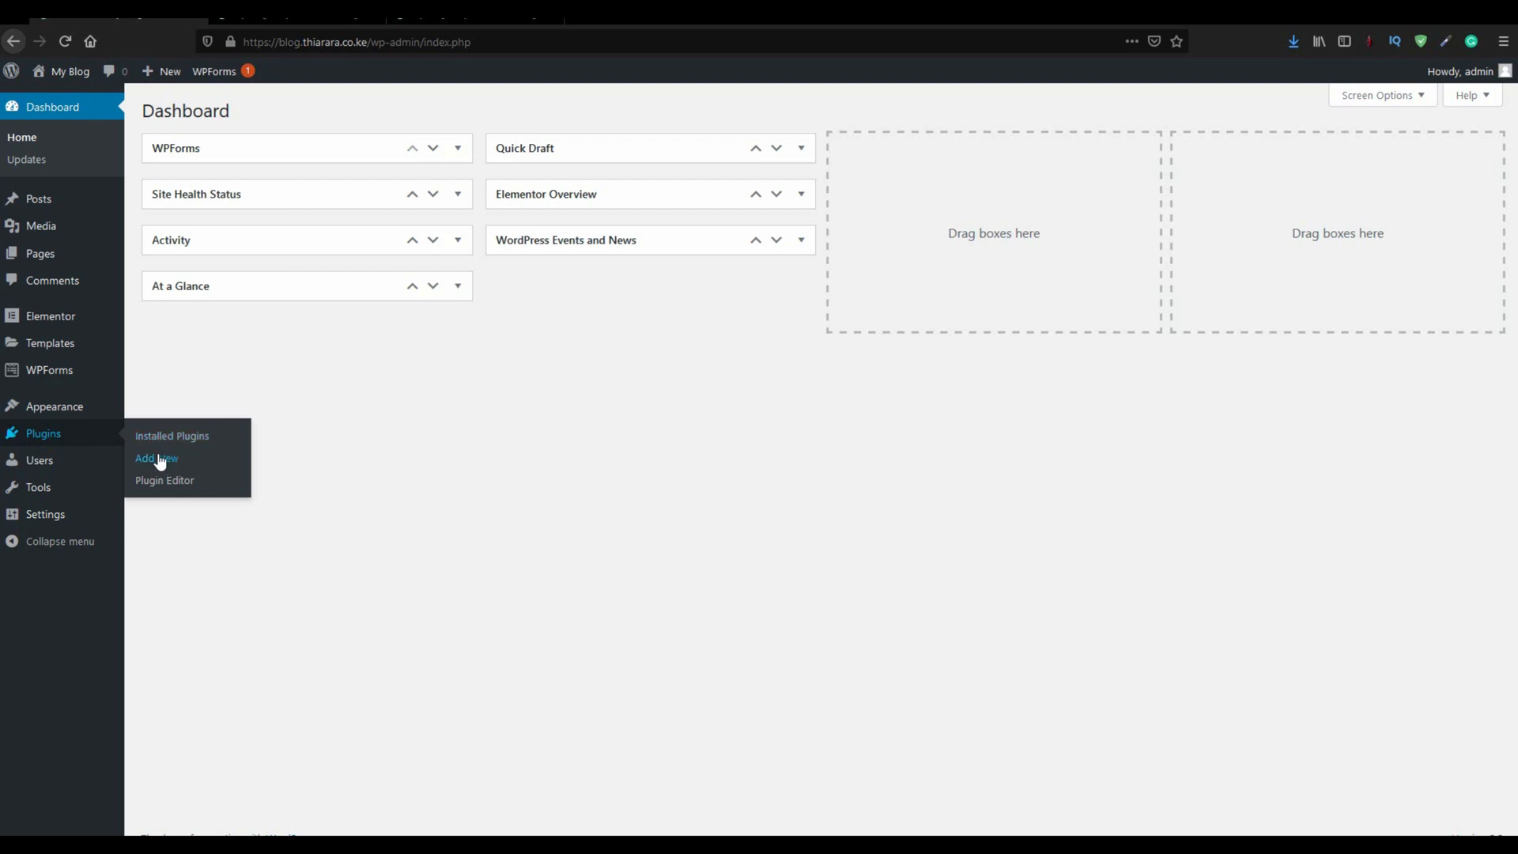
left_click(157, 459)
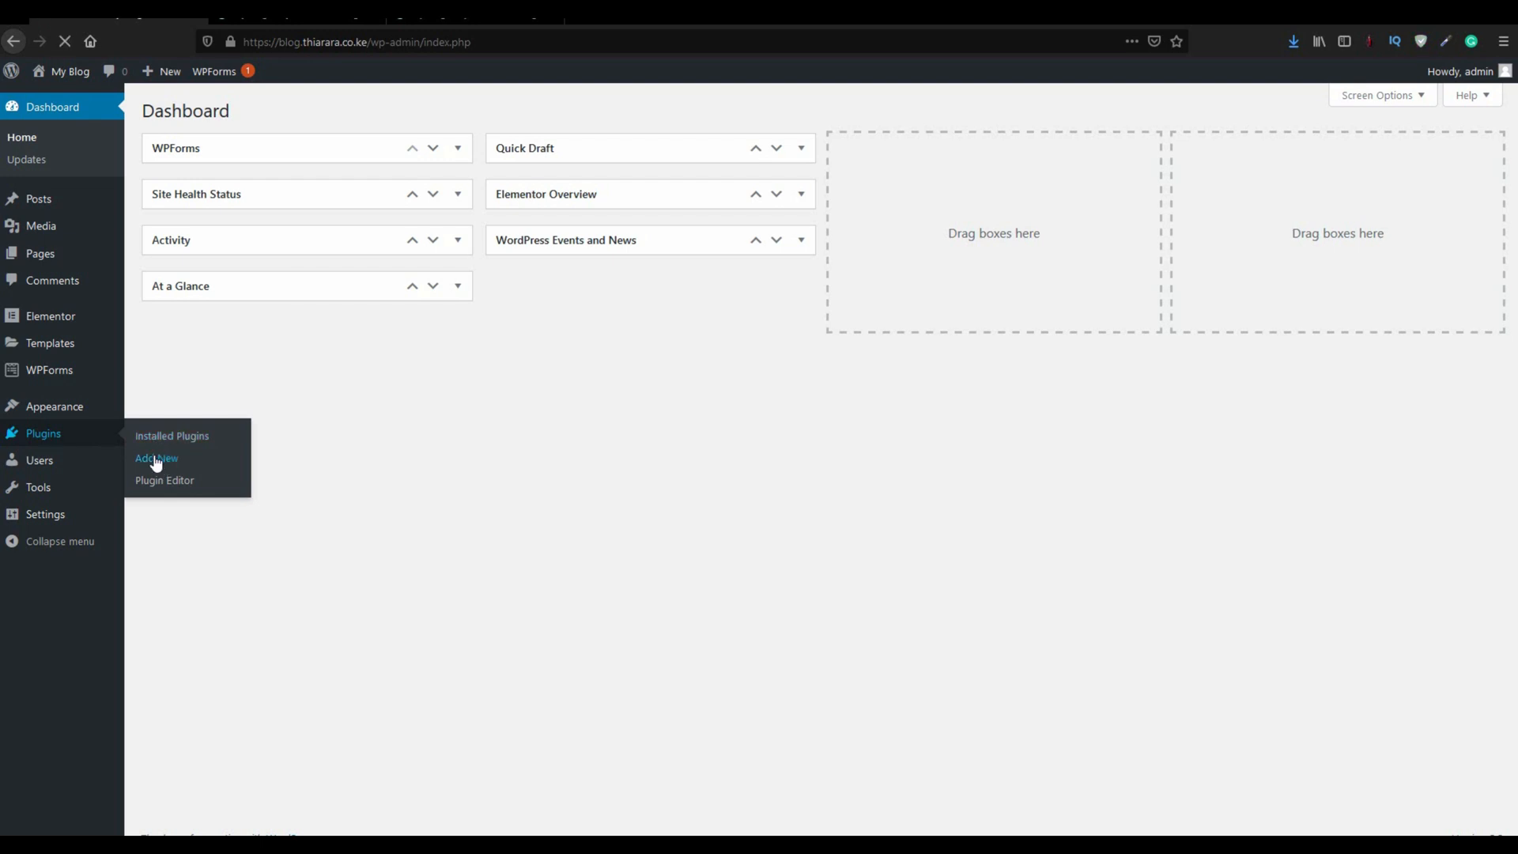
left_click(155, 459)
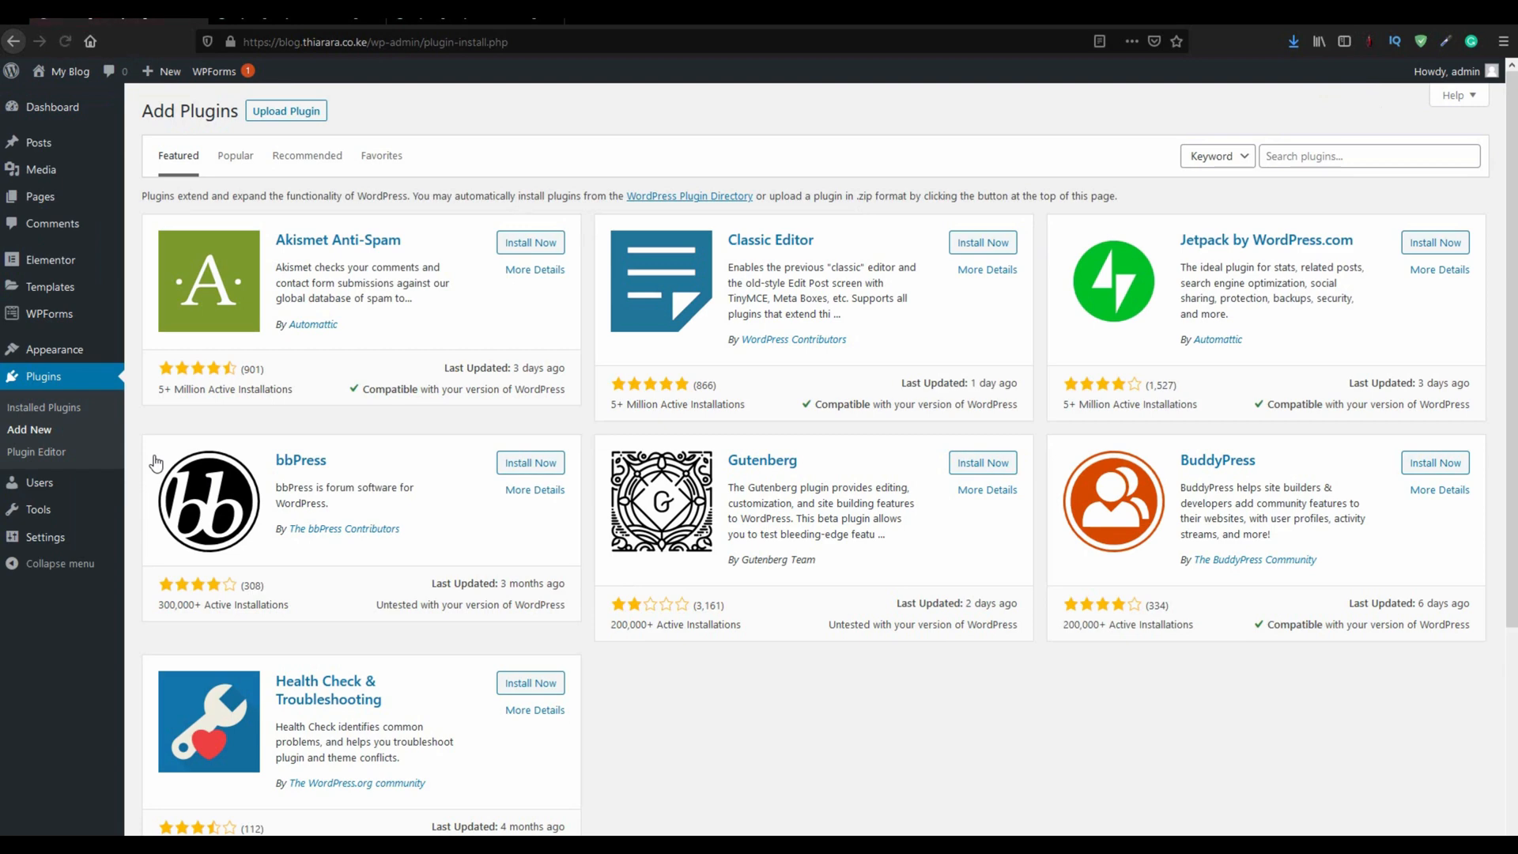
Step: Search the plugin directory for 'elementor' and start installing Elements kit Elementor addons
left_click(1370, 156)
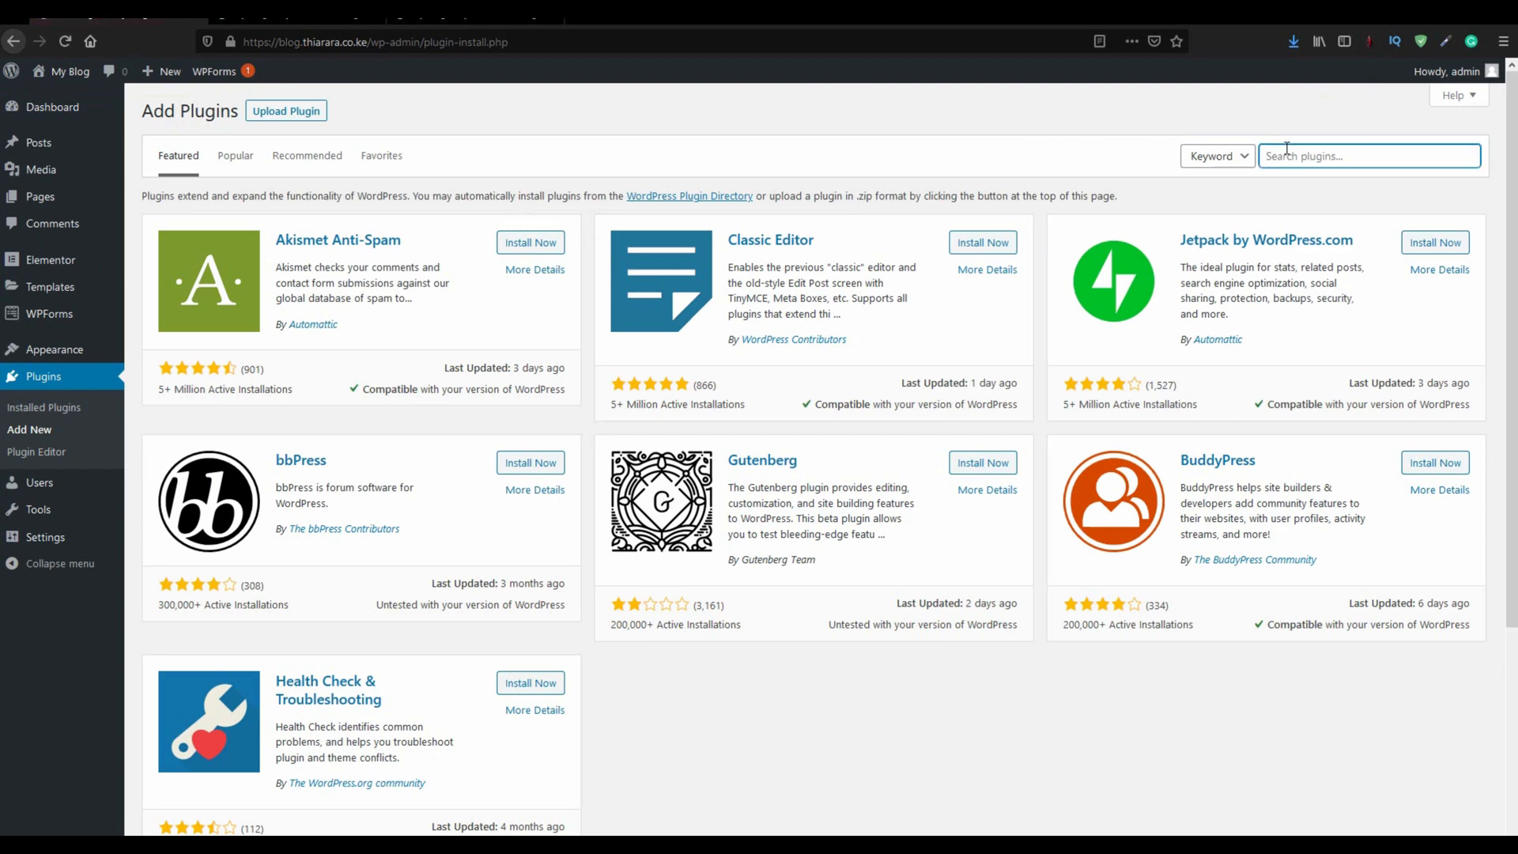
type("elementor")
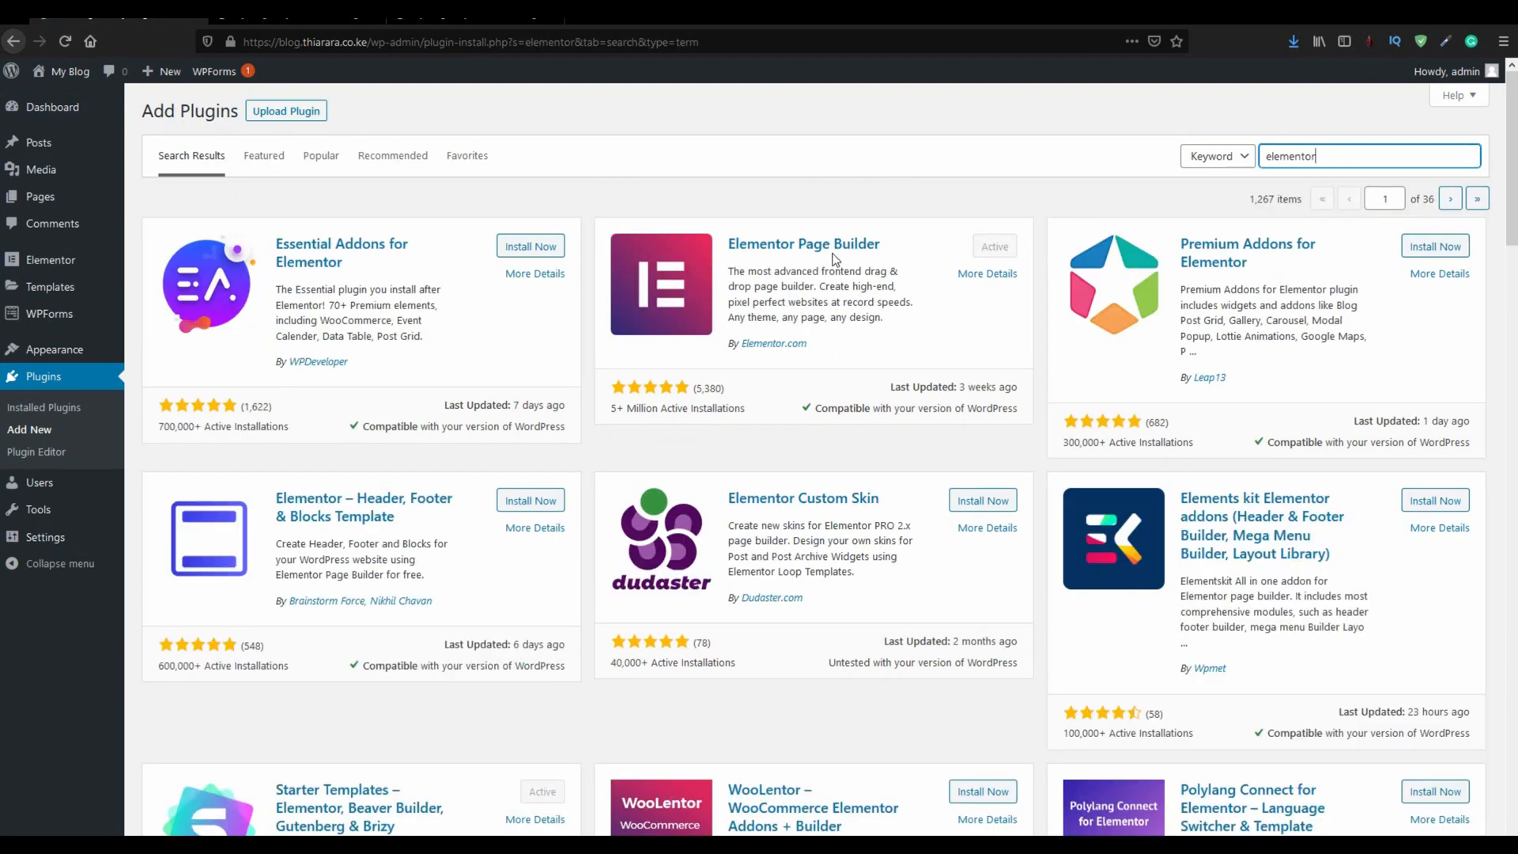
double_click(803, 243)
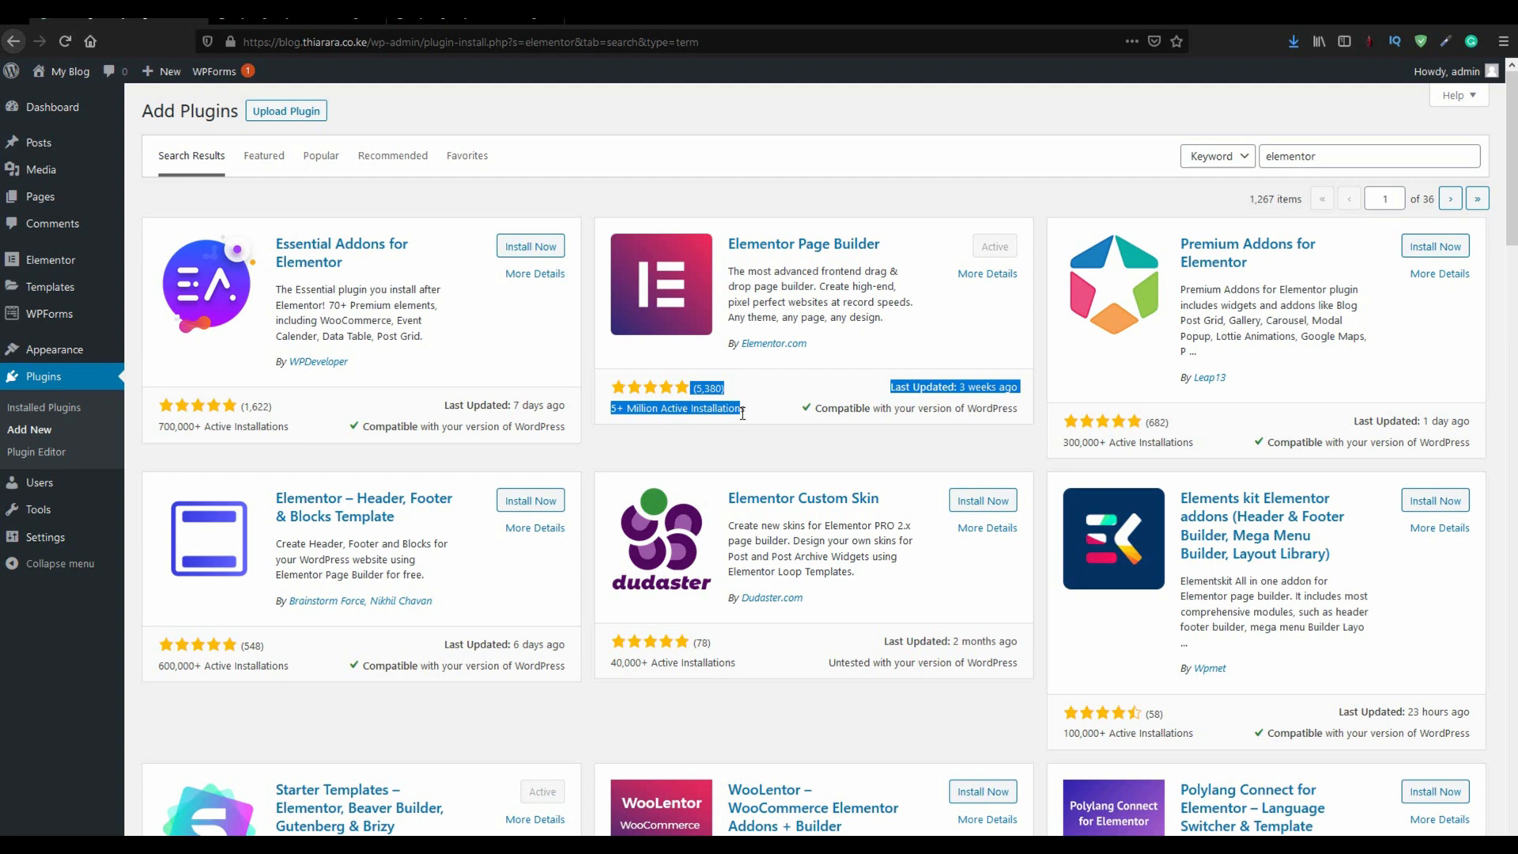
mouse_move(712, 388)
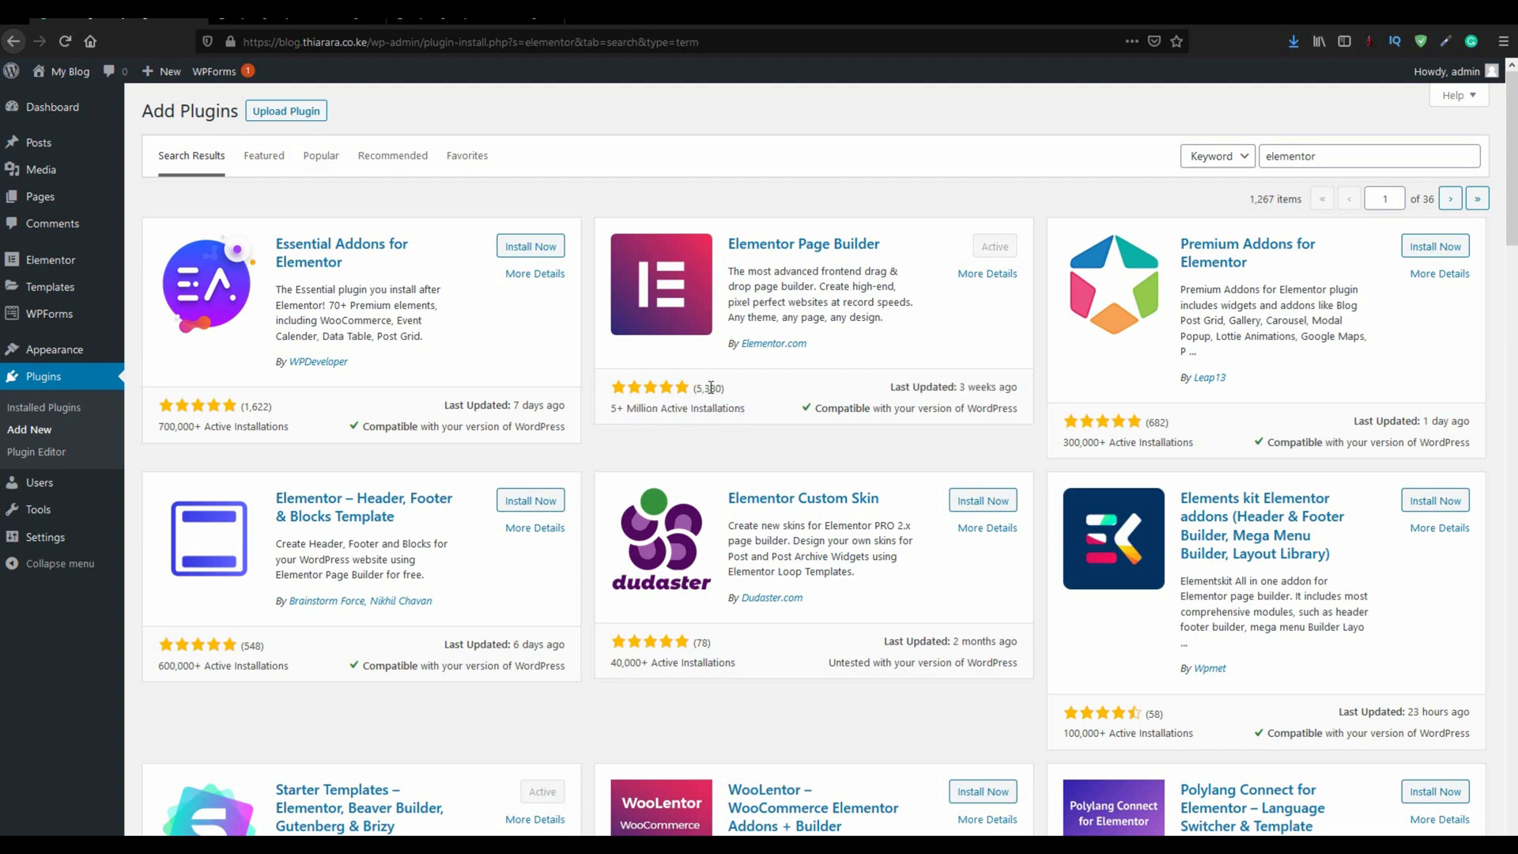
double_click(706, 389)
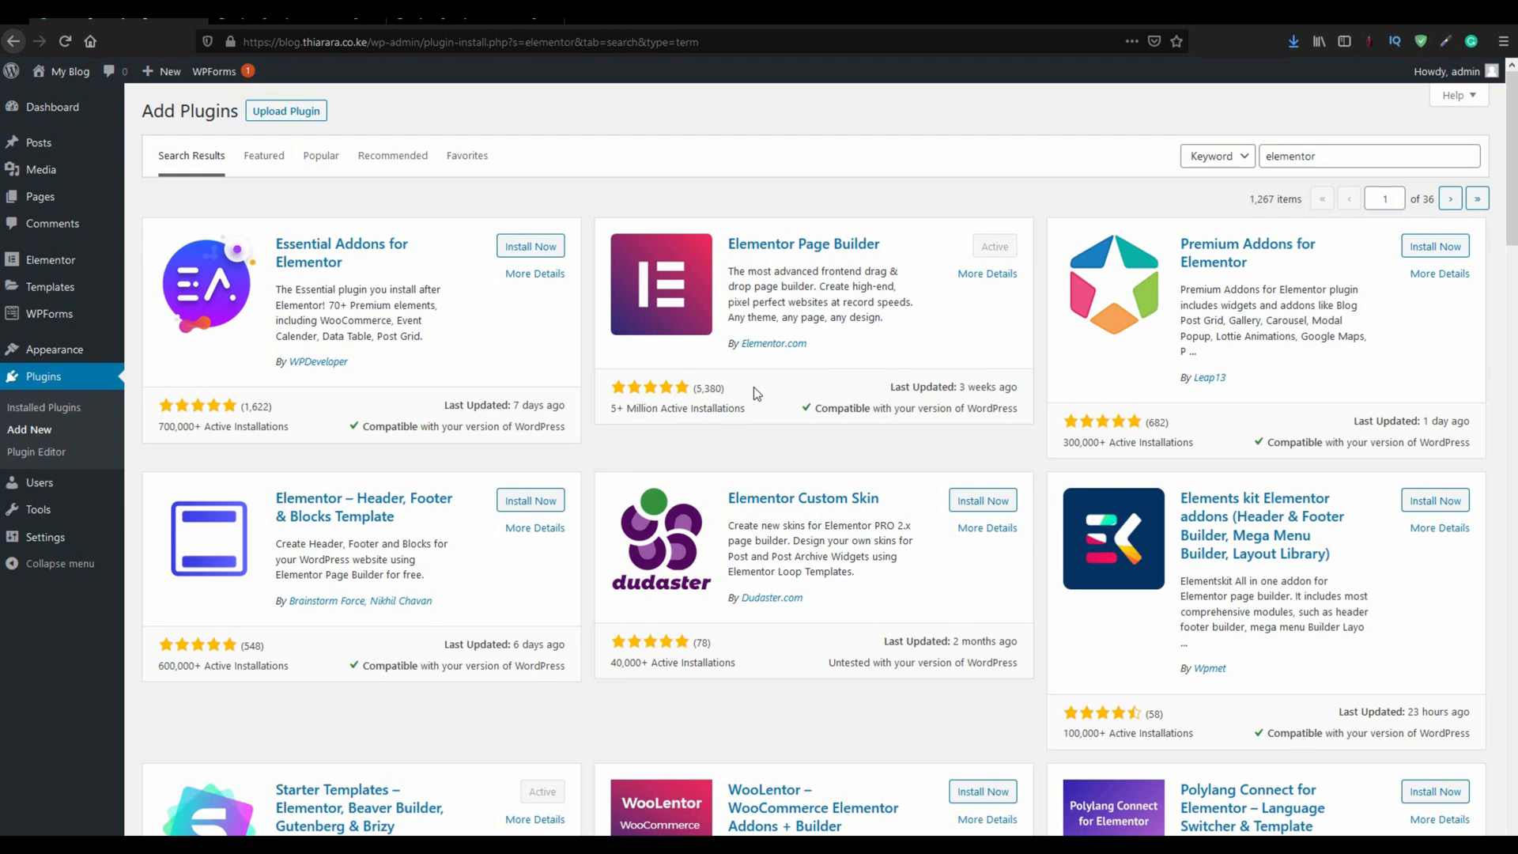
mouse_move(864, 389)
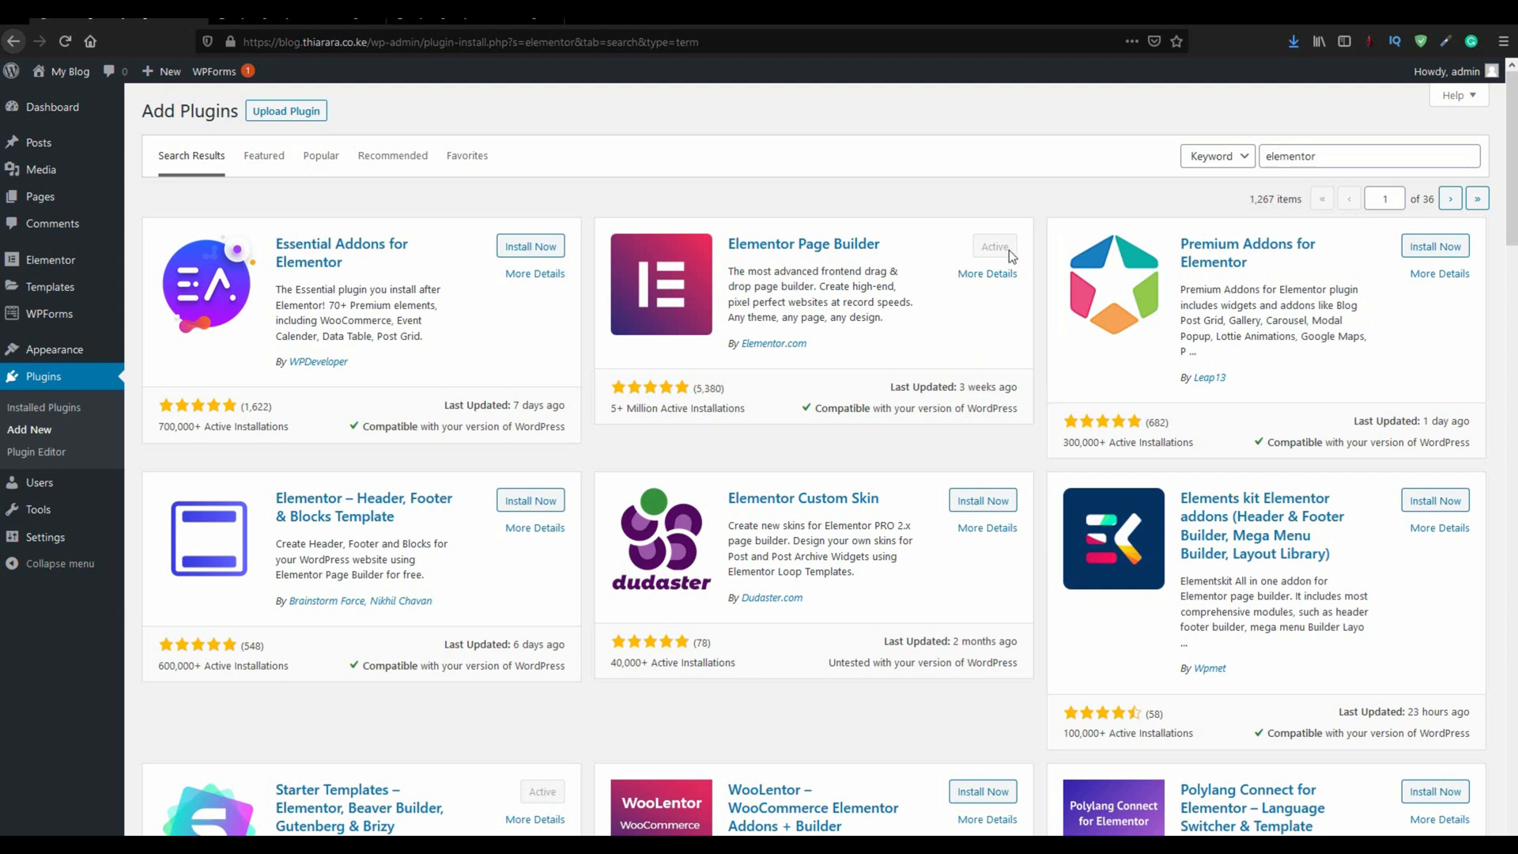
mouse_move(920, 316)
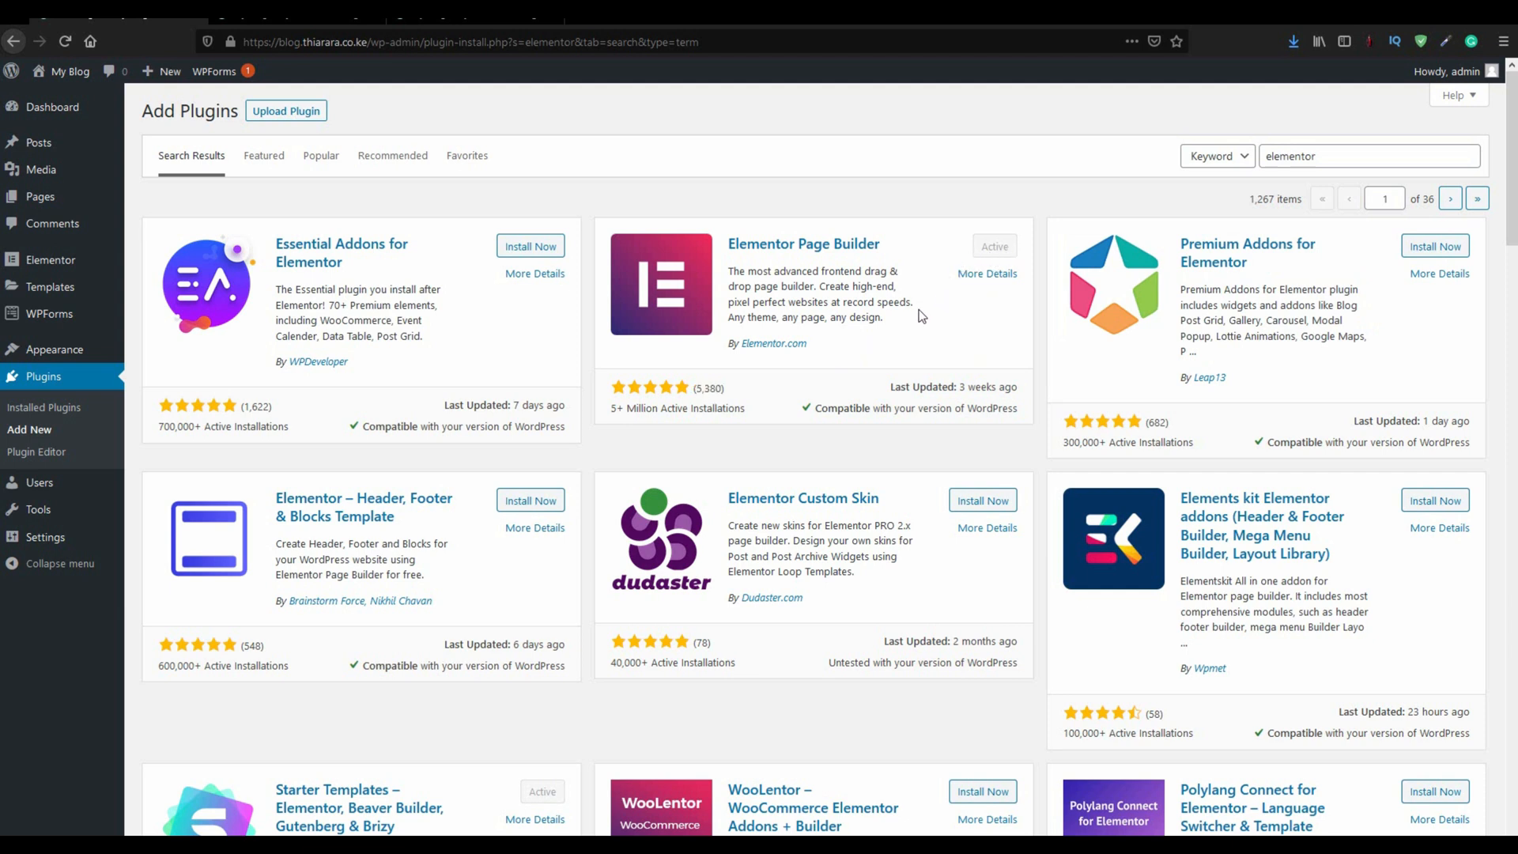
mouse_move(1414, 511)
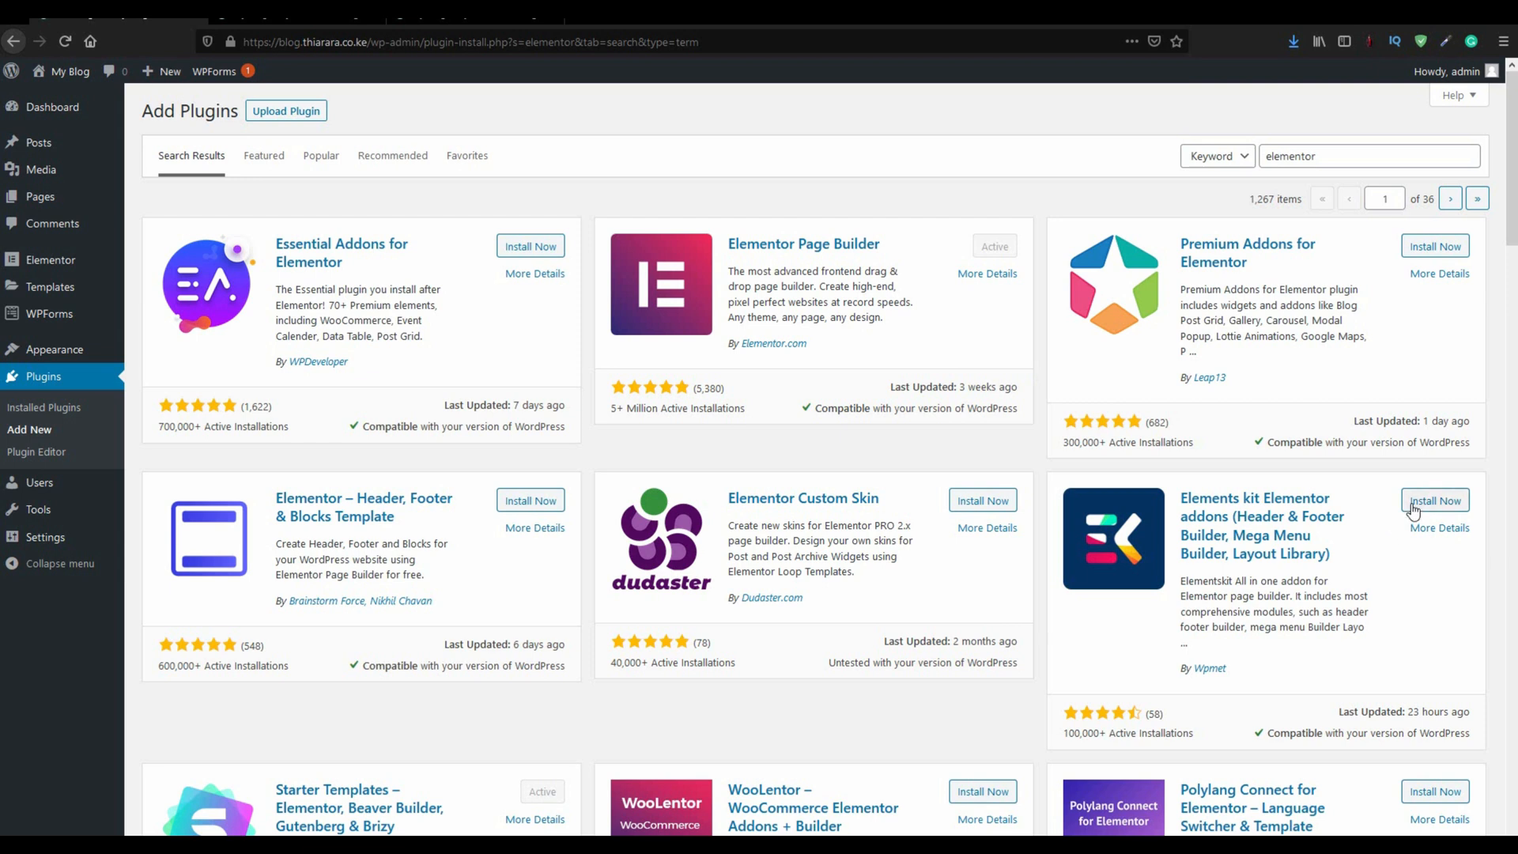
mouse_move(1322, 525)
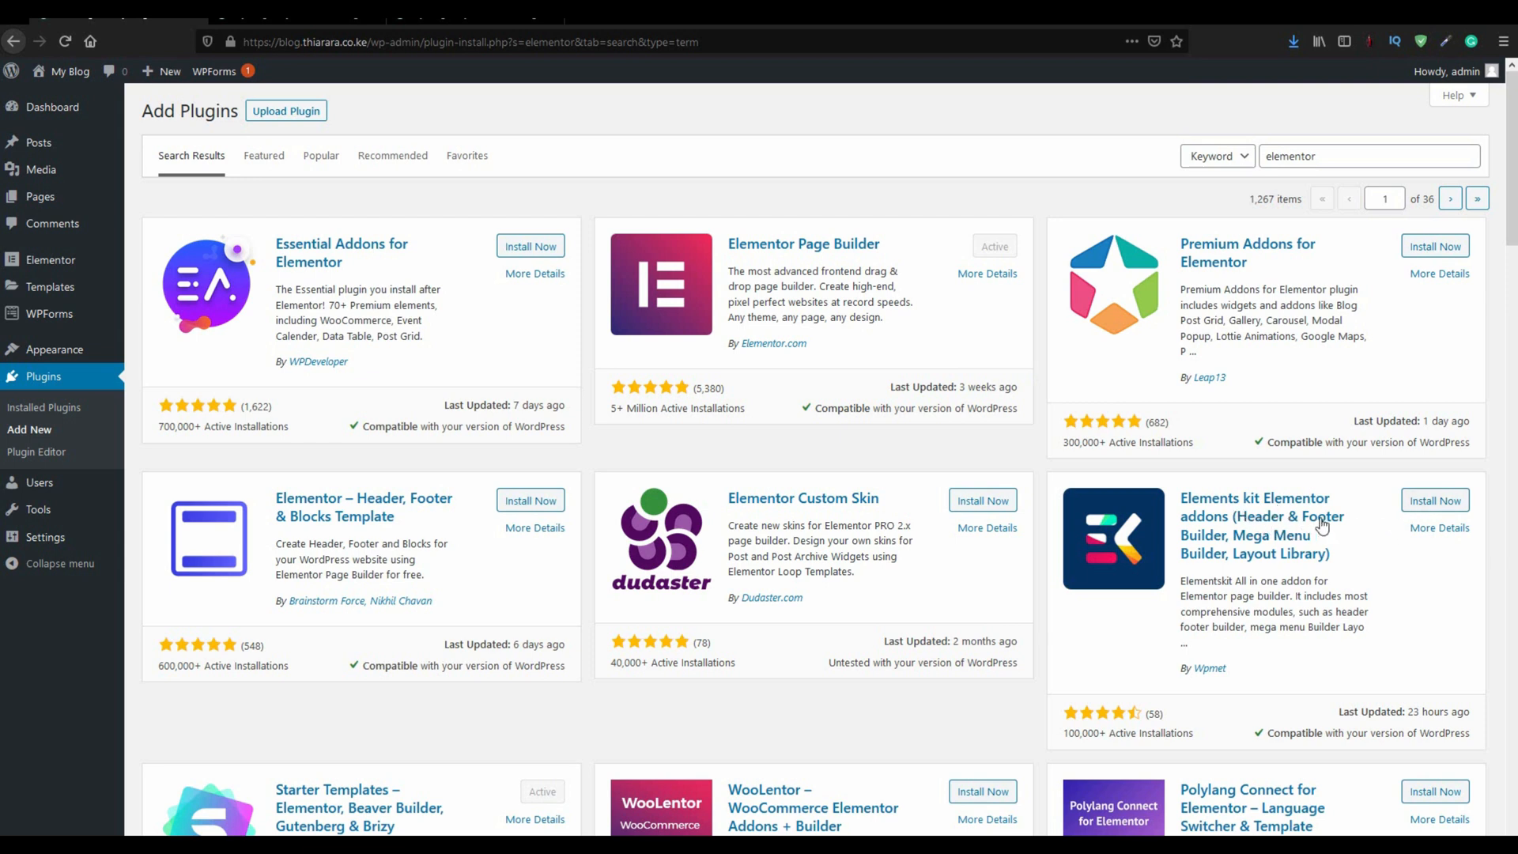
left_click(1435, 501)
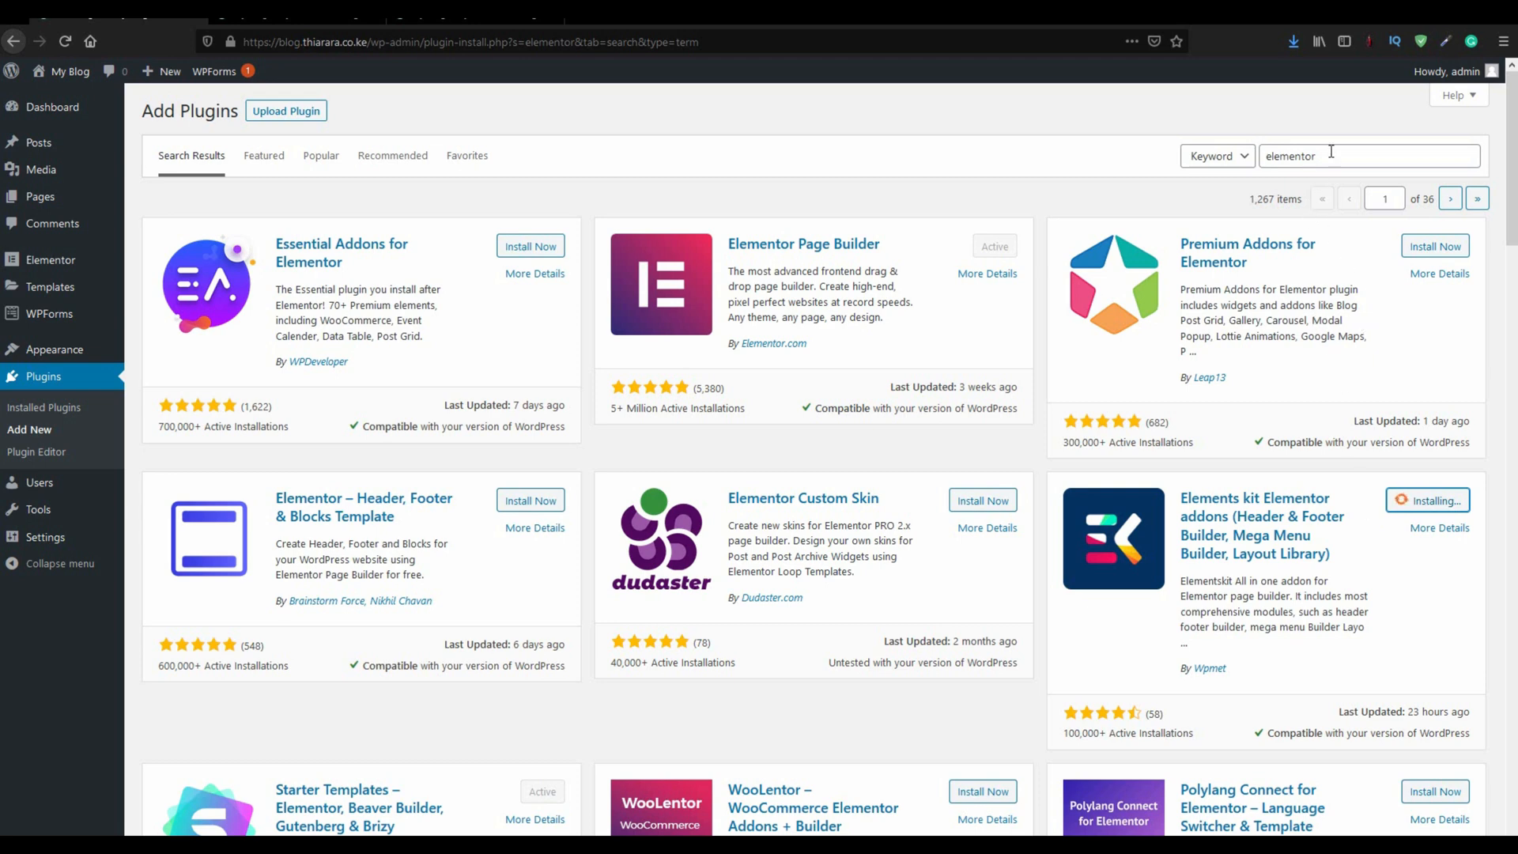
Step: Search for 'sticky header' and install Sticky Header Effects for Elementor
type("sticky header")
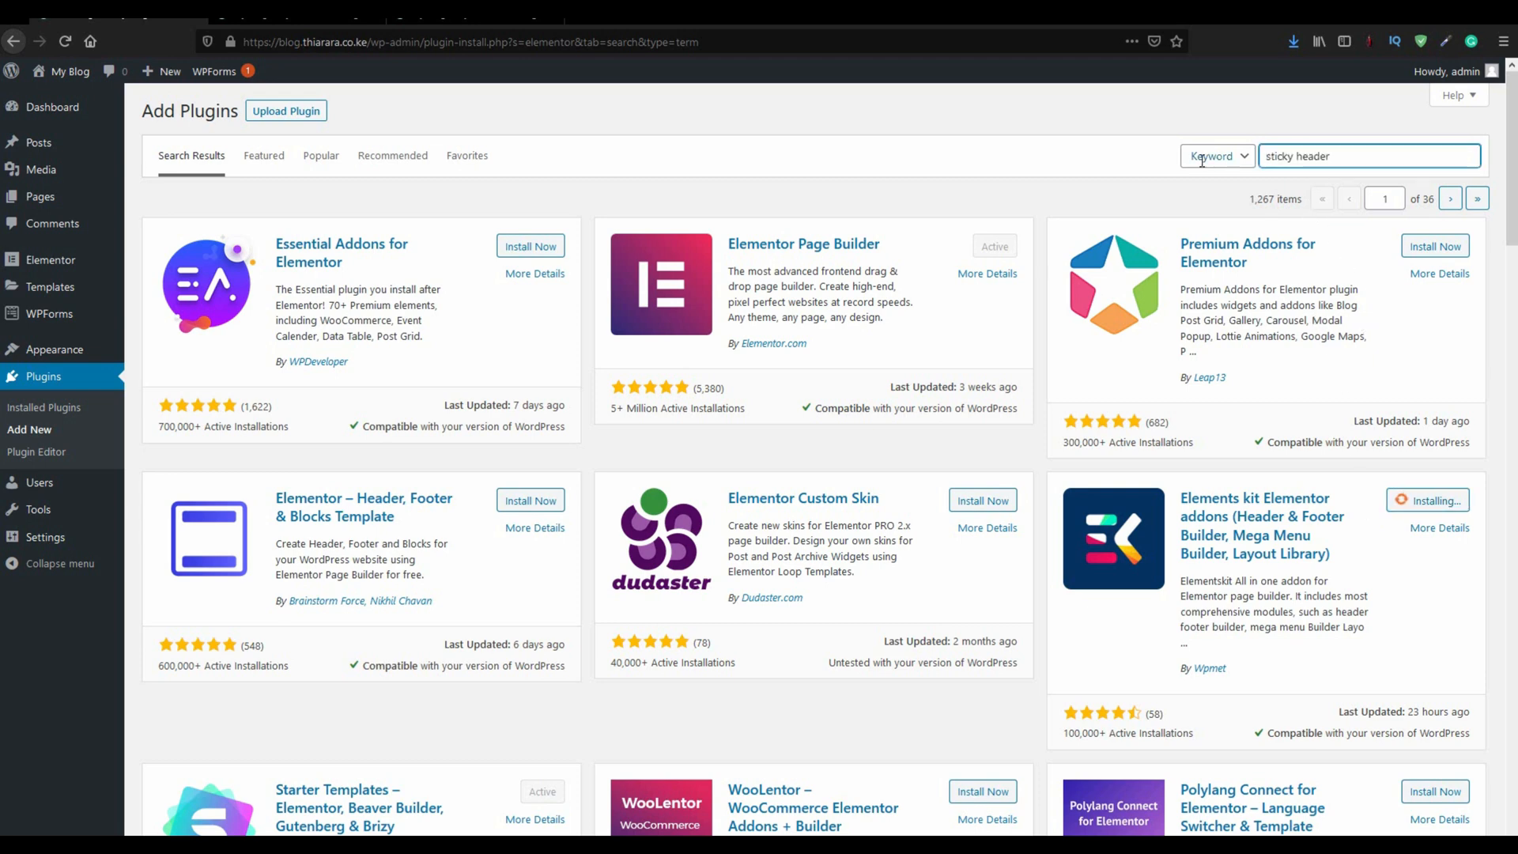
key("Return")
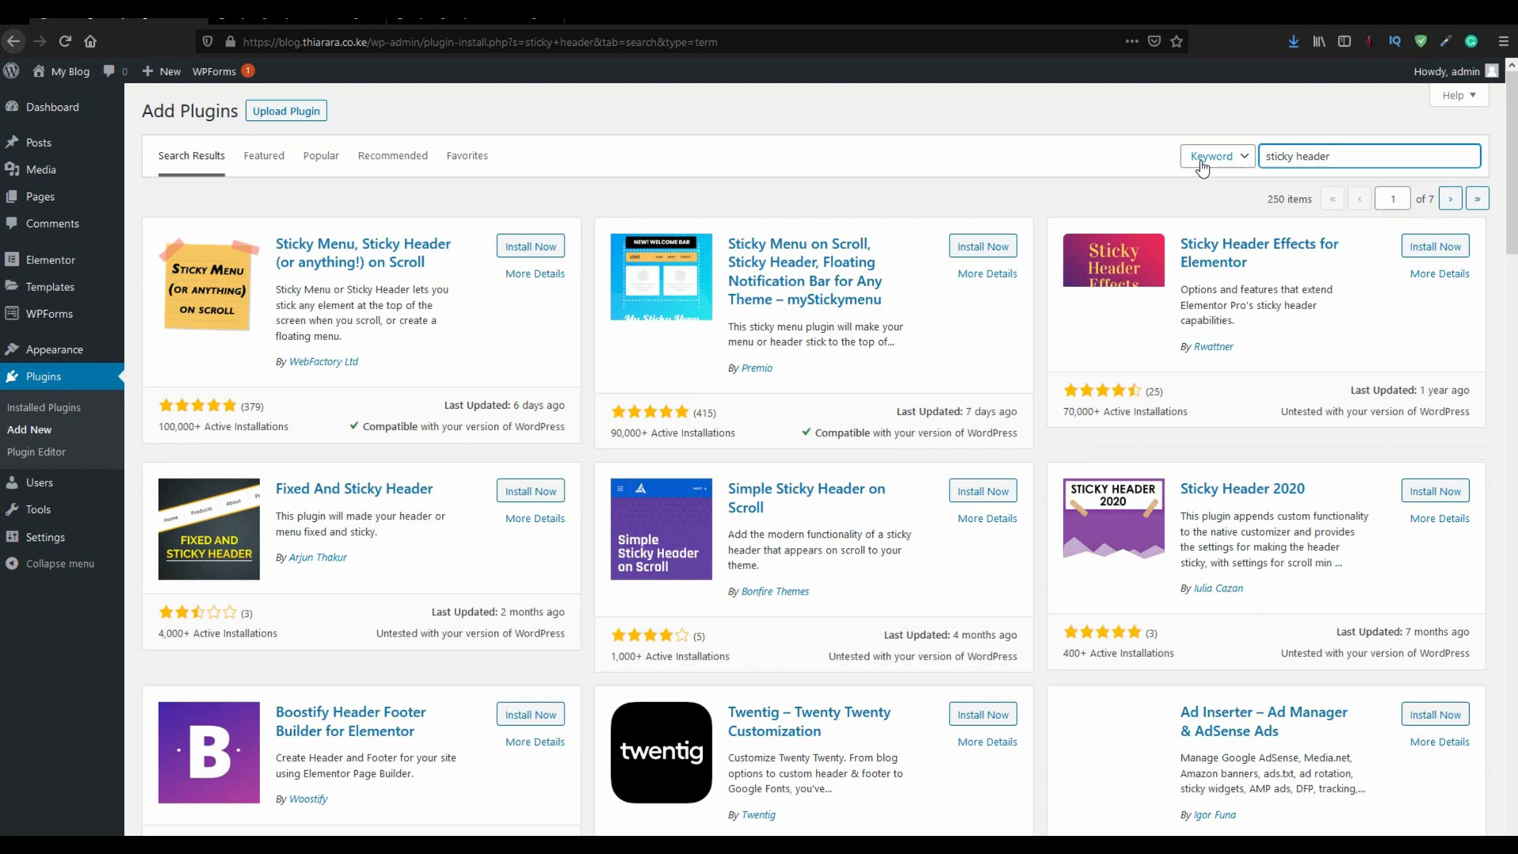
mouse_move(1259, 343)
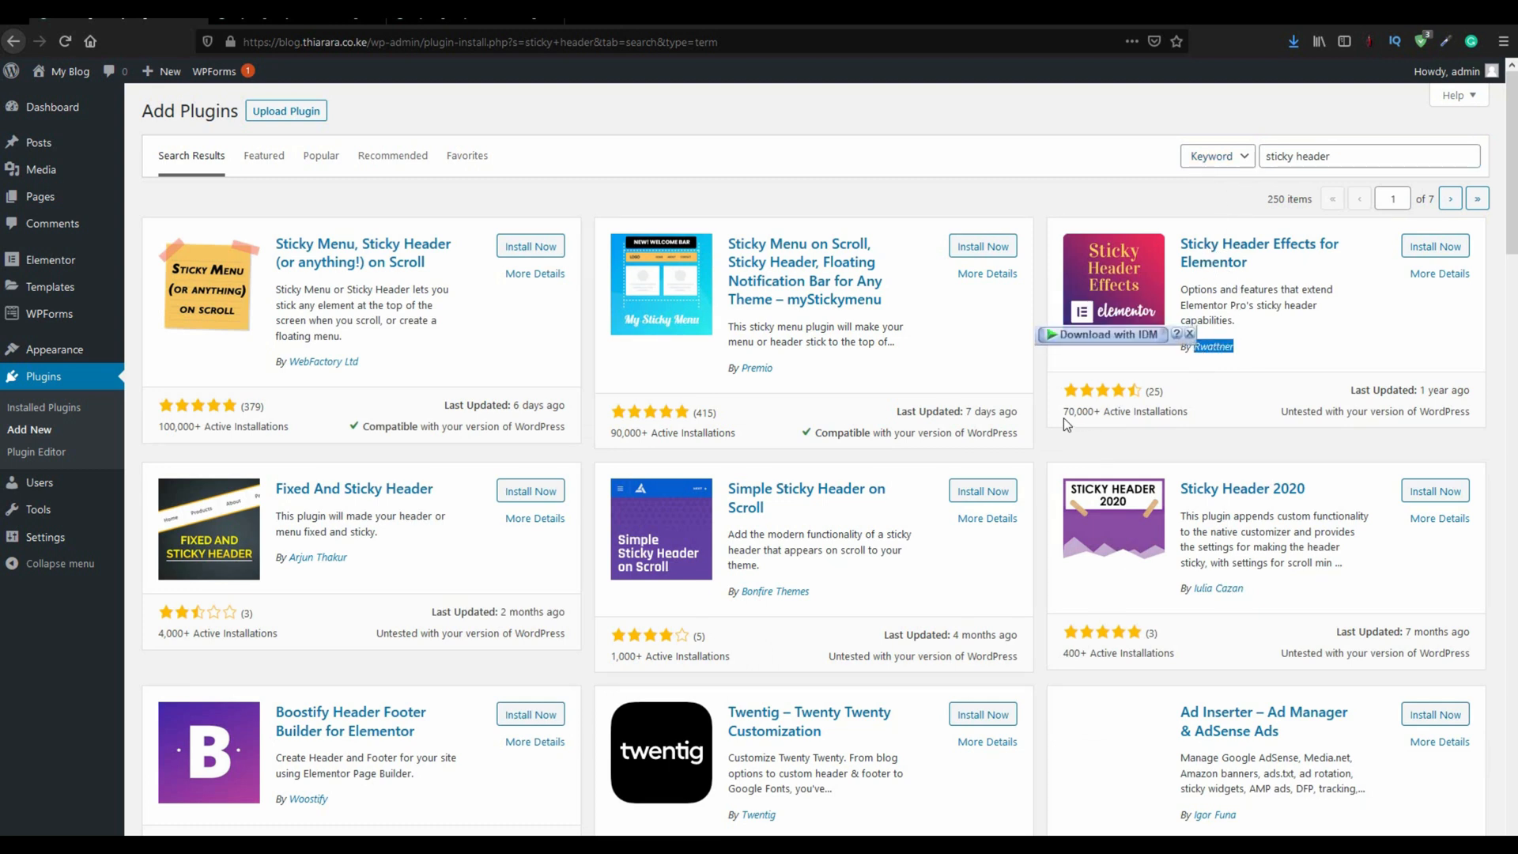
mouse_move(1302, 401)
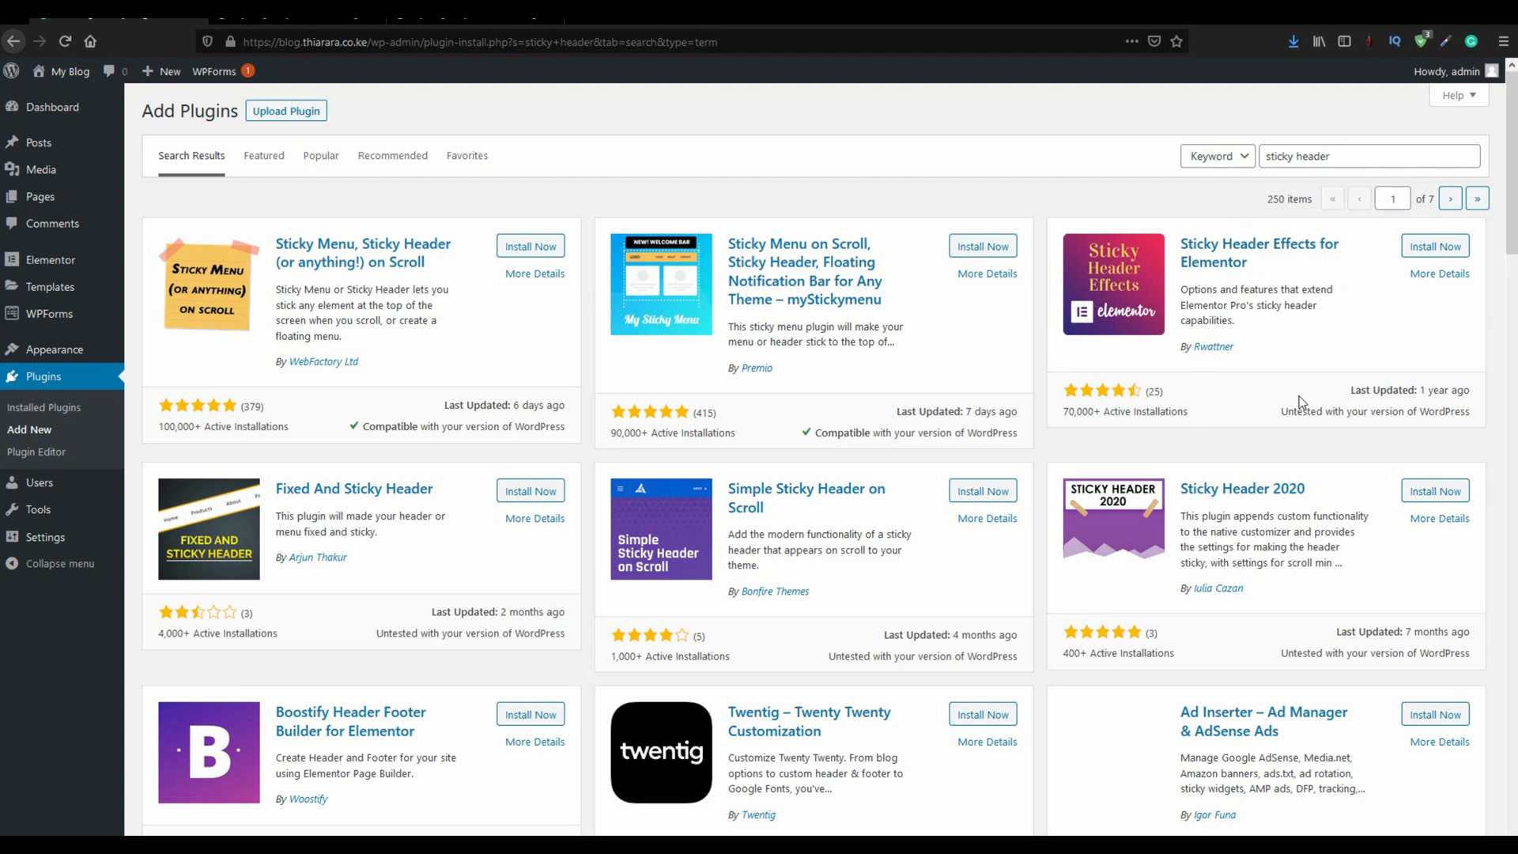
mouse_move(1332, 392)
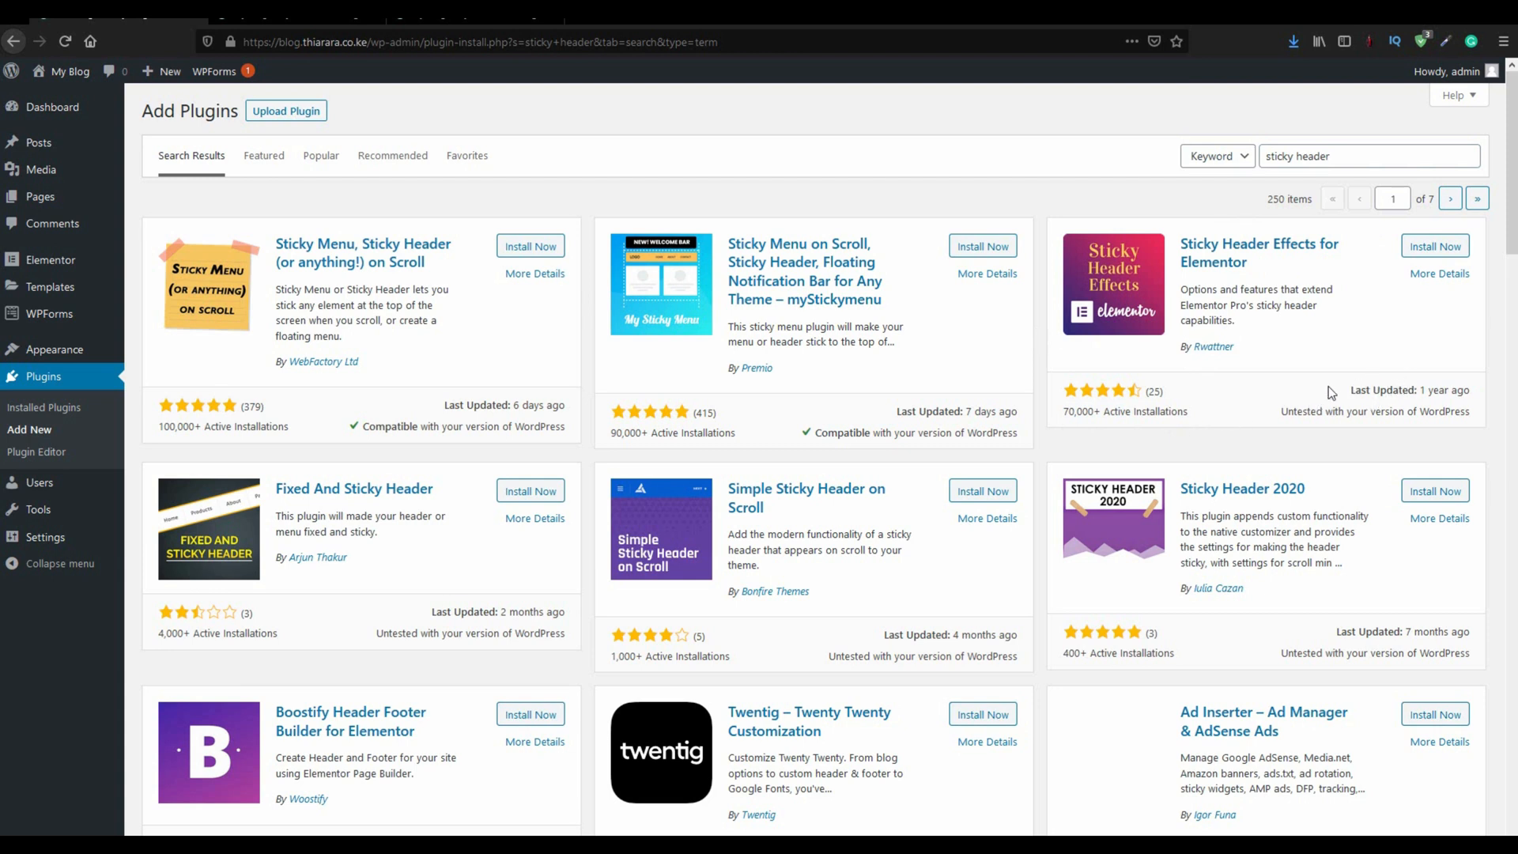
double_click(1409, 389)
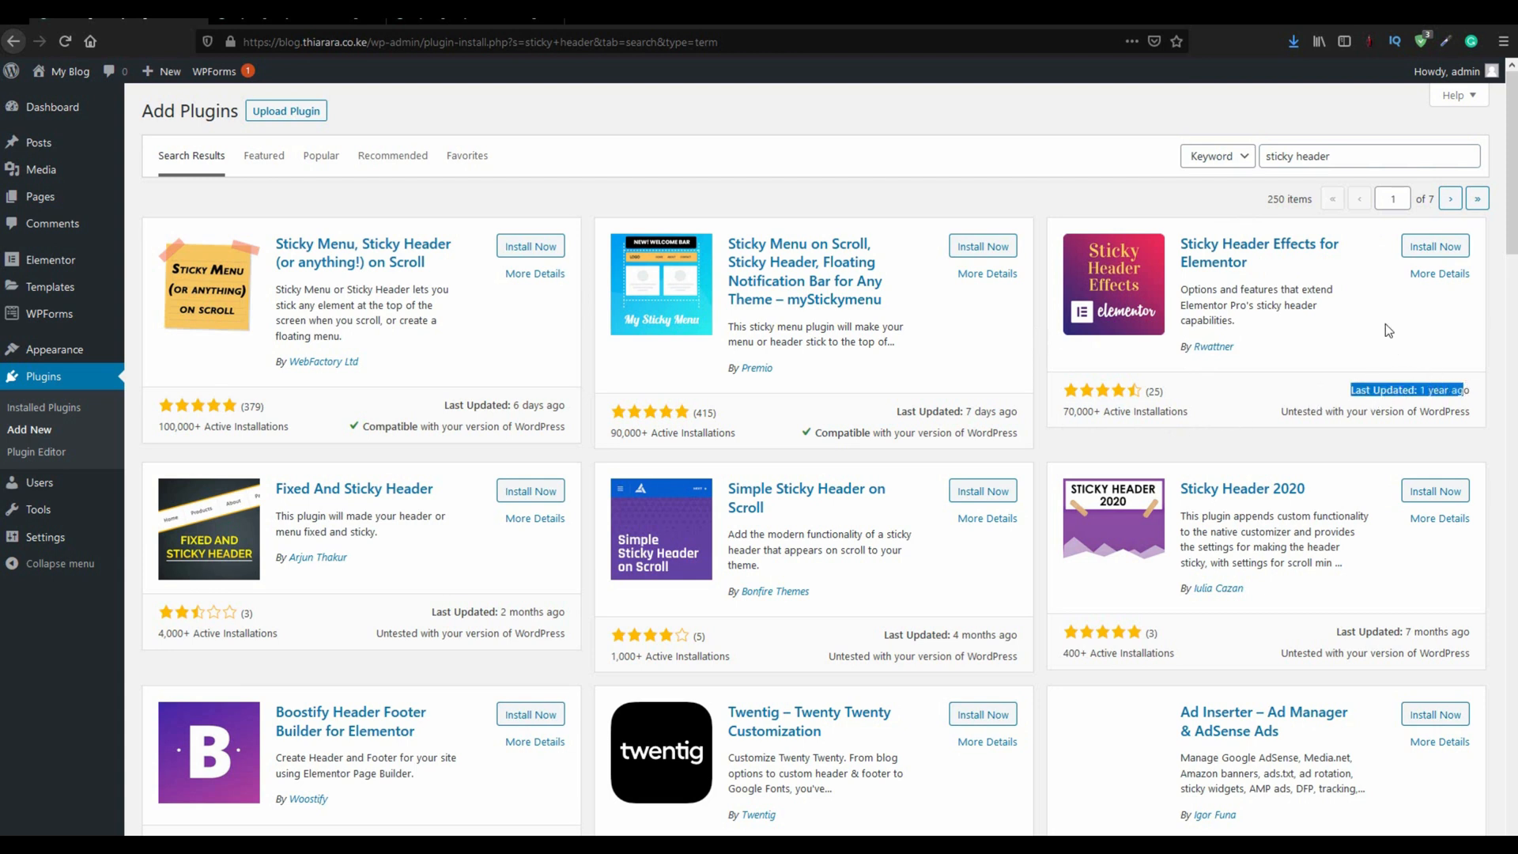
left_click(1434, 245)
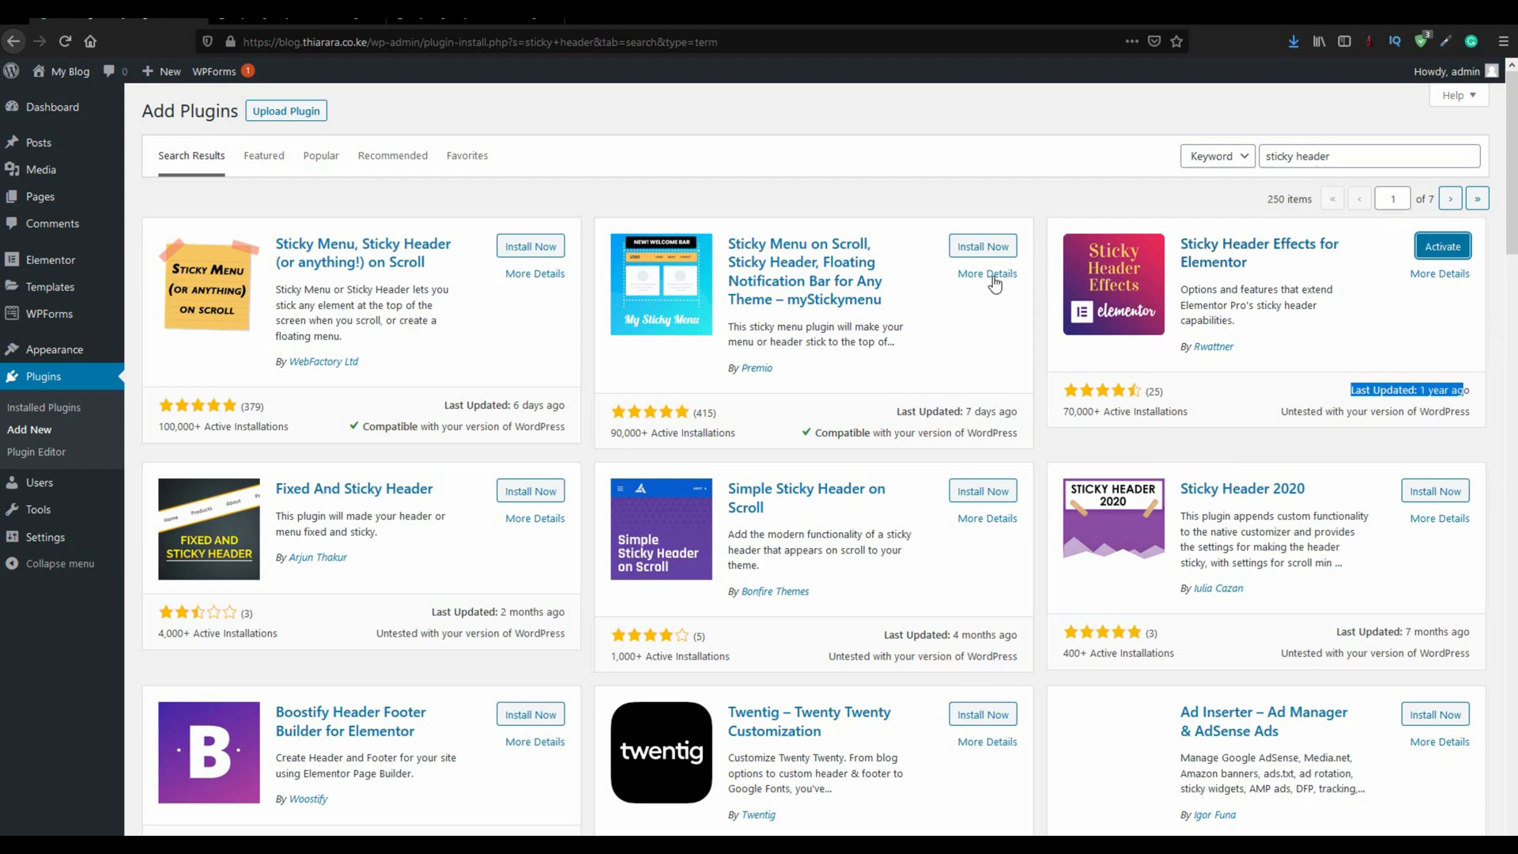
mouse_move(42, 412)
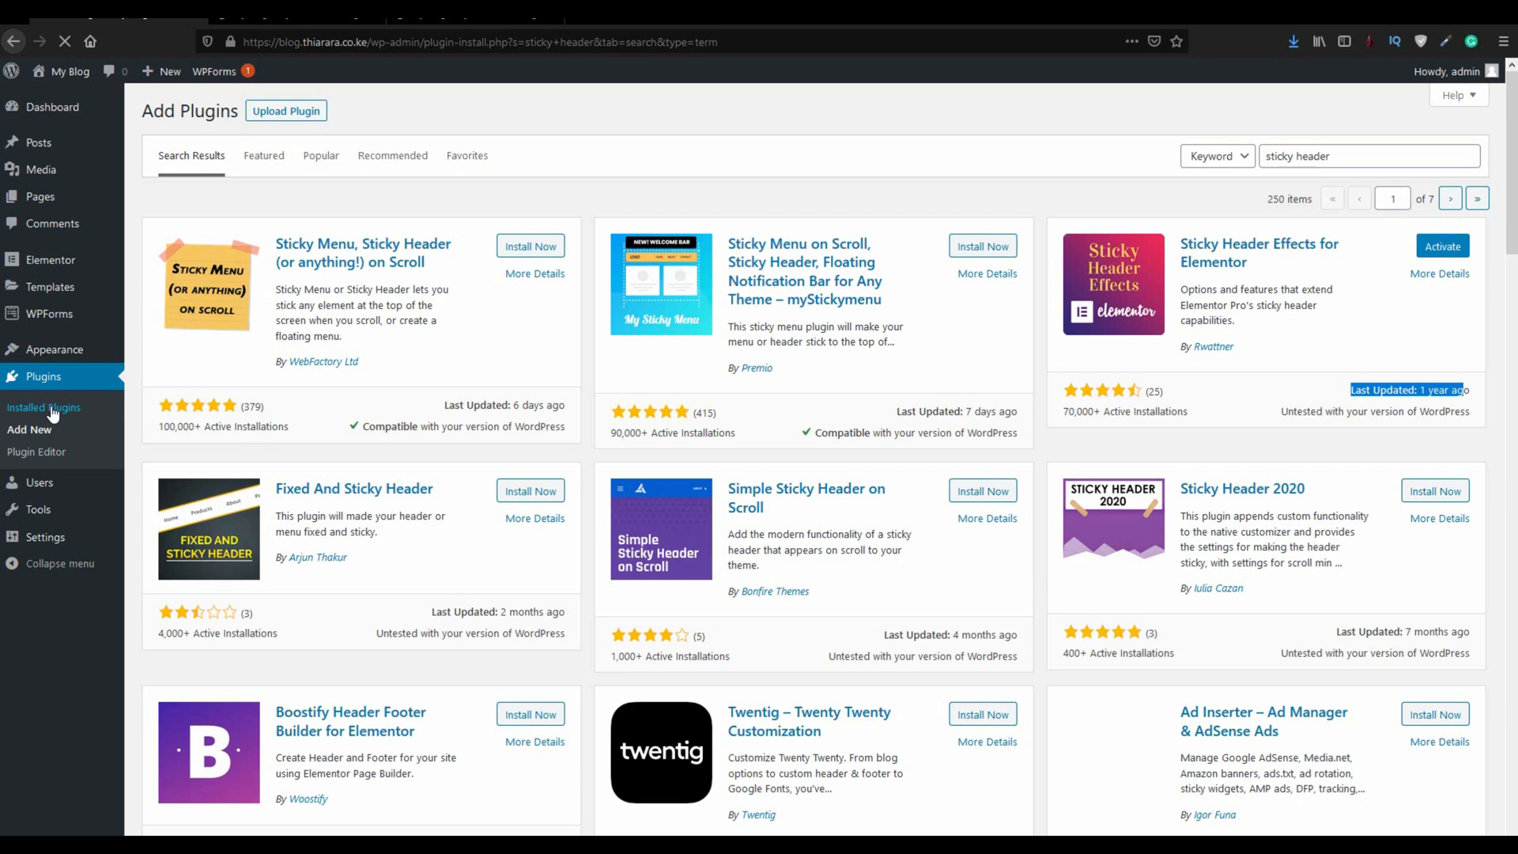
Step: Activate ElementsKit Lite and Sticky Header Effects for Elementor on the installed plugins list
left_click(43, 406)
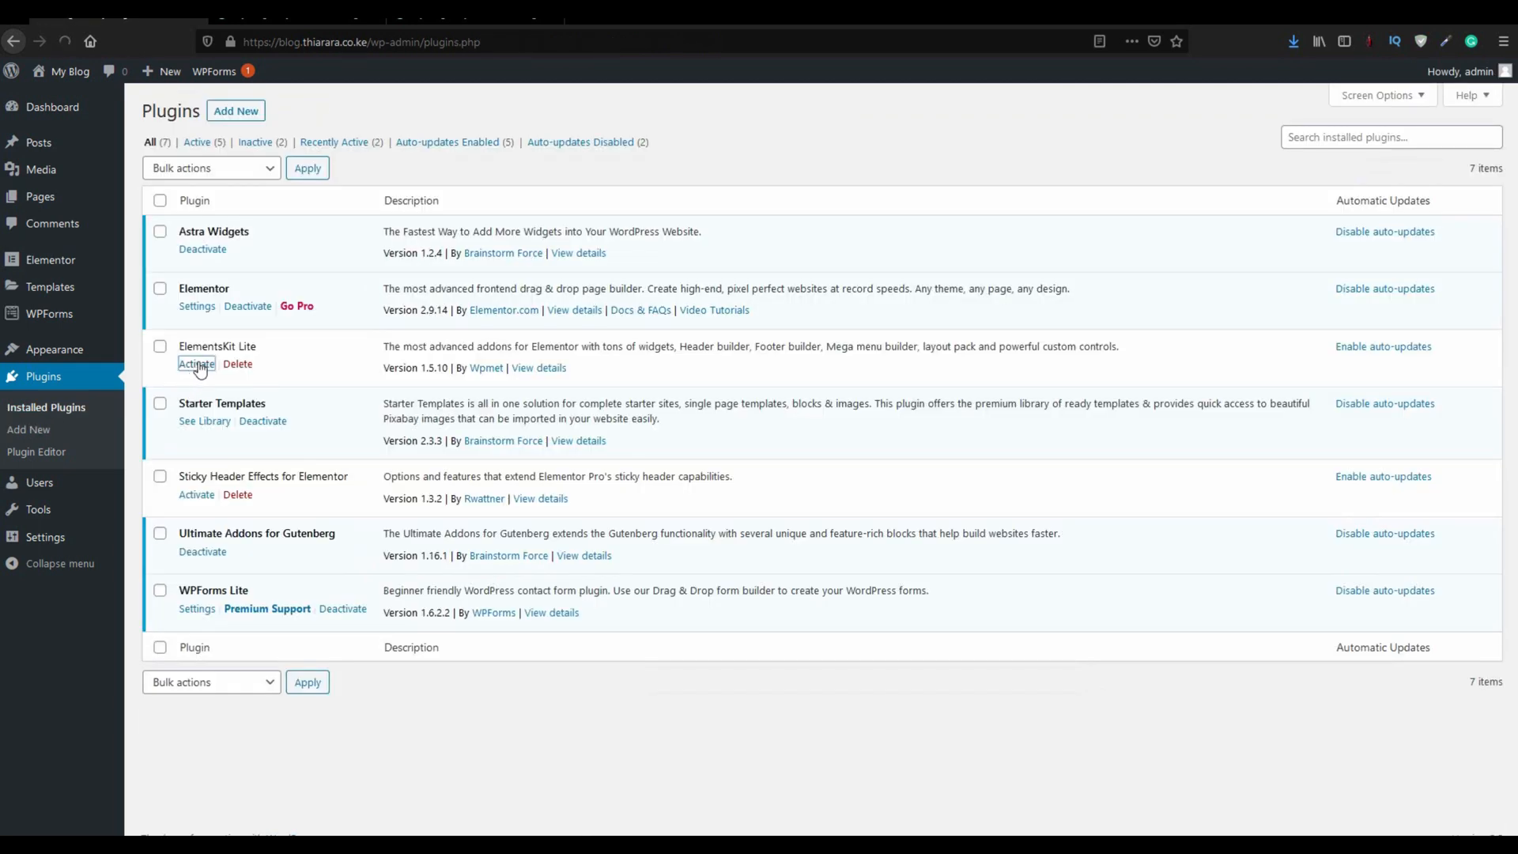
left_click(197, 363)
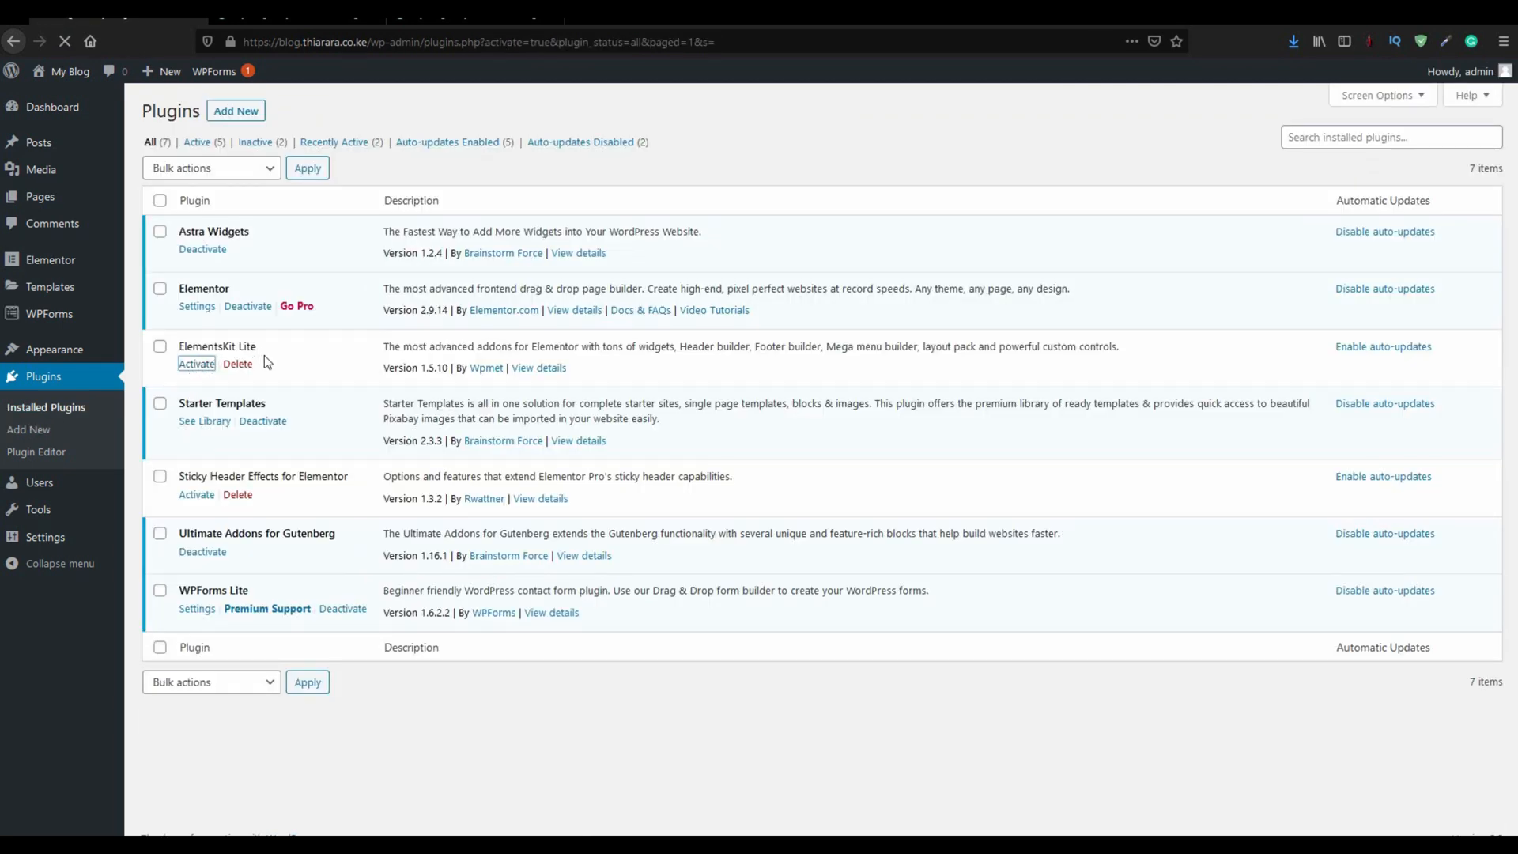
left_click(196, 364)
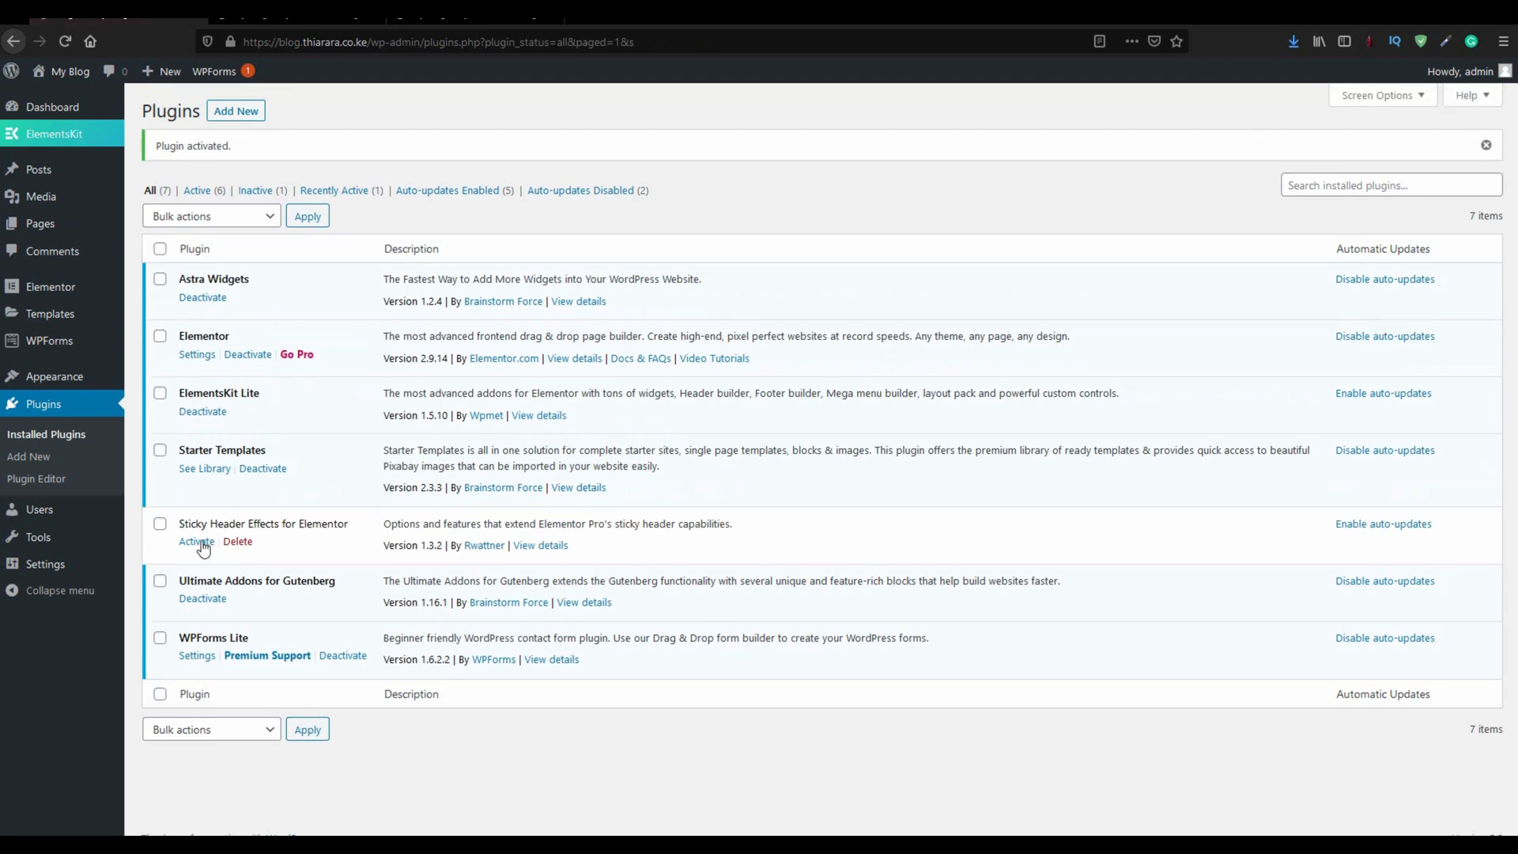
left_click(196, 541)
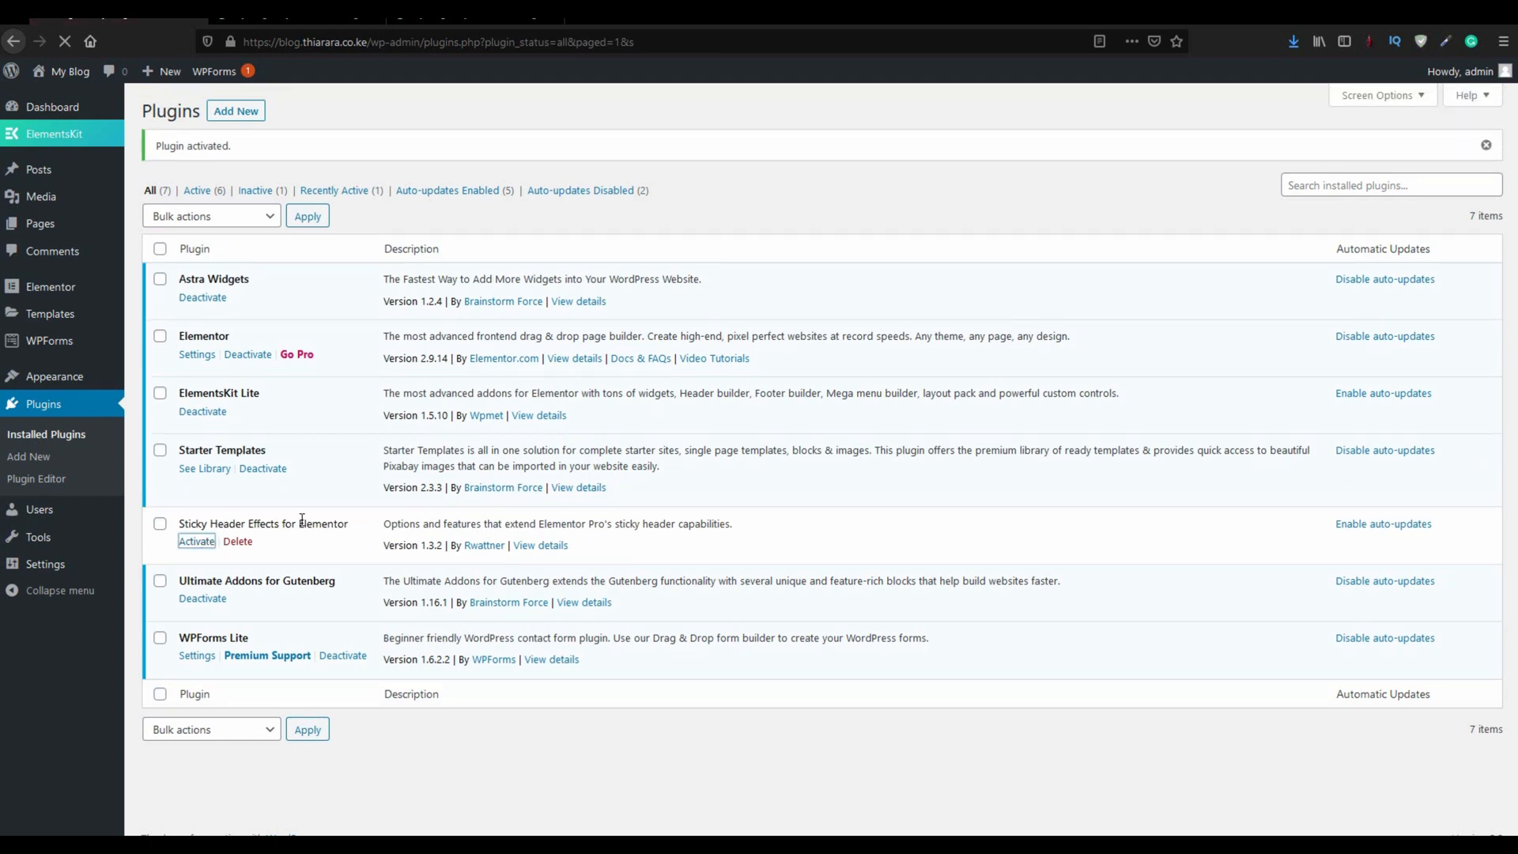
left_click(196, 541)
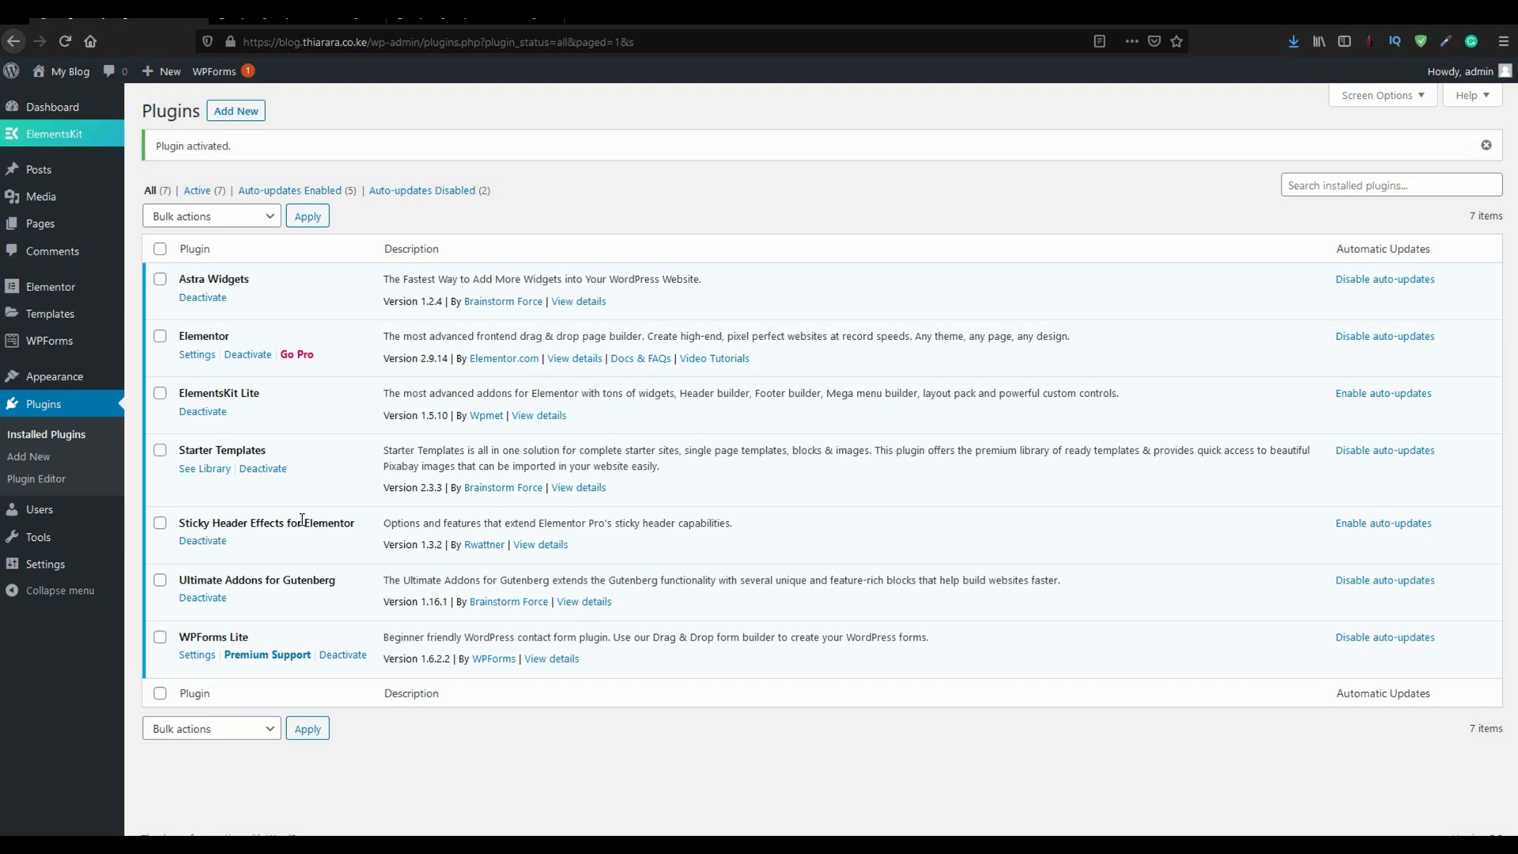
mouse_move(270, 220)
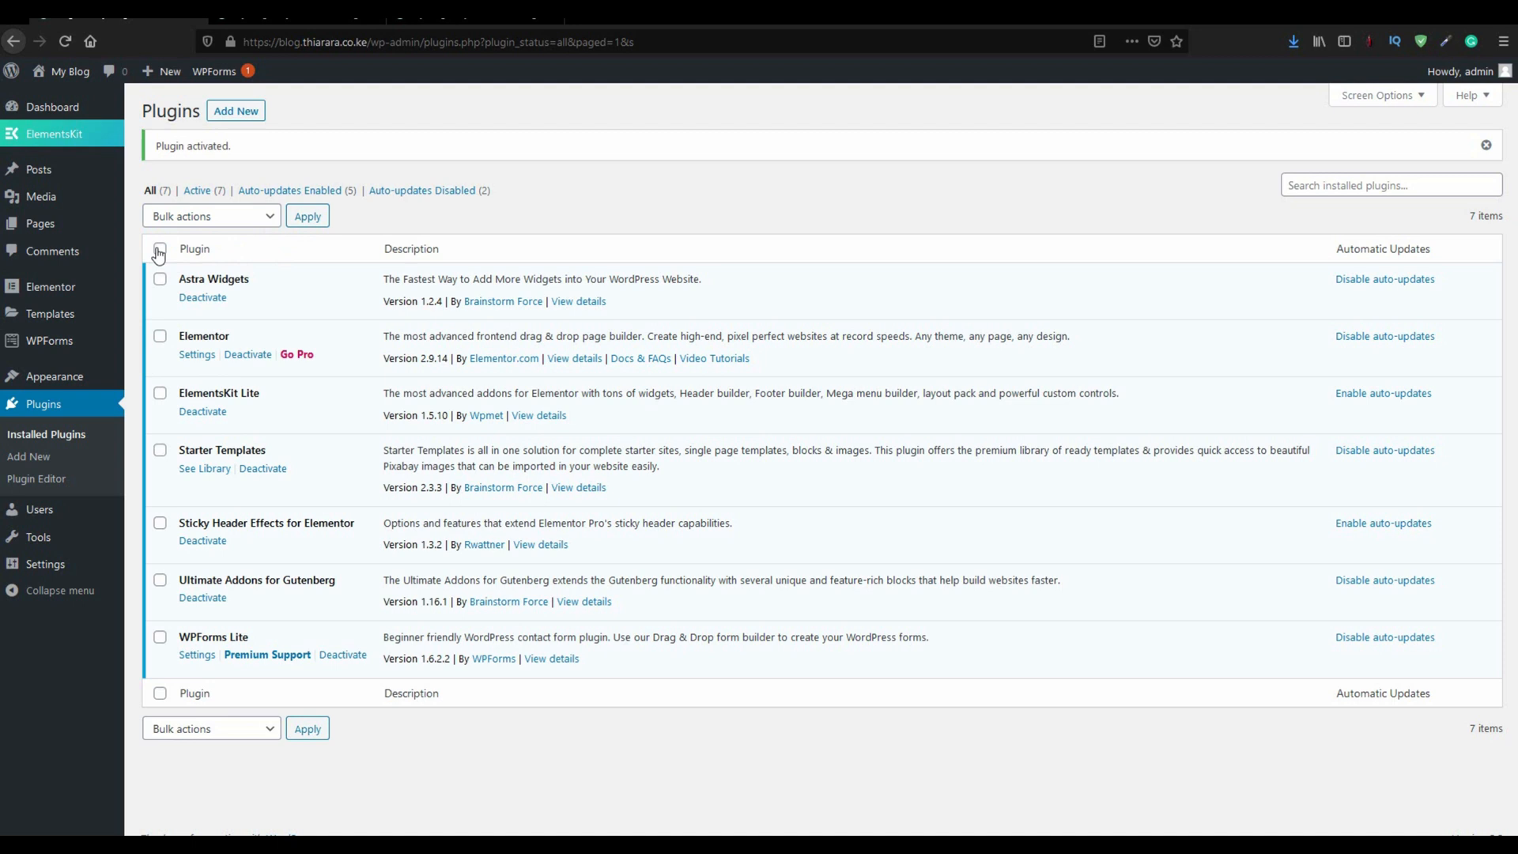
Step: Select all seven plugins and apply the Enable Auto-updates bulk action
left_click(160, 248)
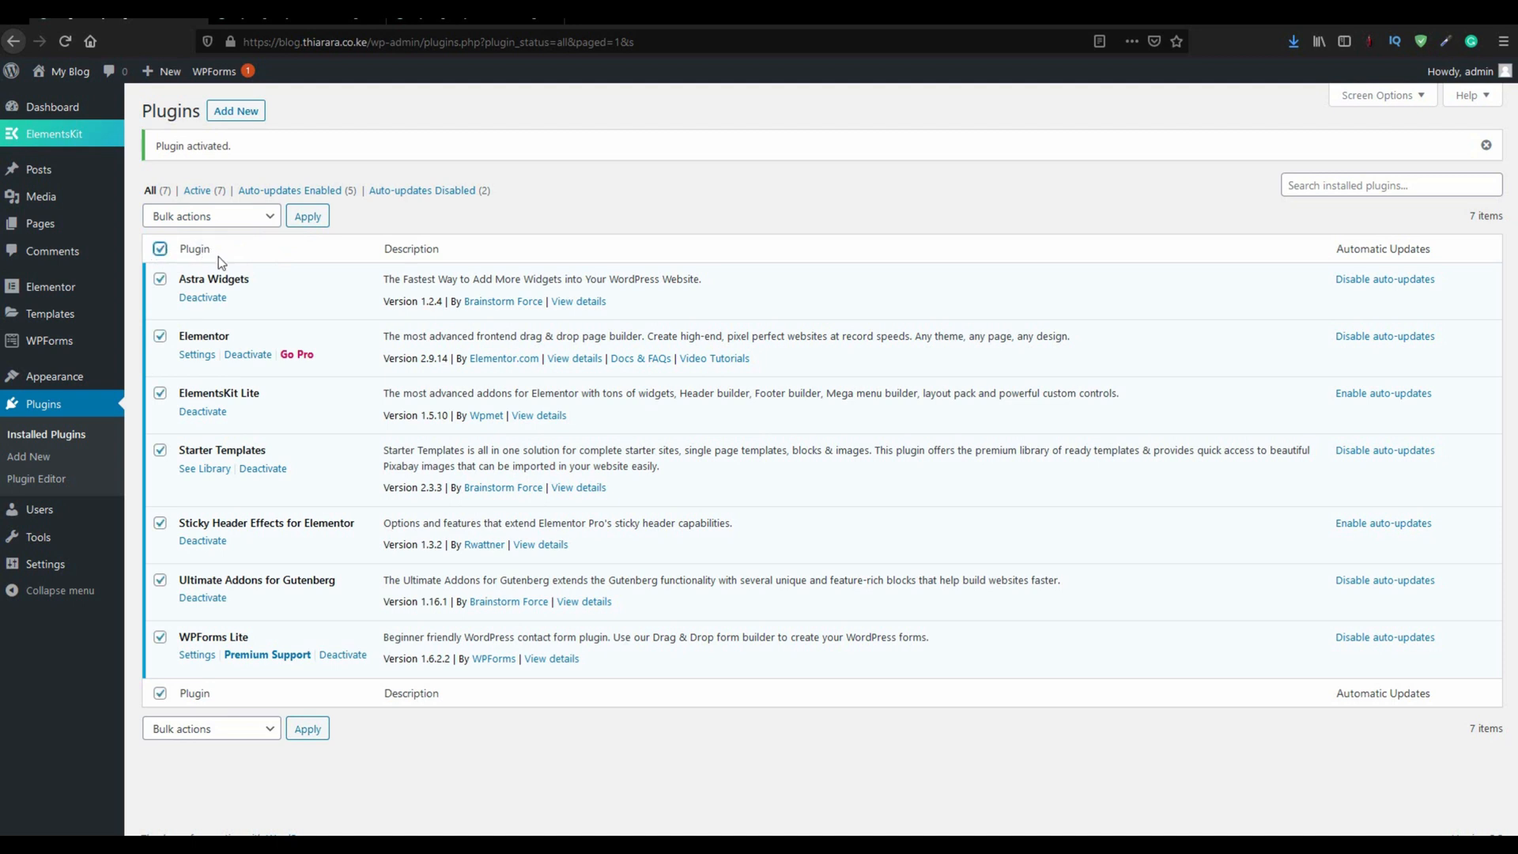
left_click(211, 215)
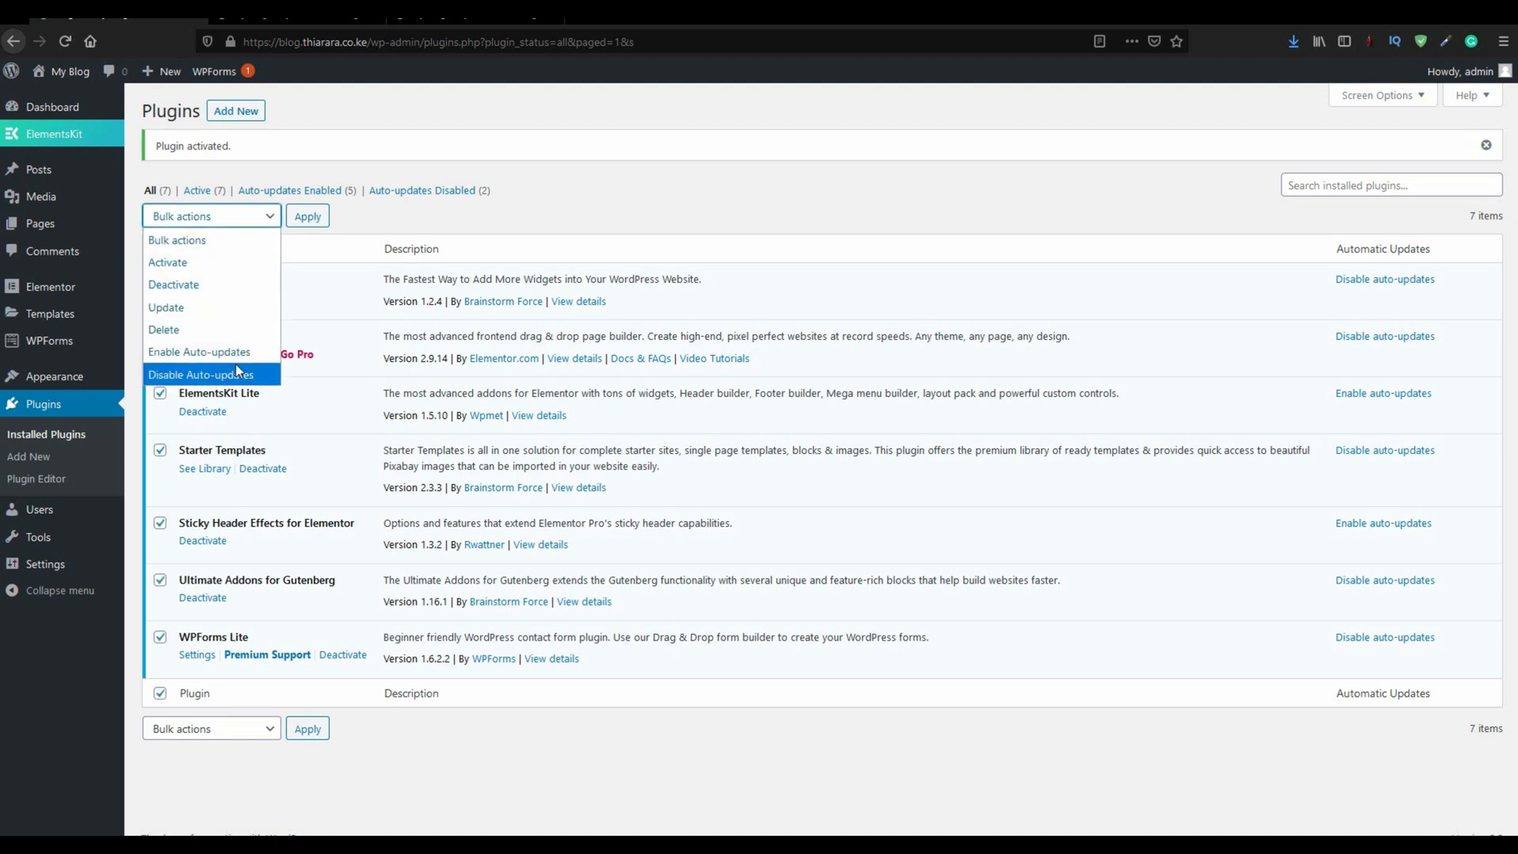
left_click(198, 351)
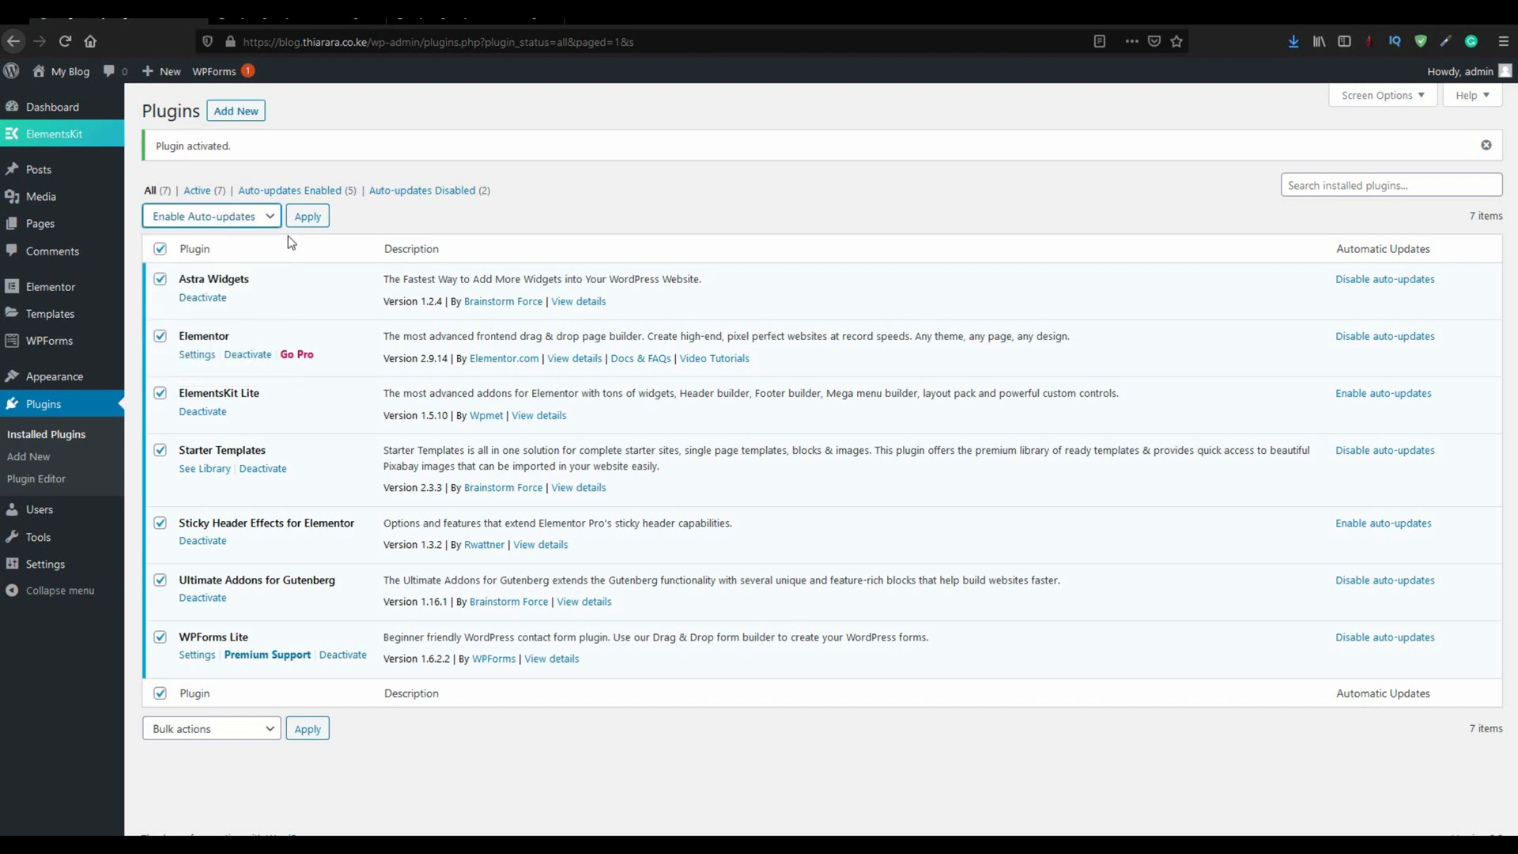
left_click(307, 215)
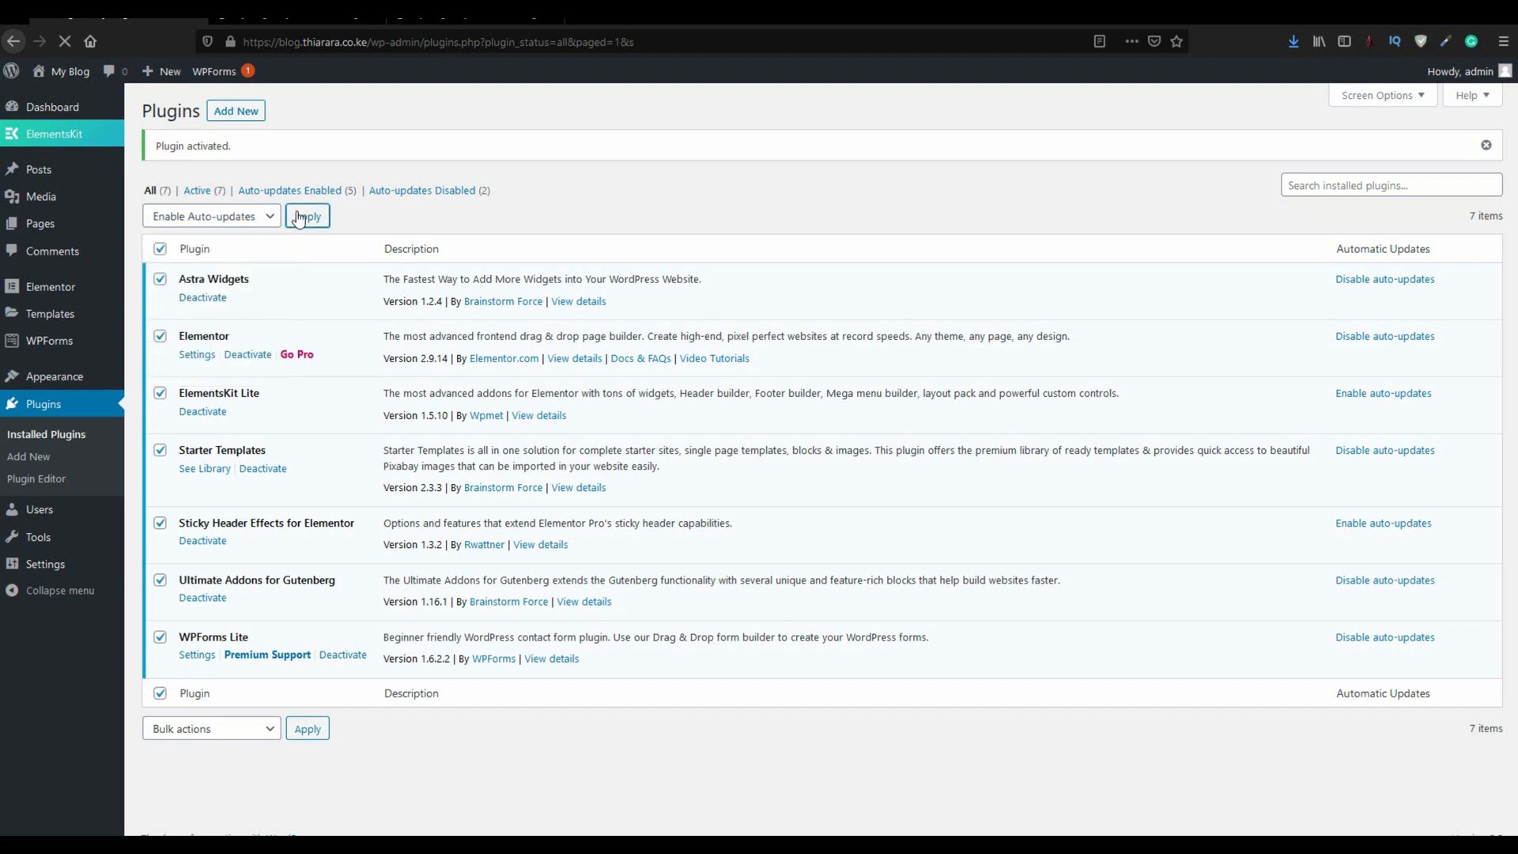
left_click(307, 215)
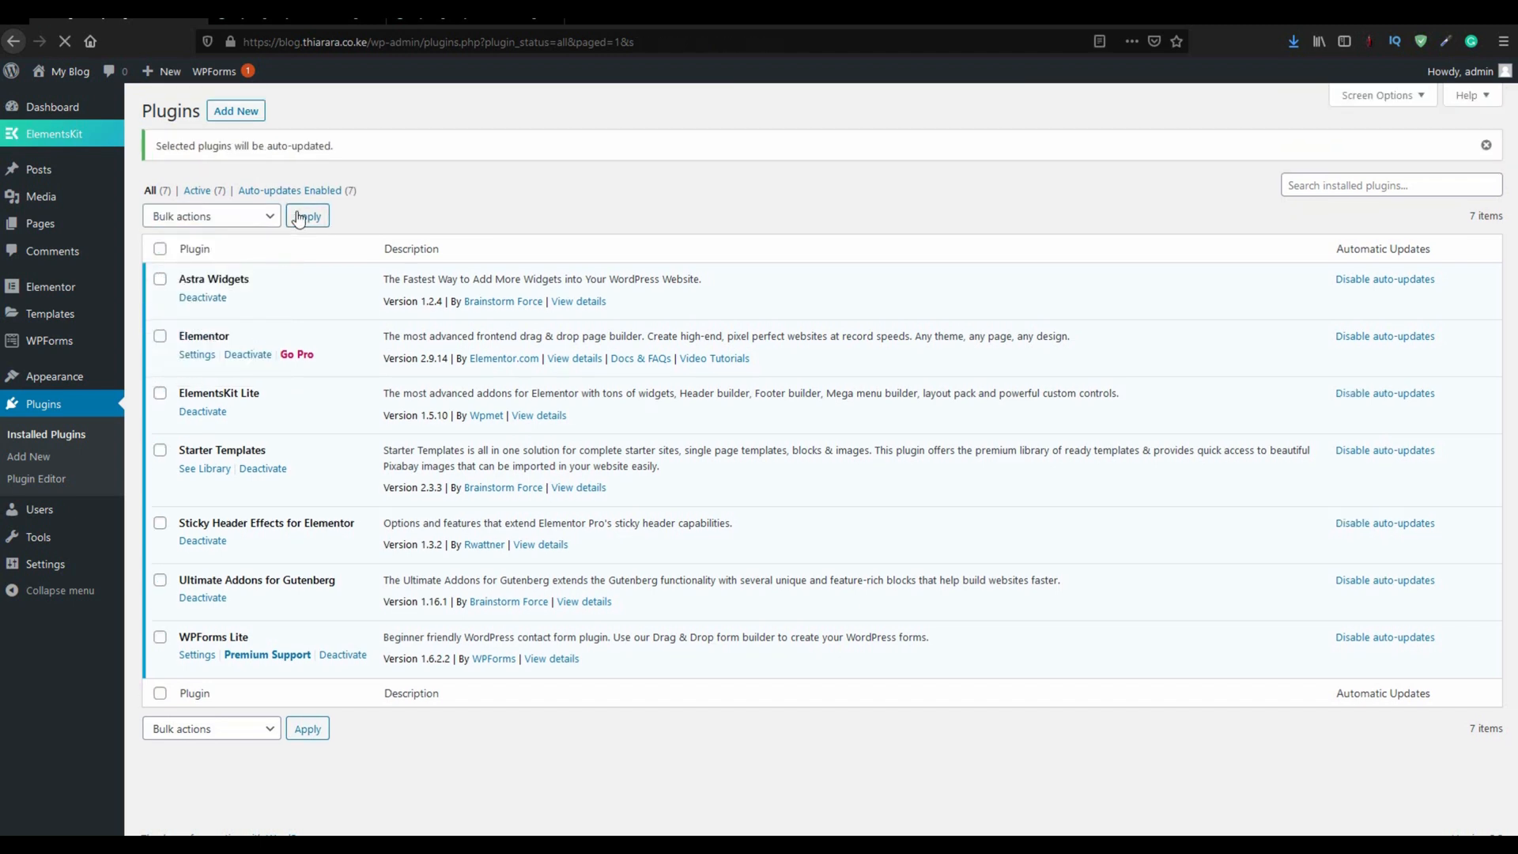
left_click(308, 215)
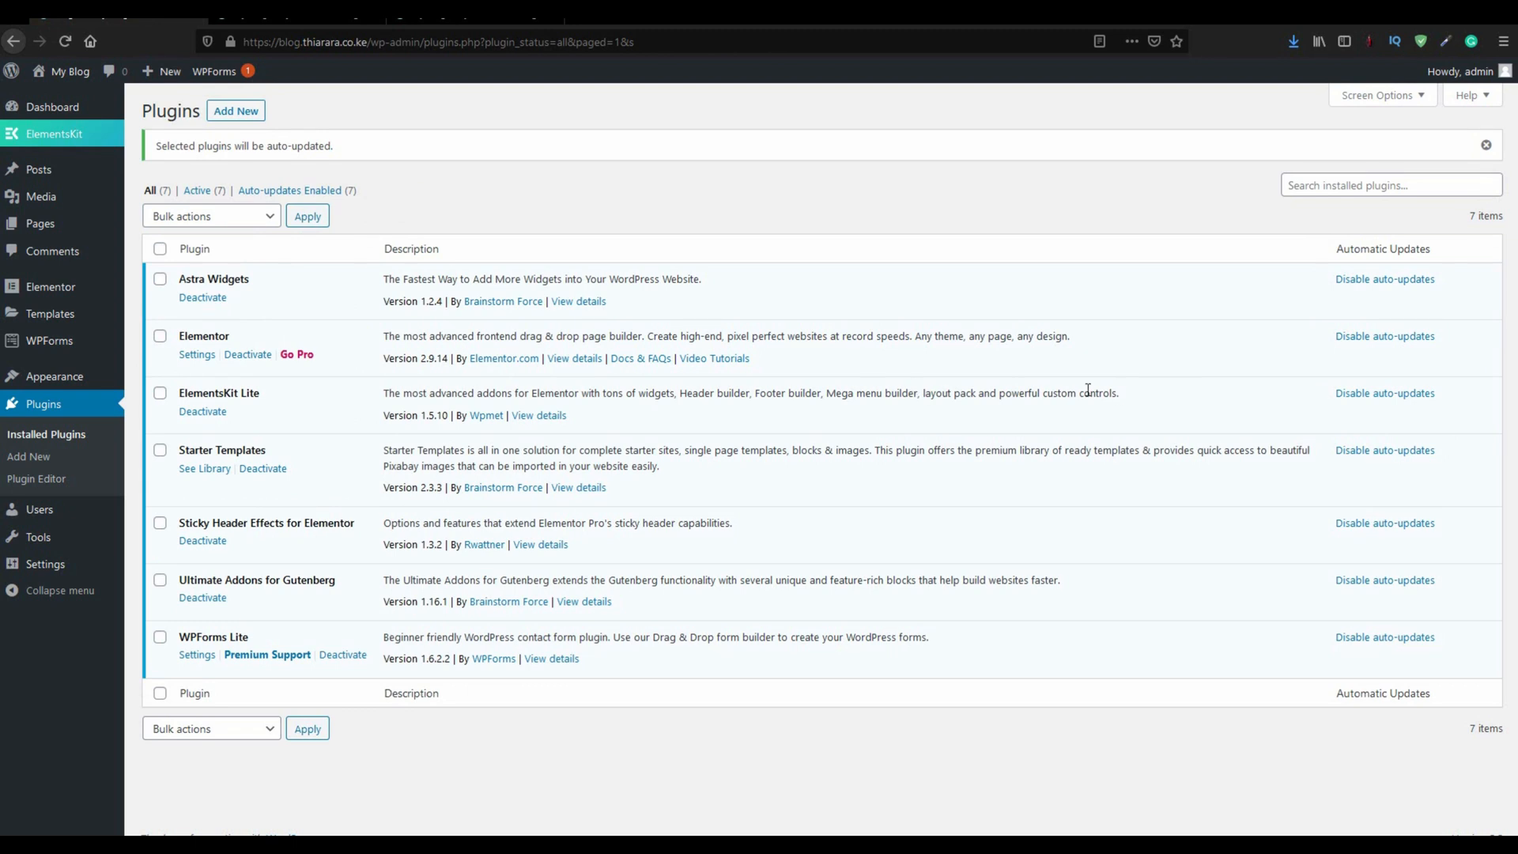
mouse_move(1368, 343)
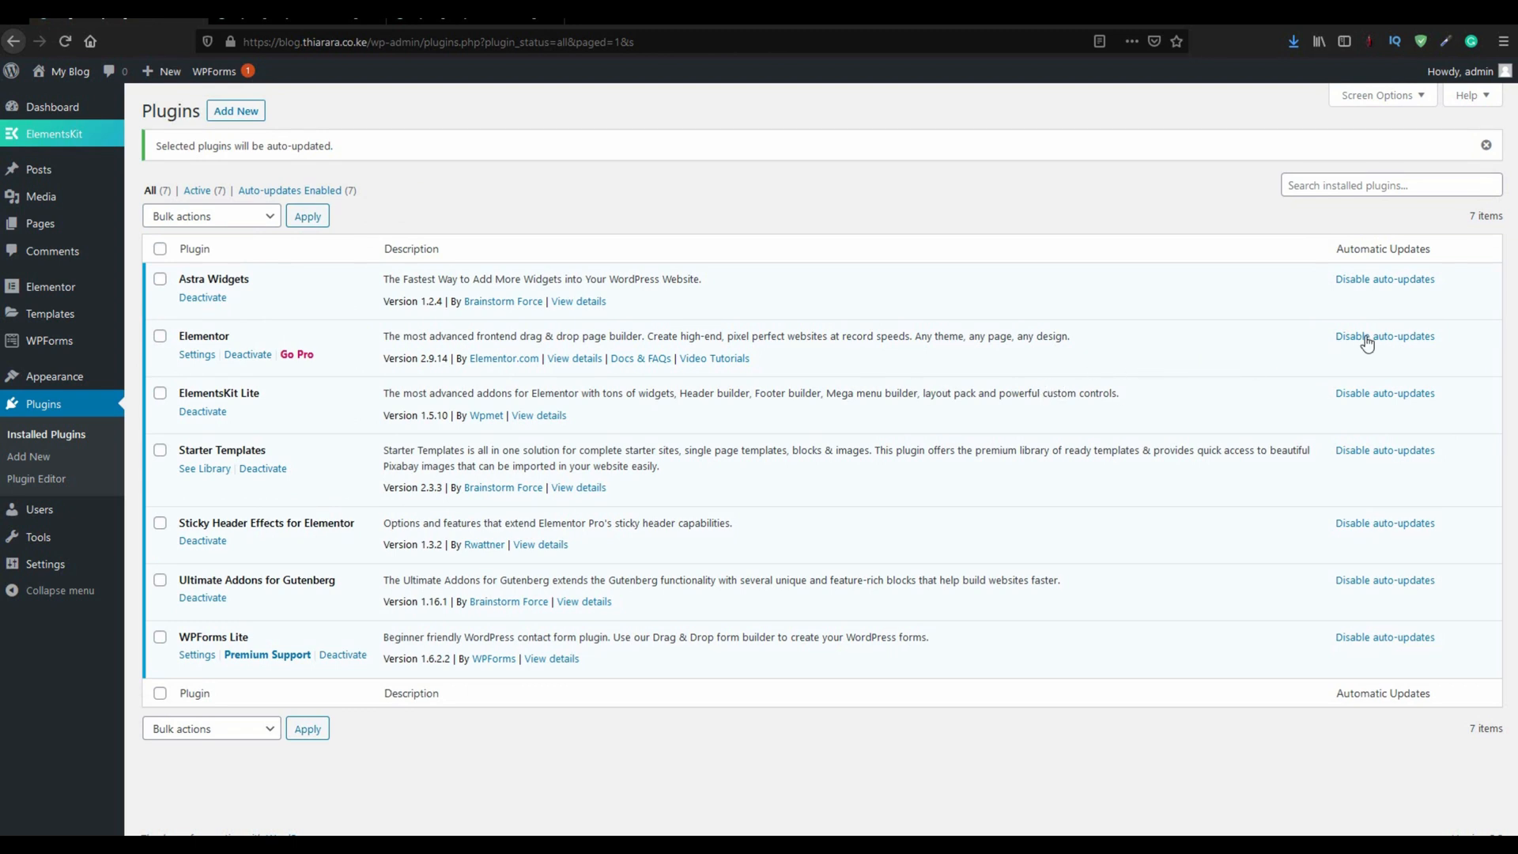
mouse_move(888, 381)
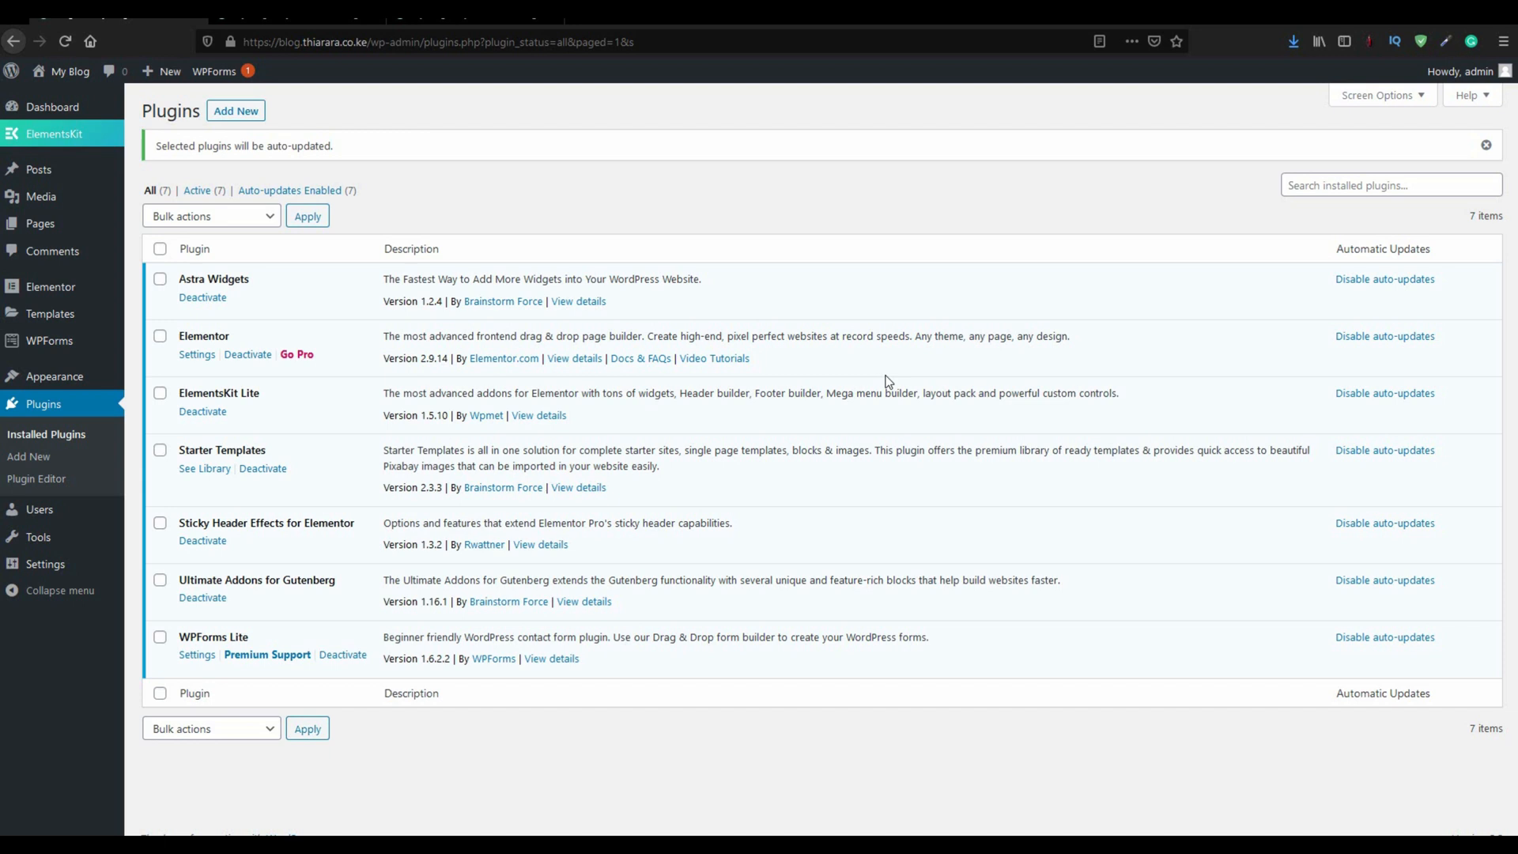
mouse_move(105, 465)
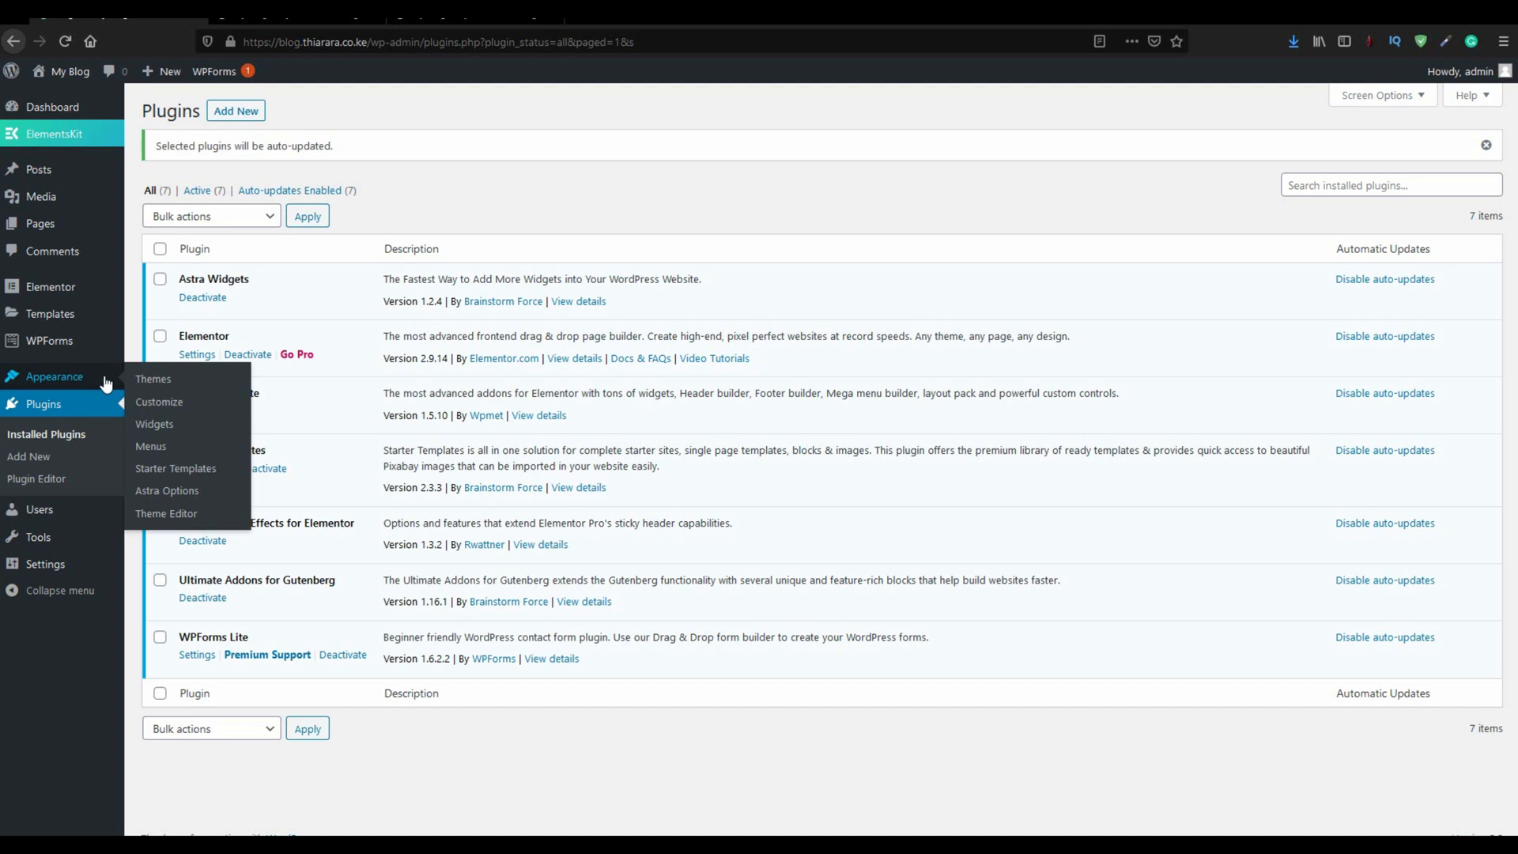
mouse_move(150, 446)
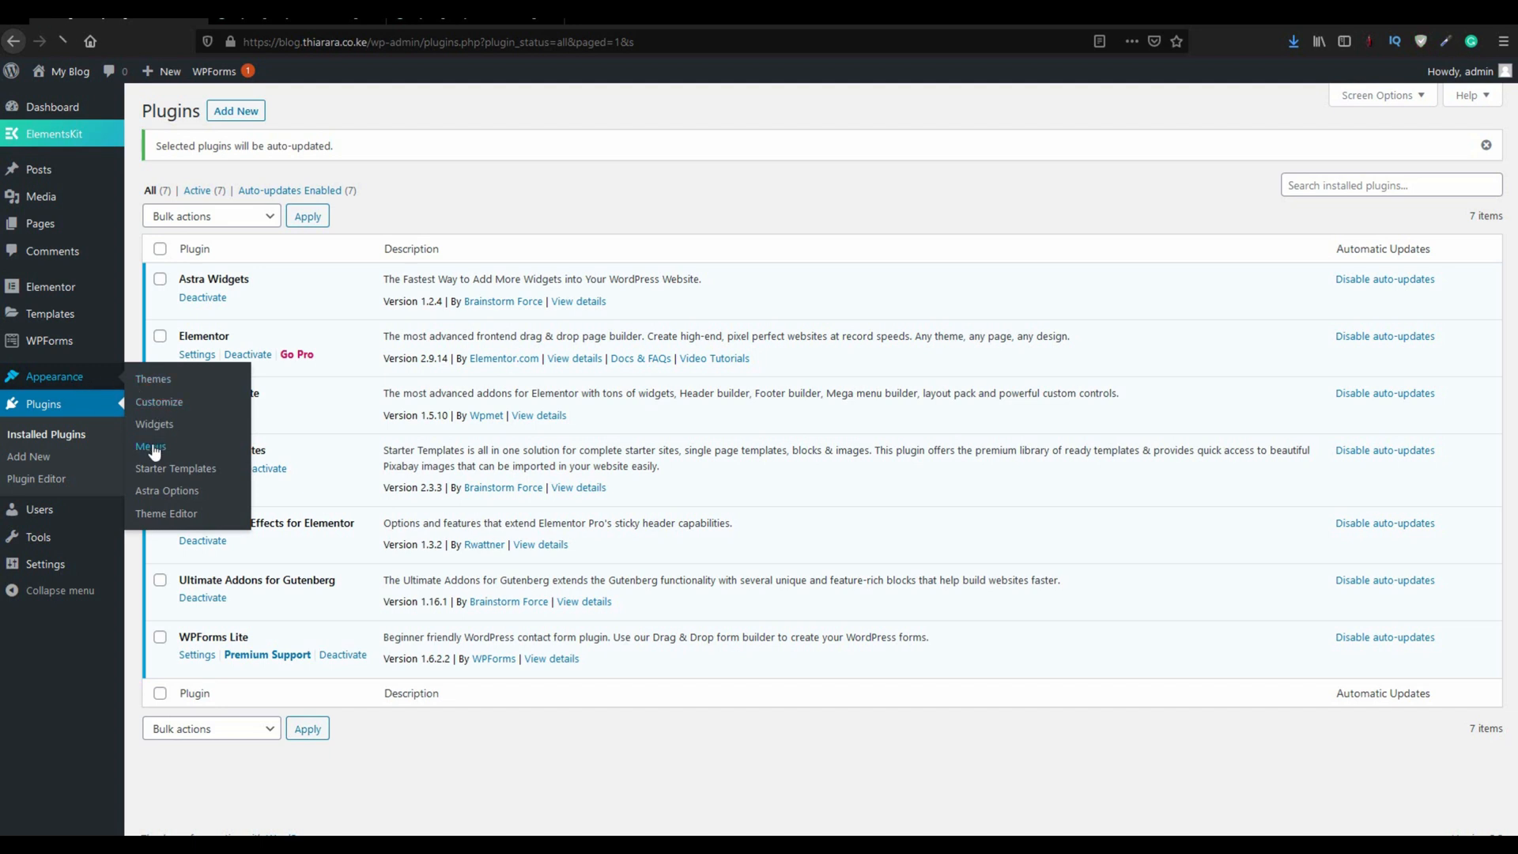
Step: Open Appearance > Menus showing the Primary Menu with Home, Blog and Contact
left_click(152, 446)
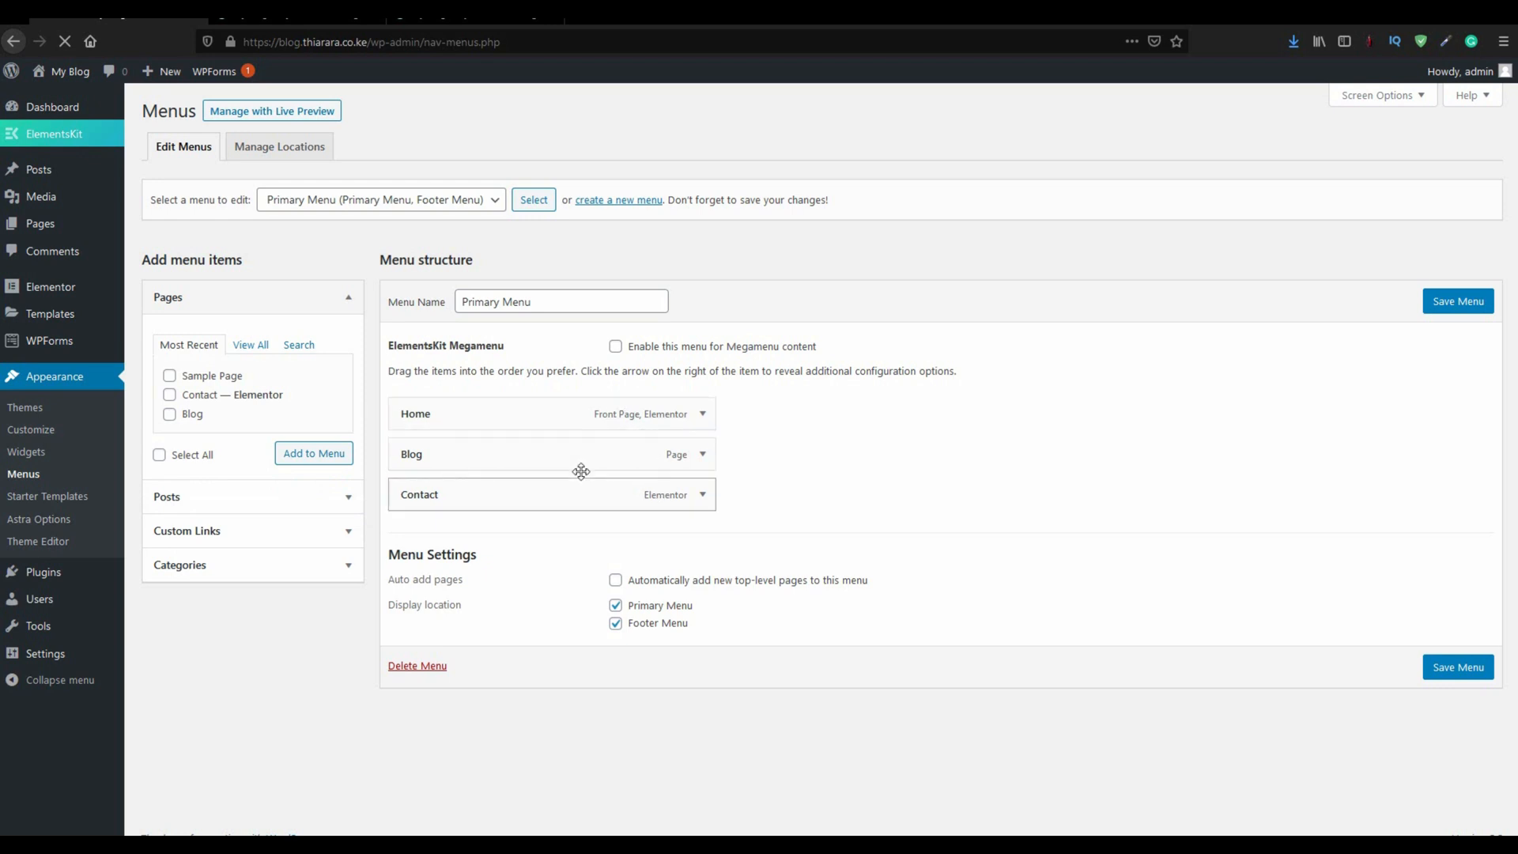
mouse_move(231, 267)
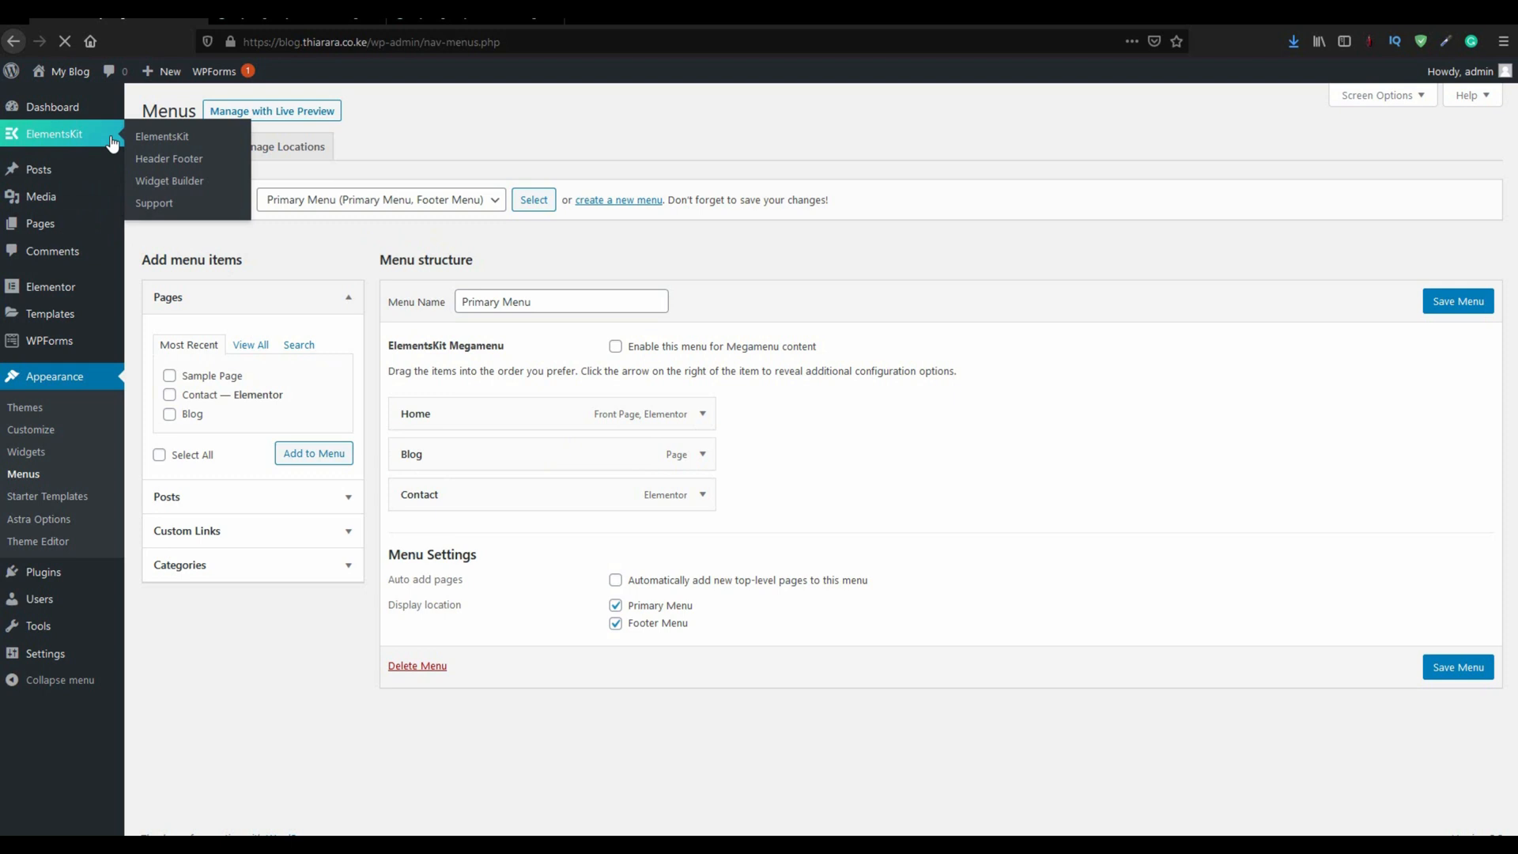
mouse_move(161, 136)
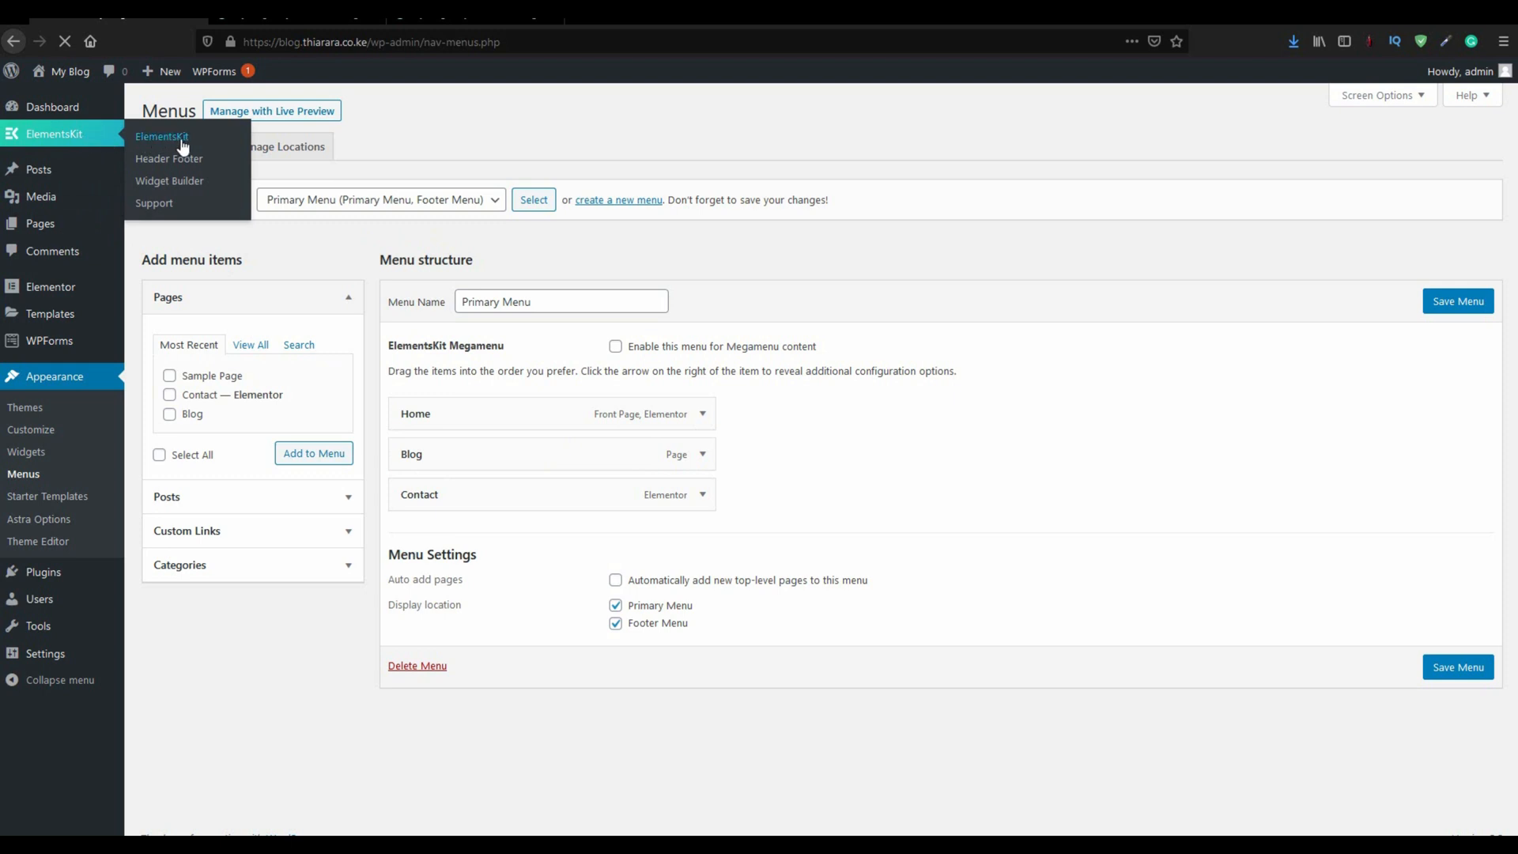
mouse_move(153, 204)
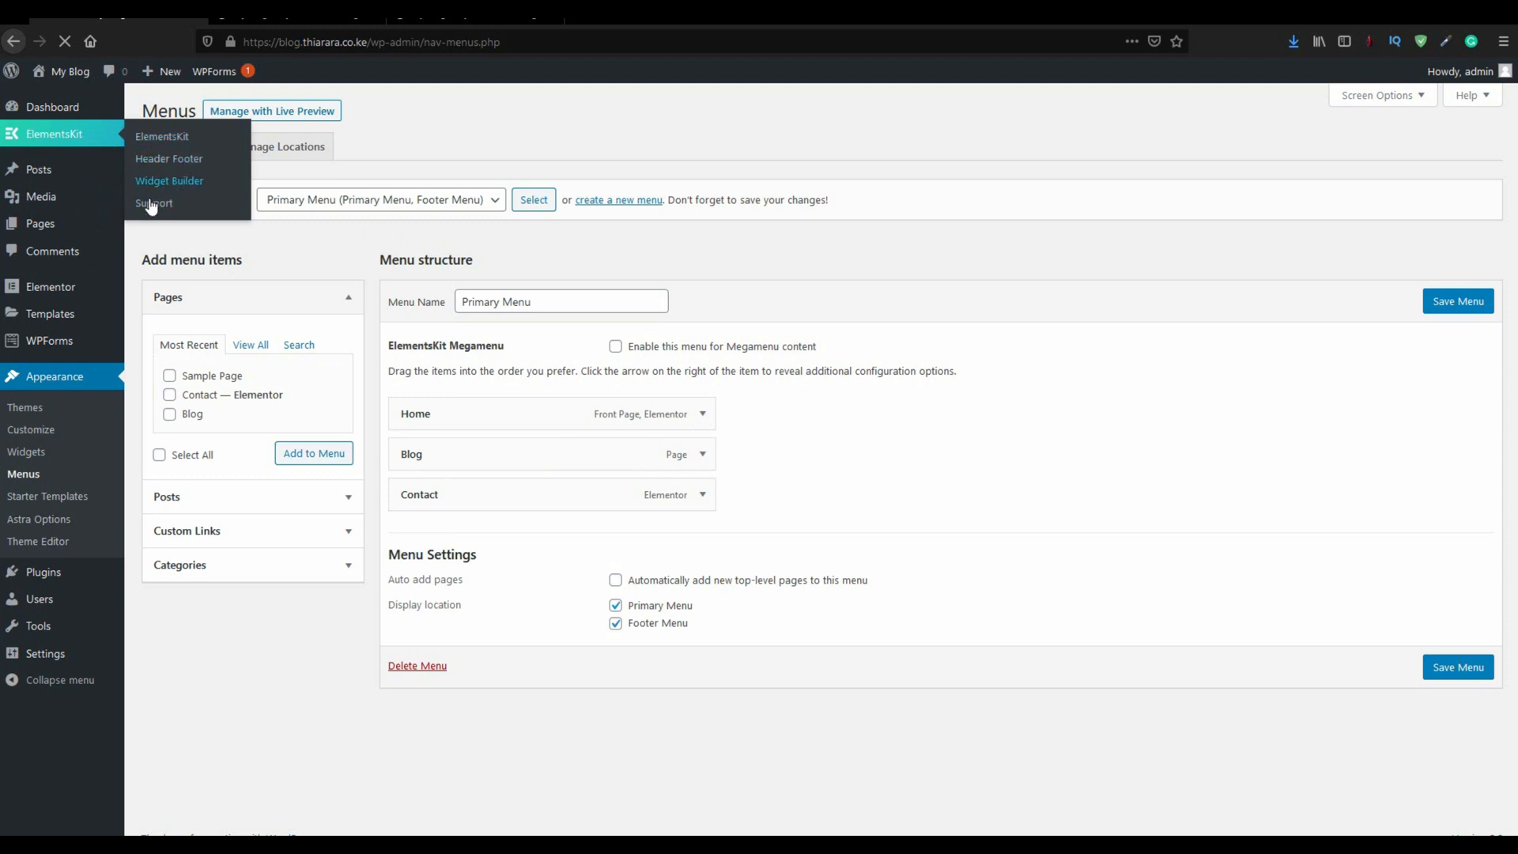
mouse_move(161, 136)
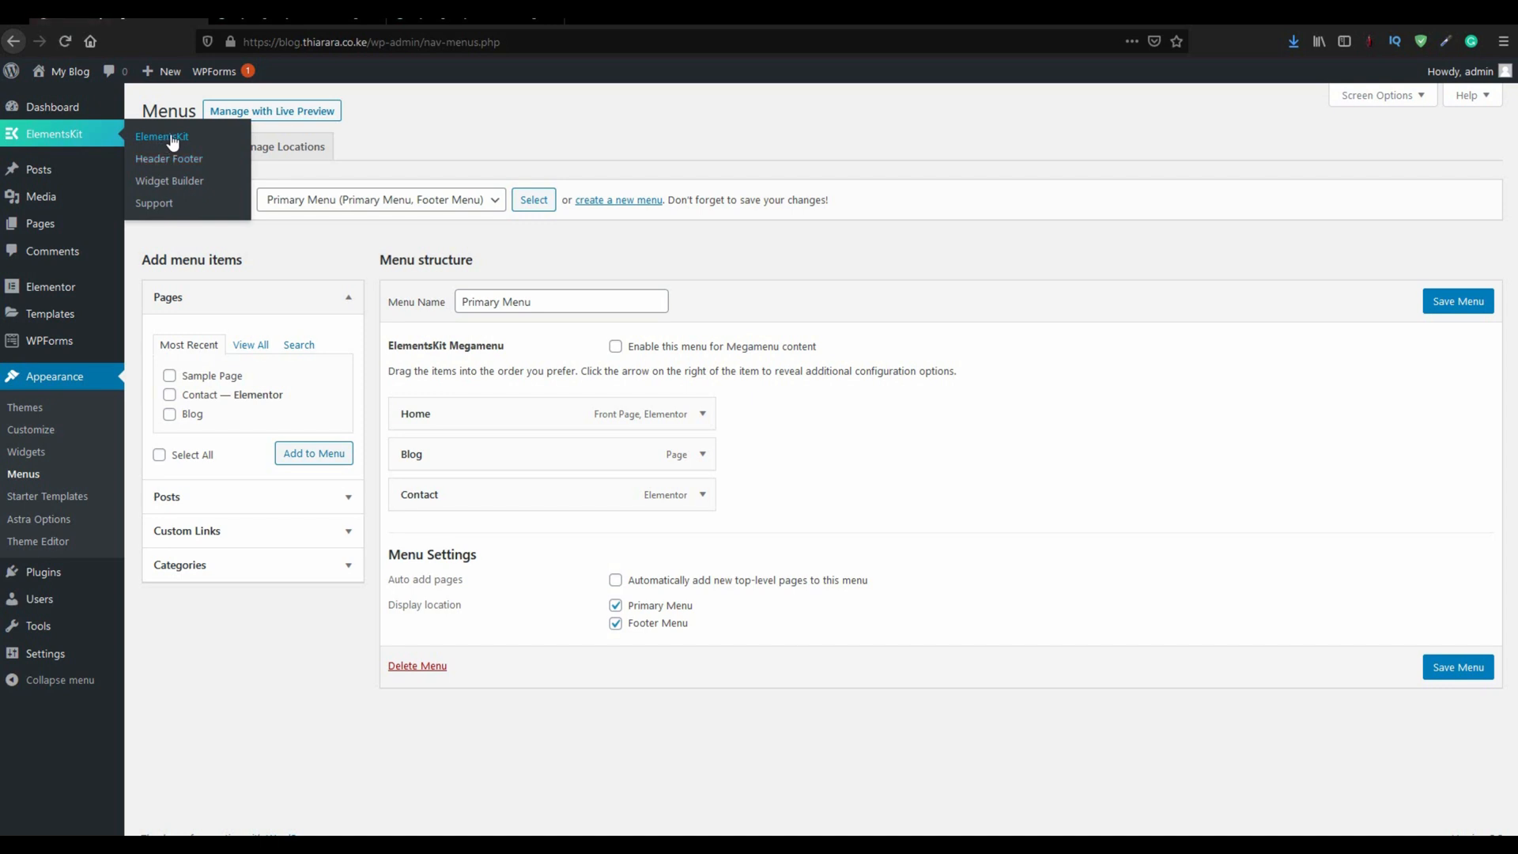
Step: Leave the menus page unsaved and view the ElementsKit Elements list of active widgets
left_click(161, 136)
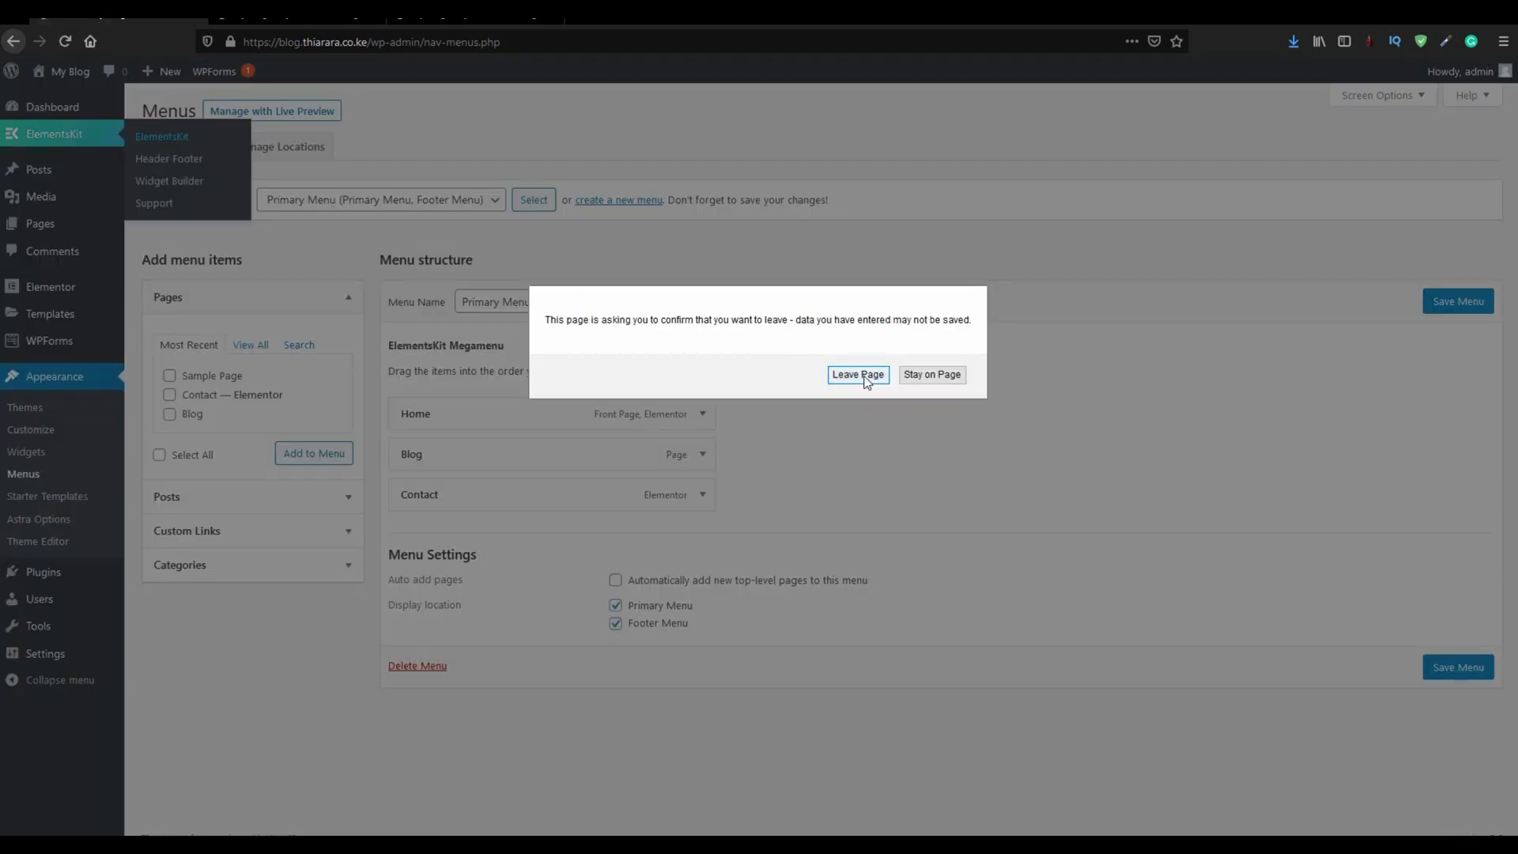
left_click(855, 375)
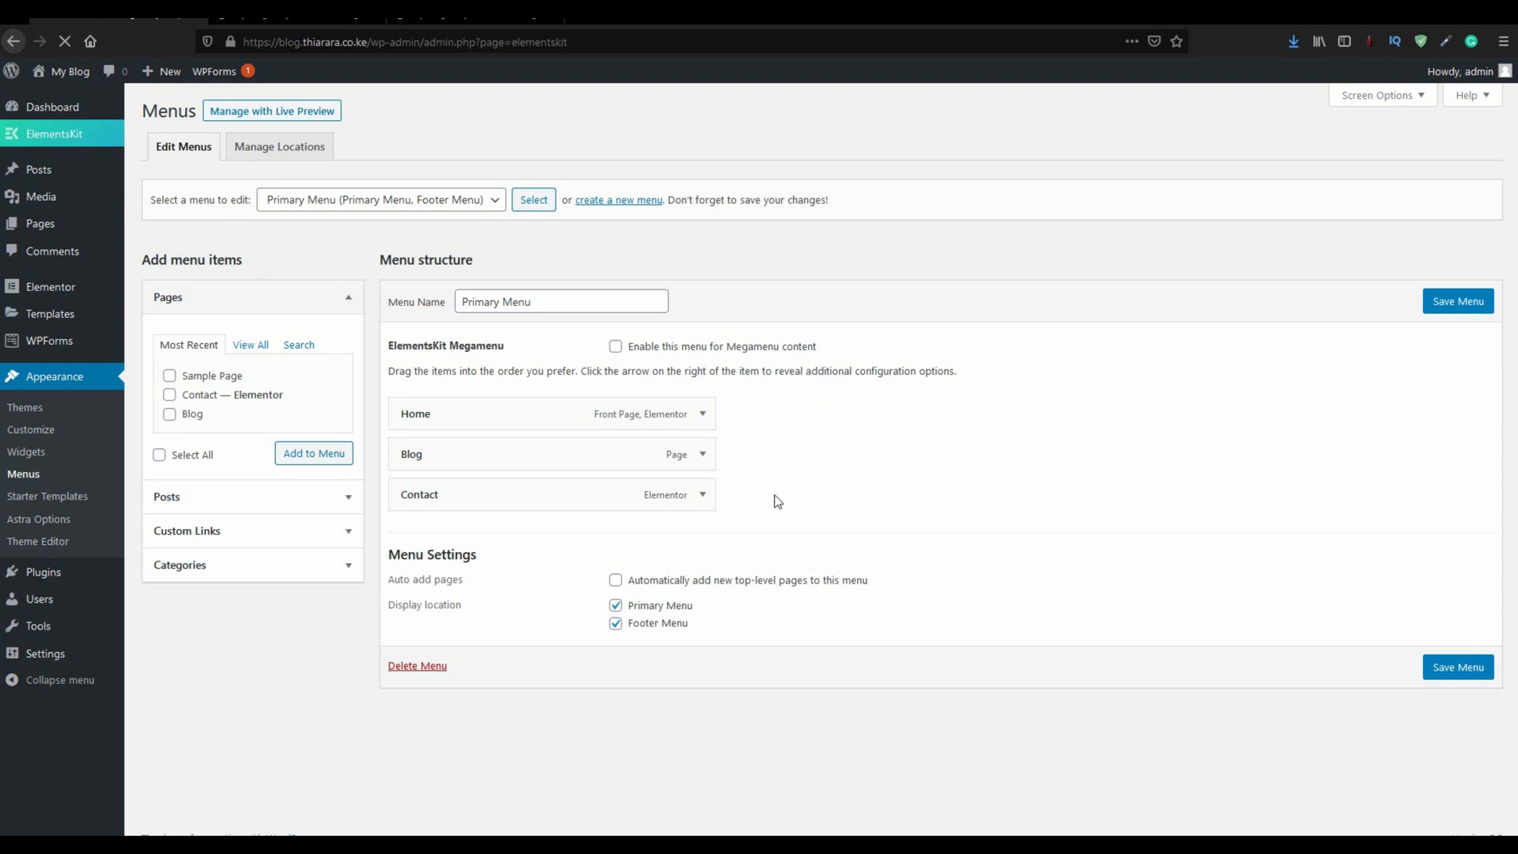
left_click(53, 133)
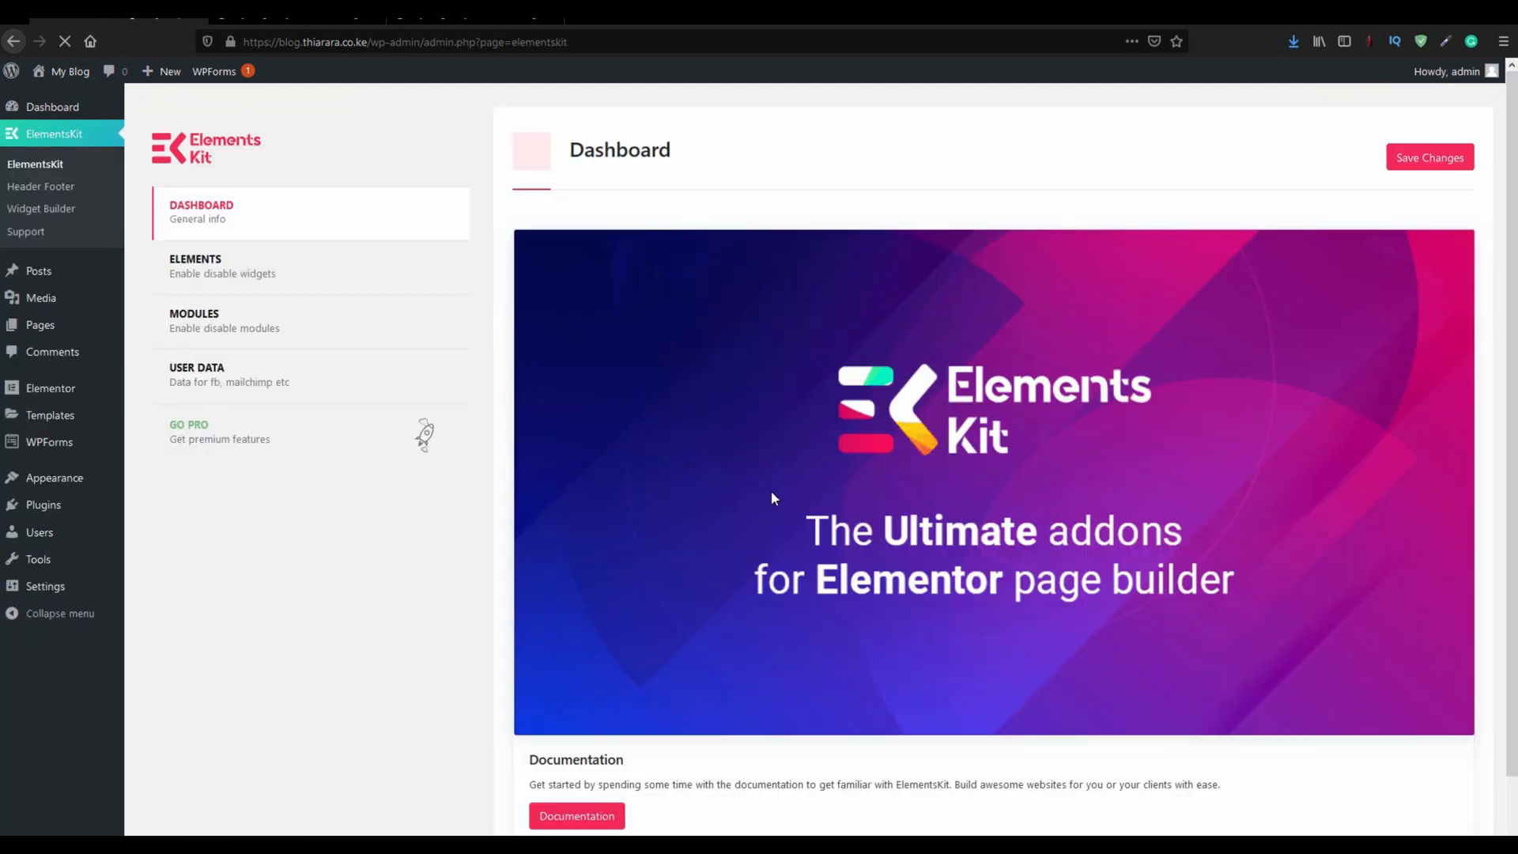
scroll("down", 3)
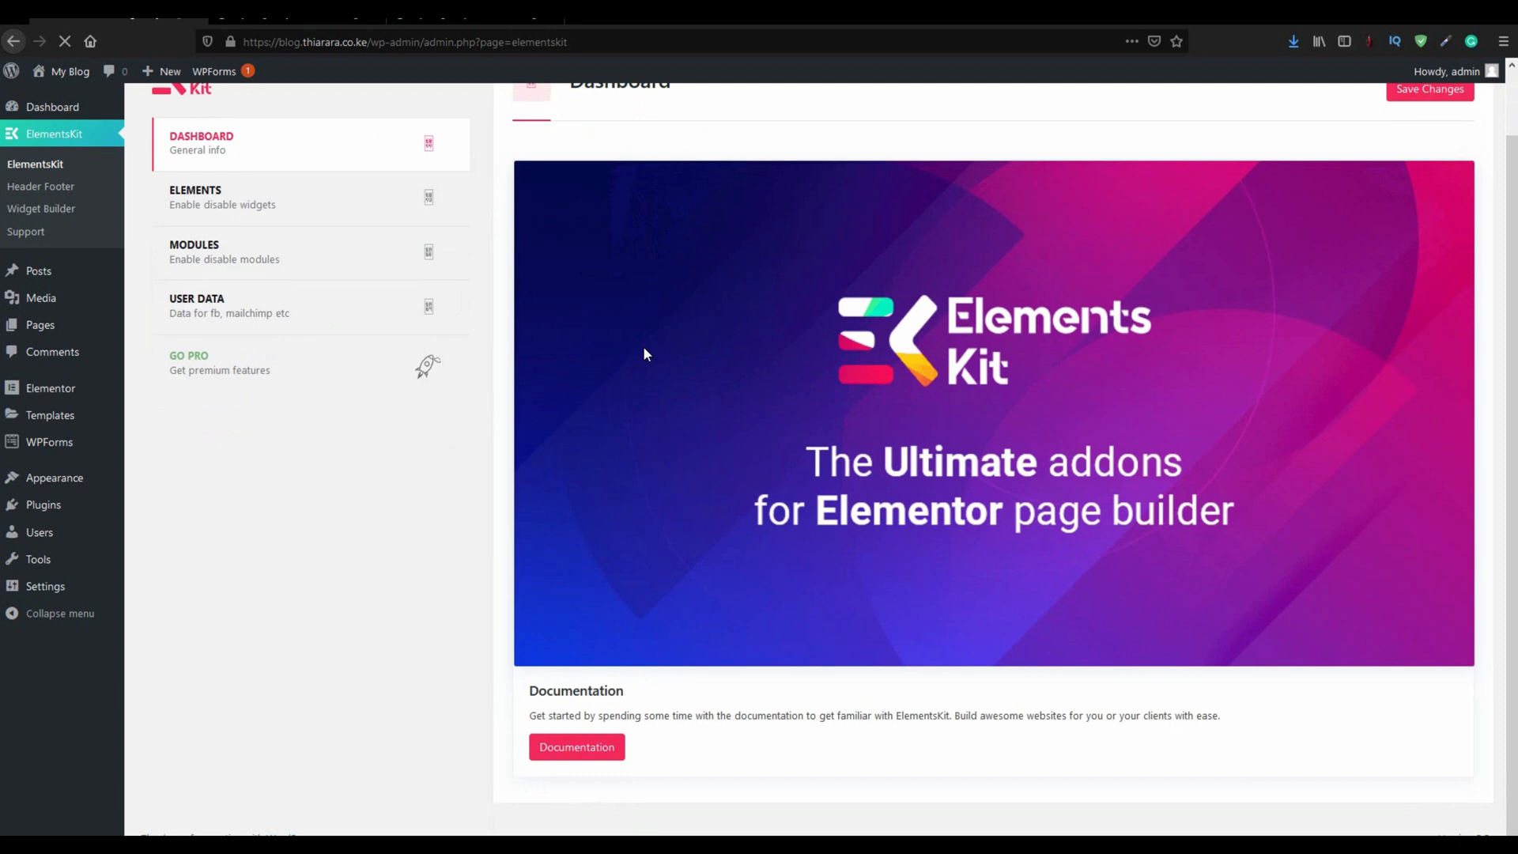
left_click(223, 266)
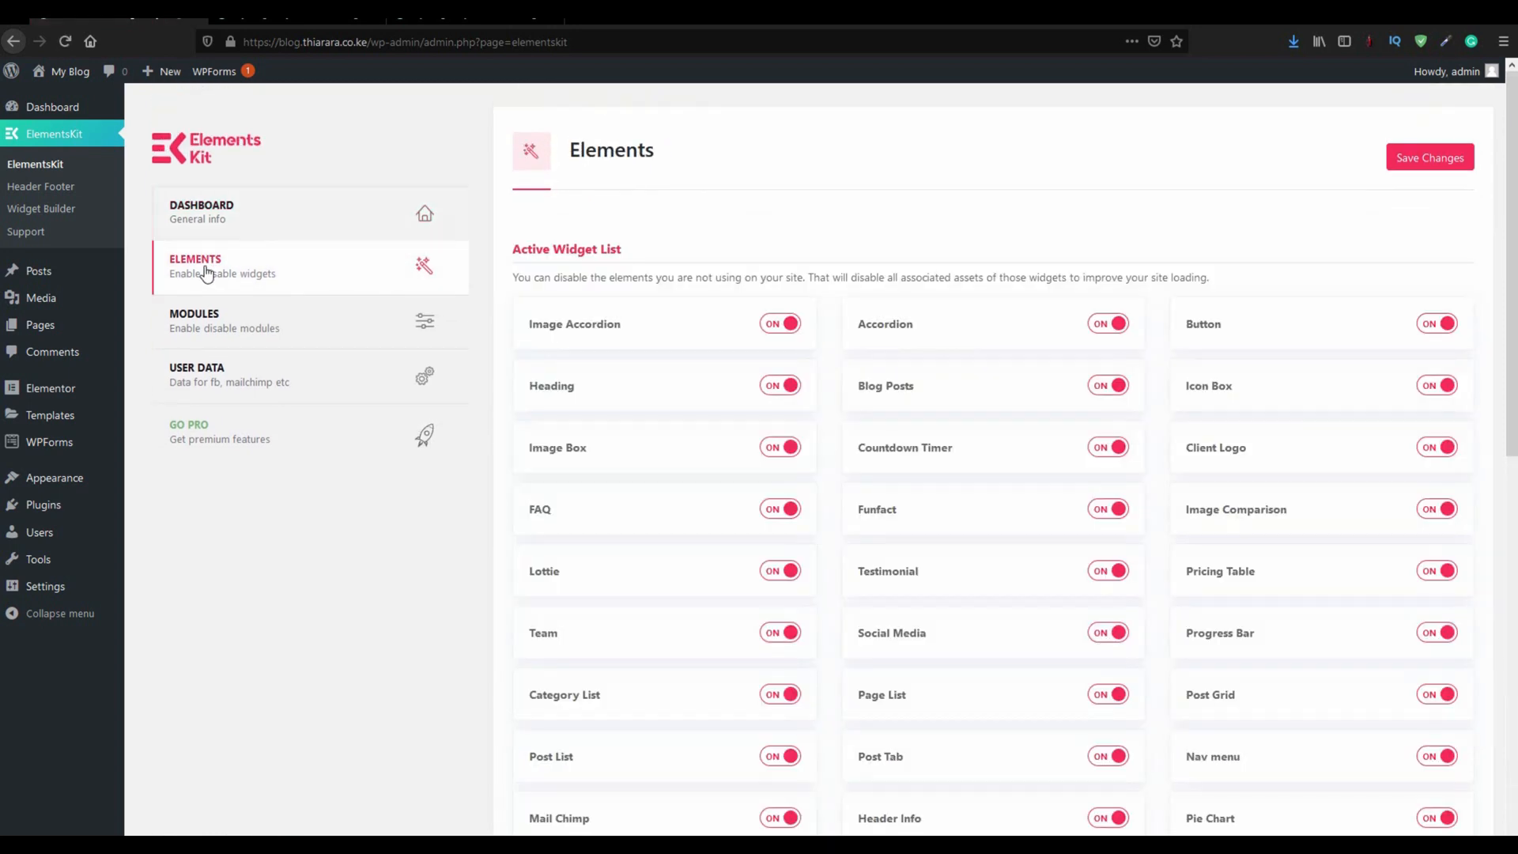
scroll("down", 3)
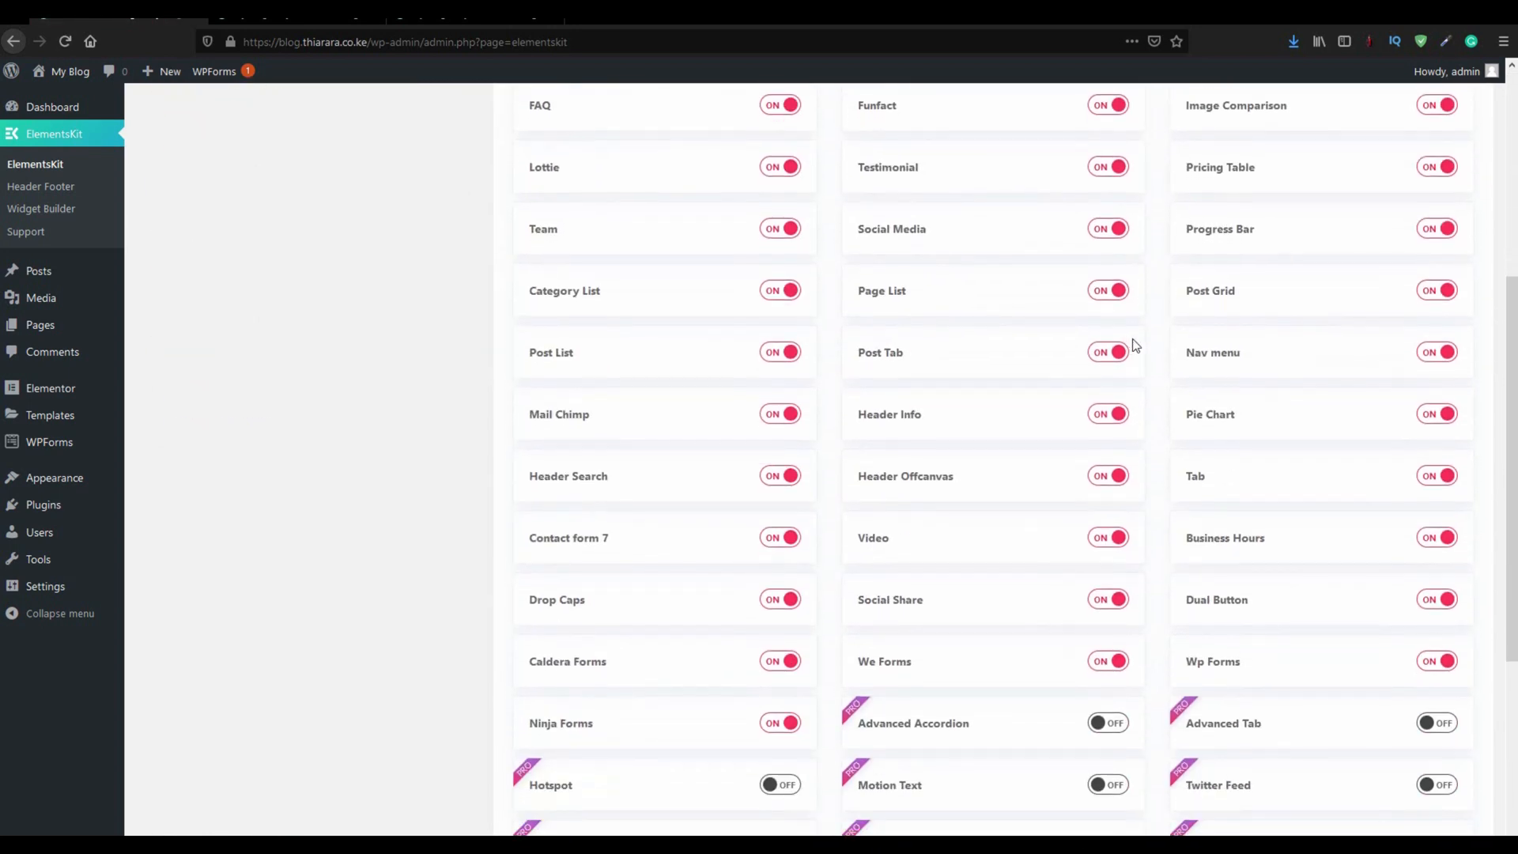
mouse_move(1450, 588)
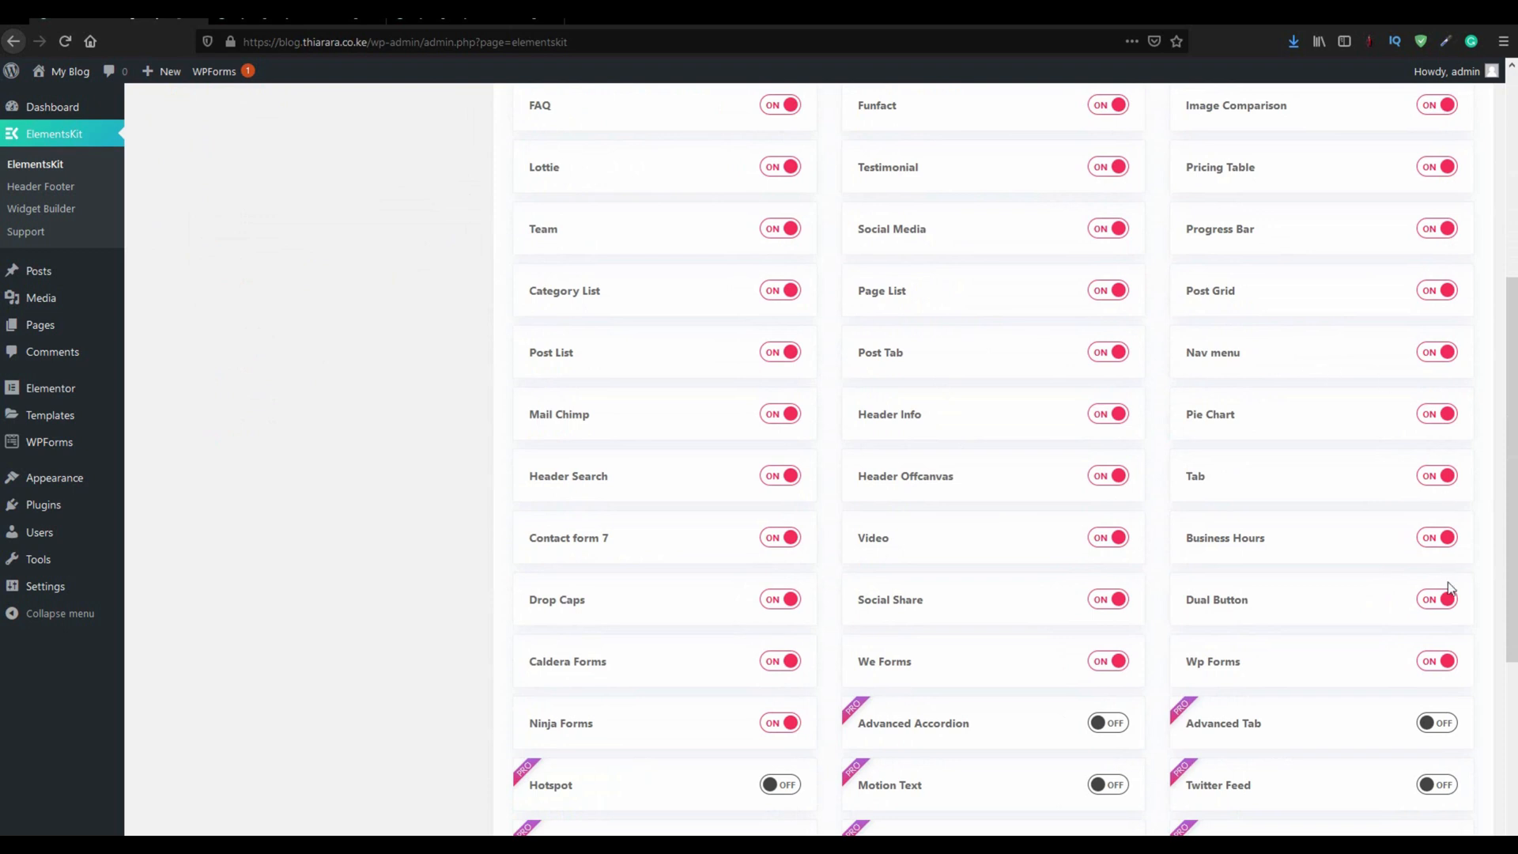
scroll("up", 3)
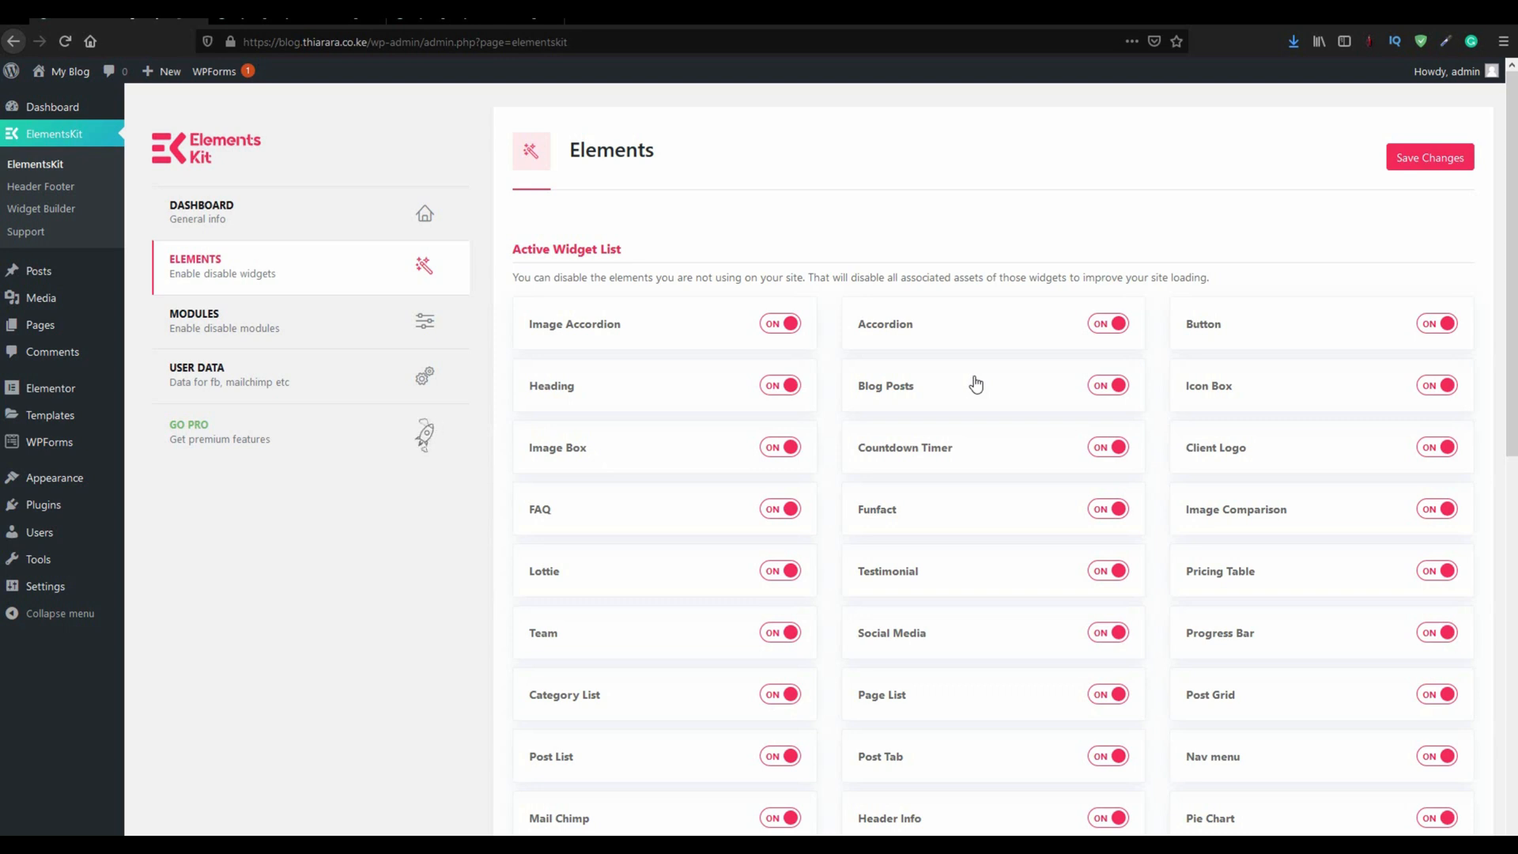
mouse_move(41, 187)
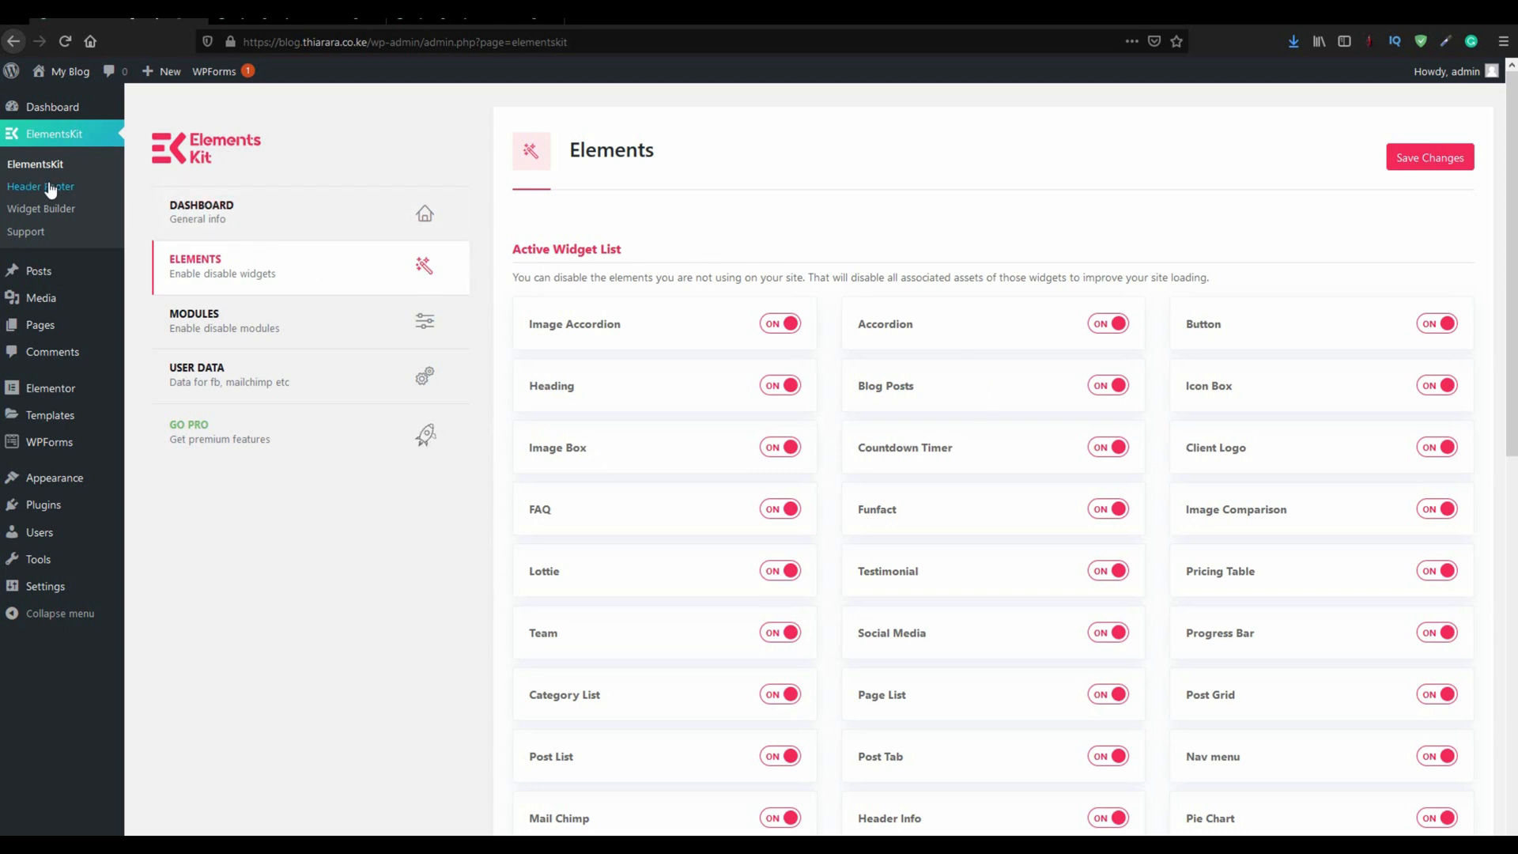
mouse_move(41, 187)
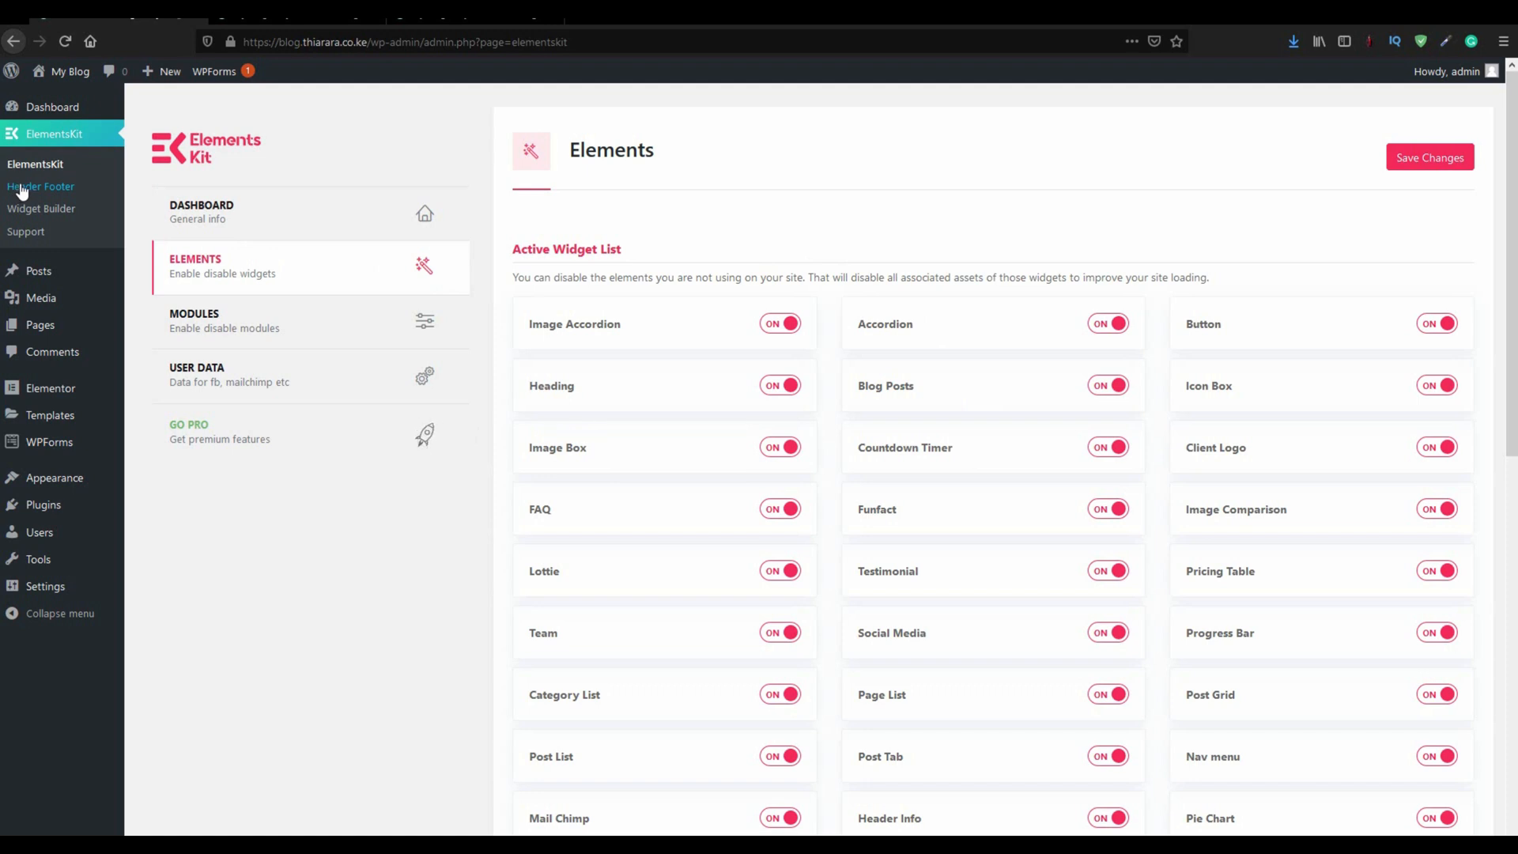
Step: Show the ElementsKit Header Footer templates filtered to headers, currently empty
left_click(41, 187)
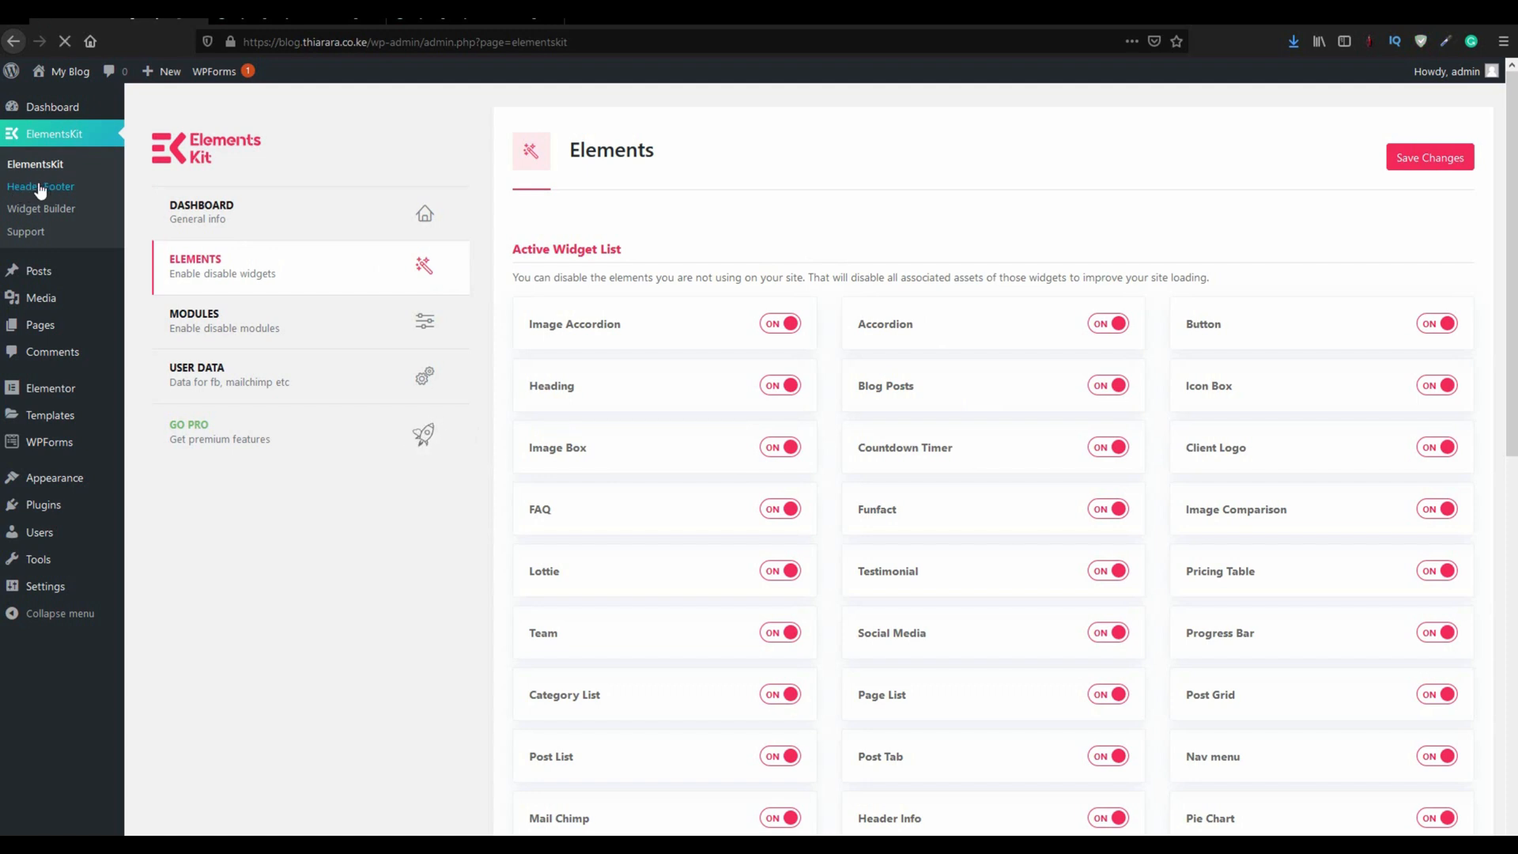
left_click(40, 187)
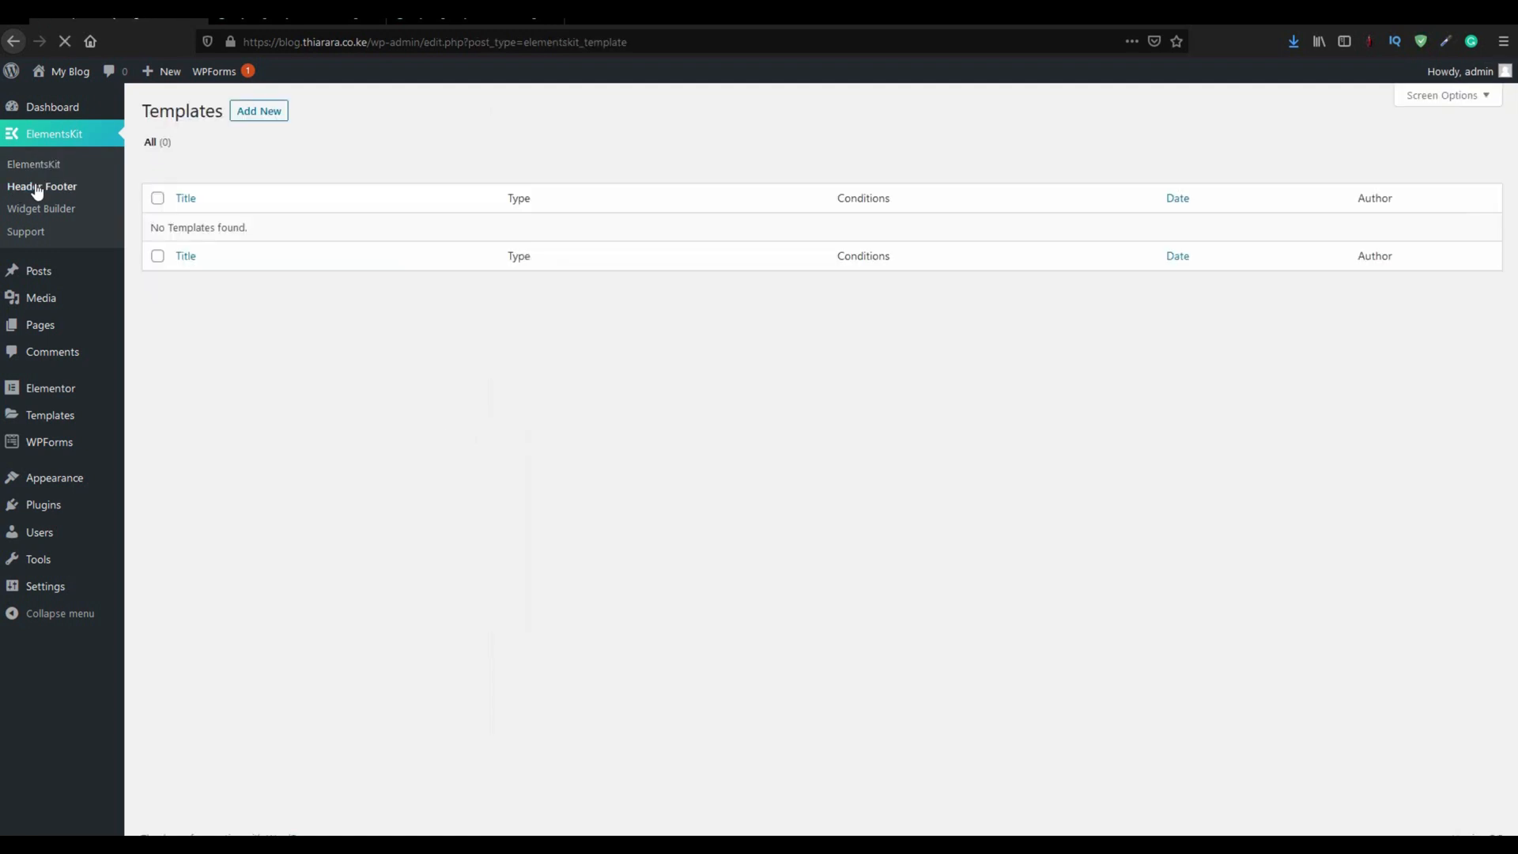
left_click(41, 187)
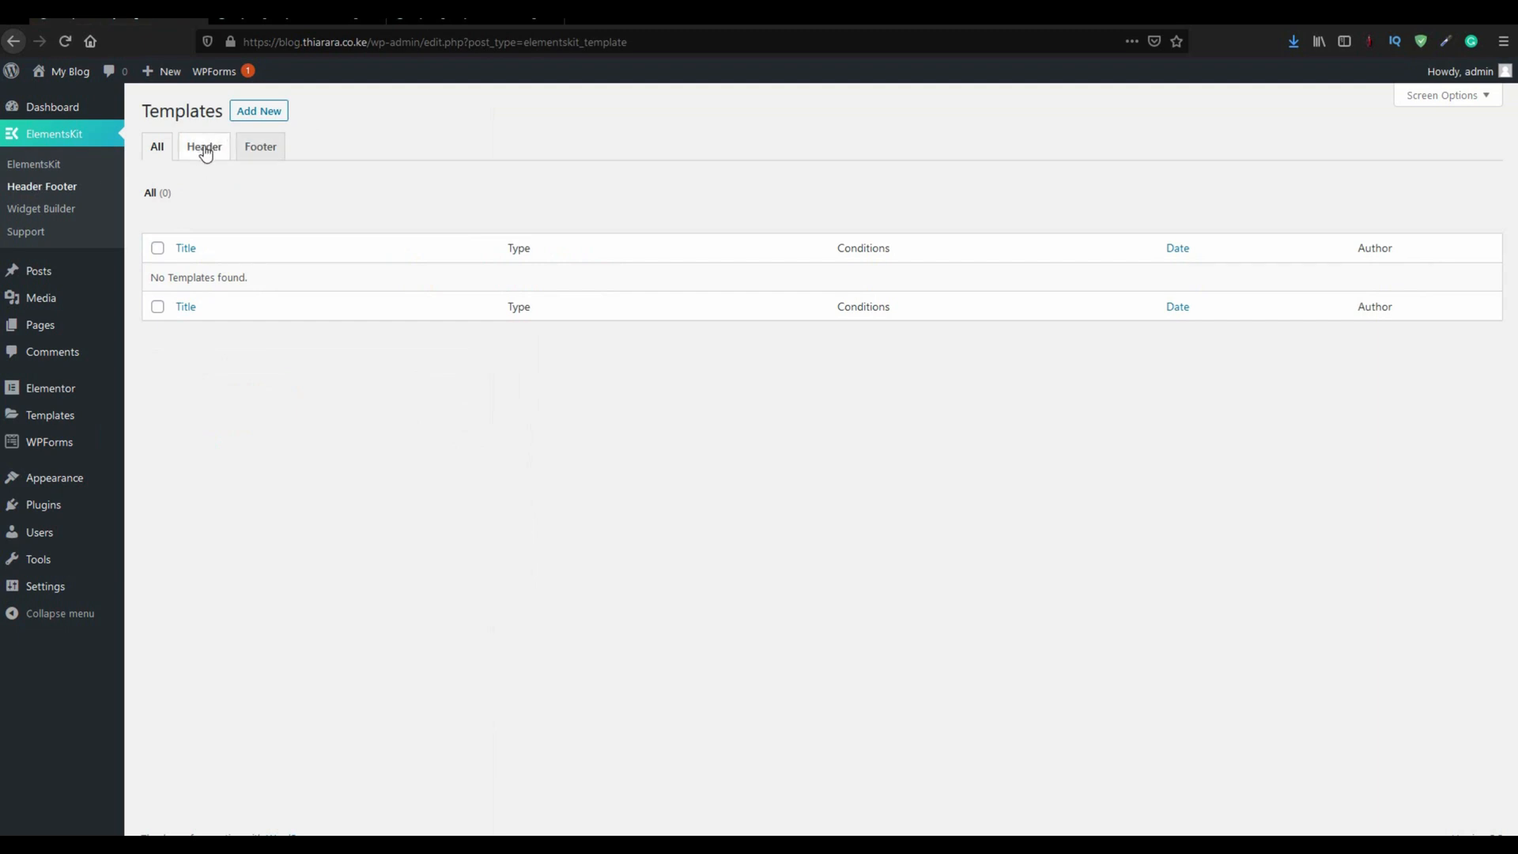
left_click(204, 146)
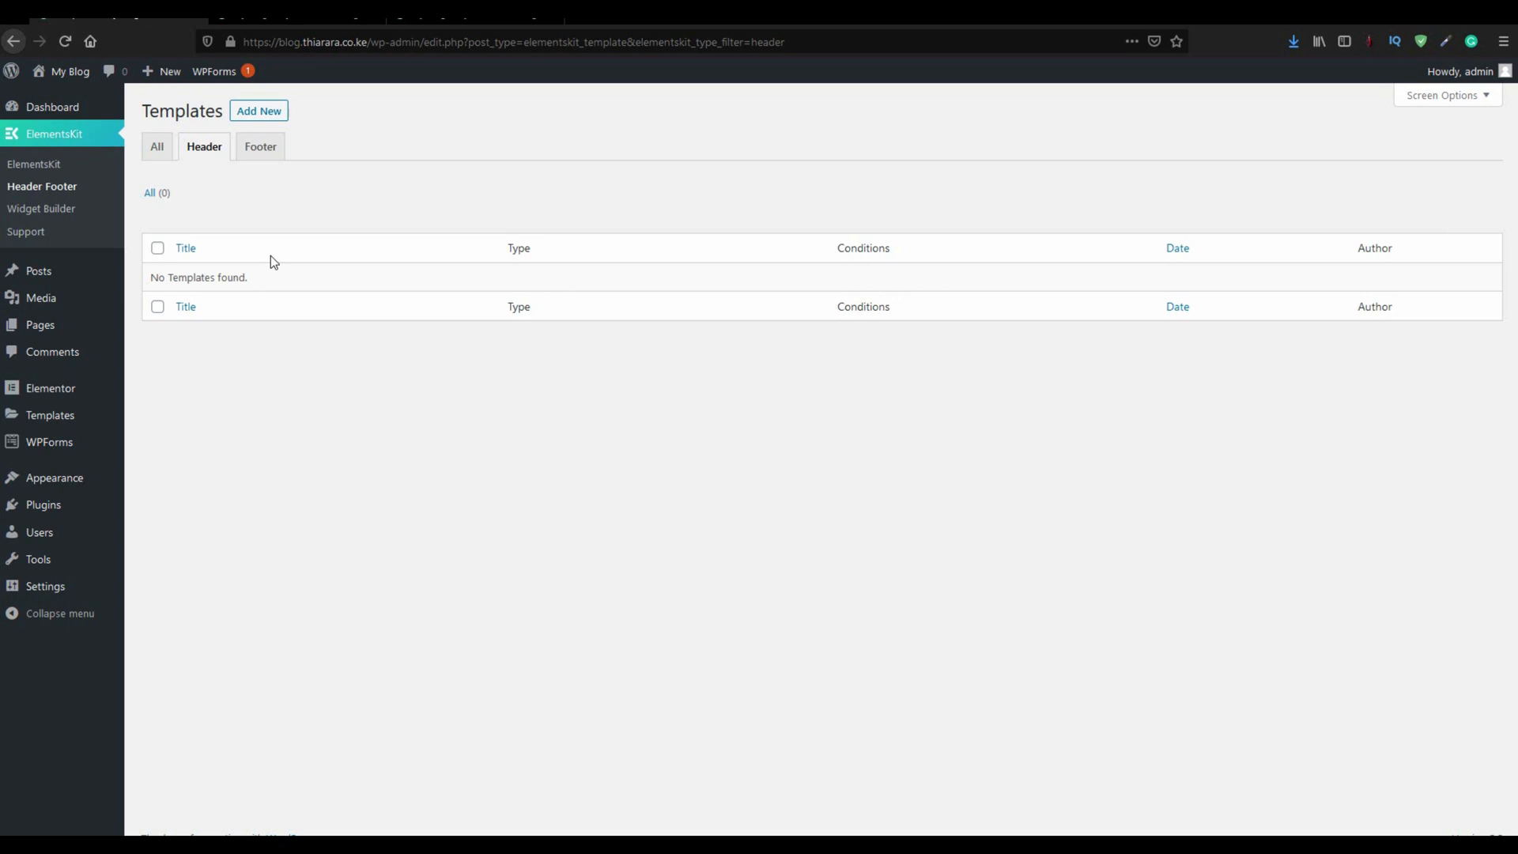
Step: Start a new template, title it 'header 1' and keep its type as Header
left_click(258, 111)
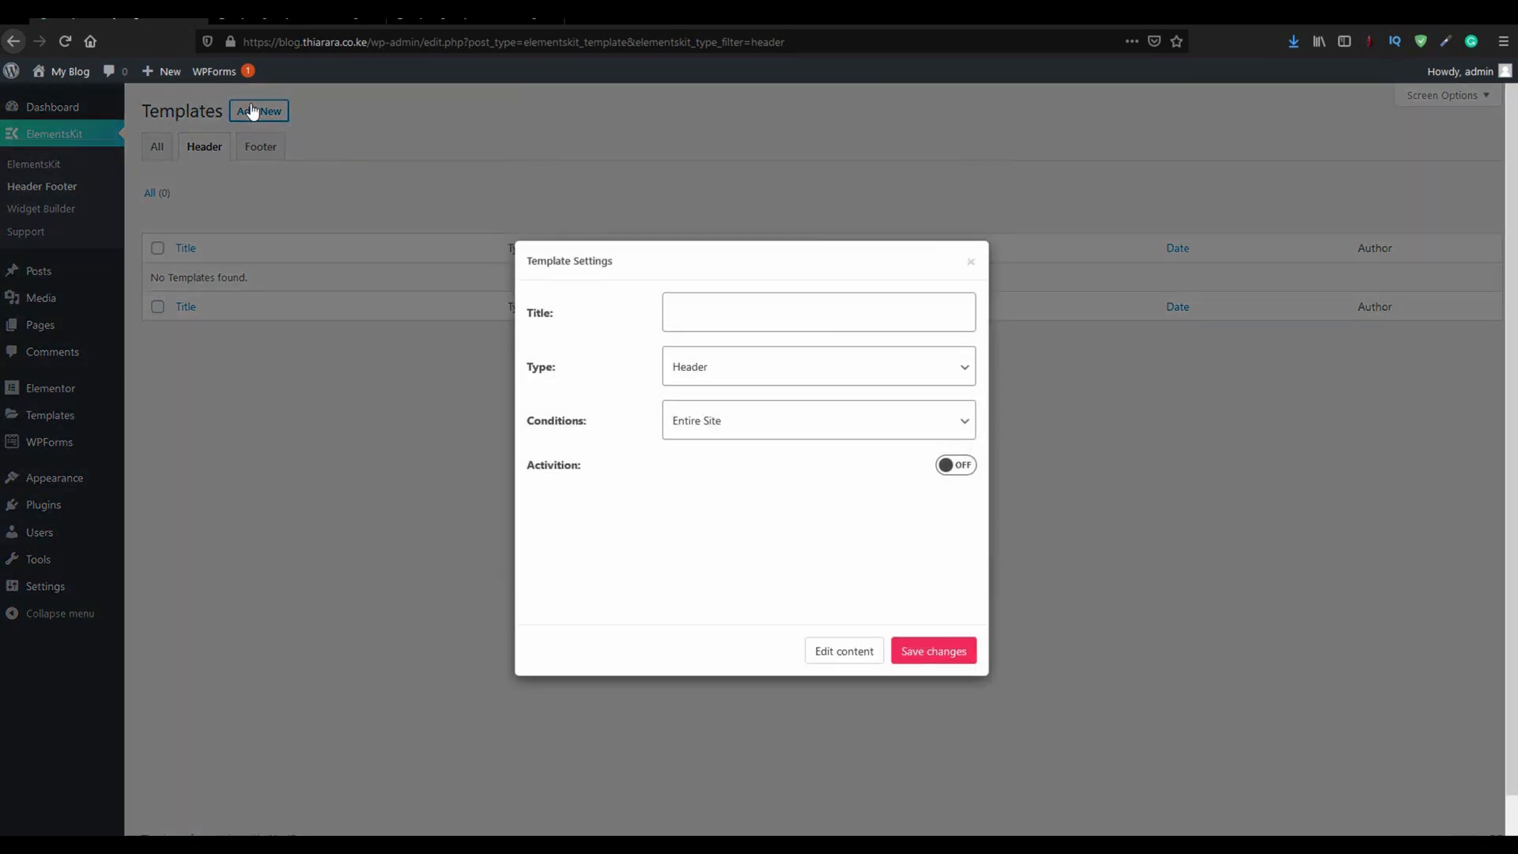
left_click(931, 650)
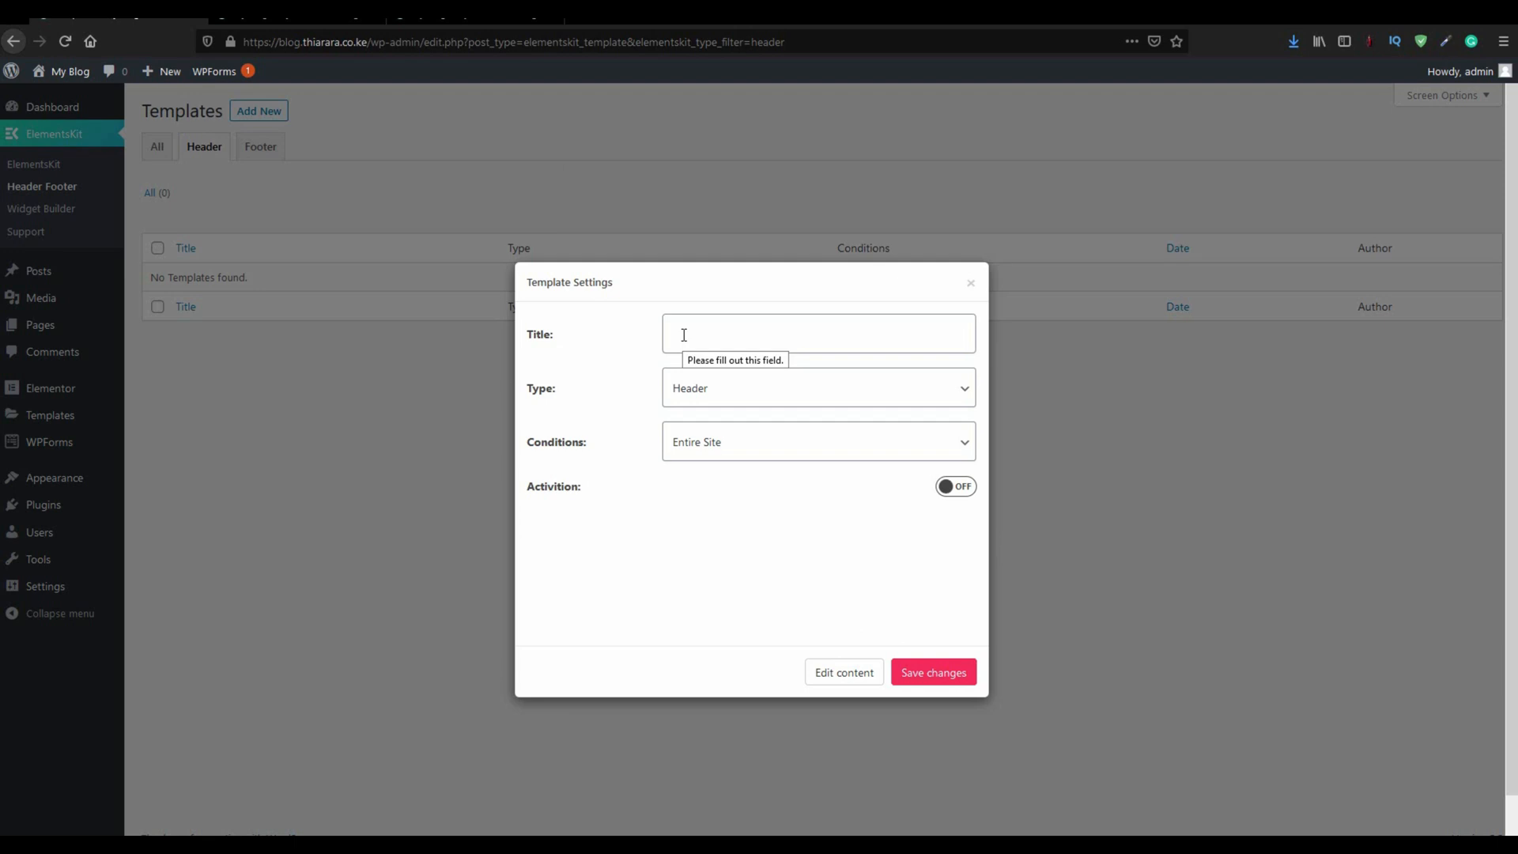
left_click(818, 333)
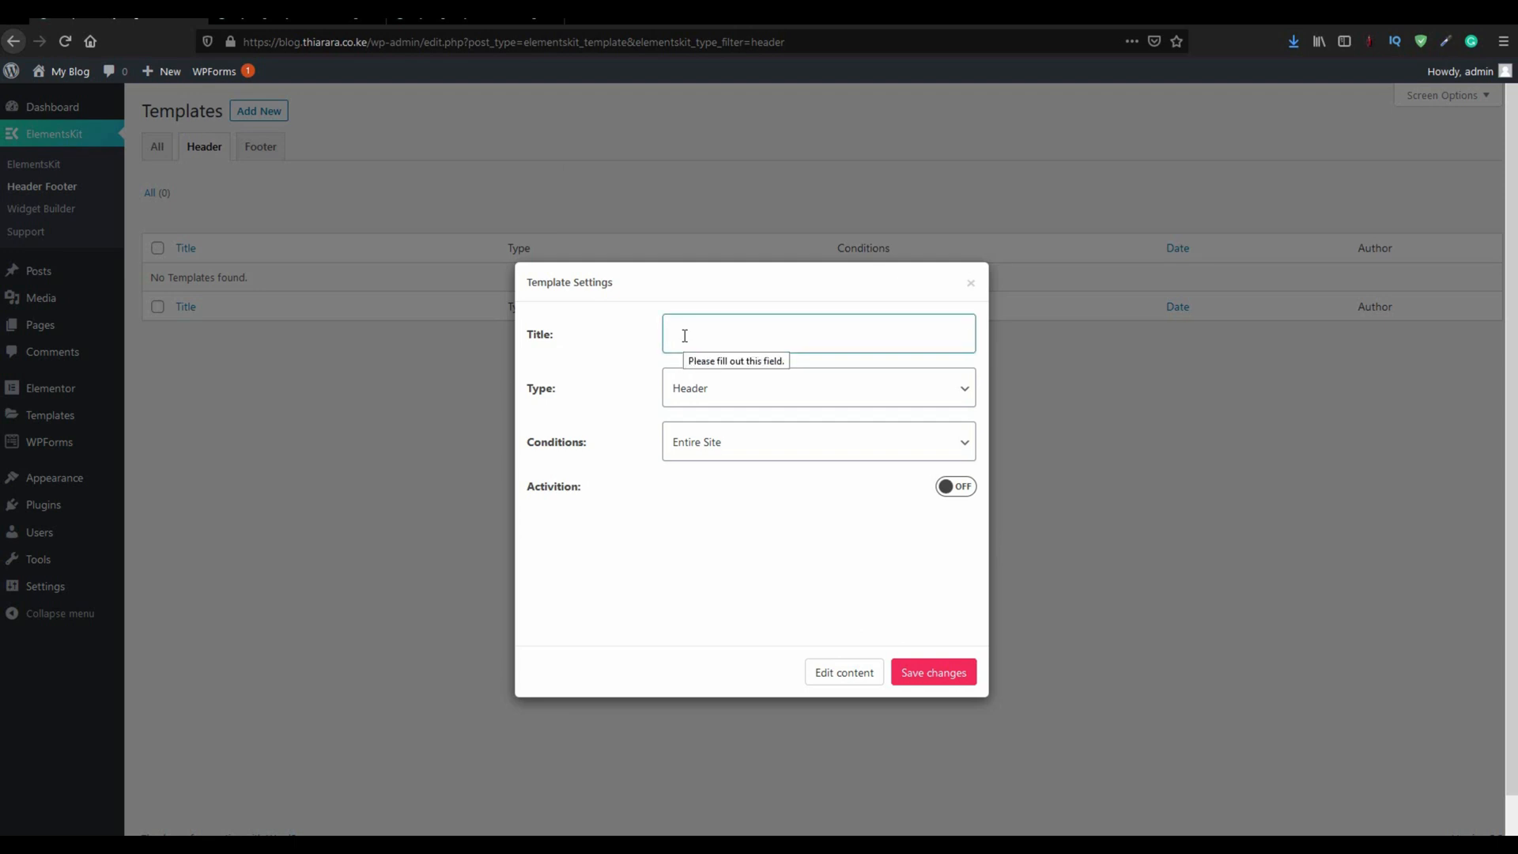
type("H")
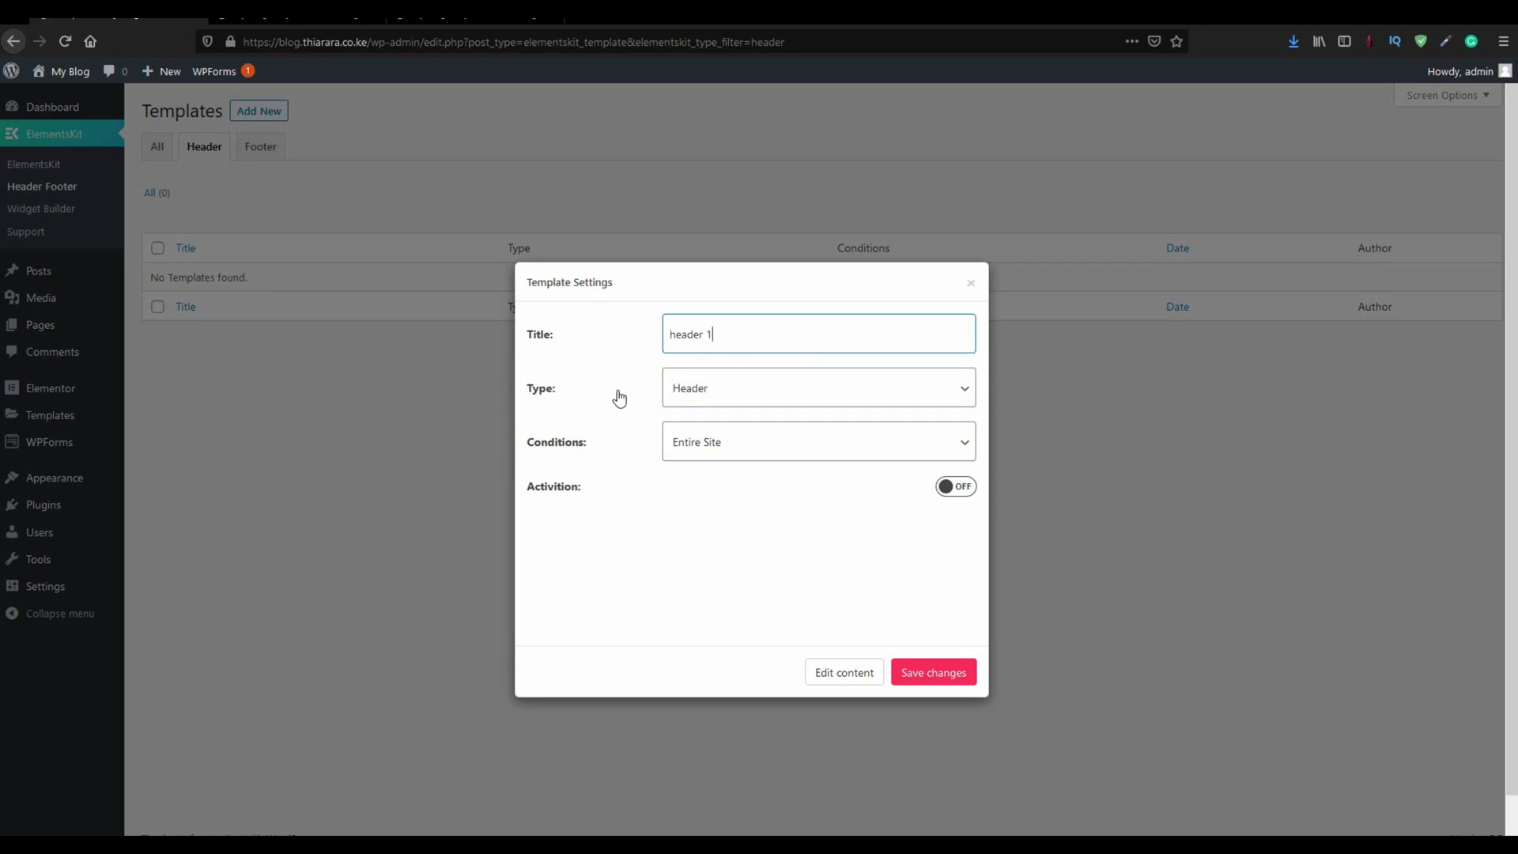
left_click(818, 388)
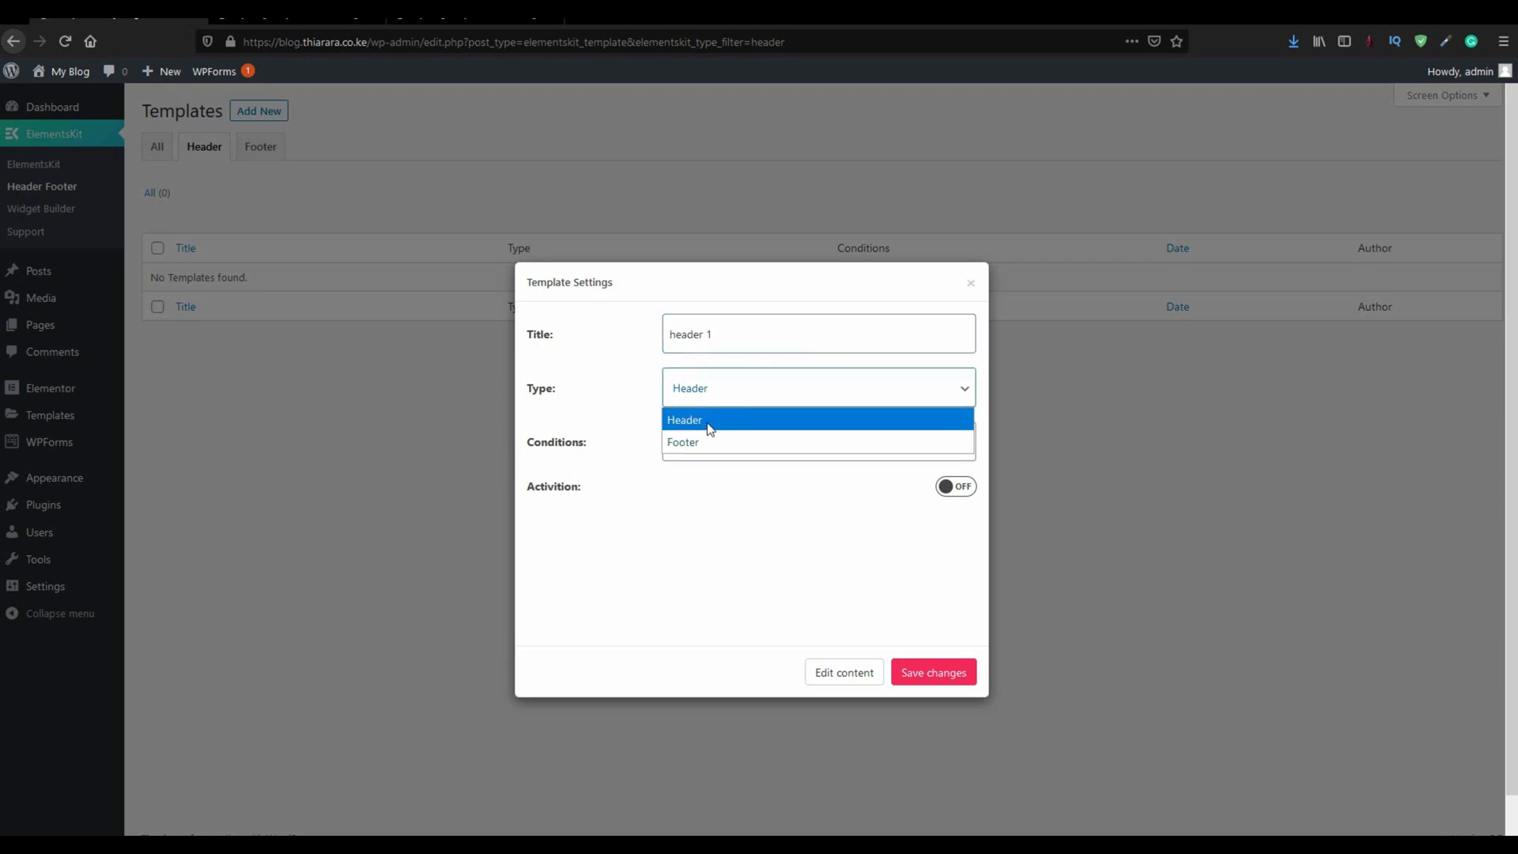
mouse_move(681, 426)
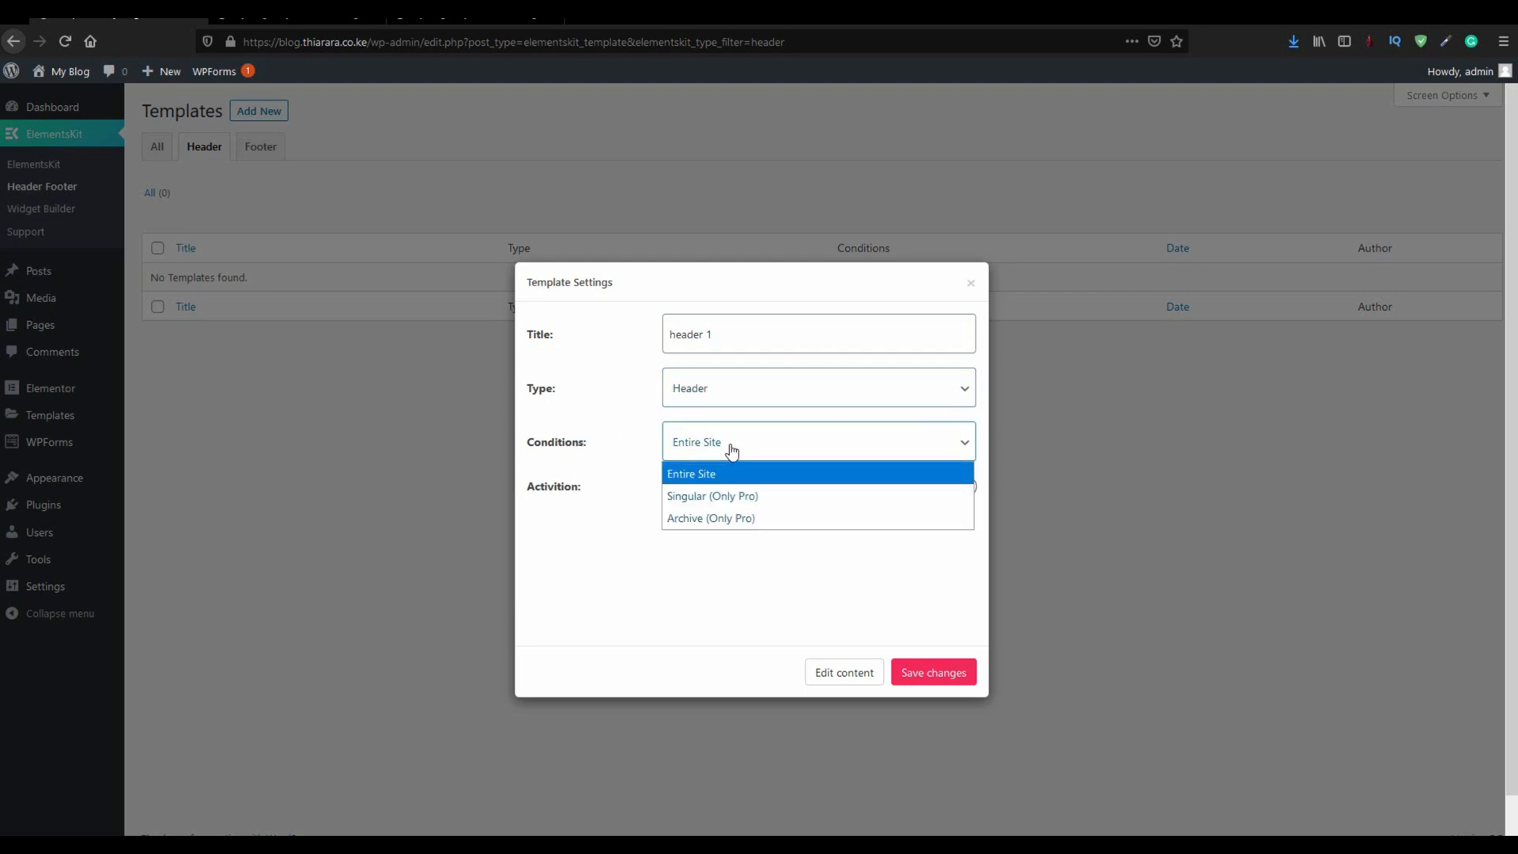
mouse_move(707, 479)
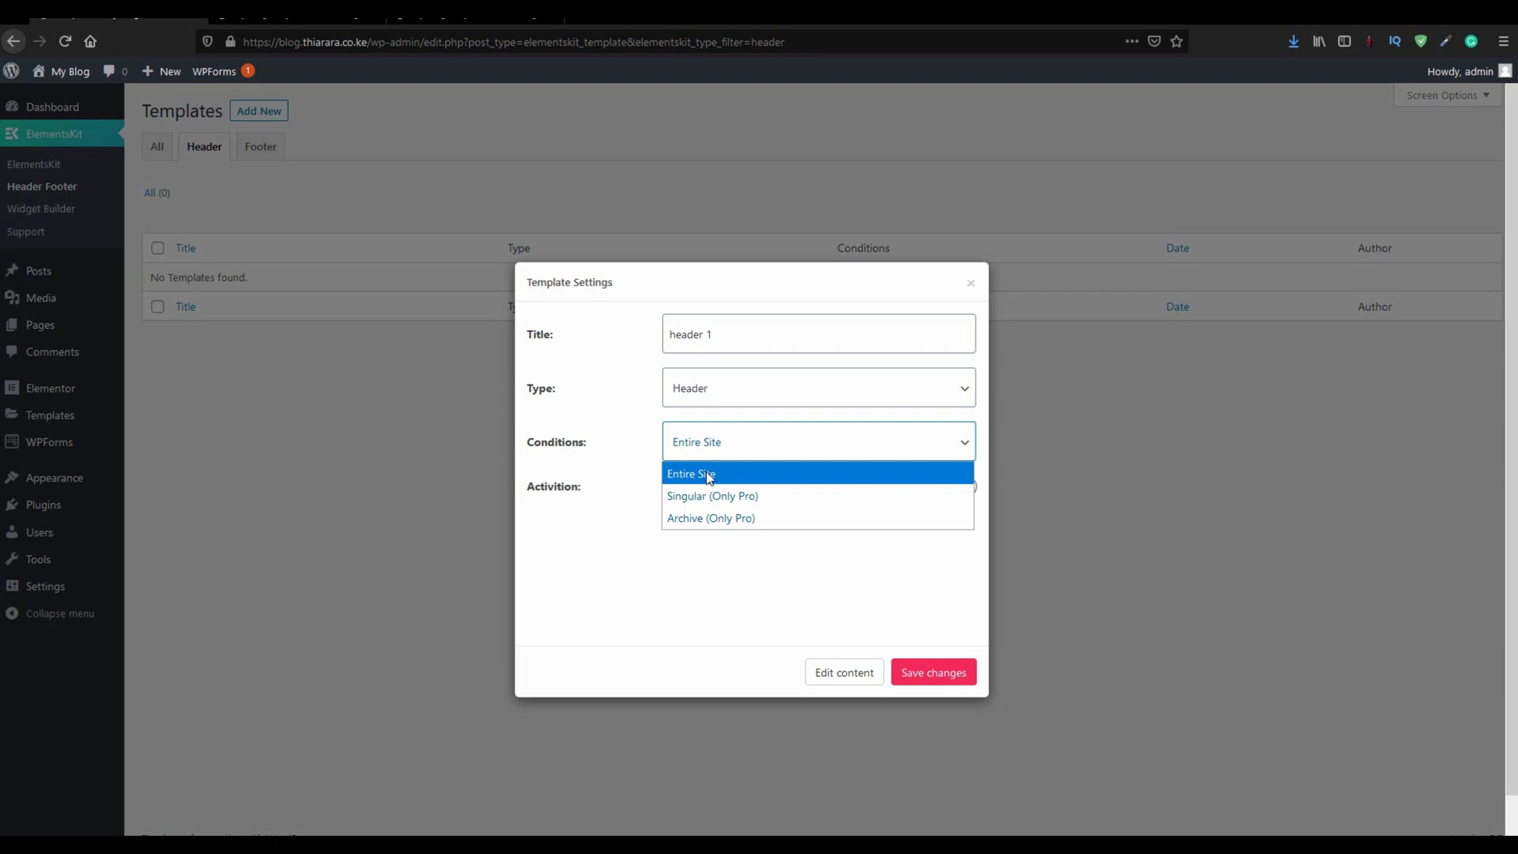
mouse_move(697, 495)
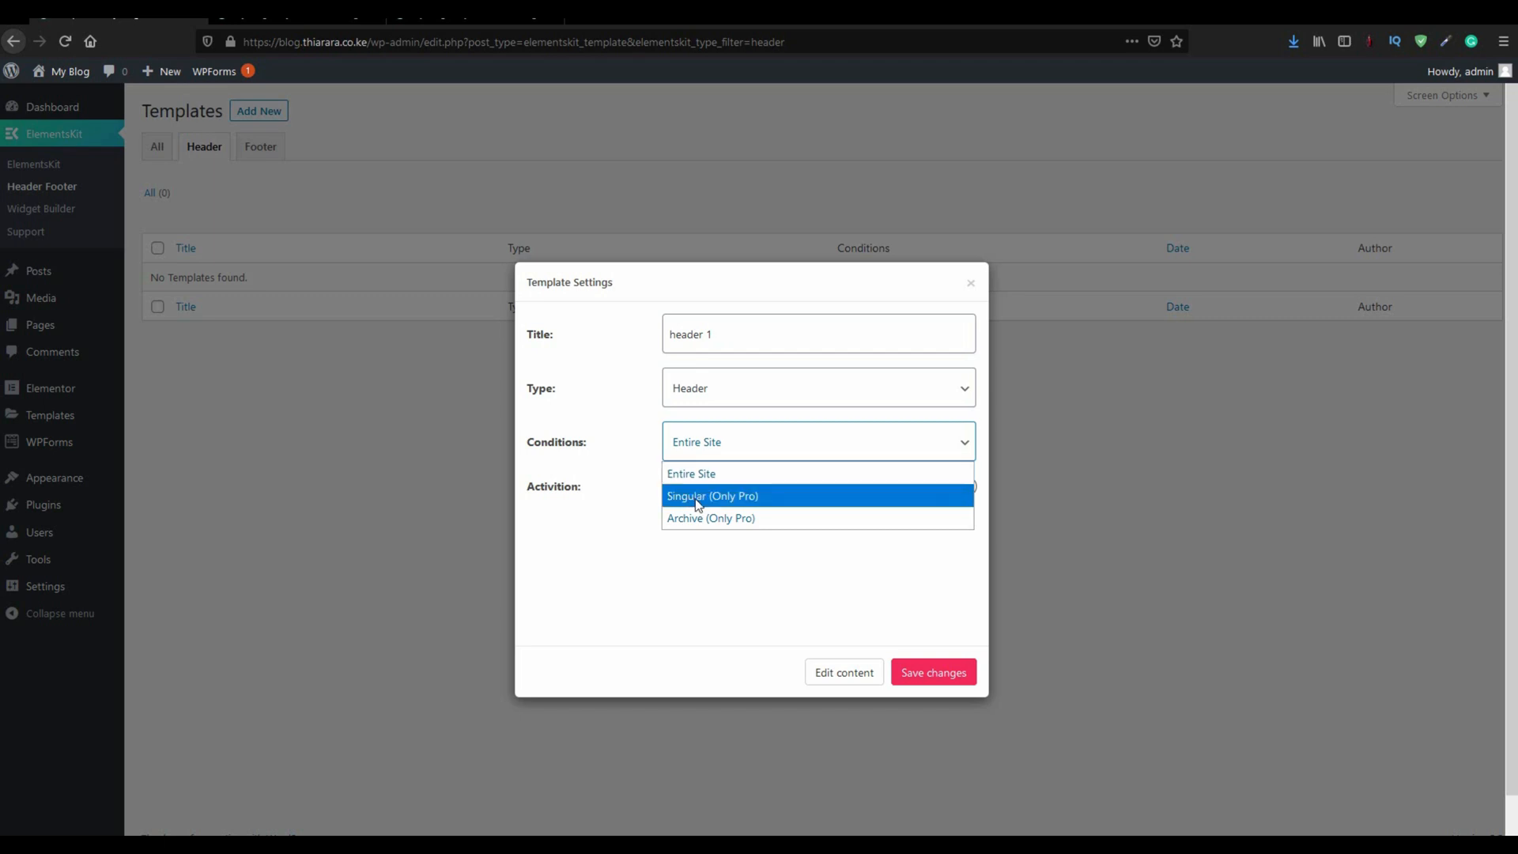
mouse_move(704, 519)
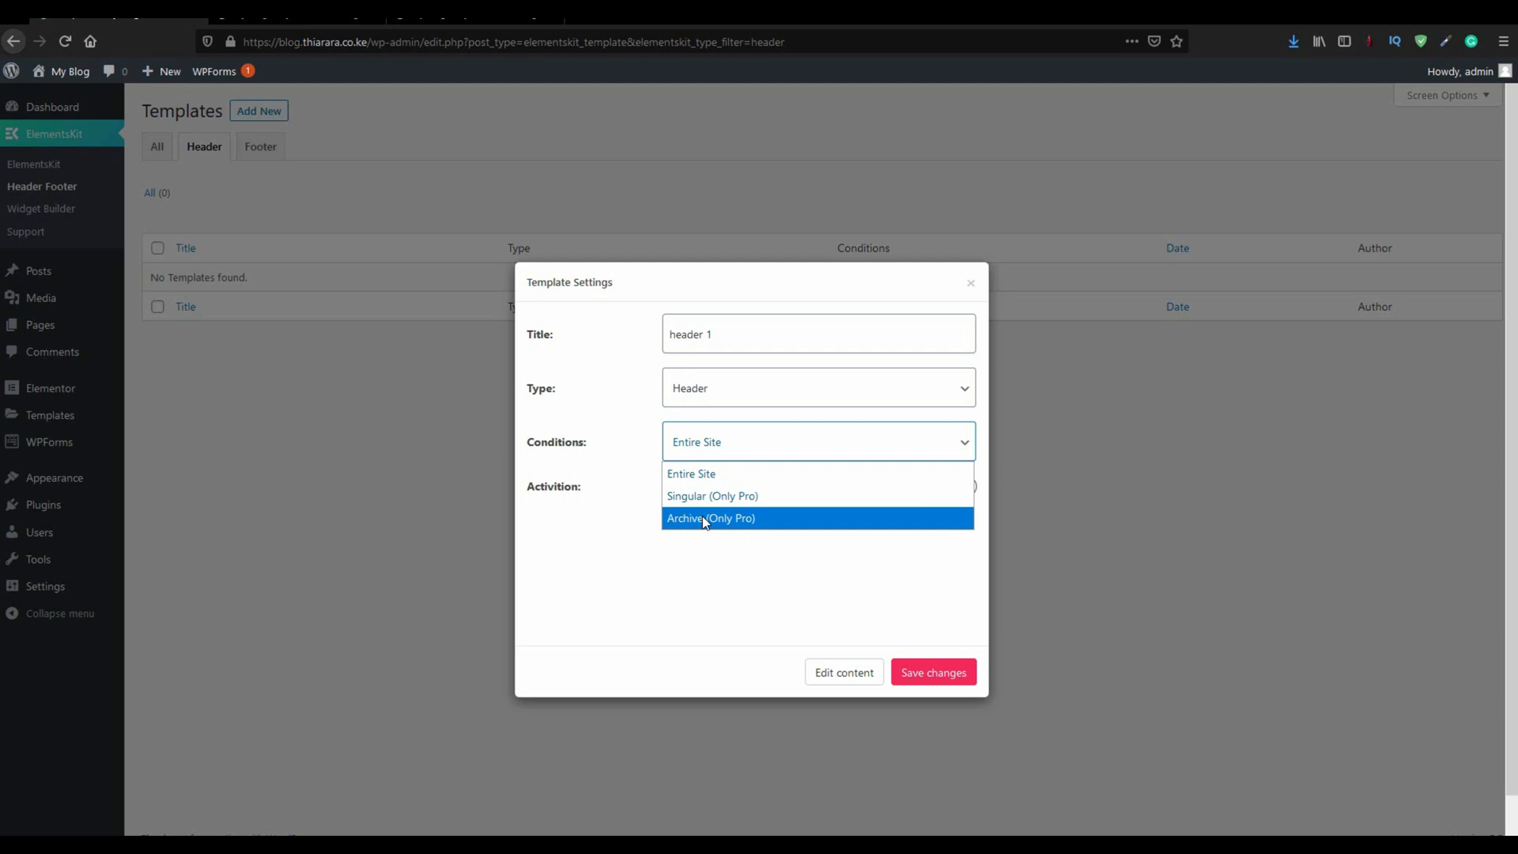
mouse_move(691, 473)
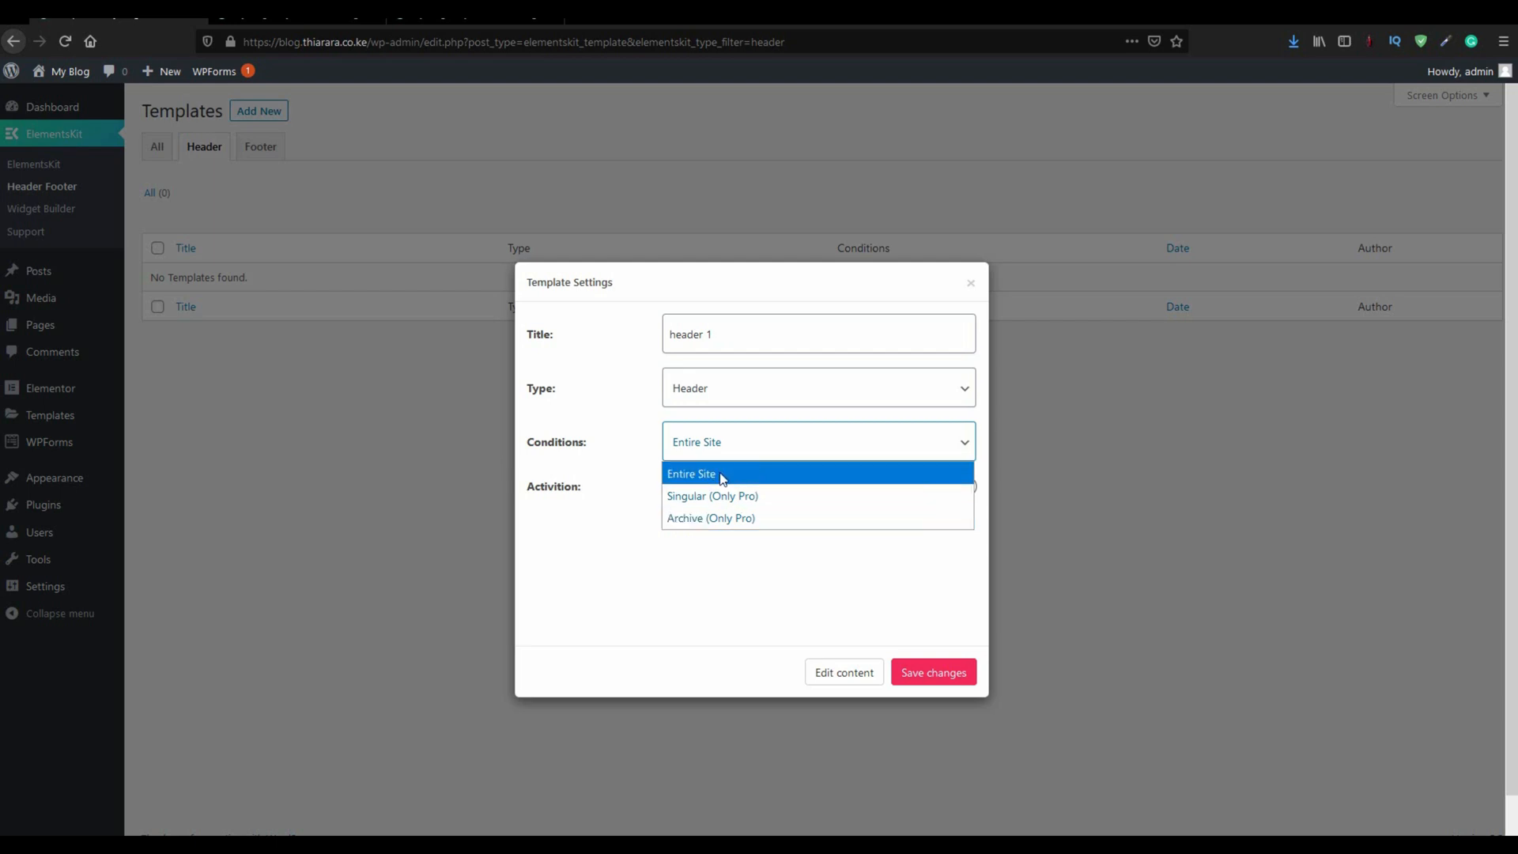
Step: Keep the Entire Site condition and save the header 1 template
left_click(691, 473)
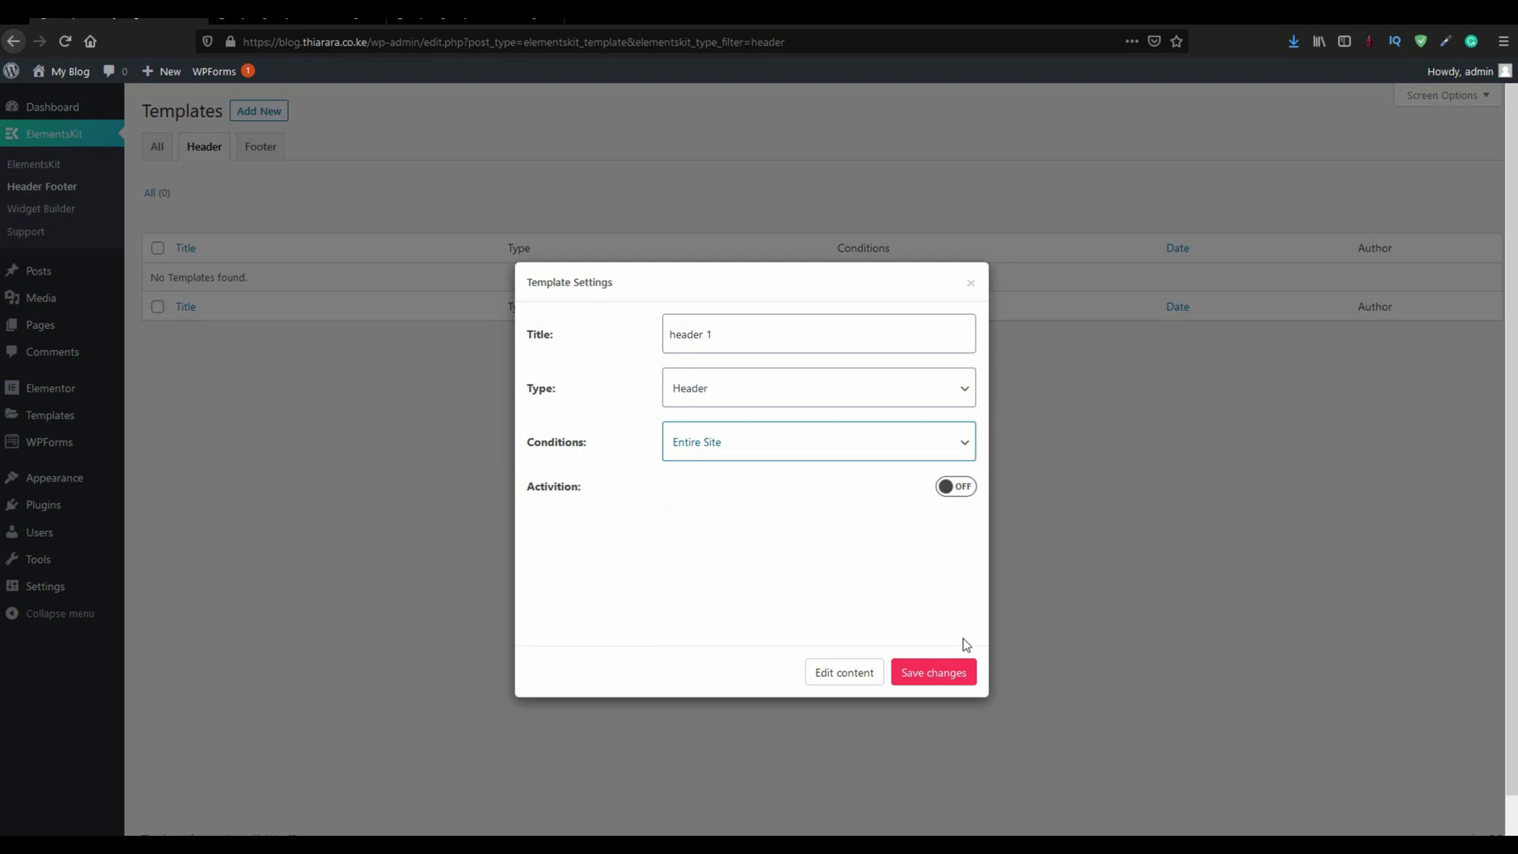
mouse_move(958, 582)
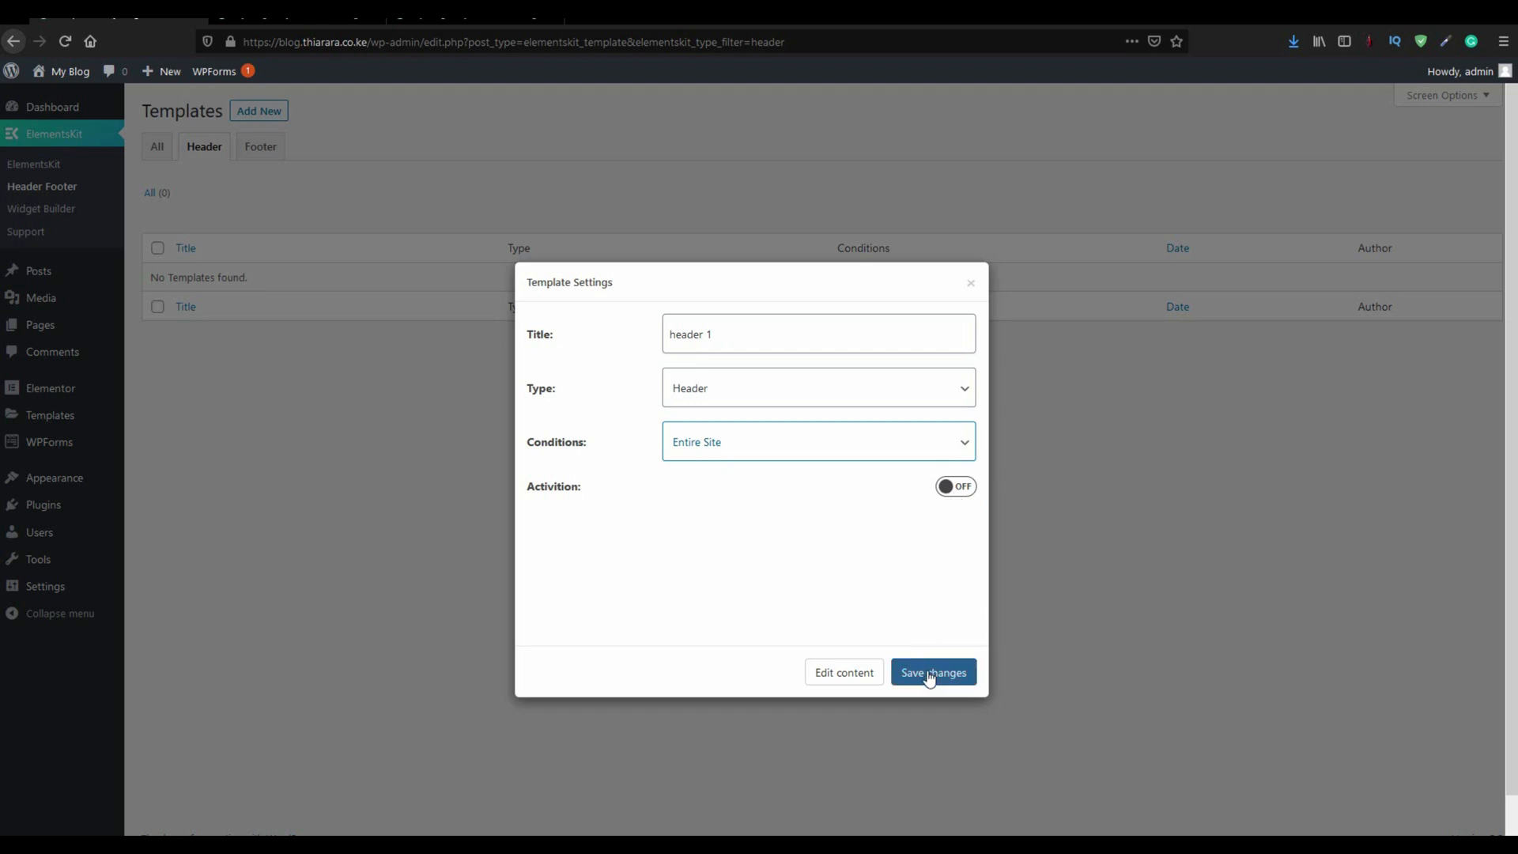
left_click(932, 672)
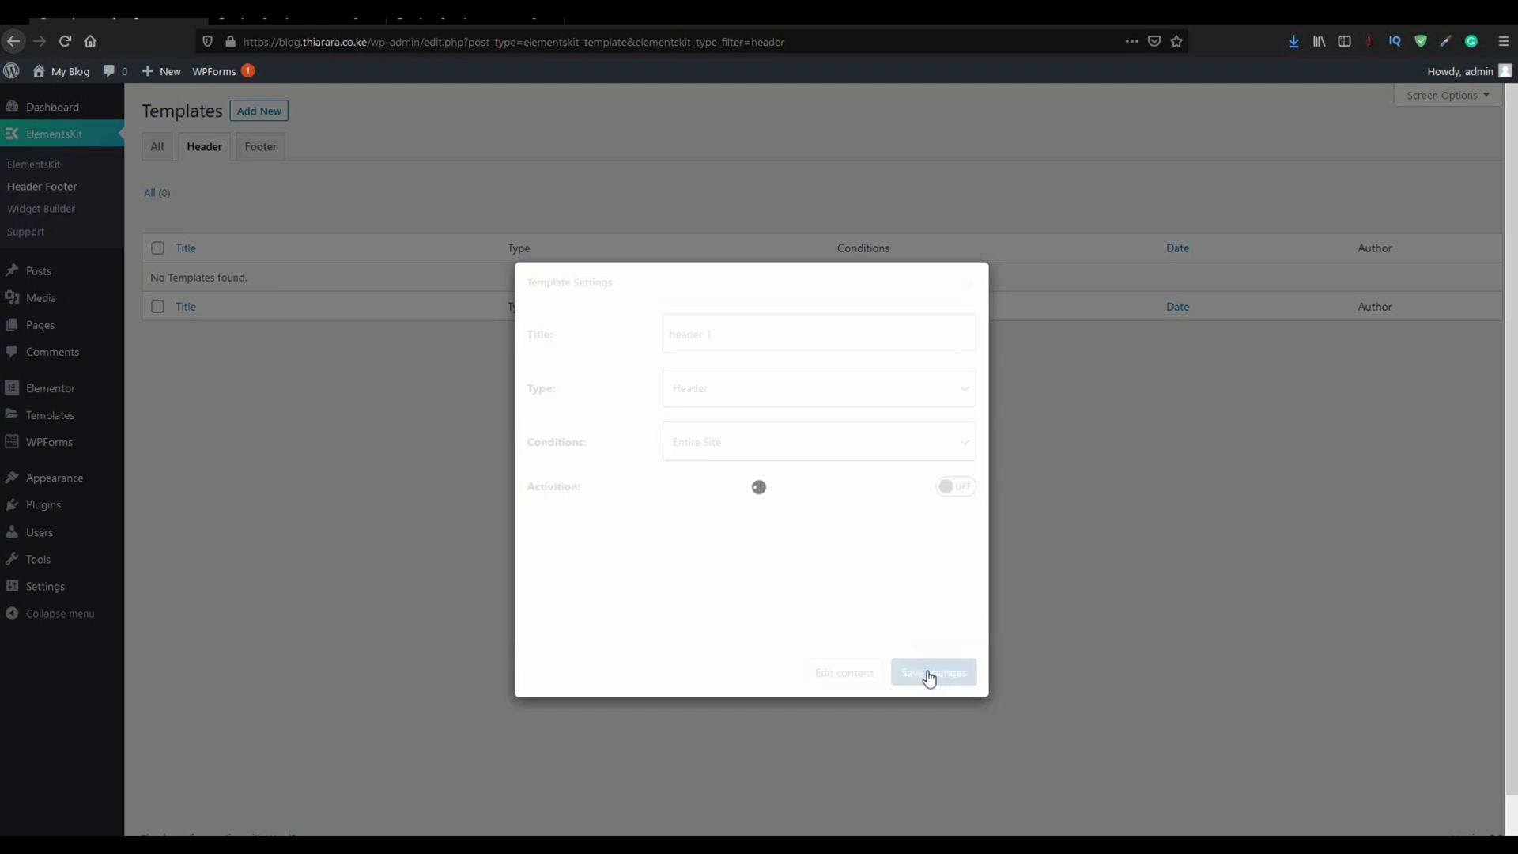
left_click(933, 672)
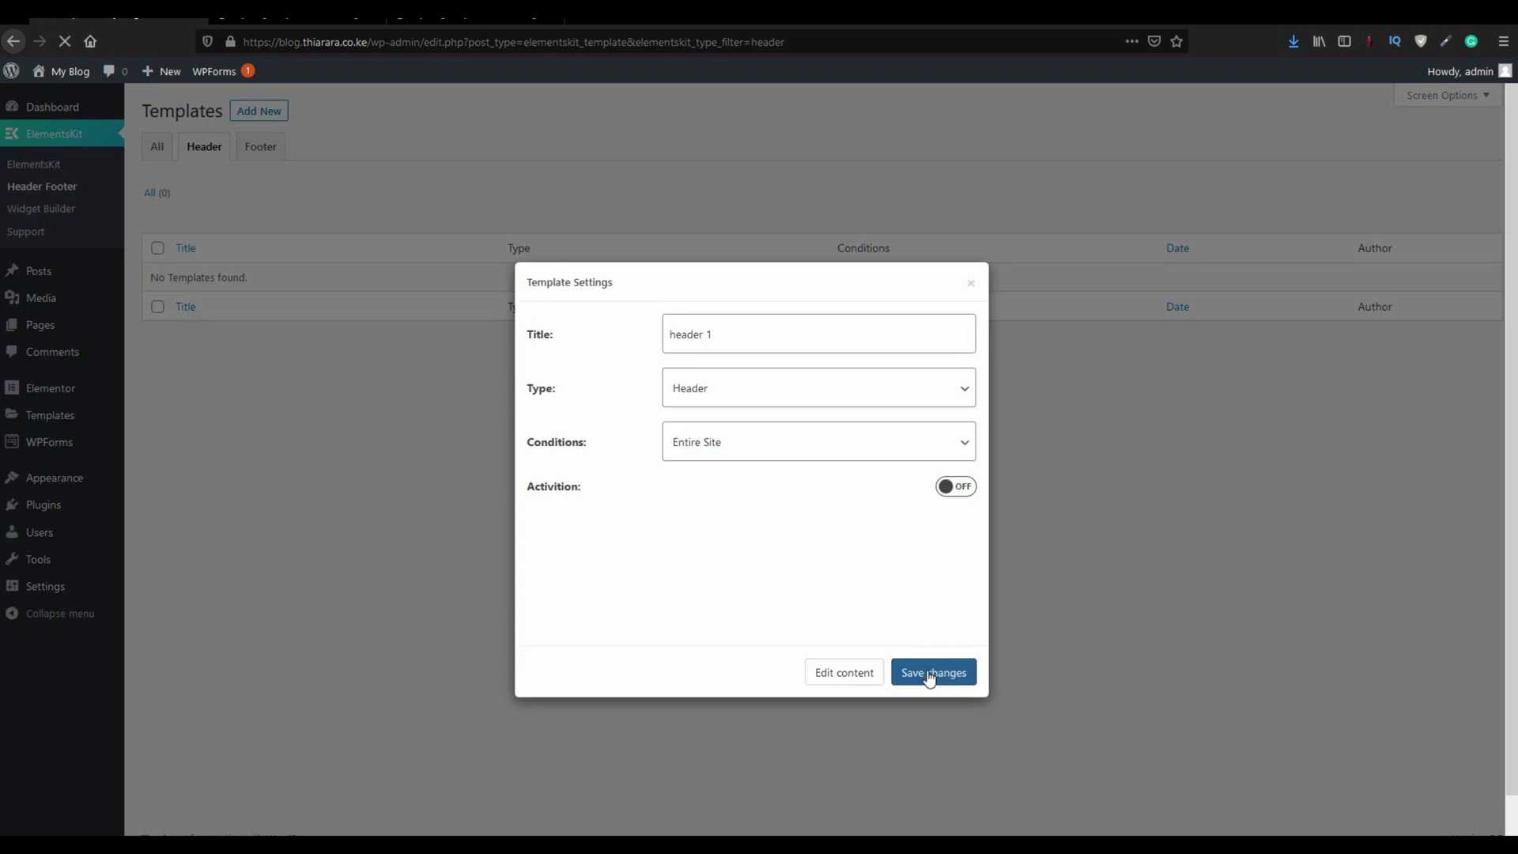
left_click(931, 672)
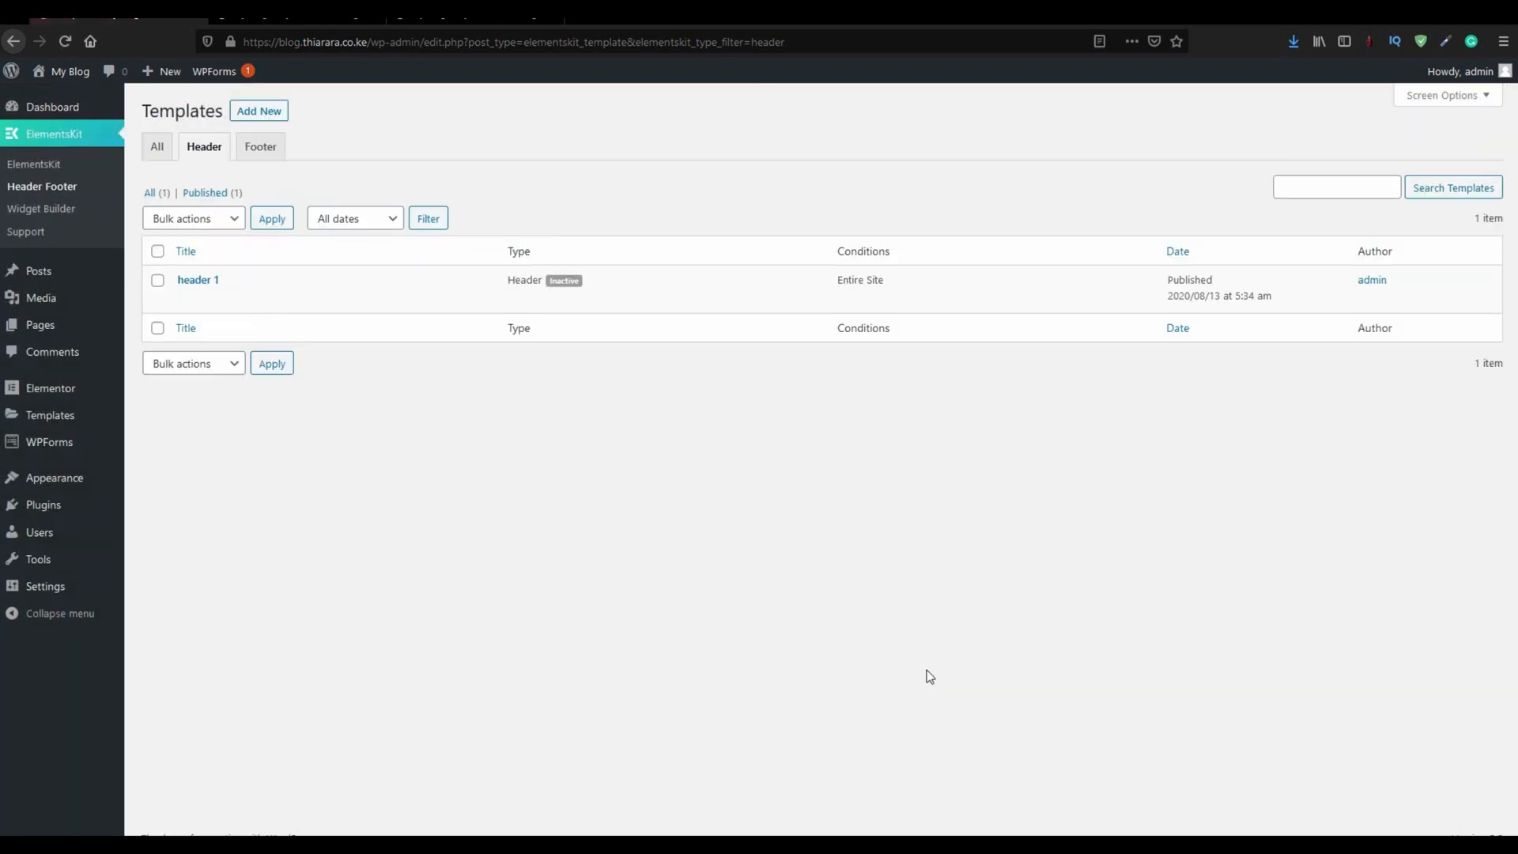
mouse_move(242, 286)
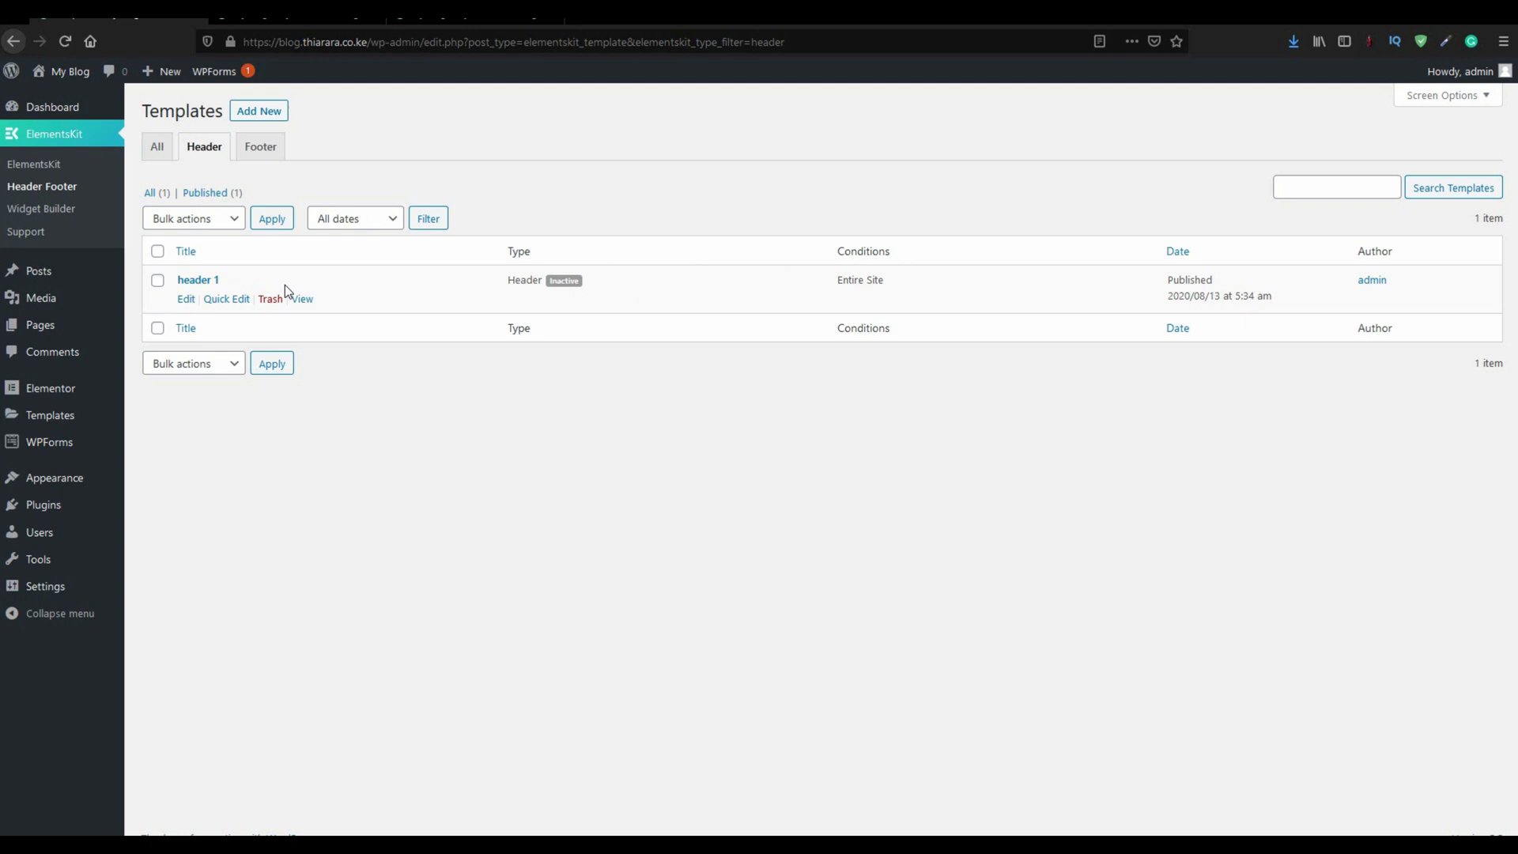
mouse_move(186, 299)
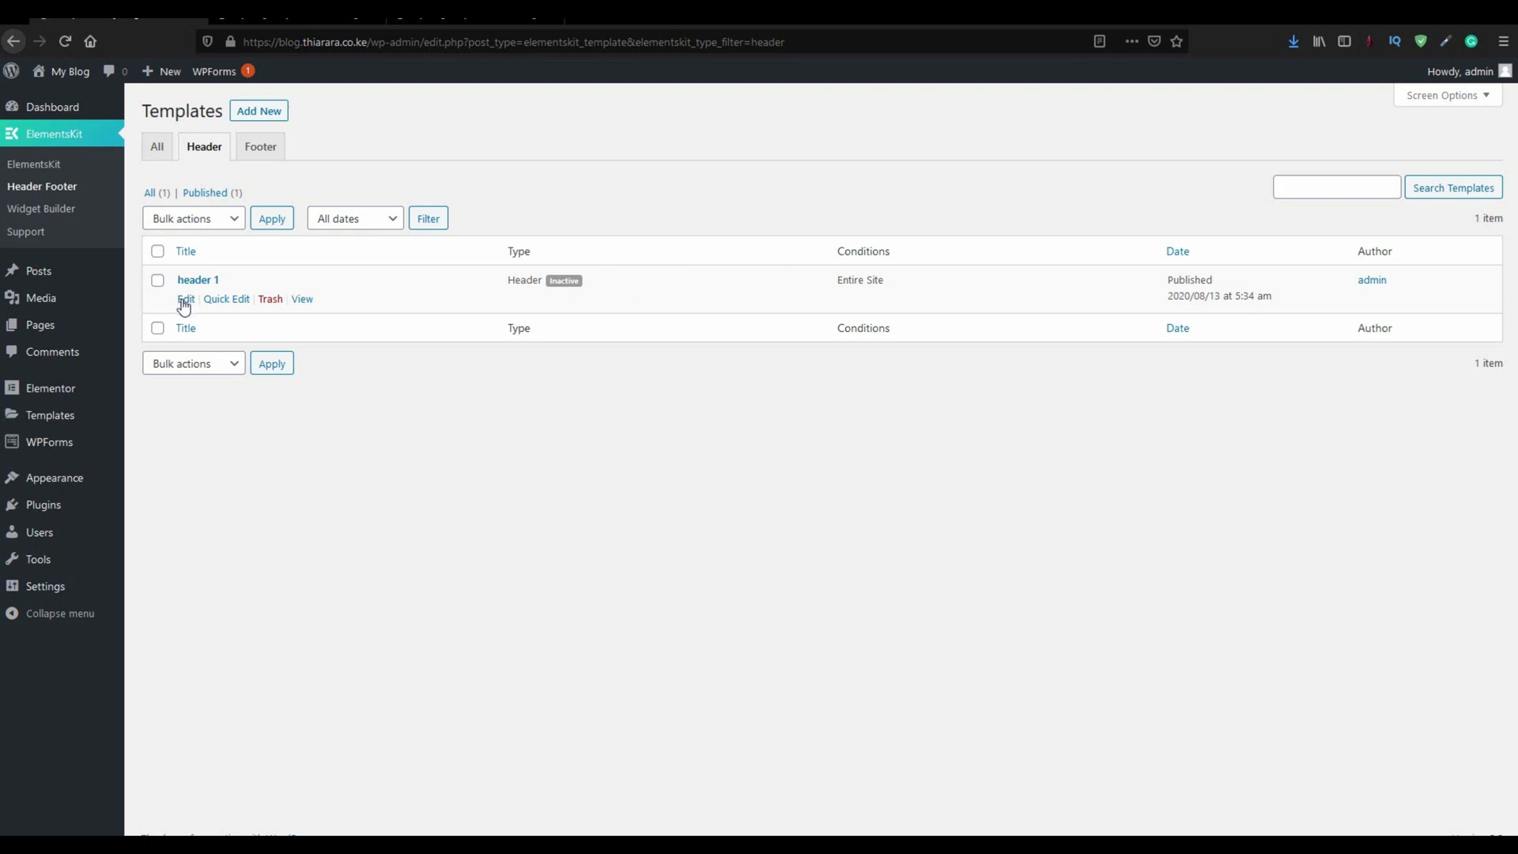
Step: Reopen the Template Settings of header 1 via its Edit link
left_click(185, 299)
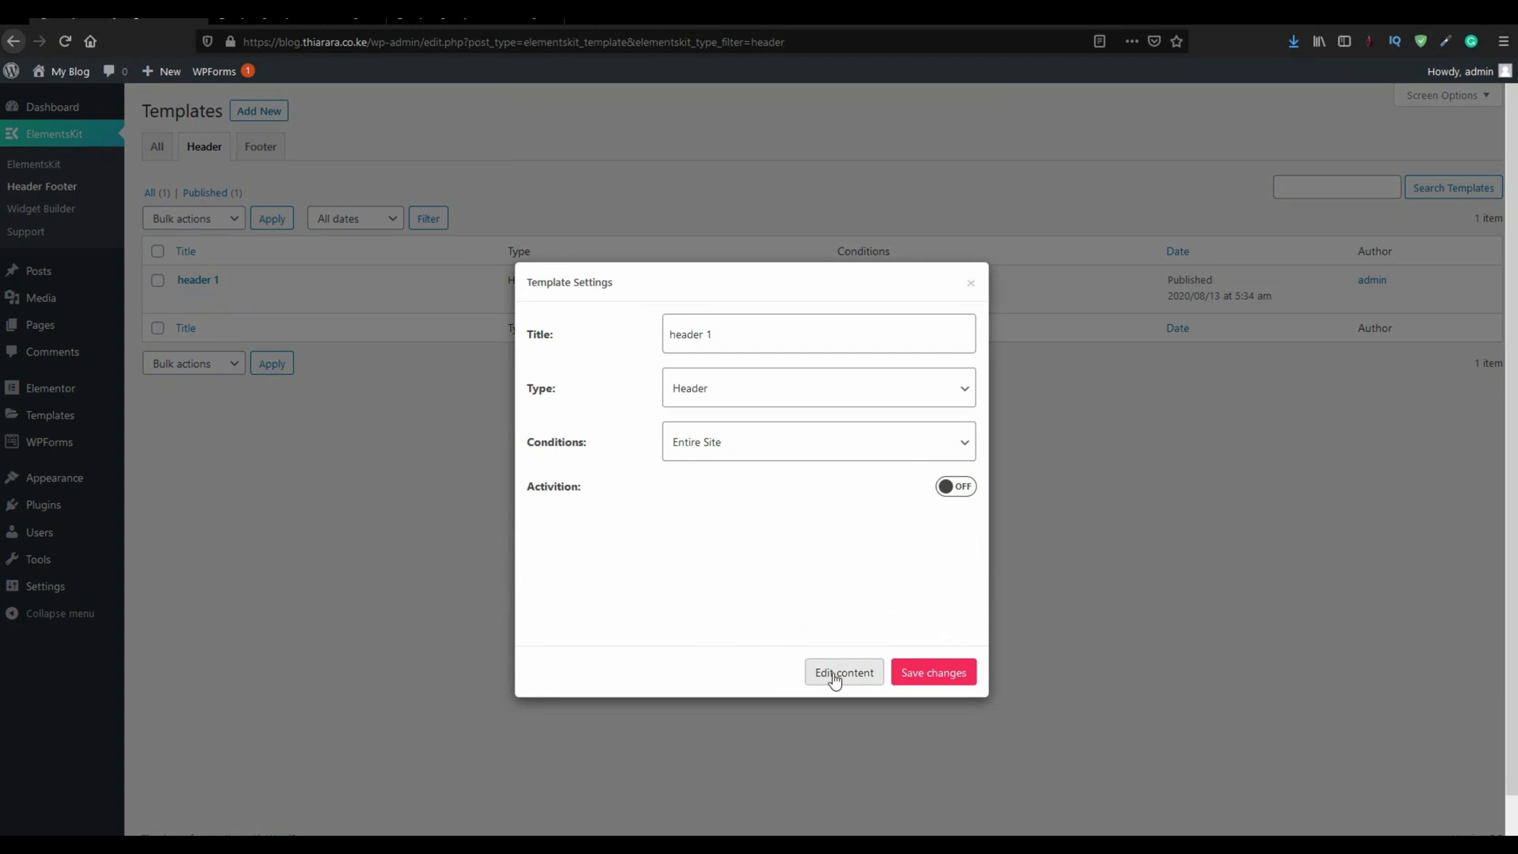
Step: Edit header 1 in Elementor and preview an ElementsKit header with a light-blue contact bar
left_click(843, 672)
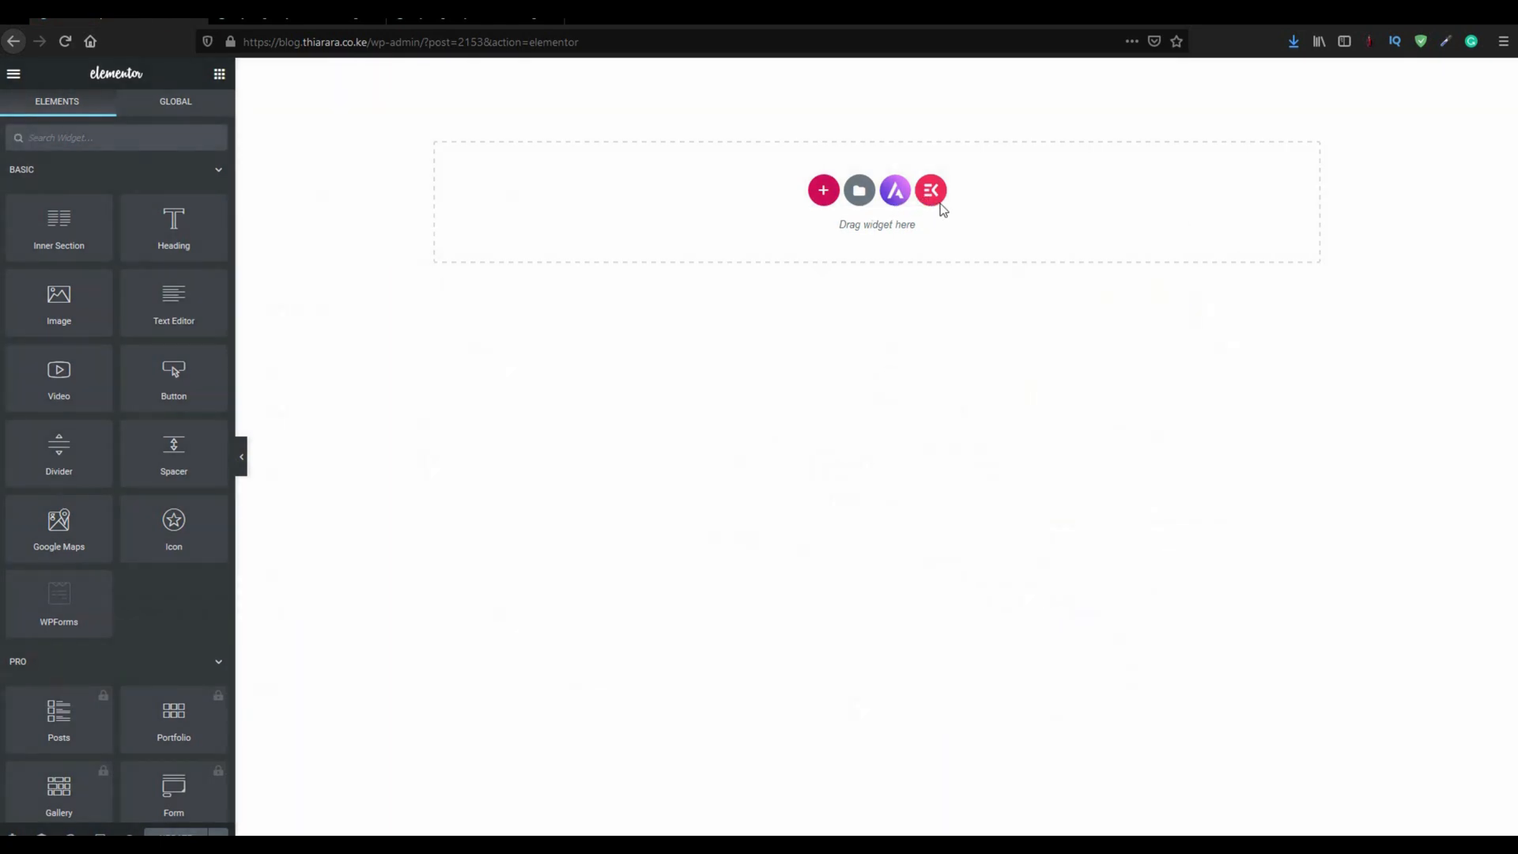
mouse_move(930, 191)
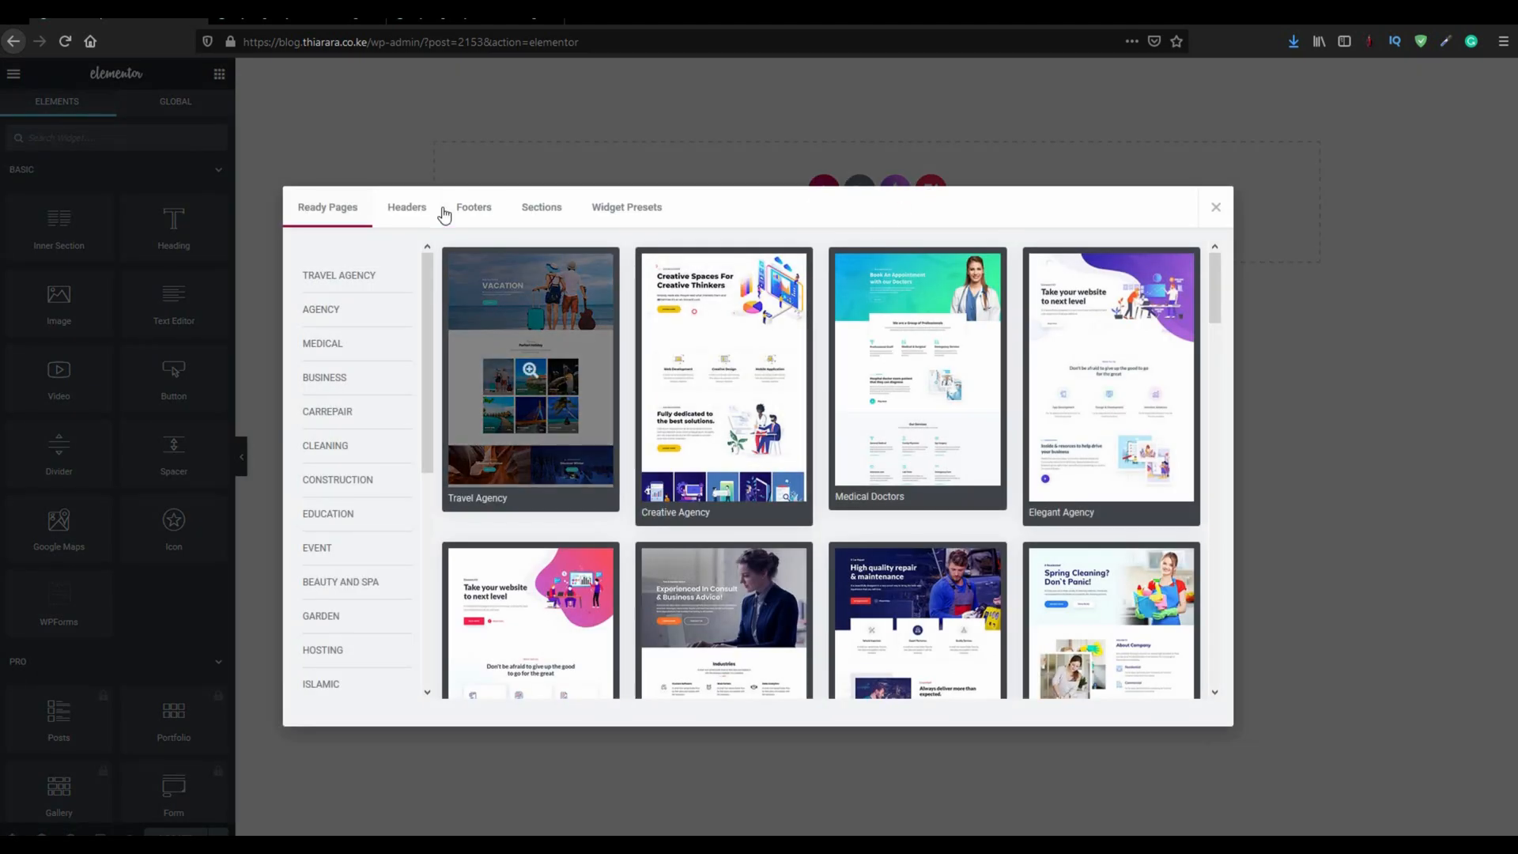
mouse_move(441, 369)
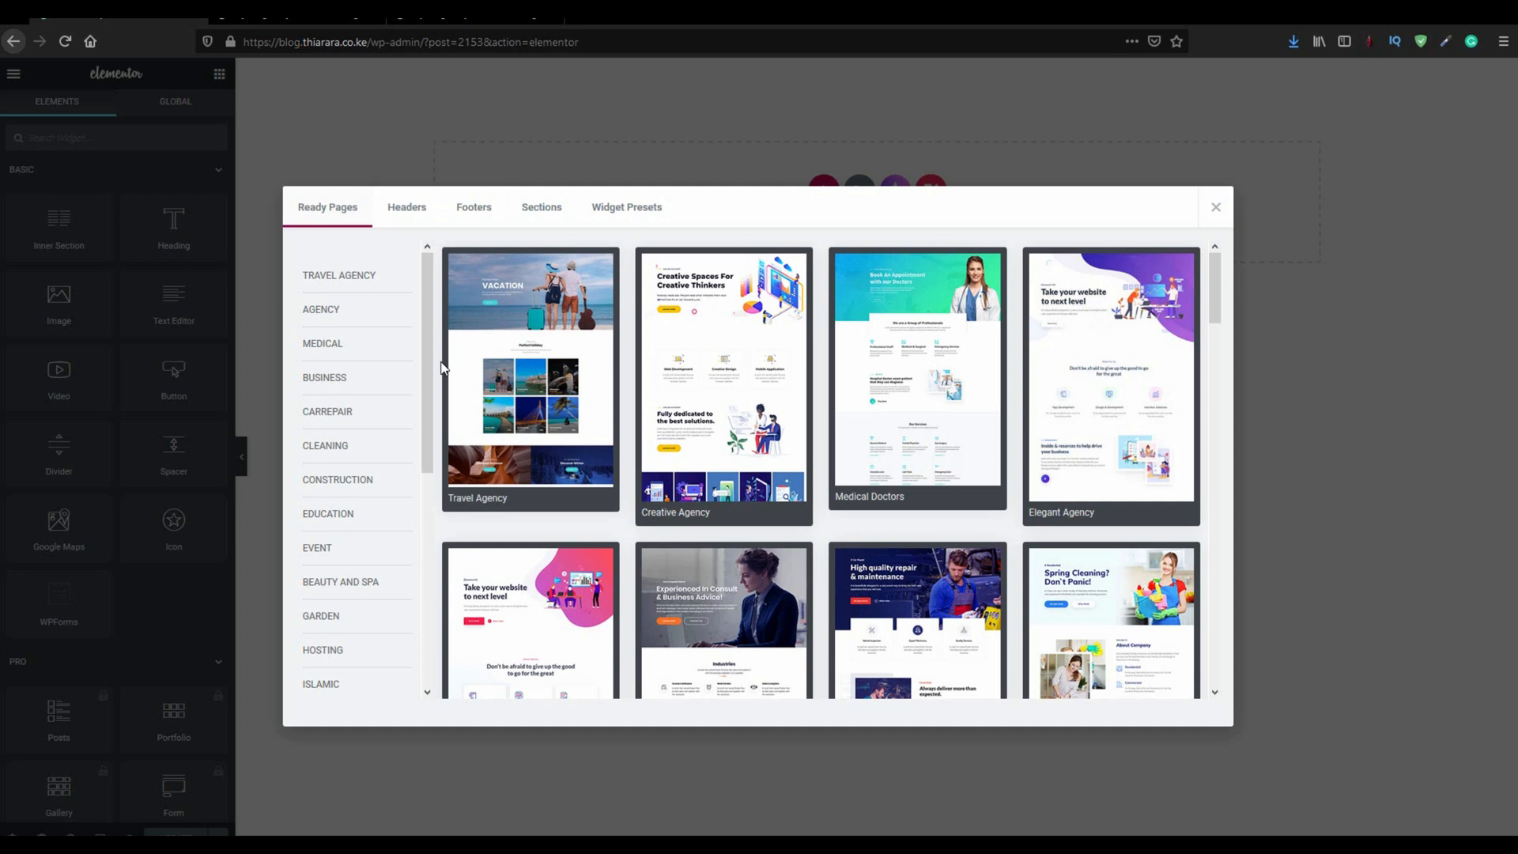
left_click(406, 207)
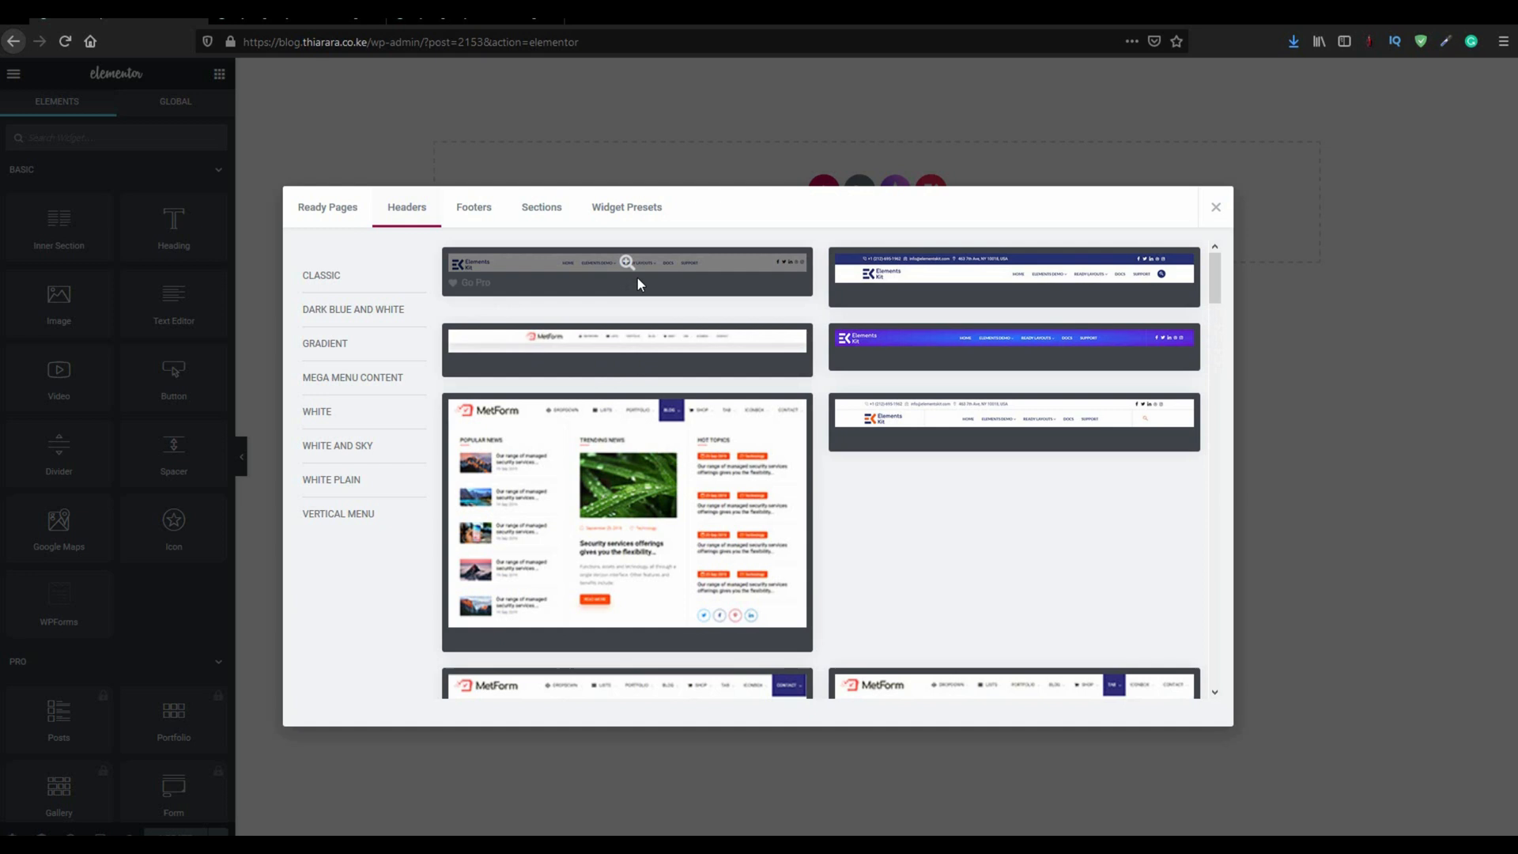
mouse_move(543, 362)
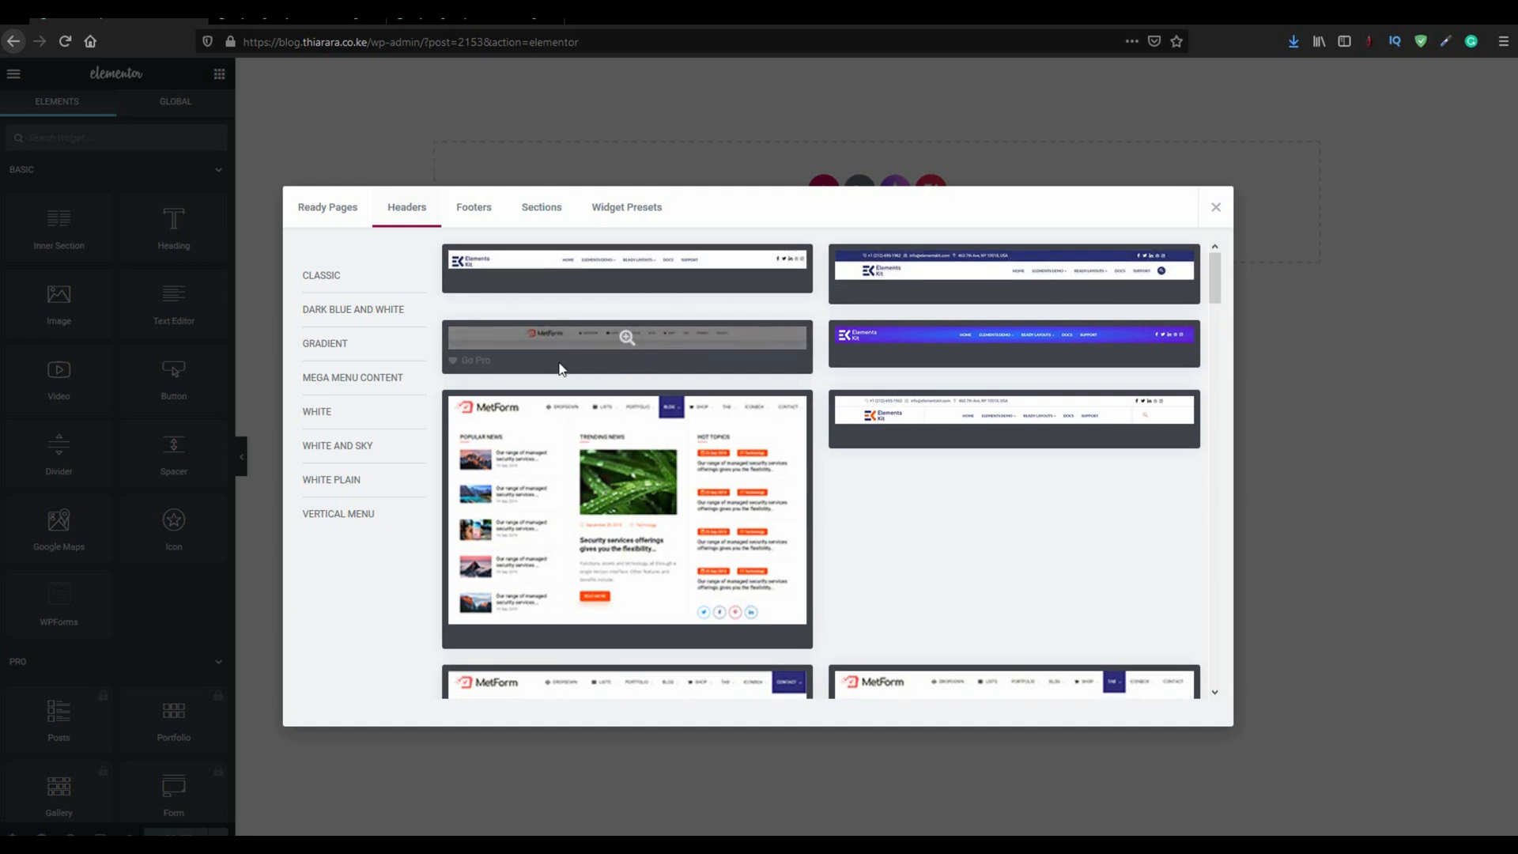
scroll("down", 3)
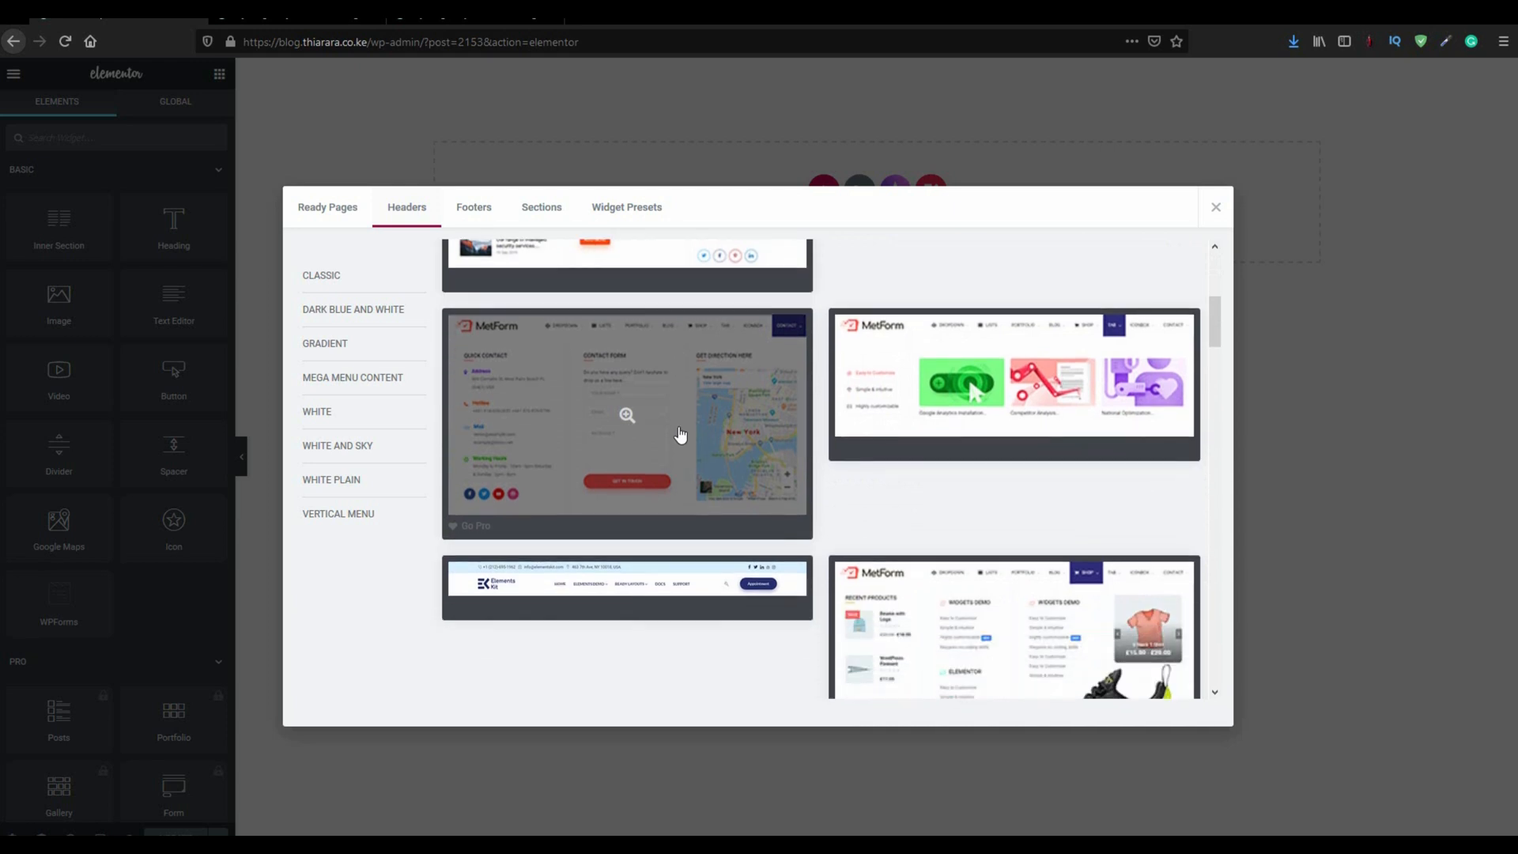
scroll("down", 3)
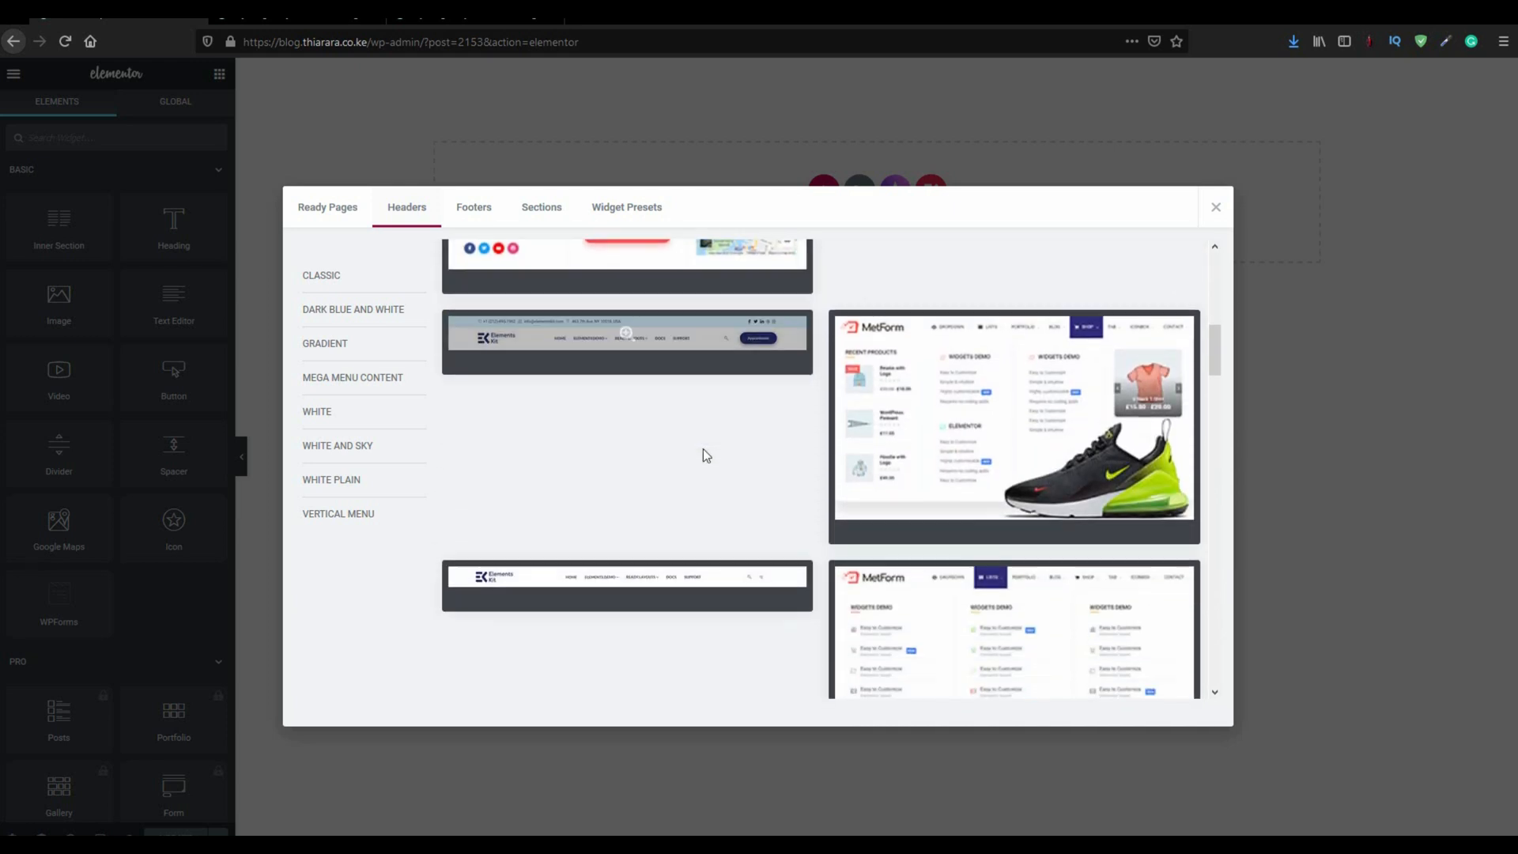
scroll("down", 3)
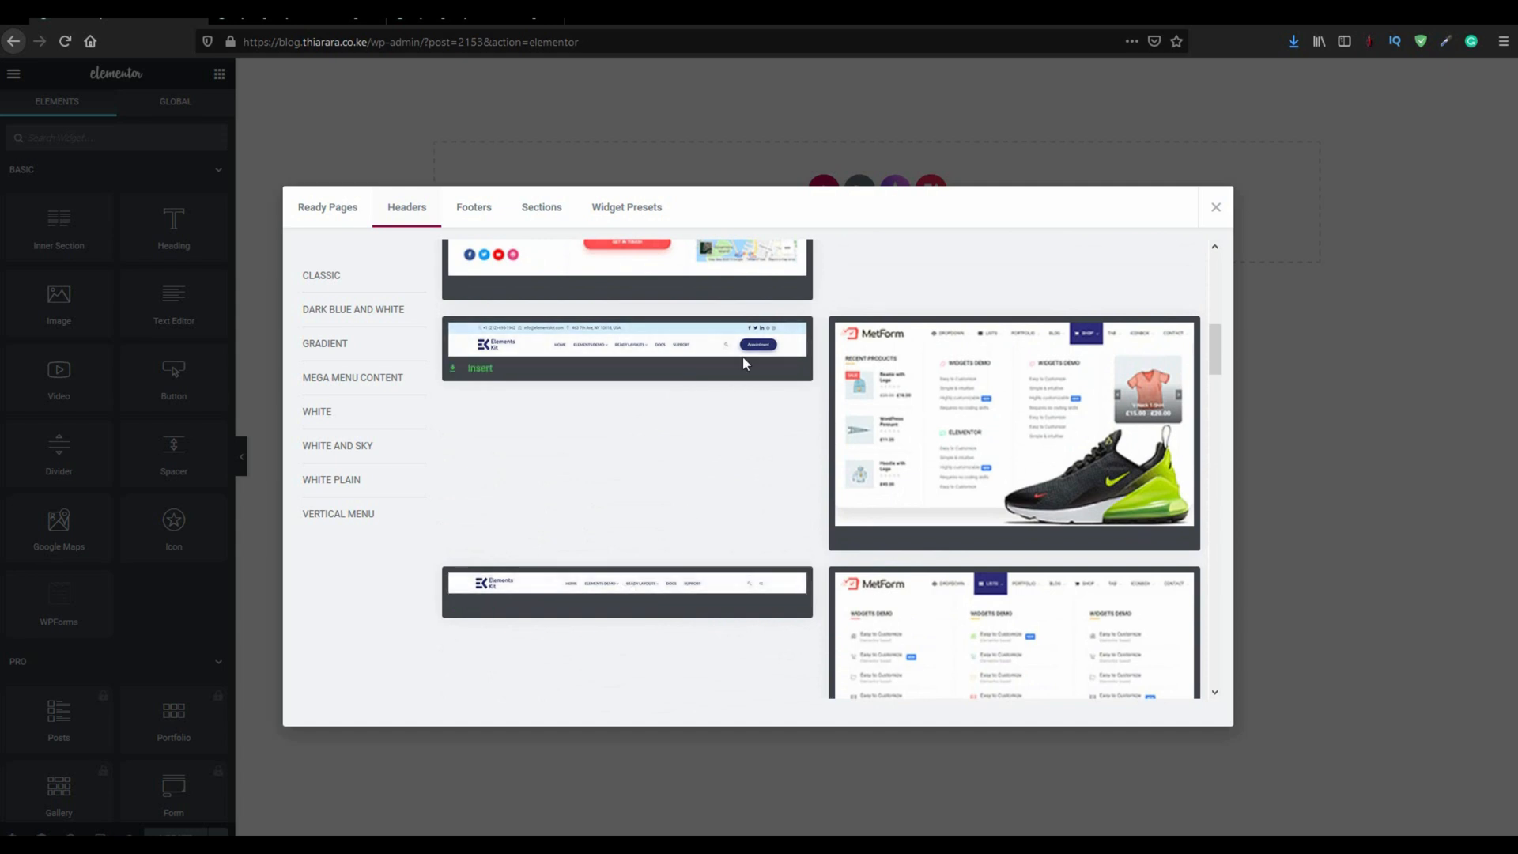
mouse_move(692, 601)
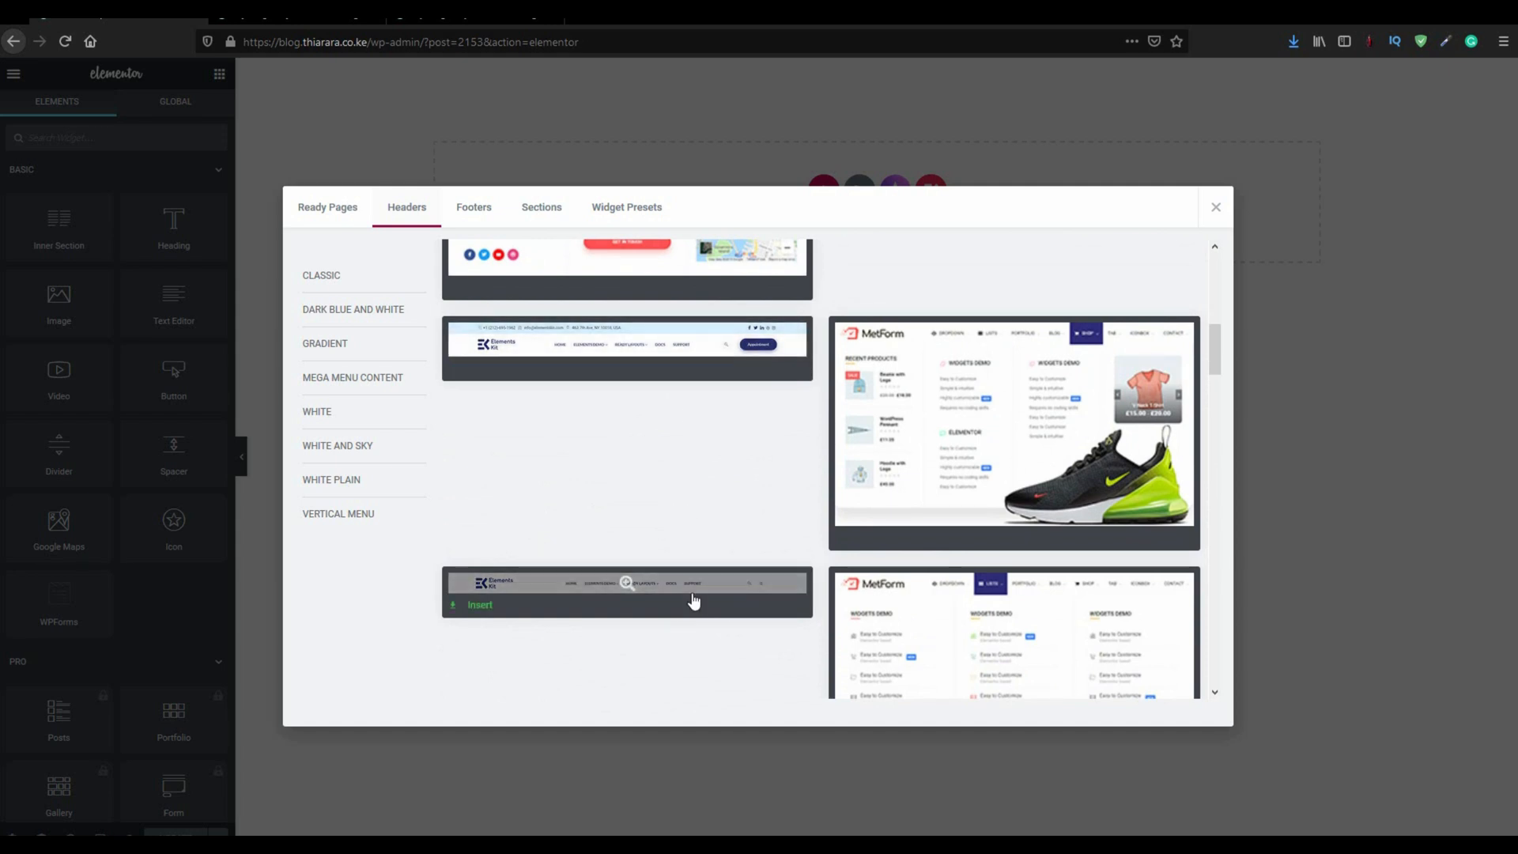
left_click(480, 605)
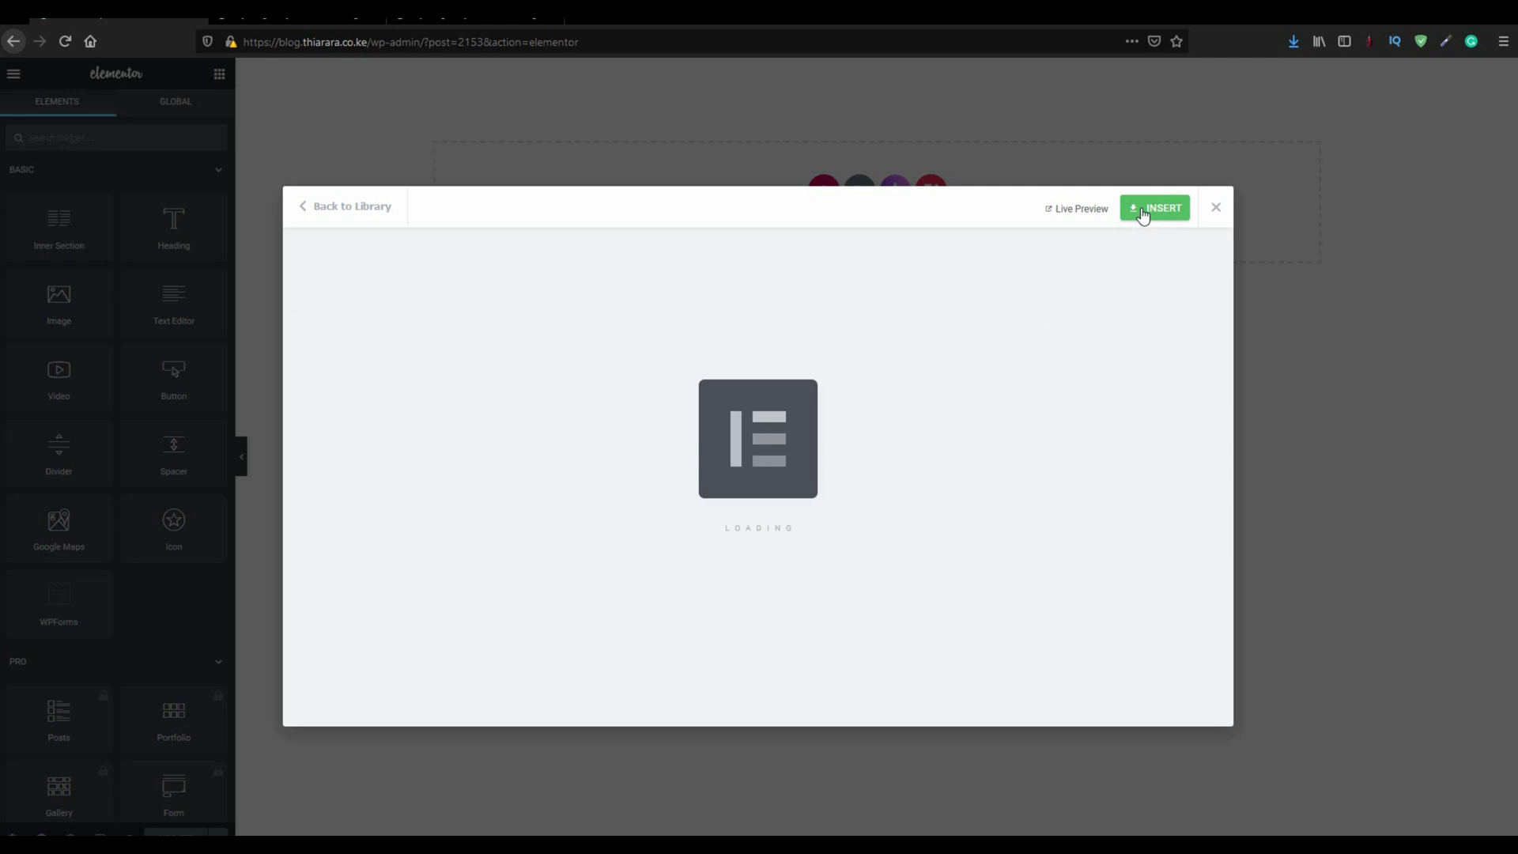
Step: Insert the previewed header template and select the top bar's contact icon list for editing
left_click(1159, 207)
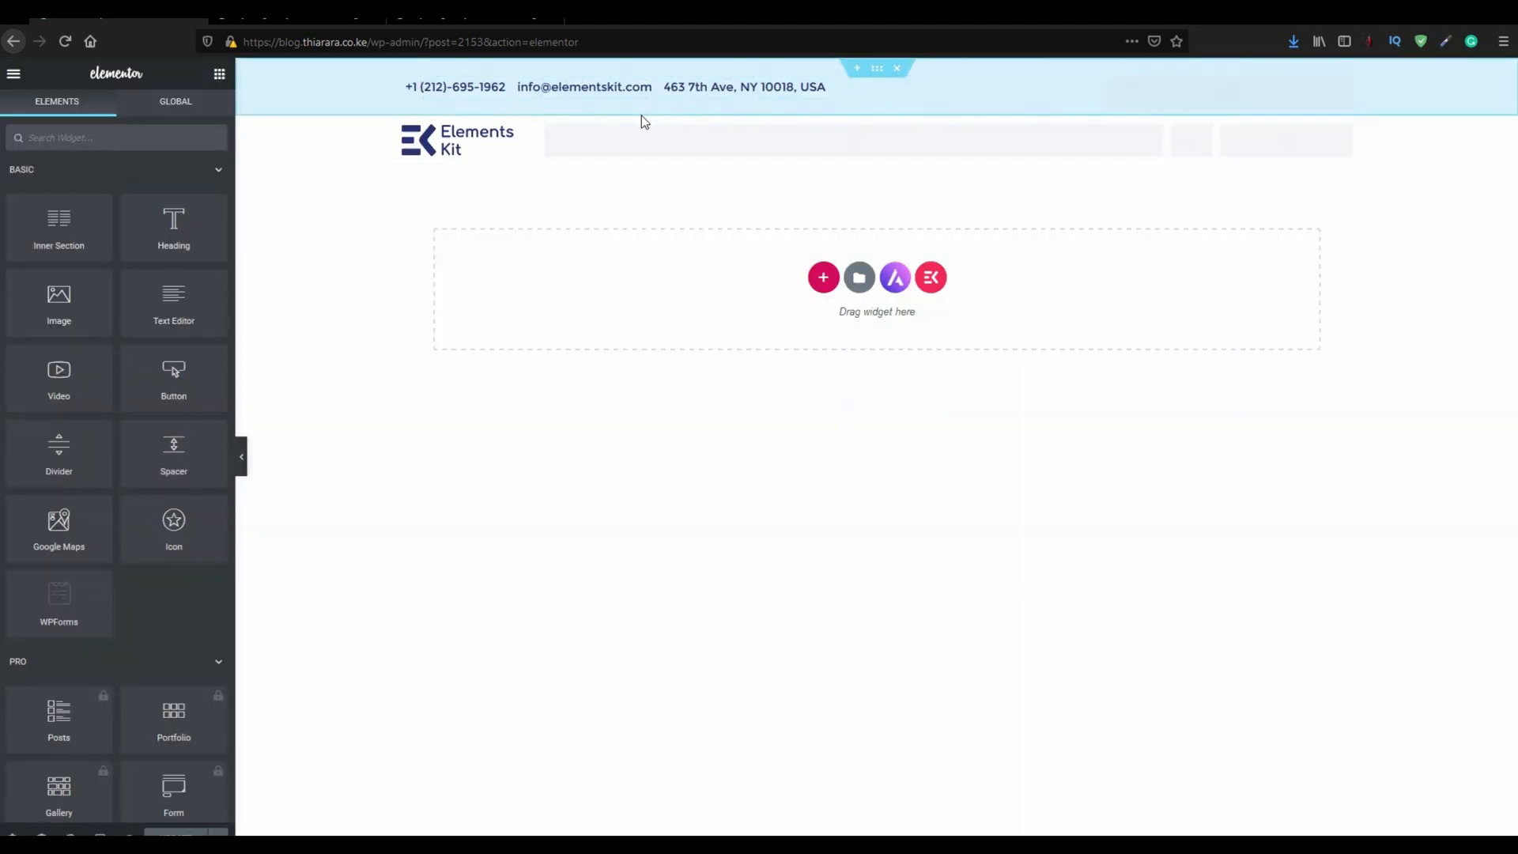
mouse_move(825, 87)
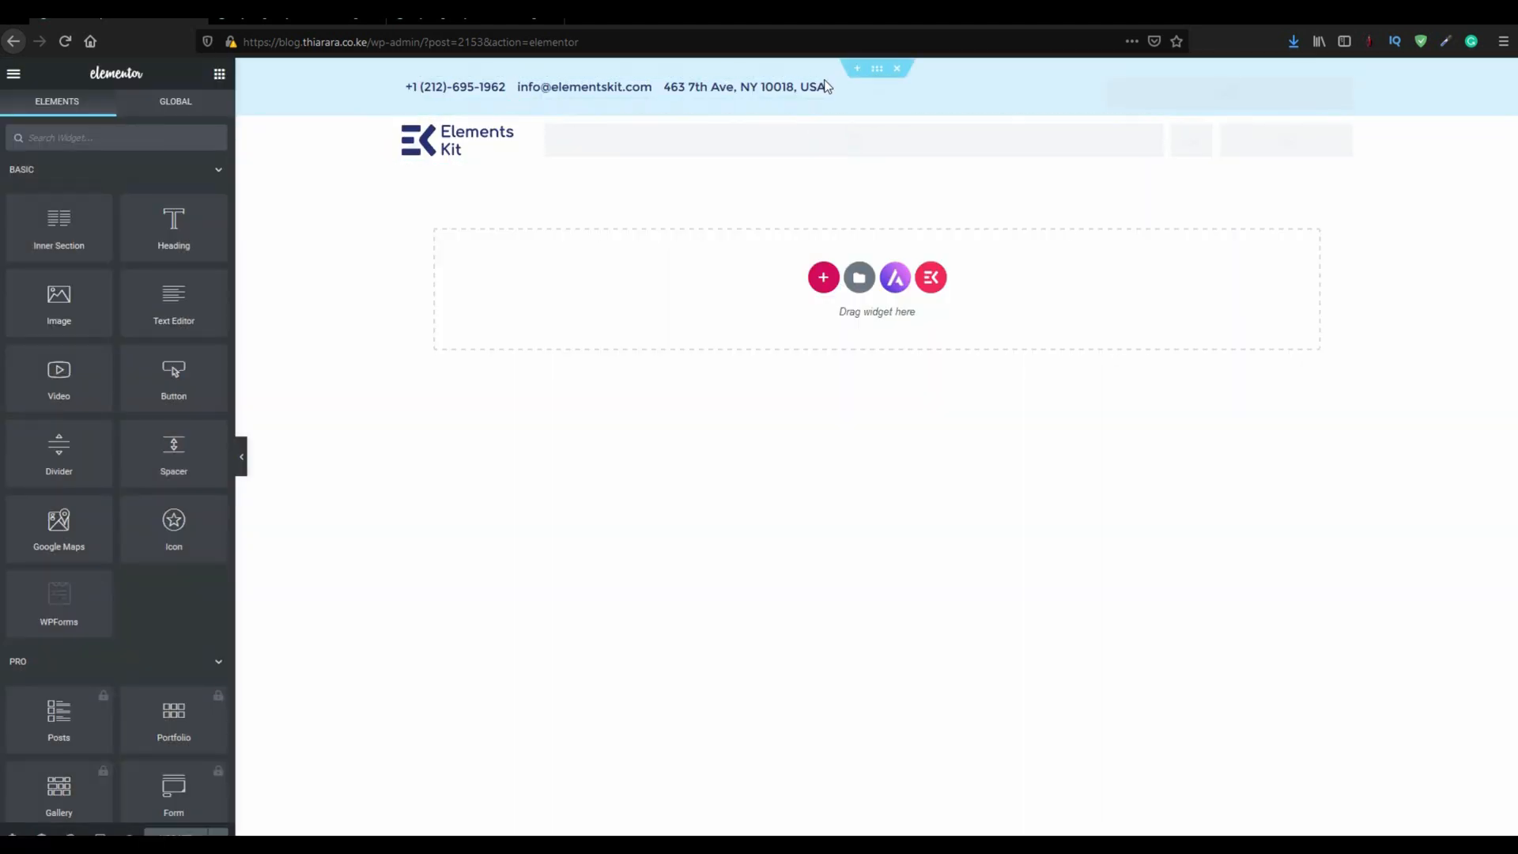
left_click(475, 139)
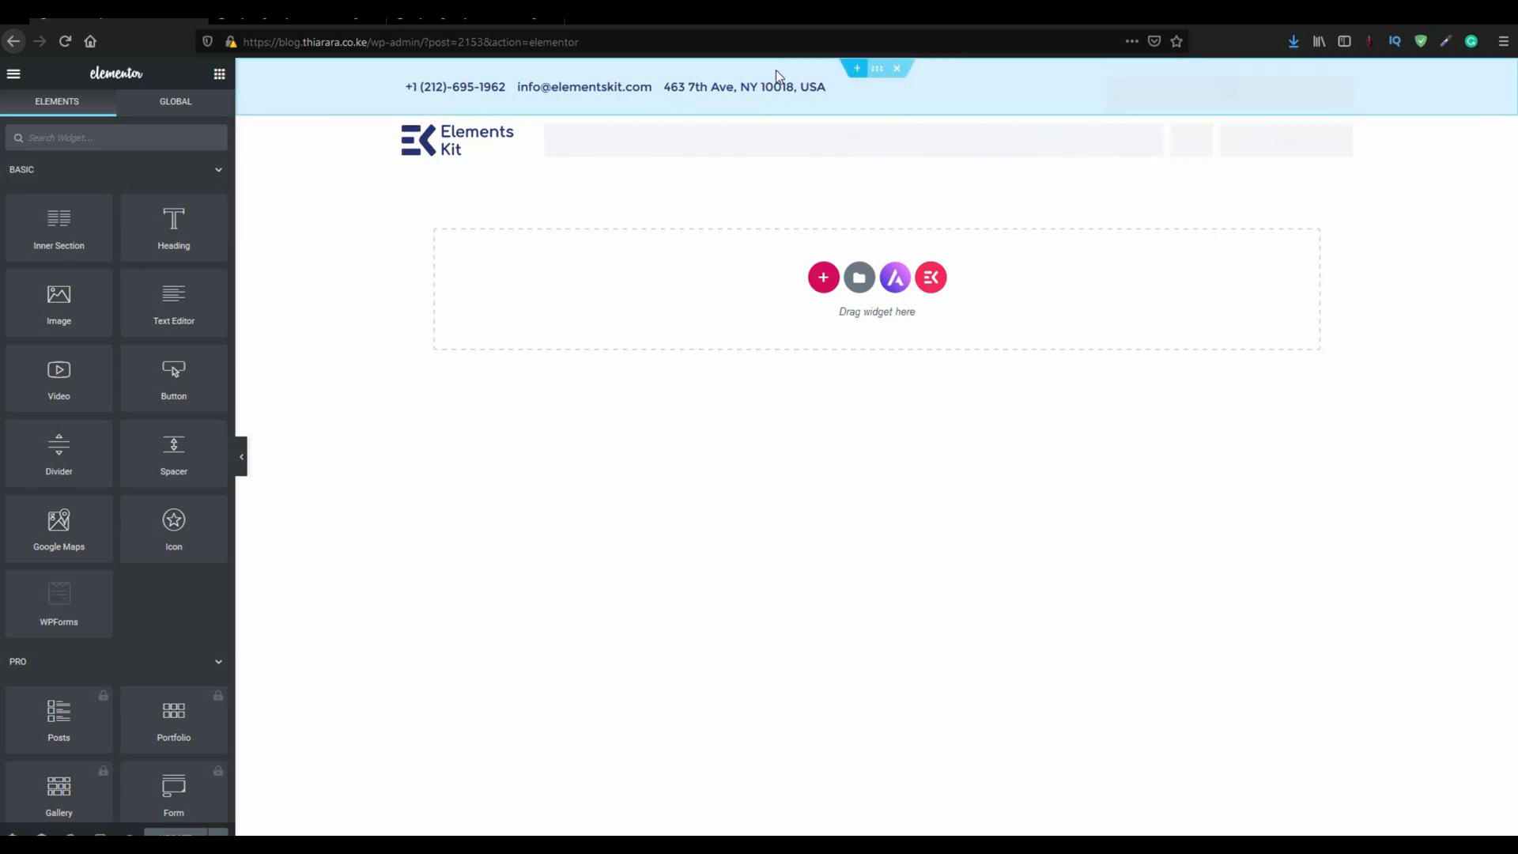
left_click(779, 85)
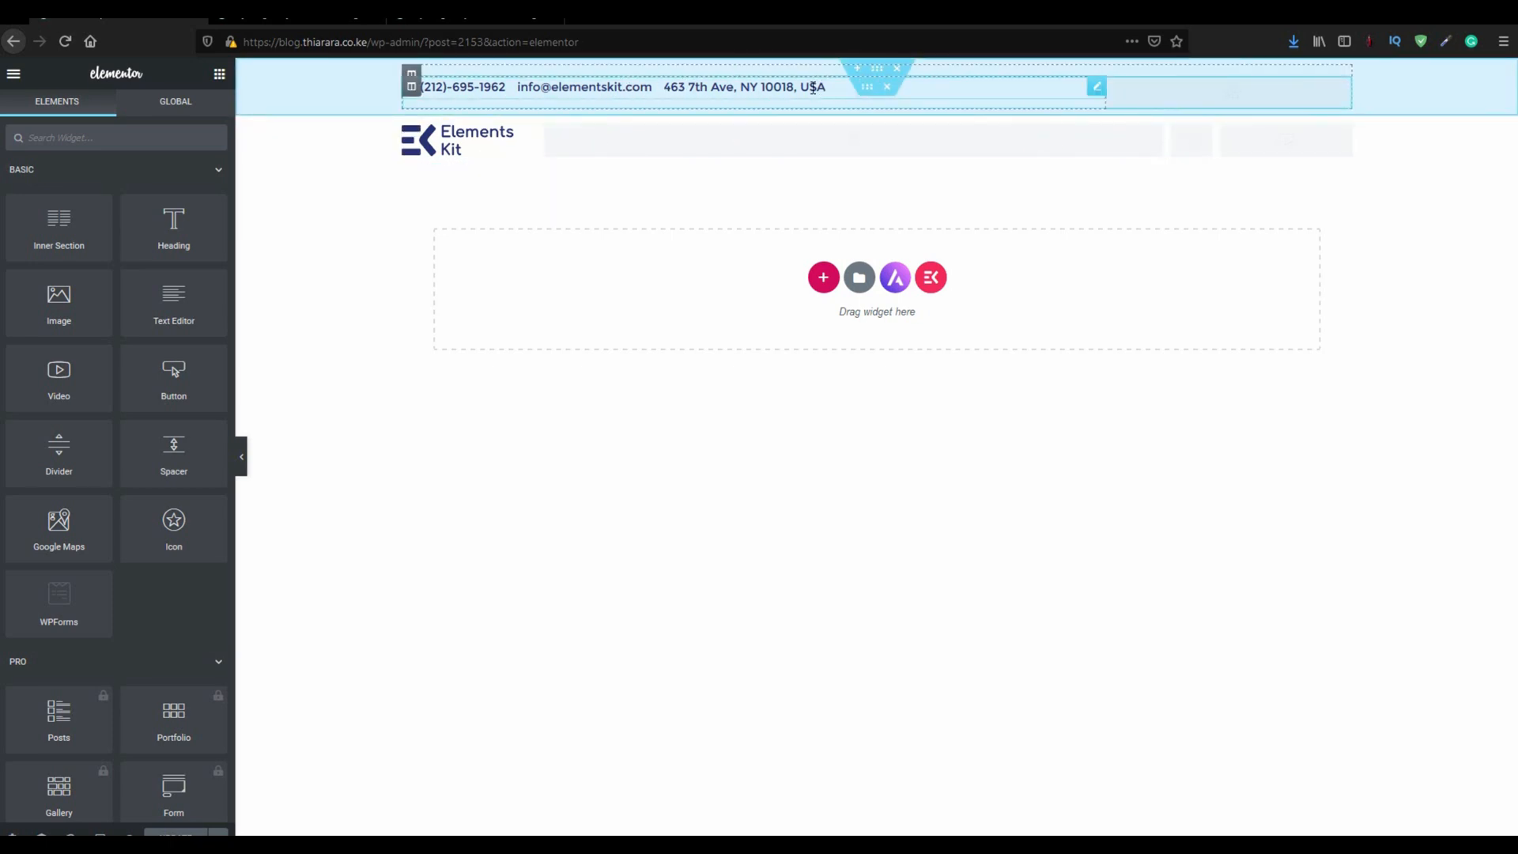
left_click(1095, 85)
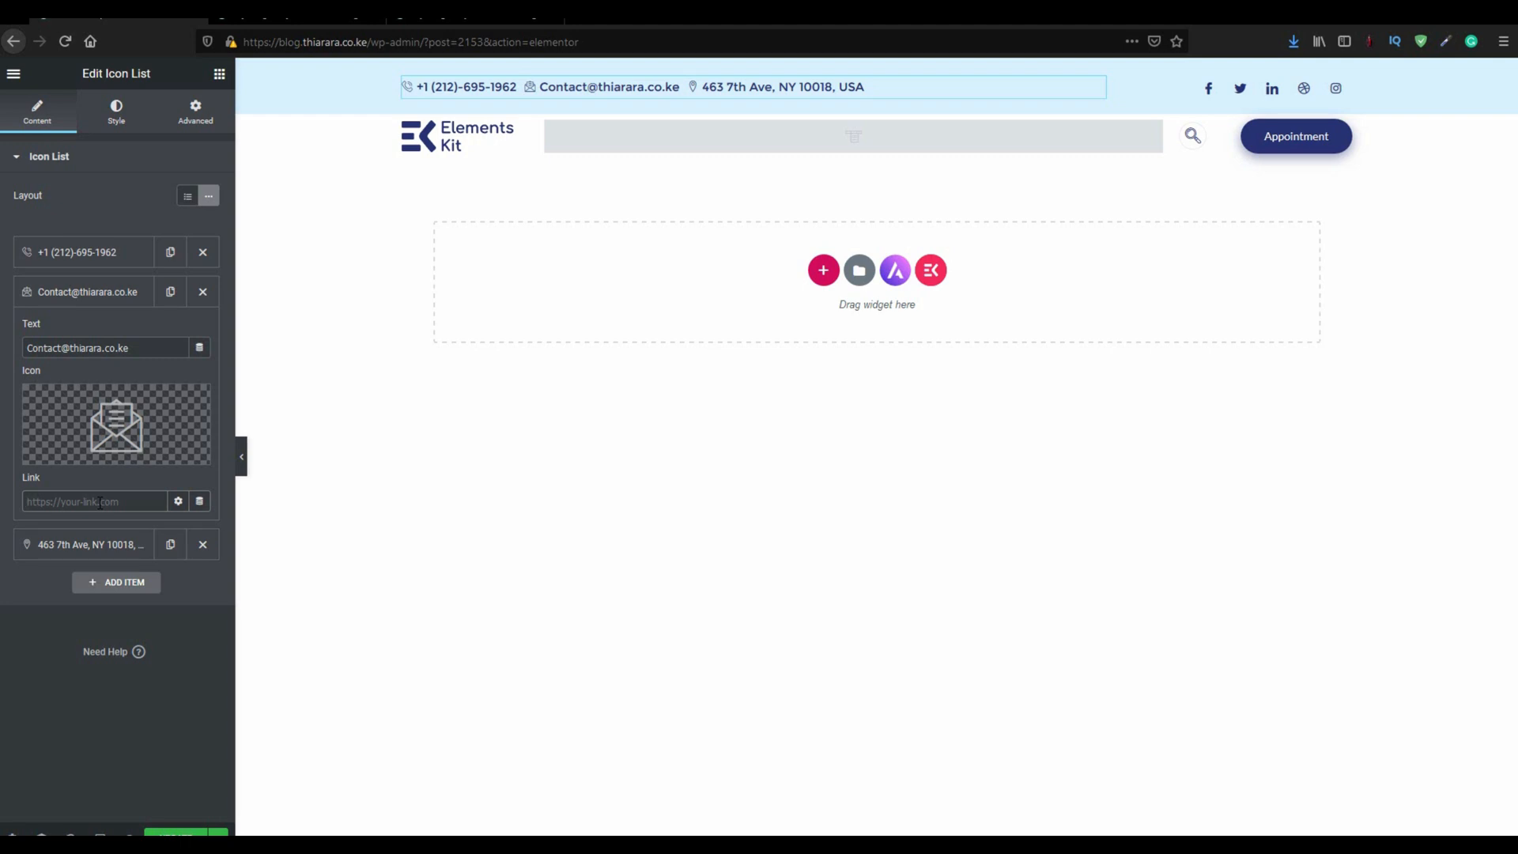
type("mailto:")
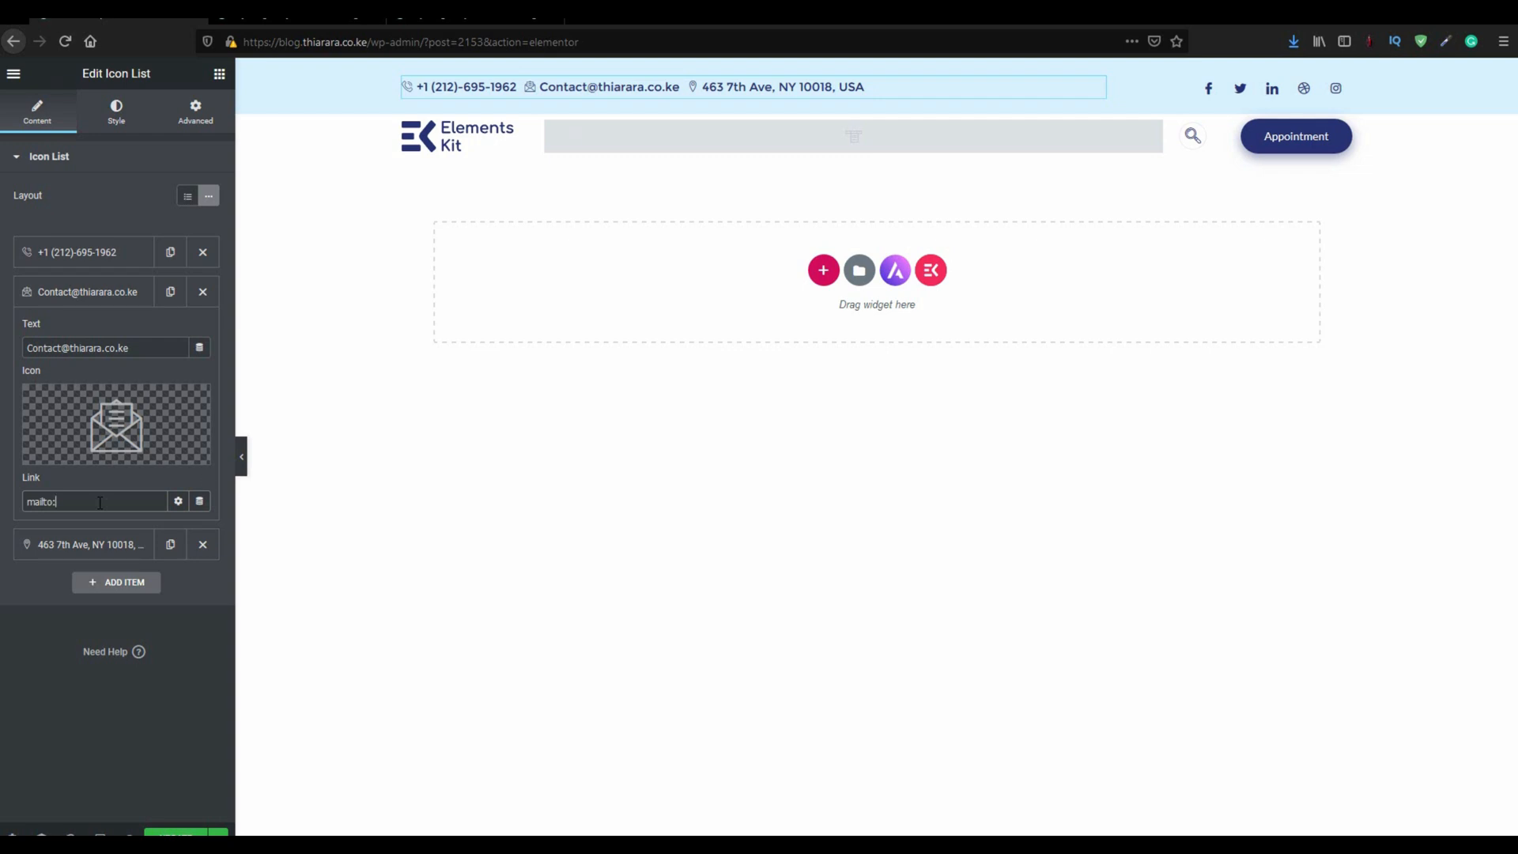
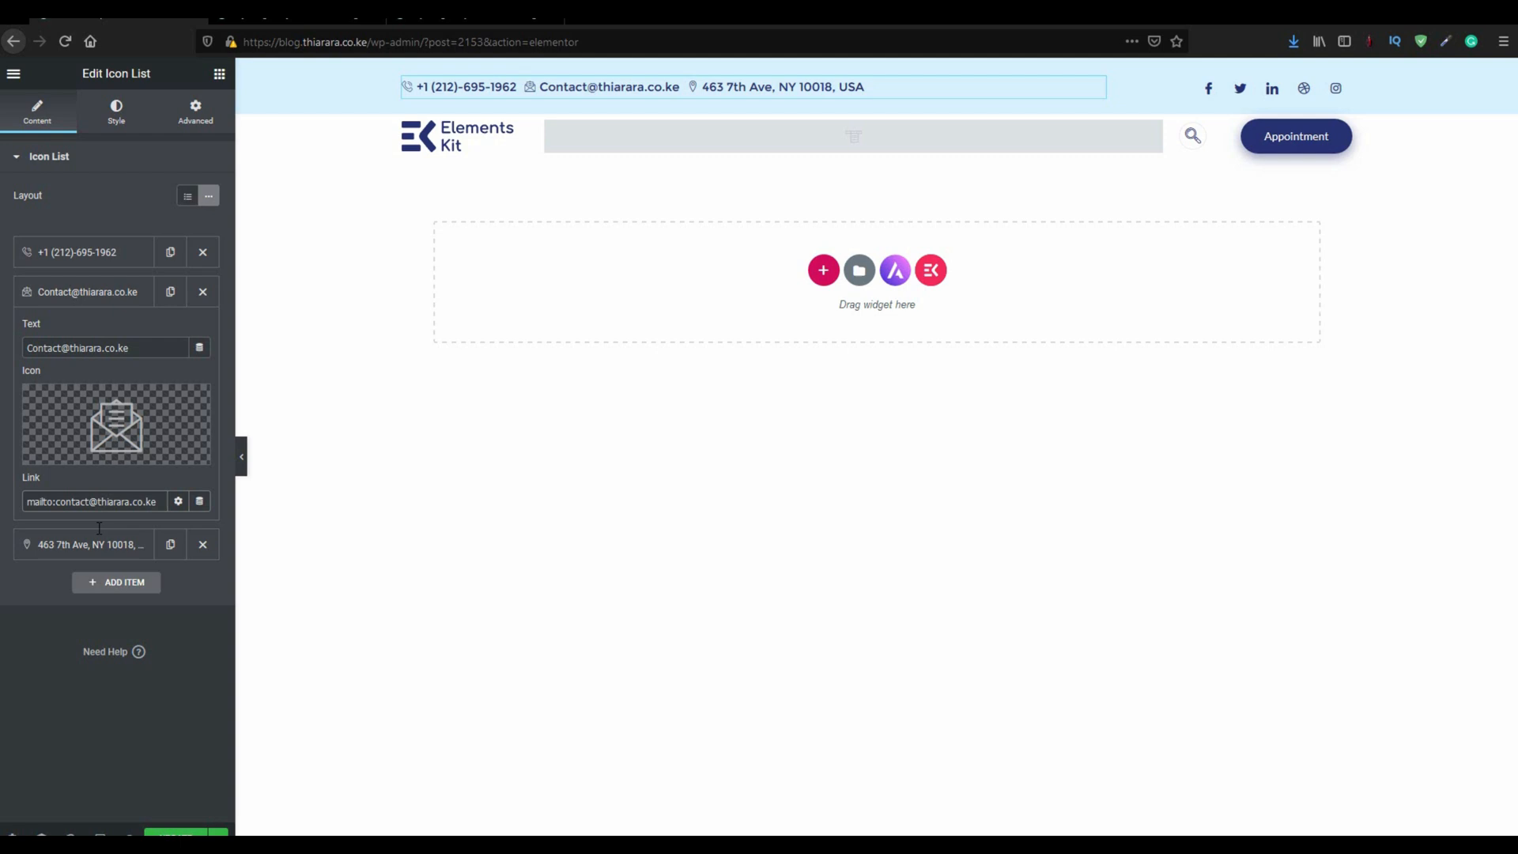
mouse_move(158, 605)
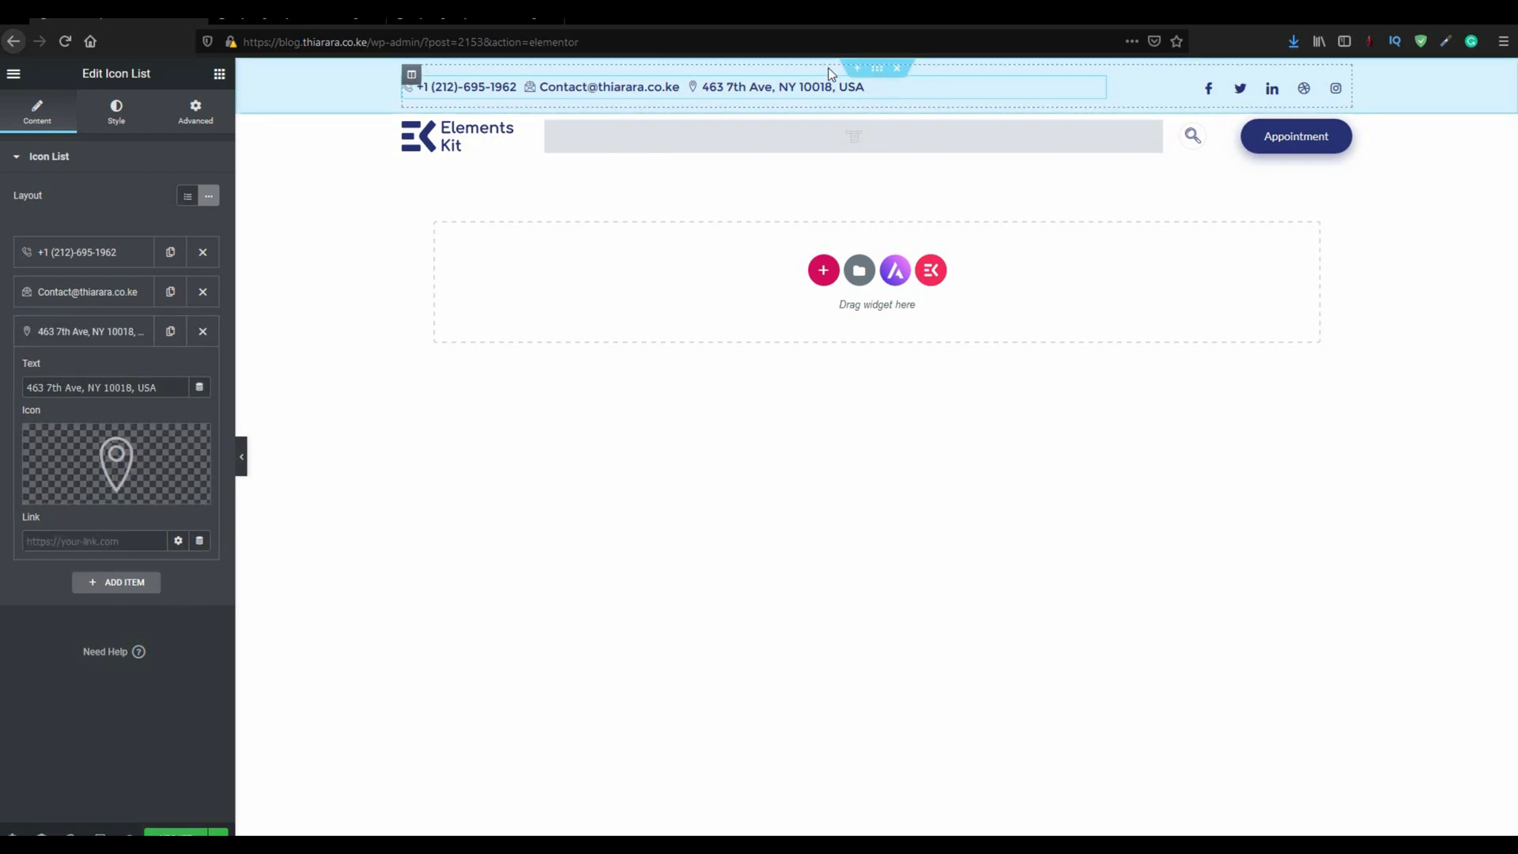
mouse_move(865, 92)
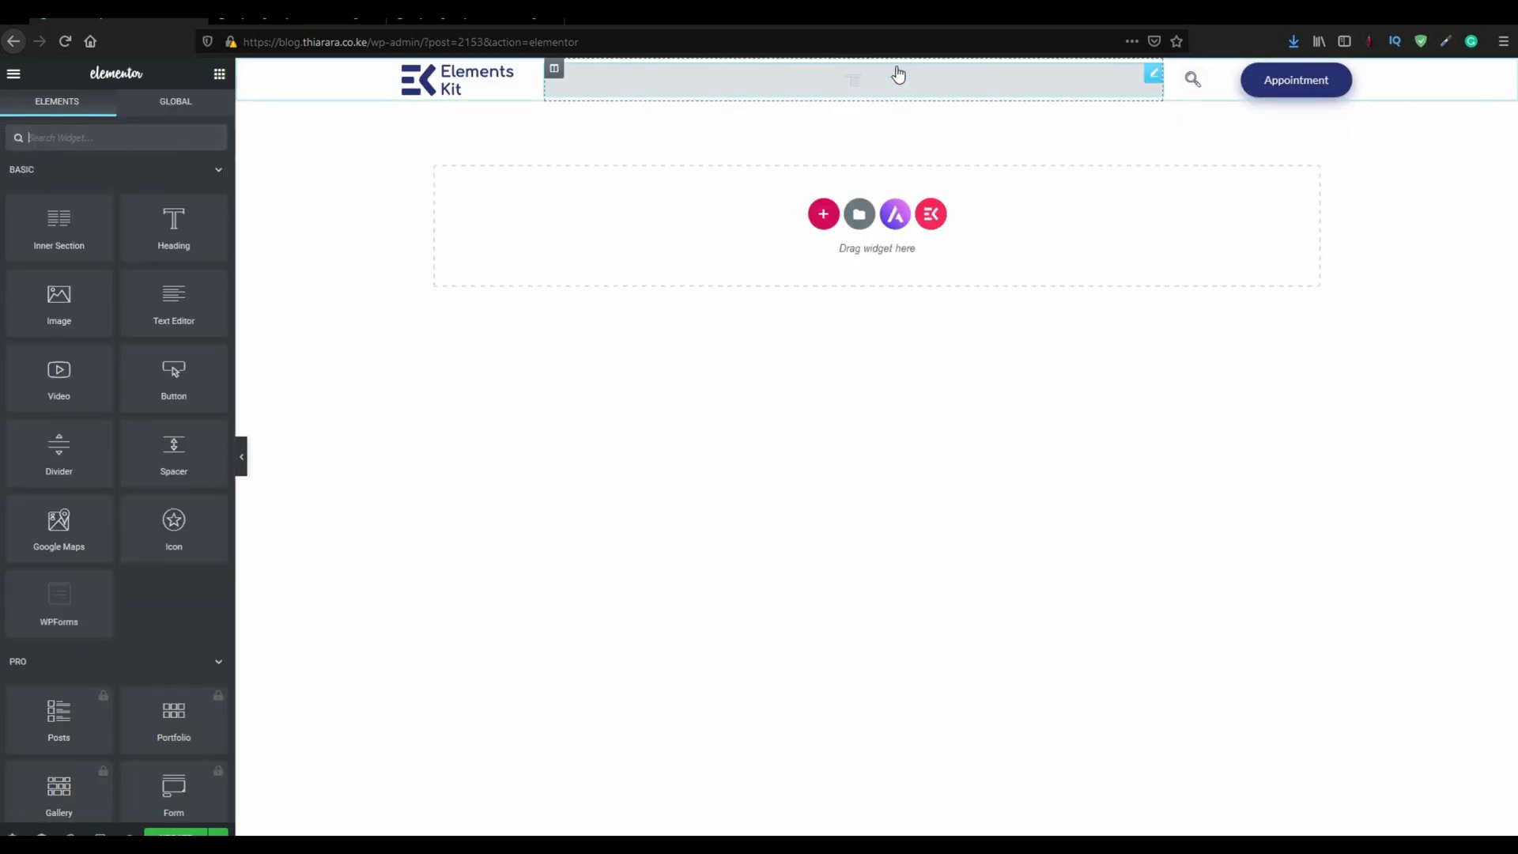
mouse_move(816, 85)
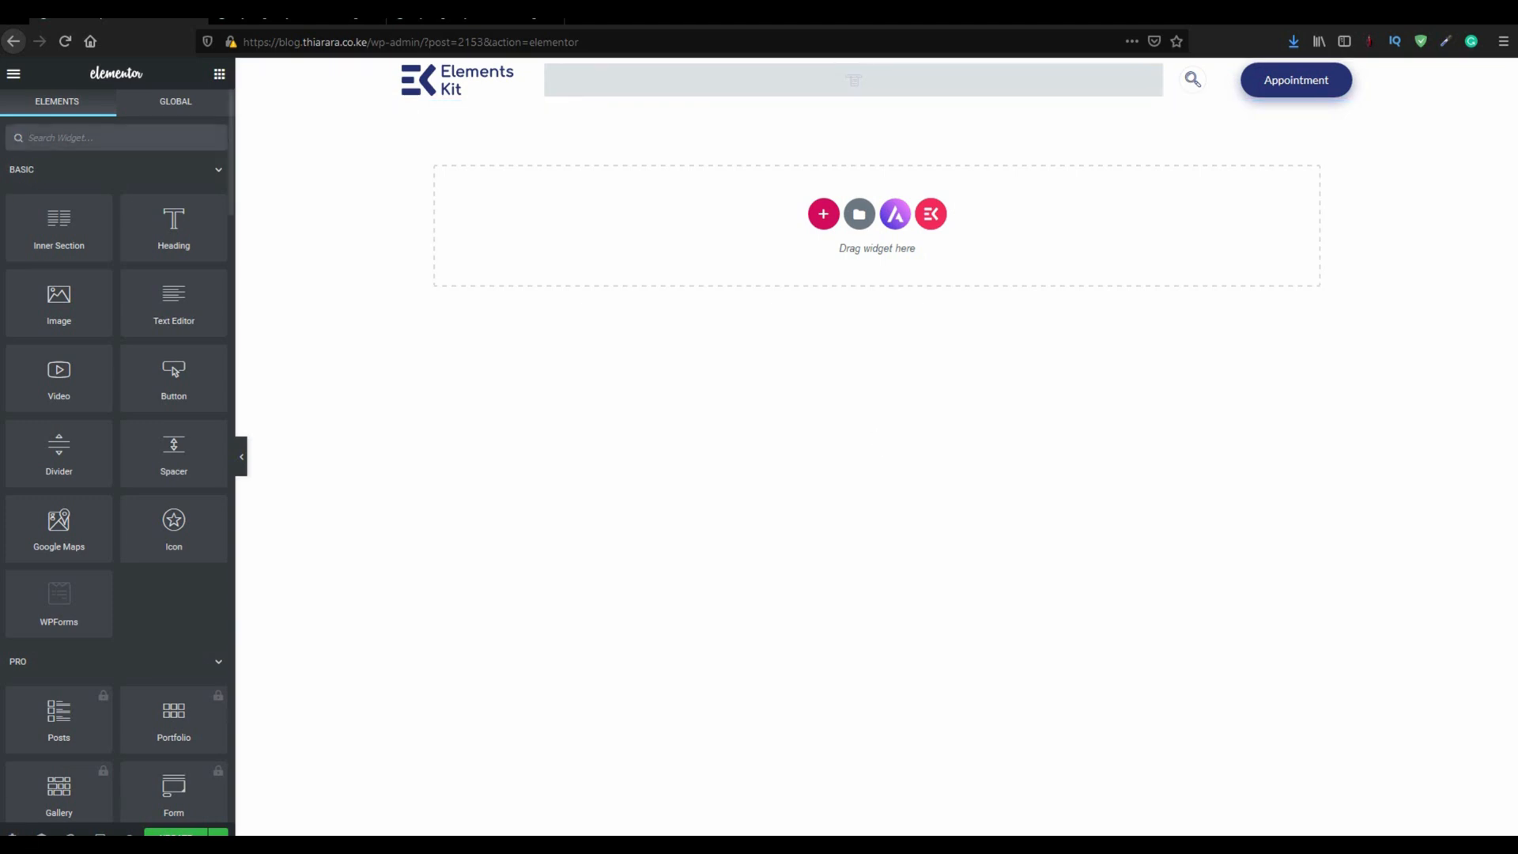
left_click(14, 73)
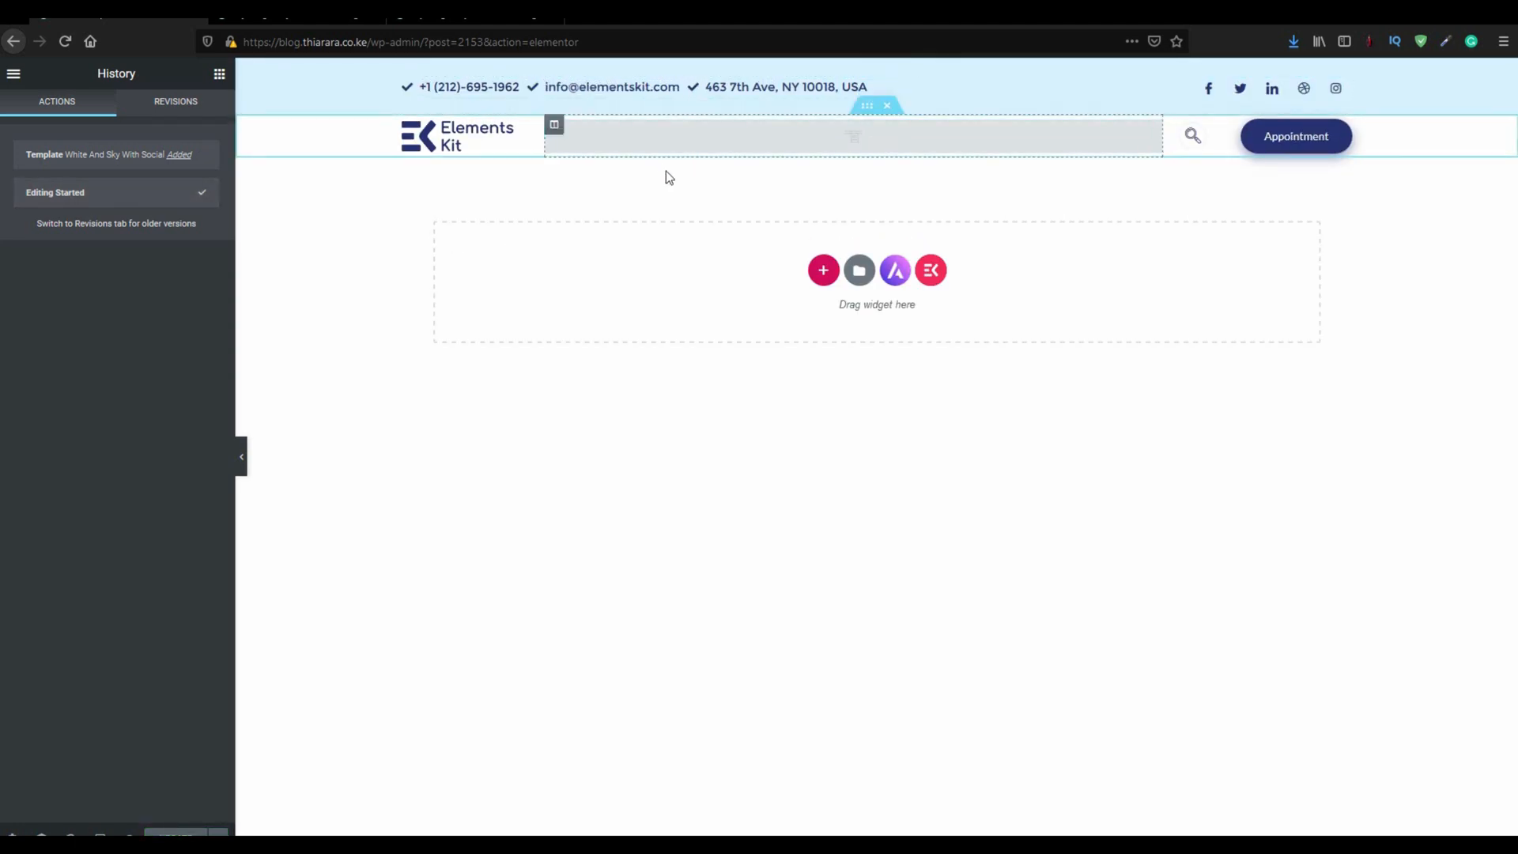
left_click(220, 74)
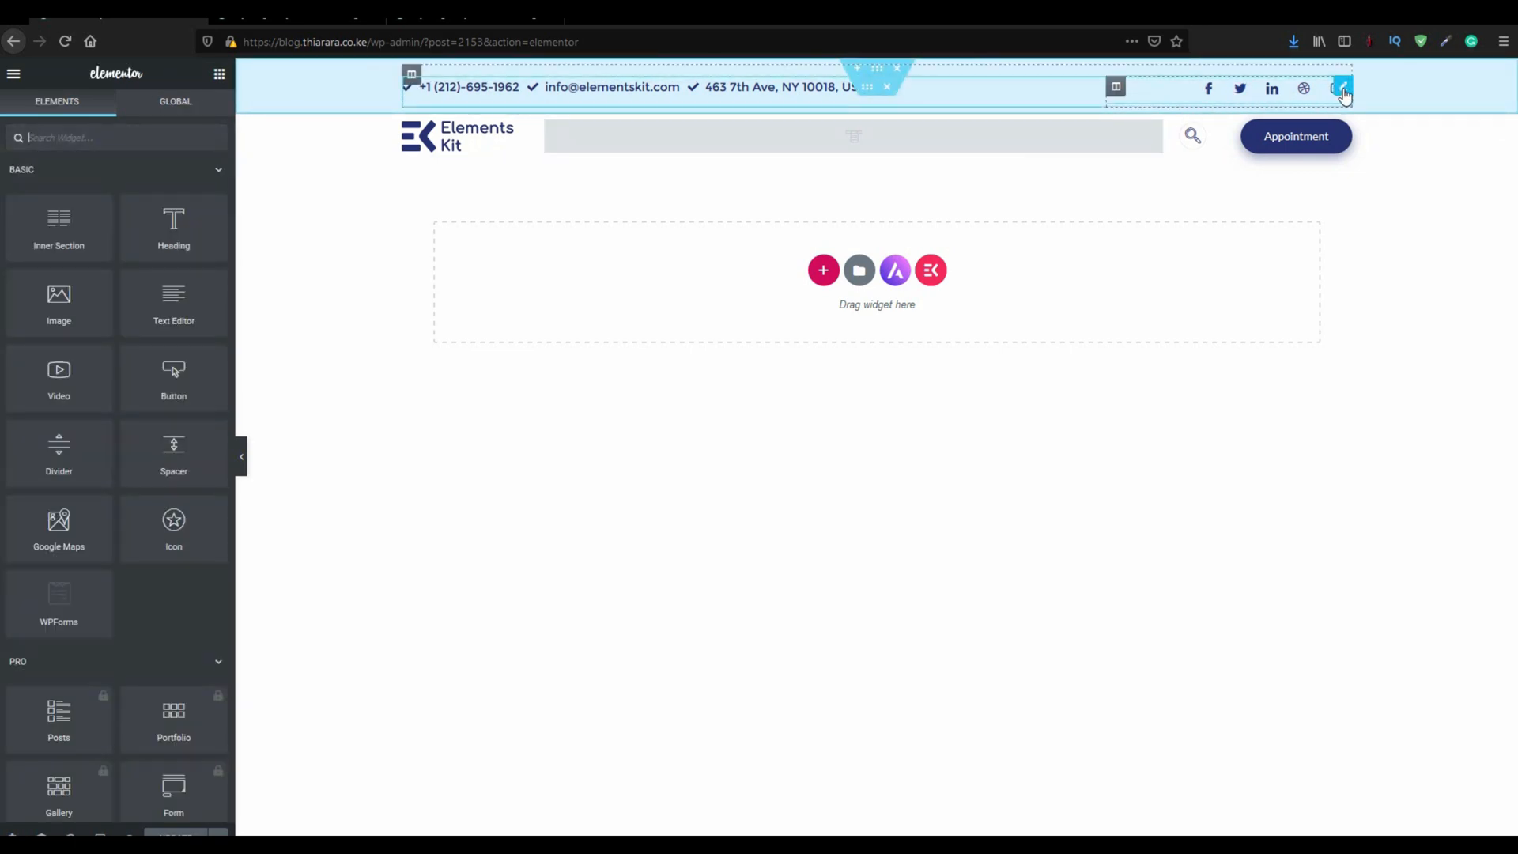
mouse_move(607, 218)
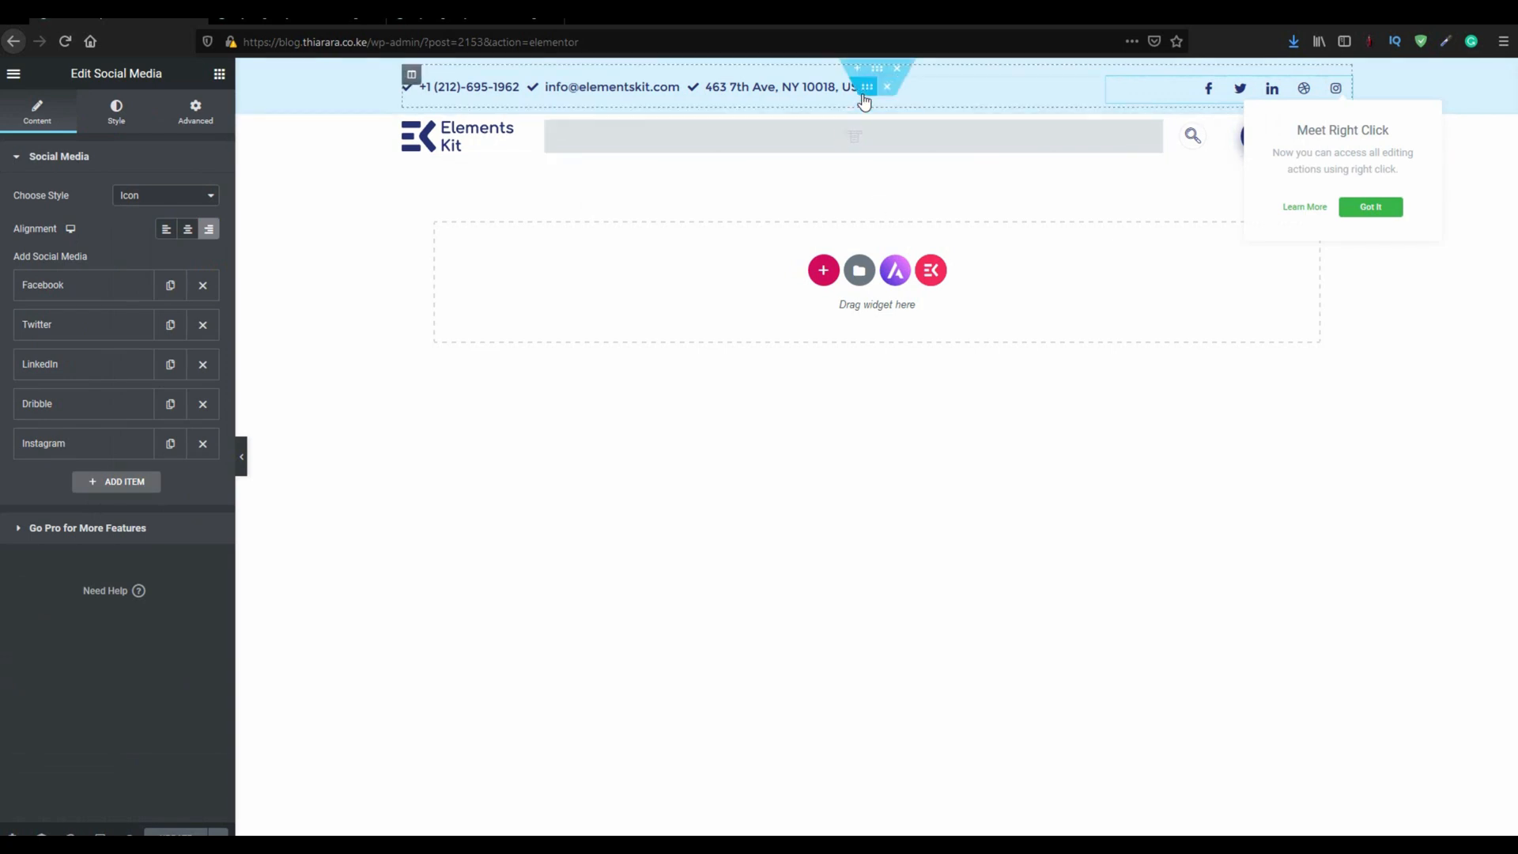
left_click(457, 136)
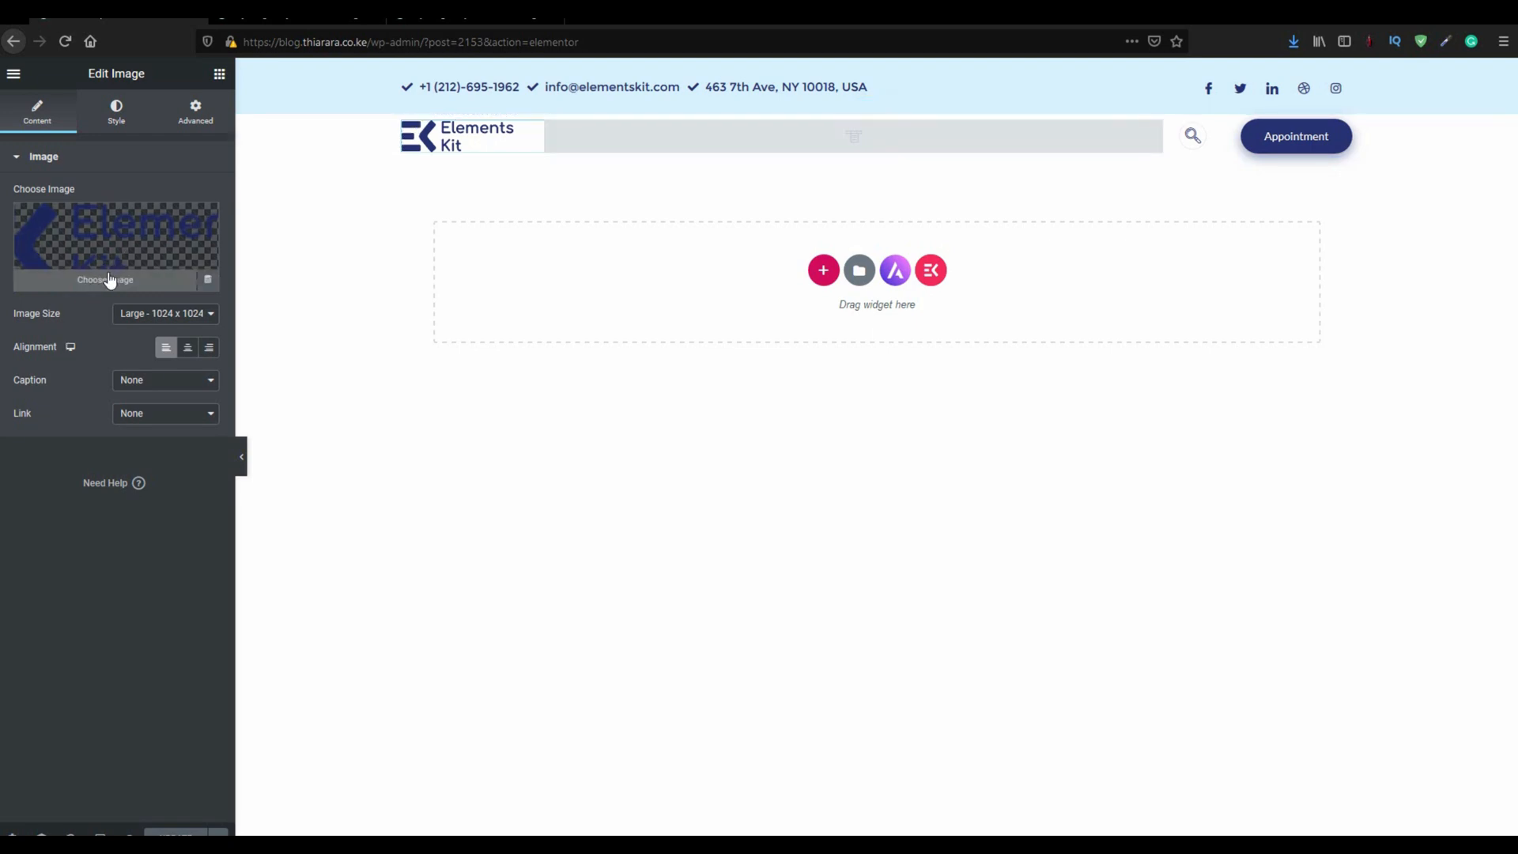
Step: Keep the existing logo after checking the media library and select the header's Nav menu widget
left_click(106, 279)
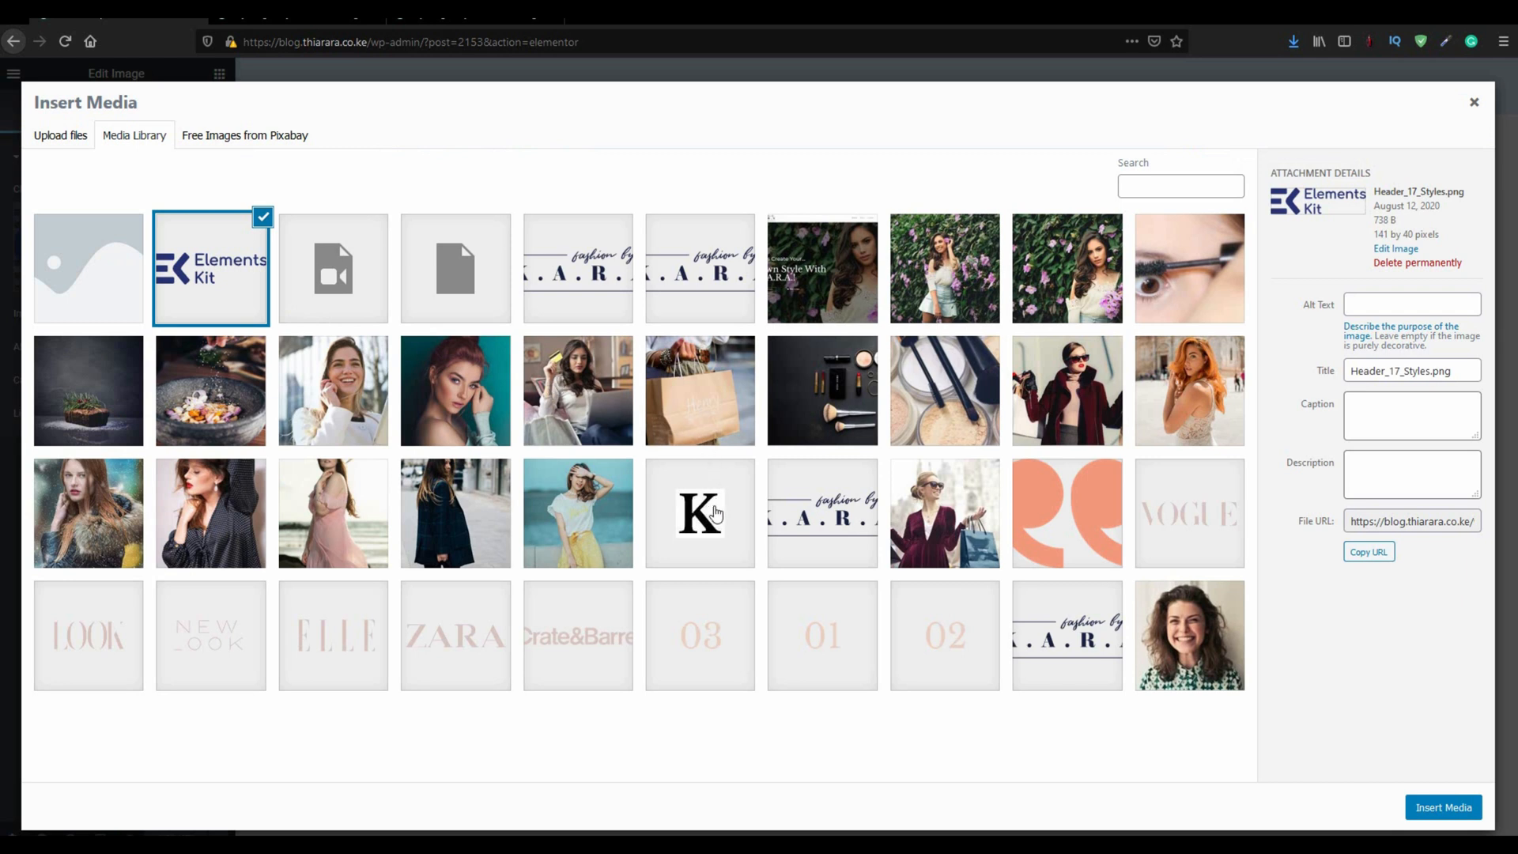
mouse_move(1112, 524)
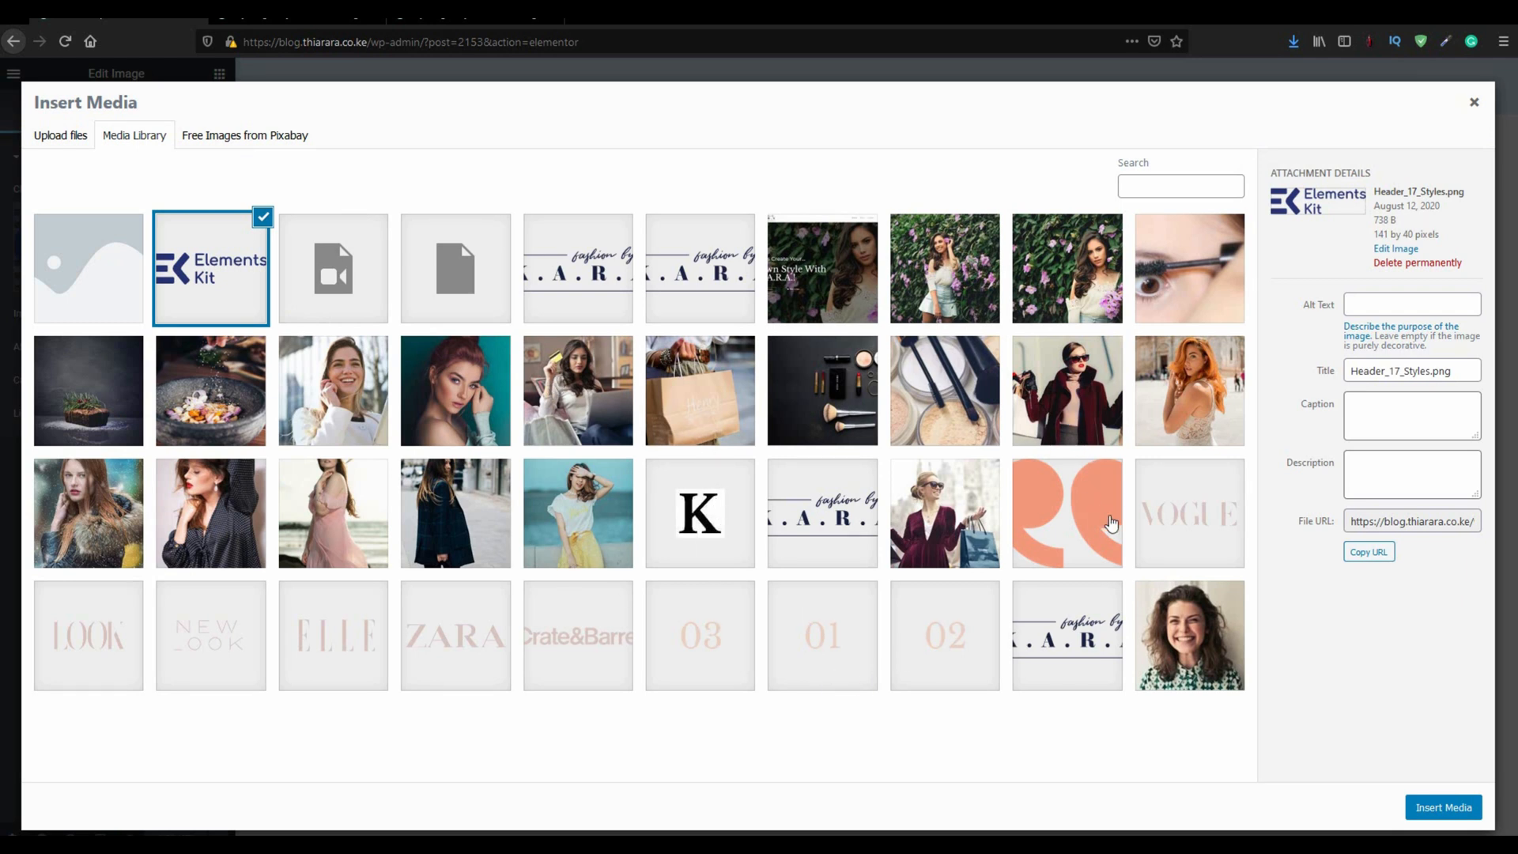
left_click(1443, 806)
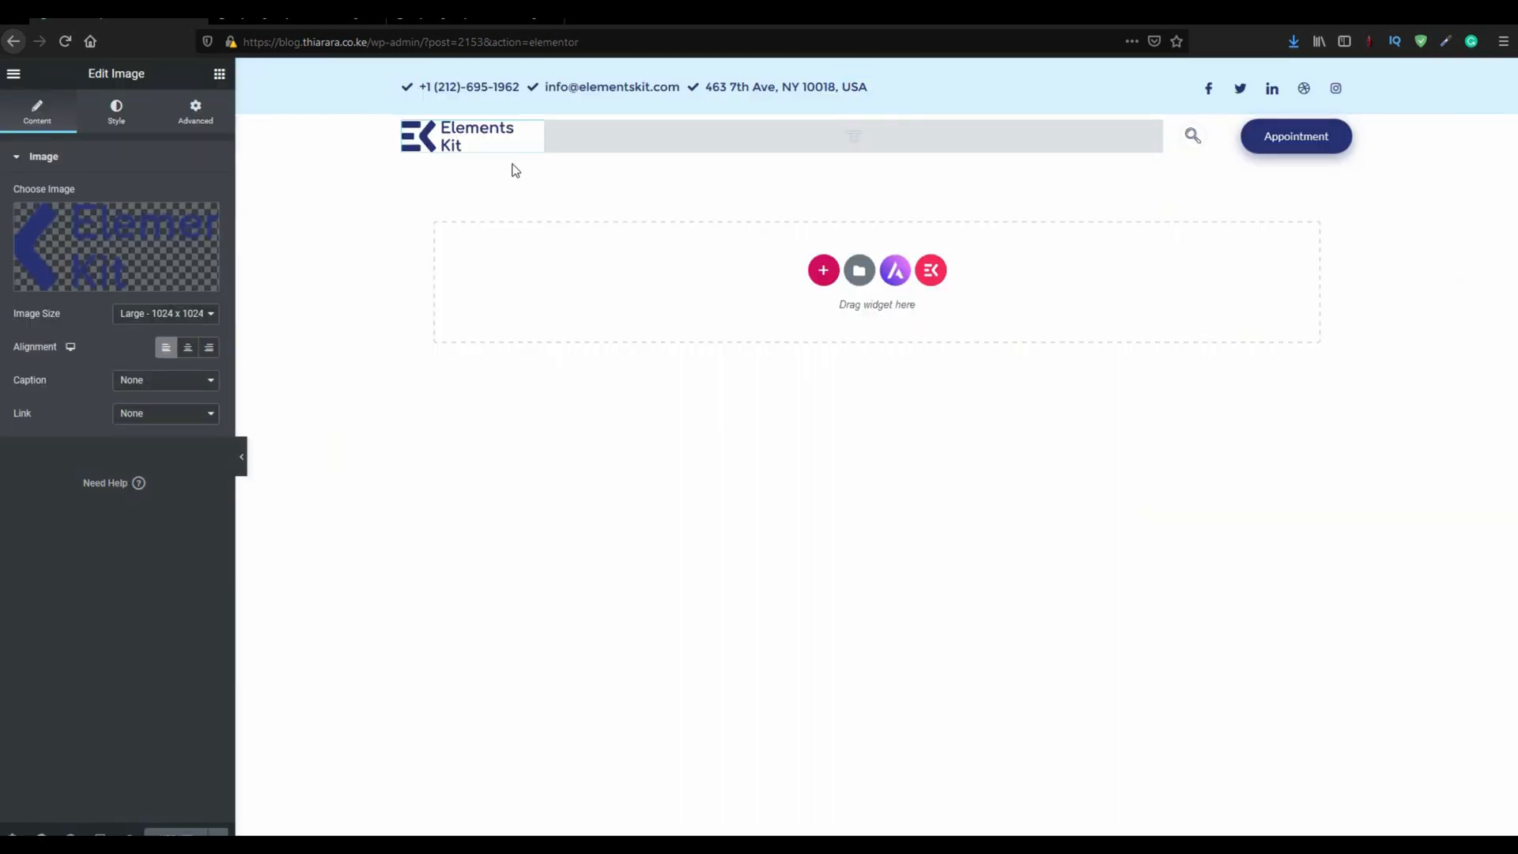
left_click(853, 136)
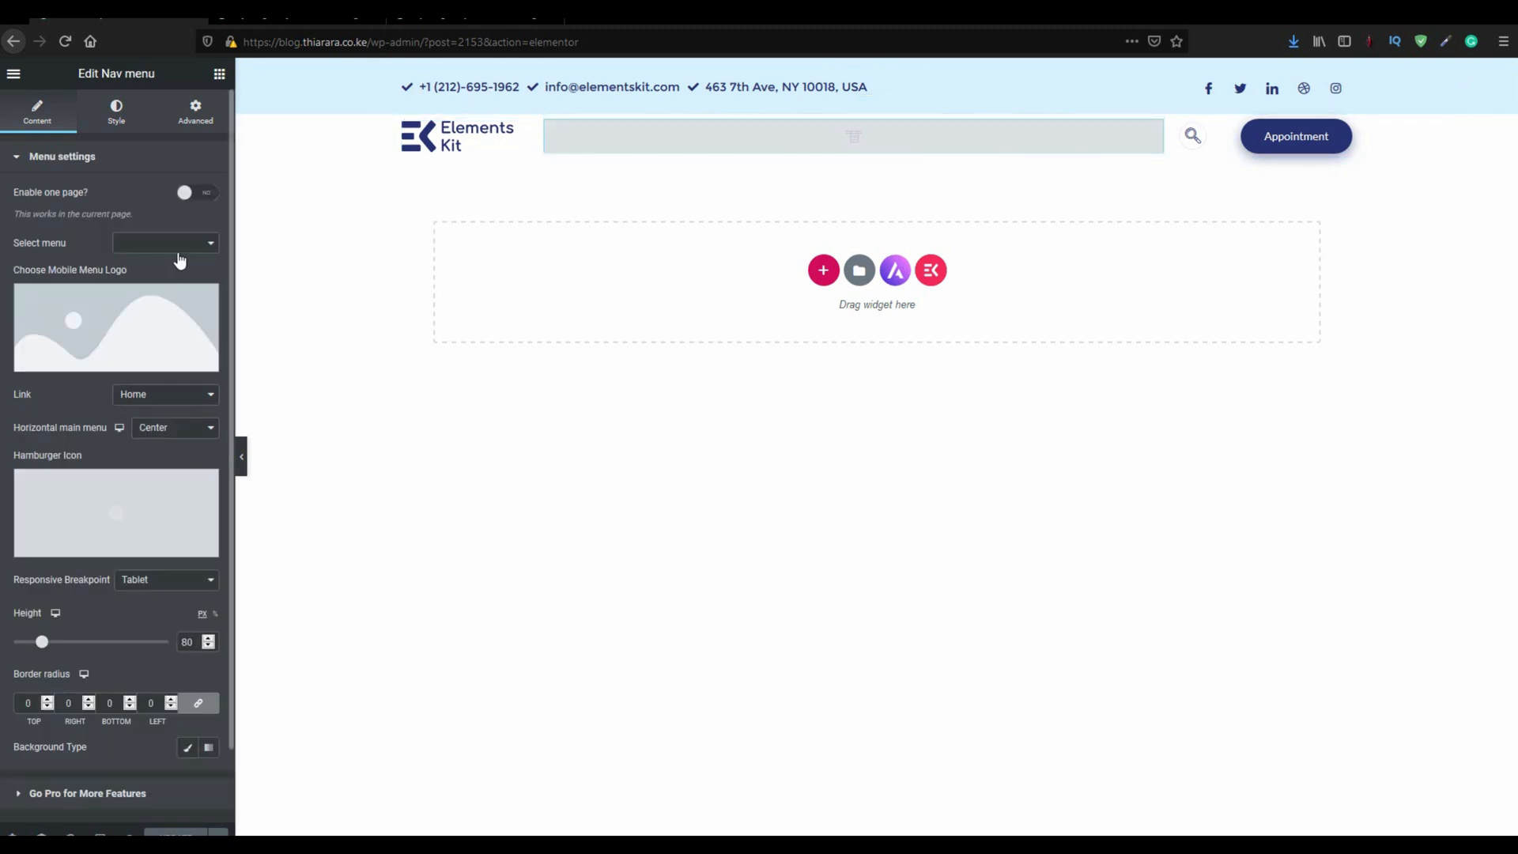
Step: Set the navigation to Primary Menu so the header shows Home, Blog and Contact
left_click(165, 244)
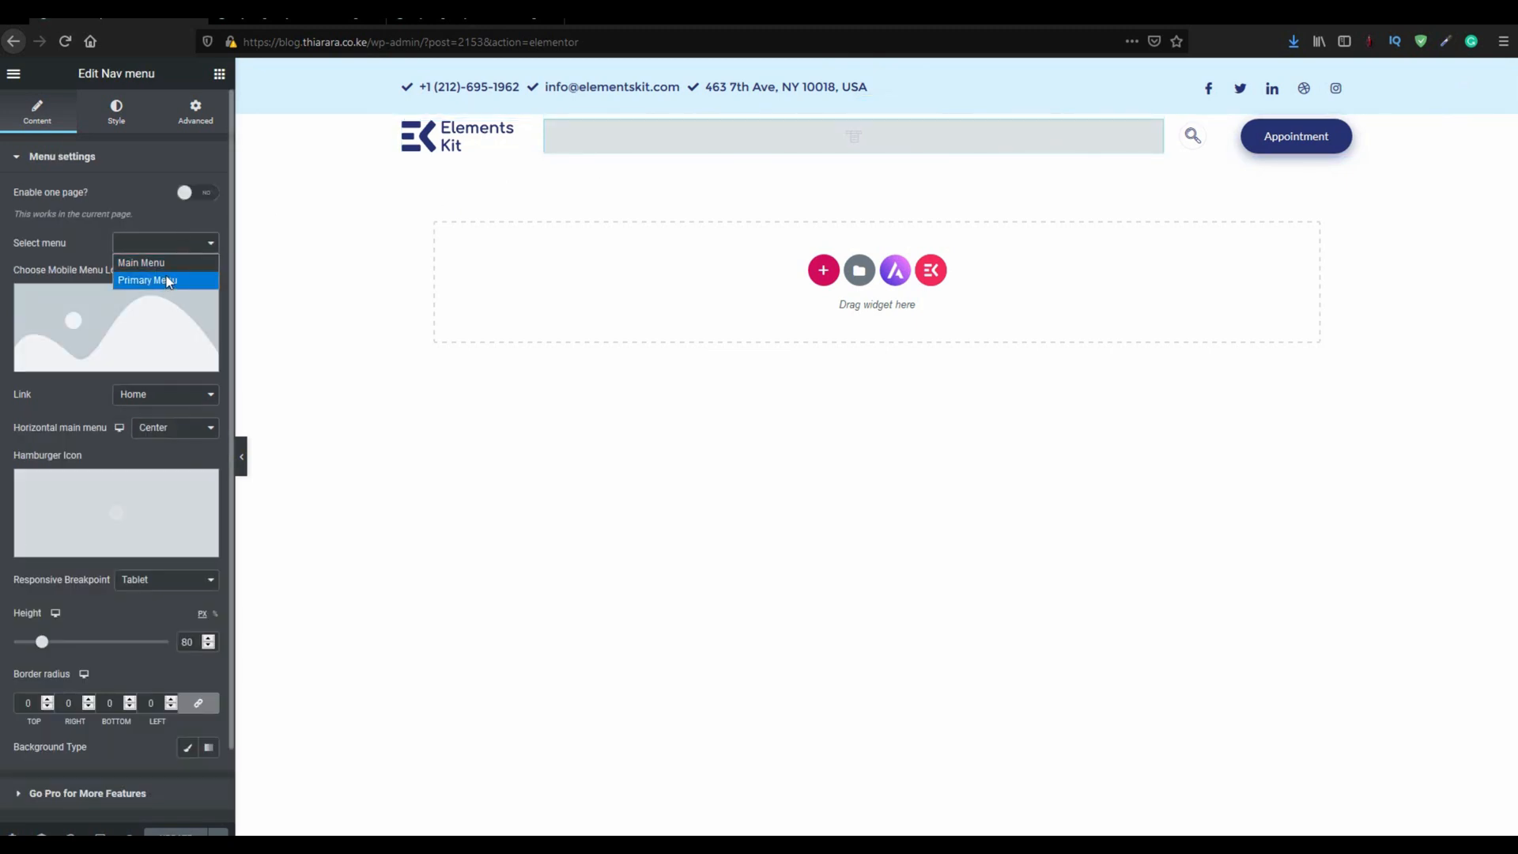
mouse_move(171, 267)
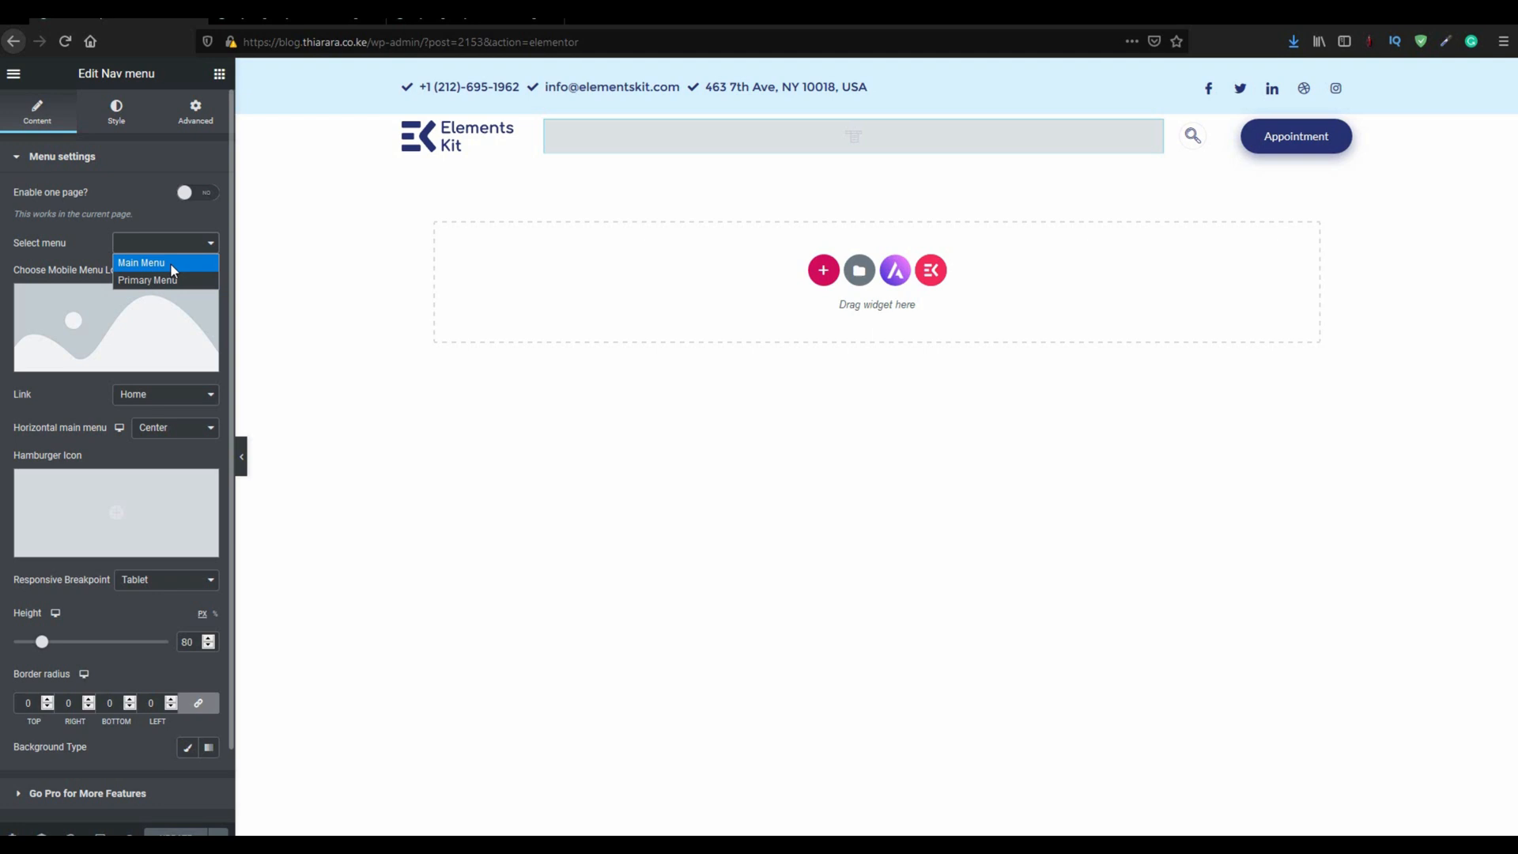
left_click(147, 280)
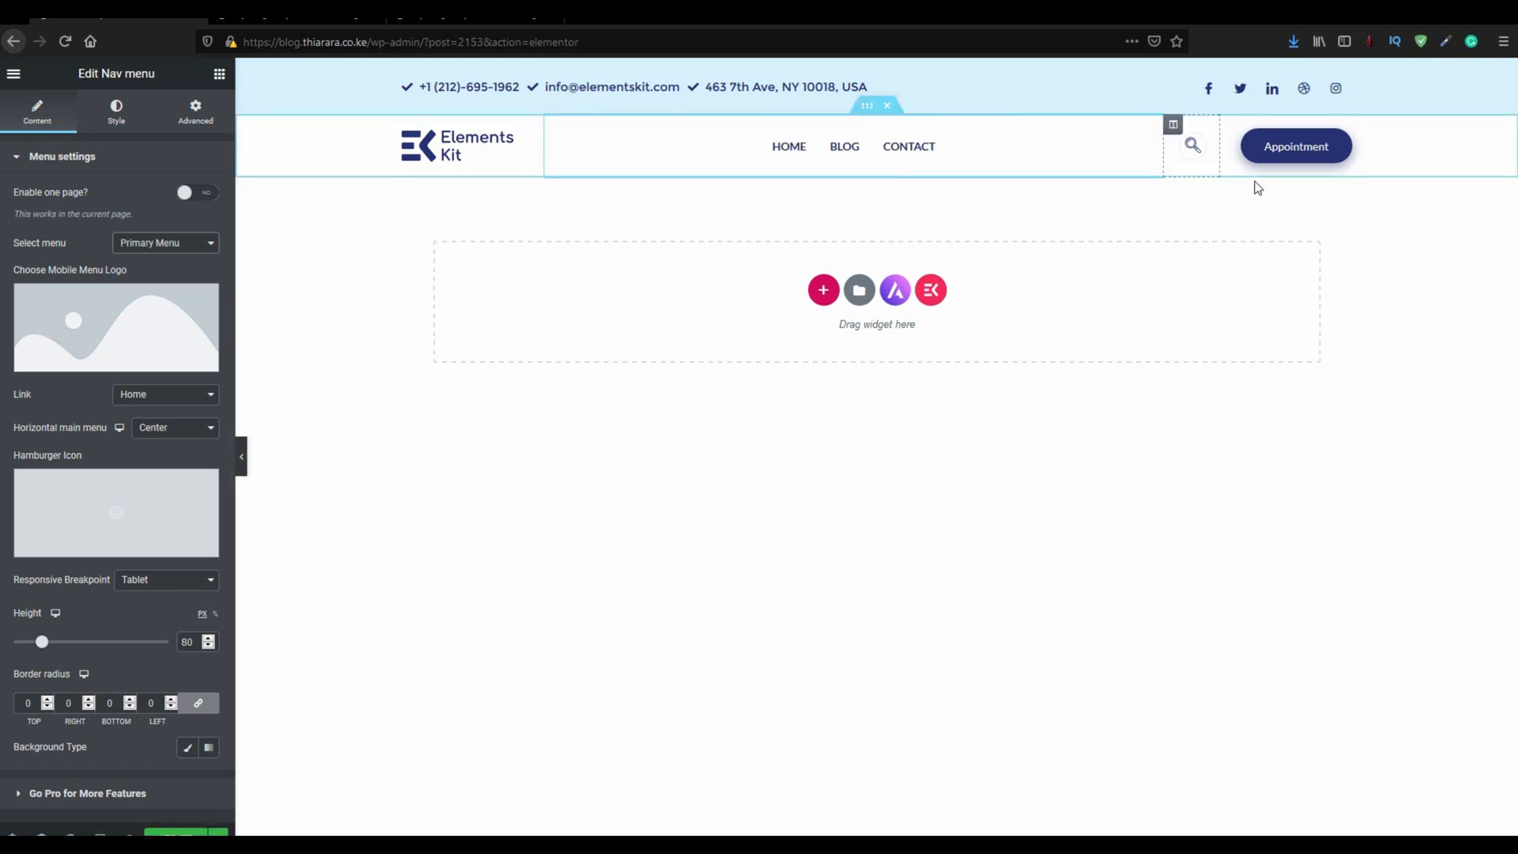
left_click(1191, 146)
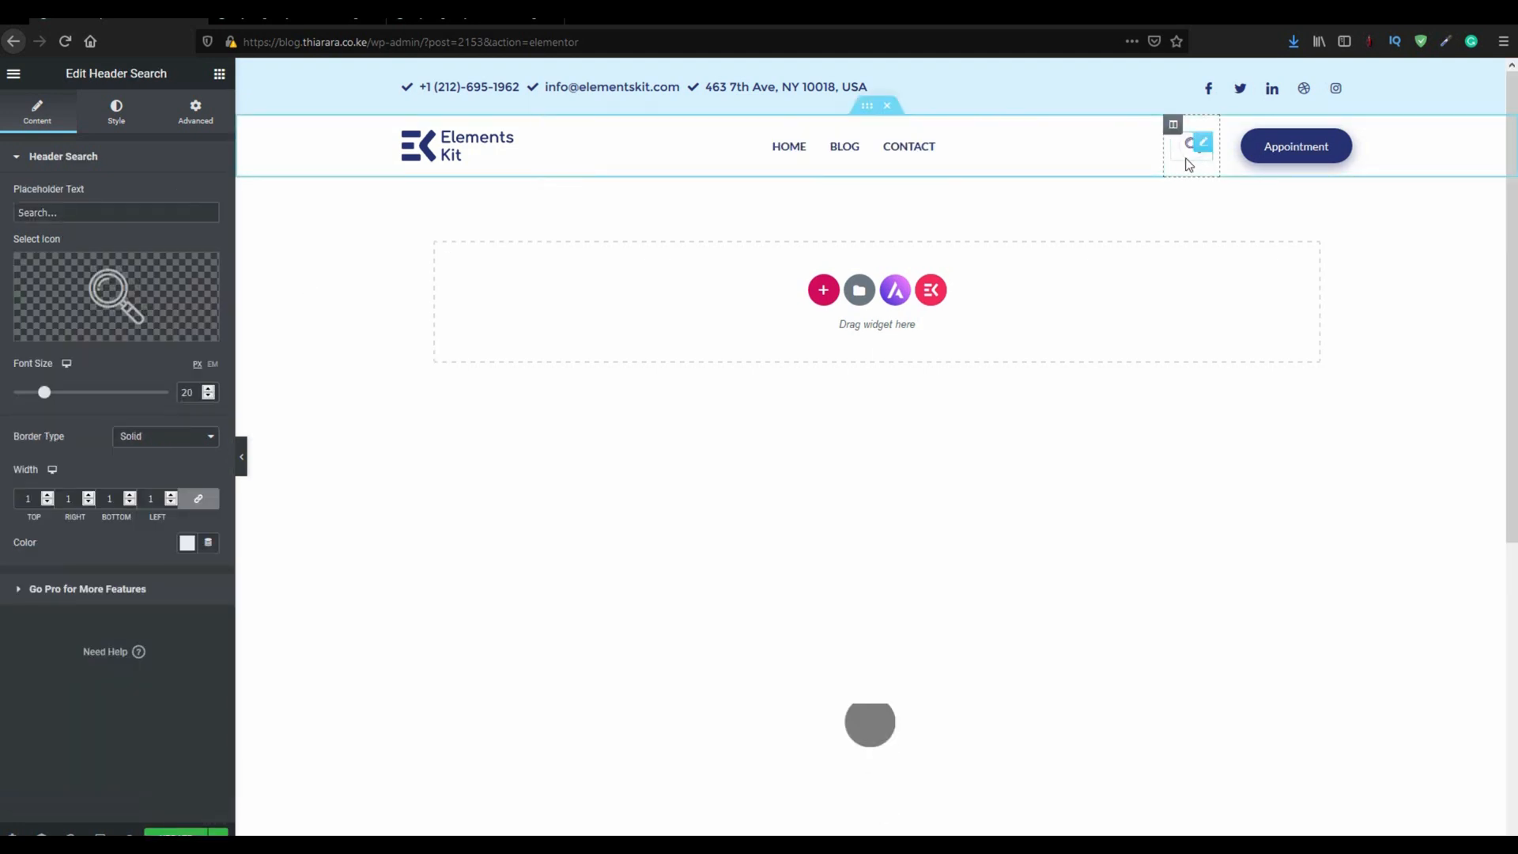
left_click(1198, 144)
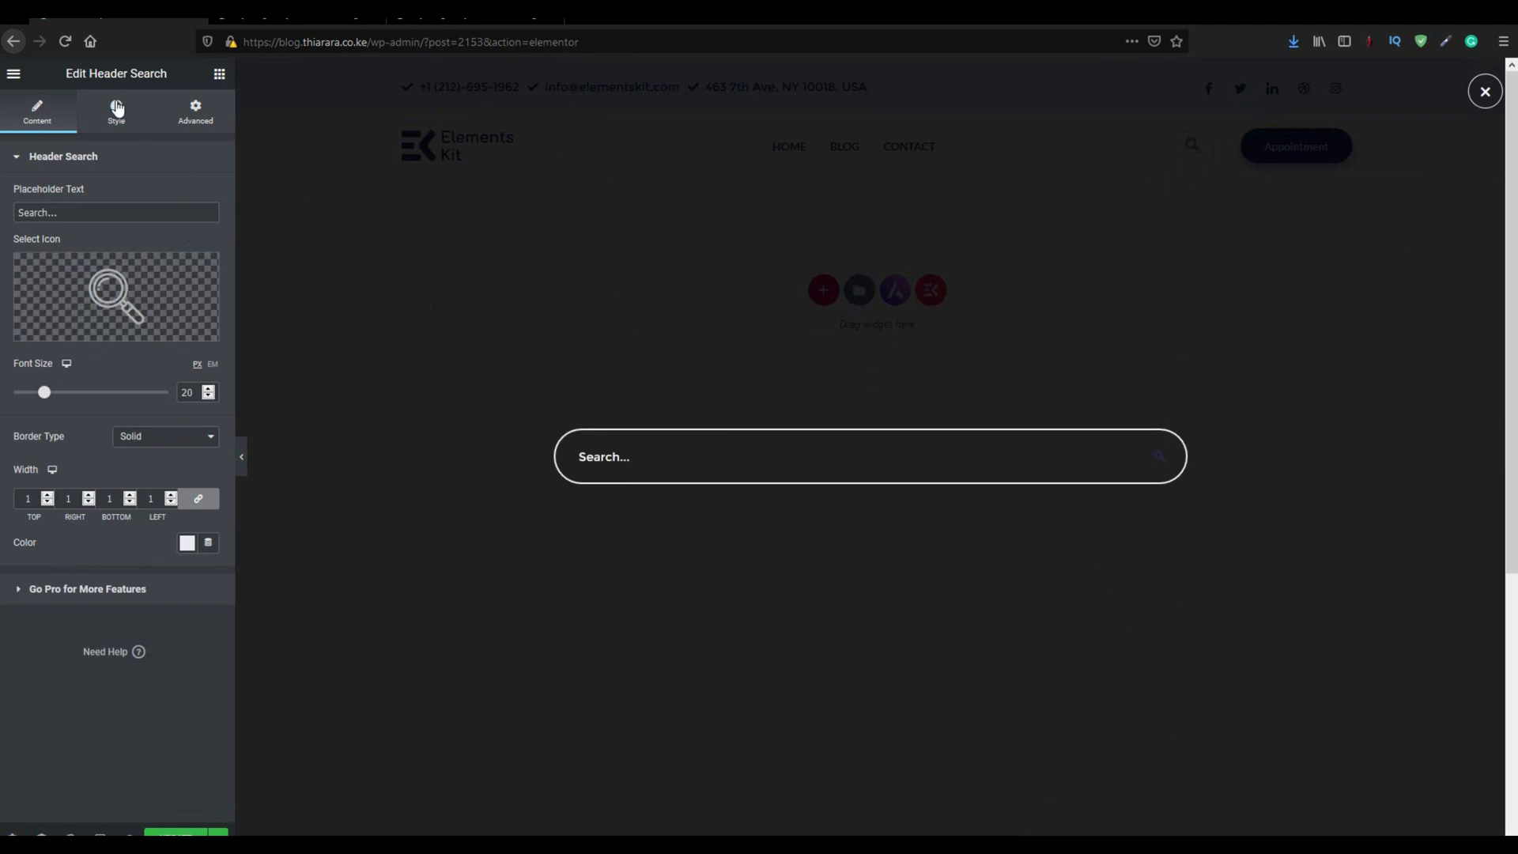
left_click(116, 112)
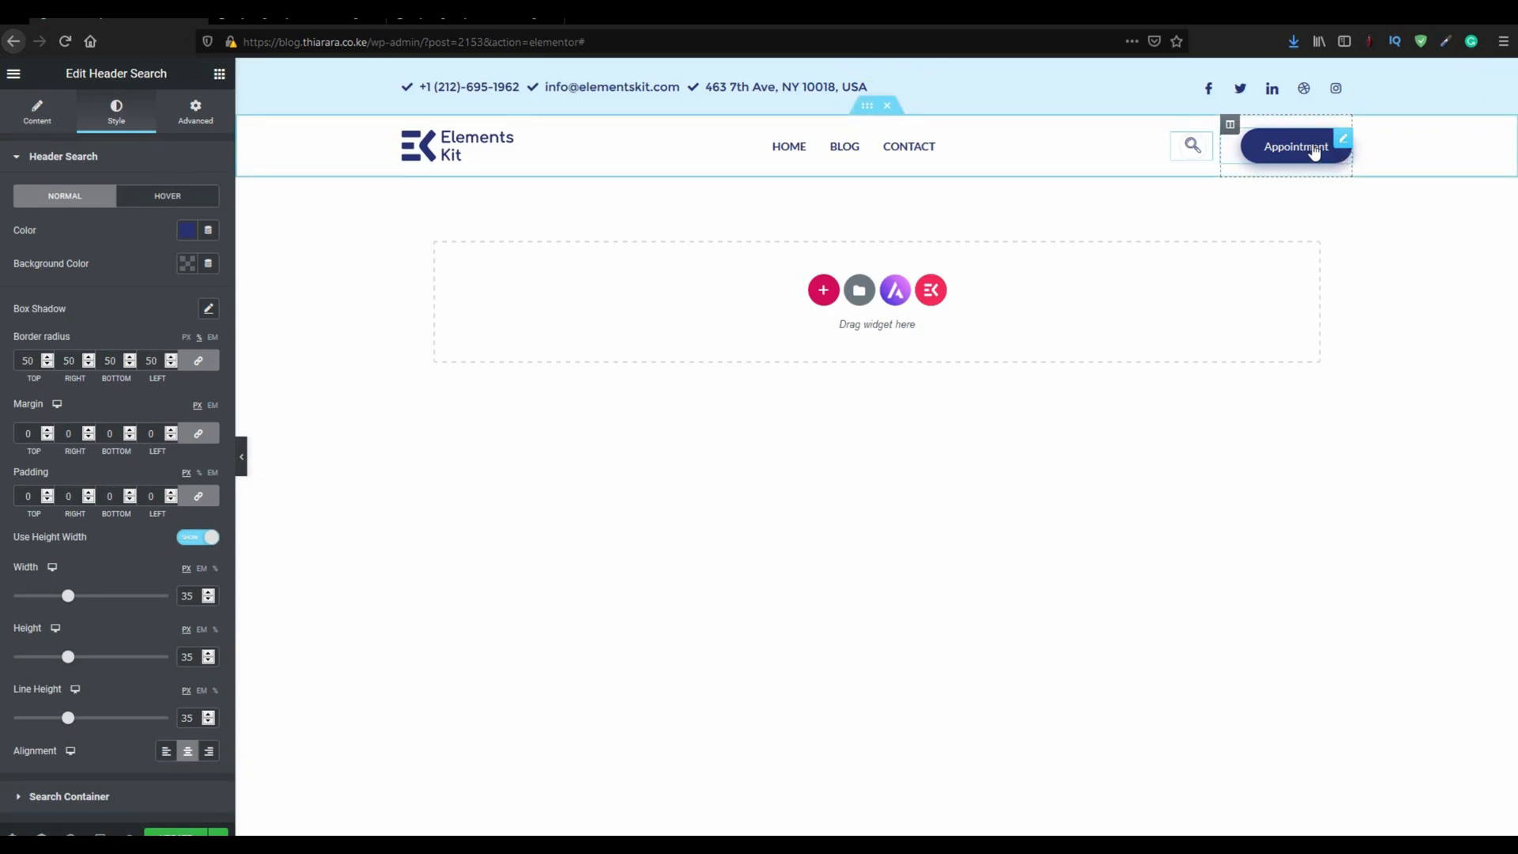
left_click(1295, 146)
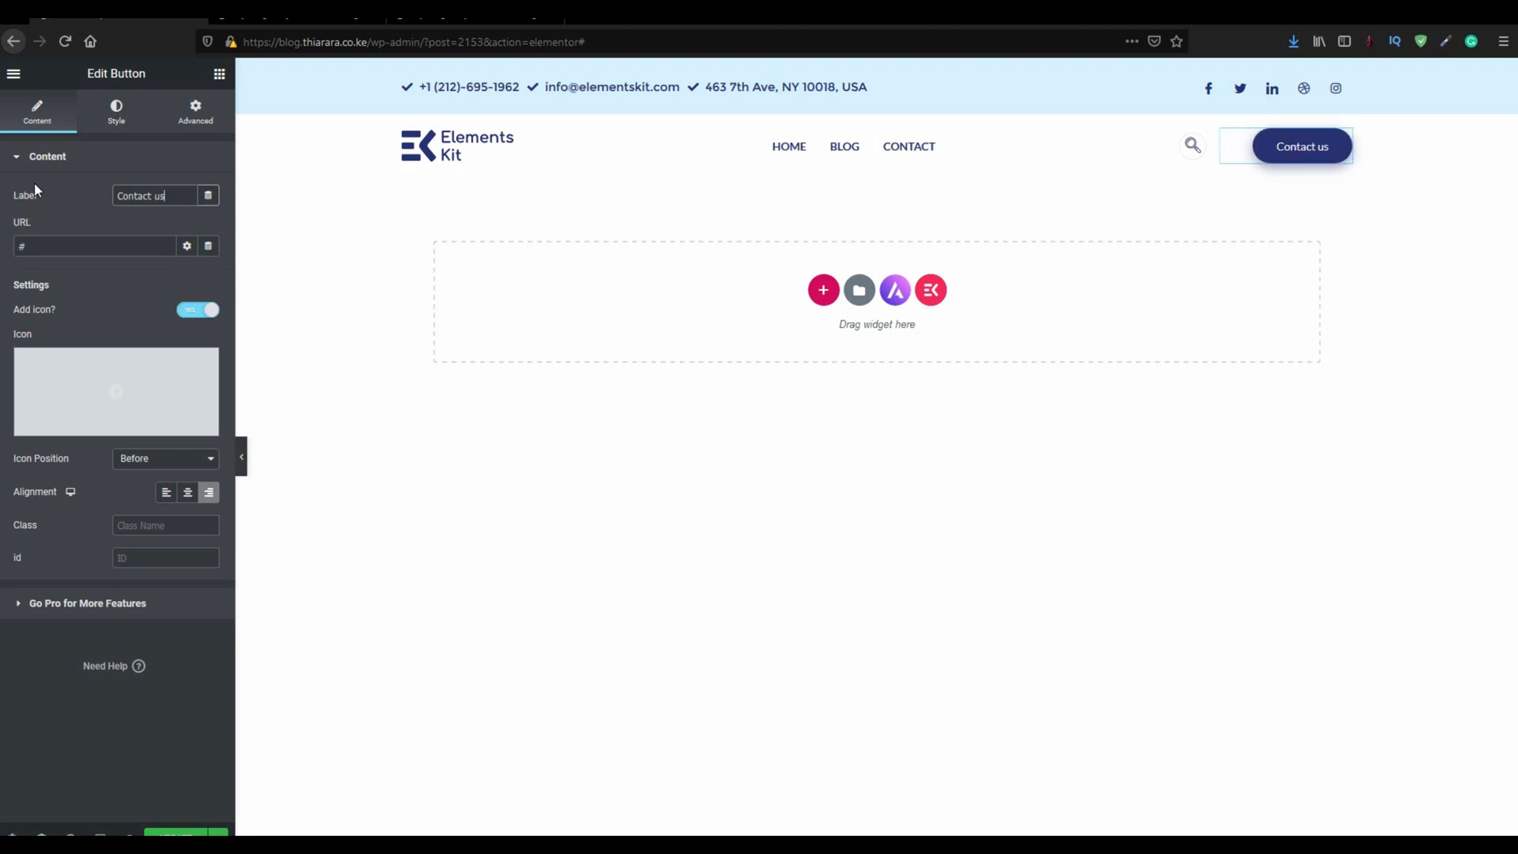
mouse_move(525, 228)
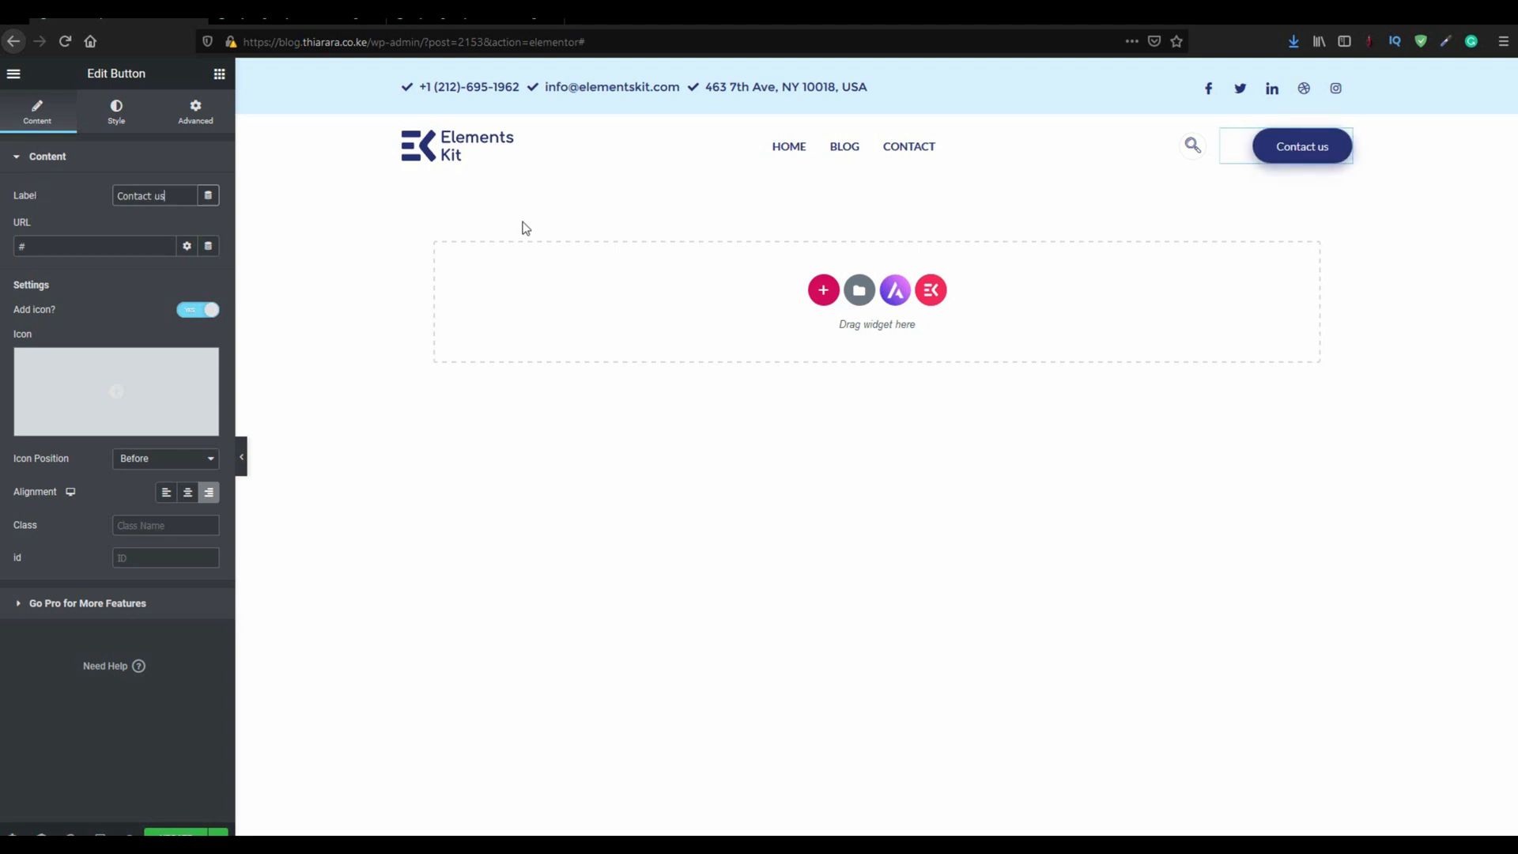
left_click(94, 246)
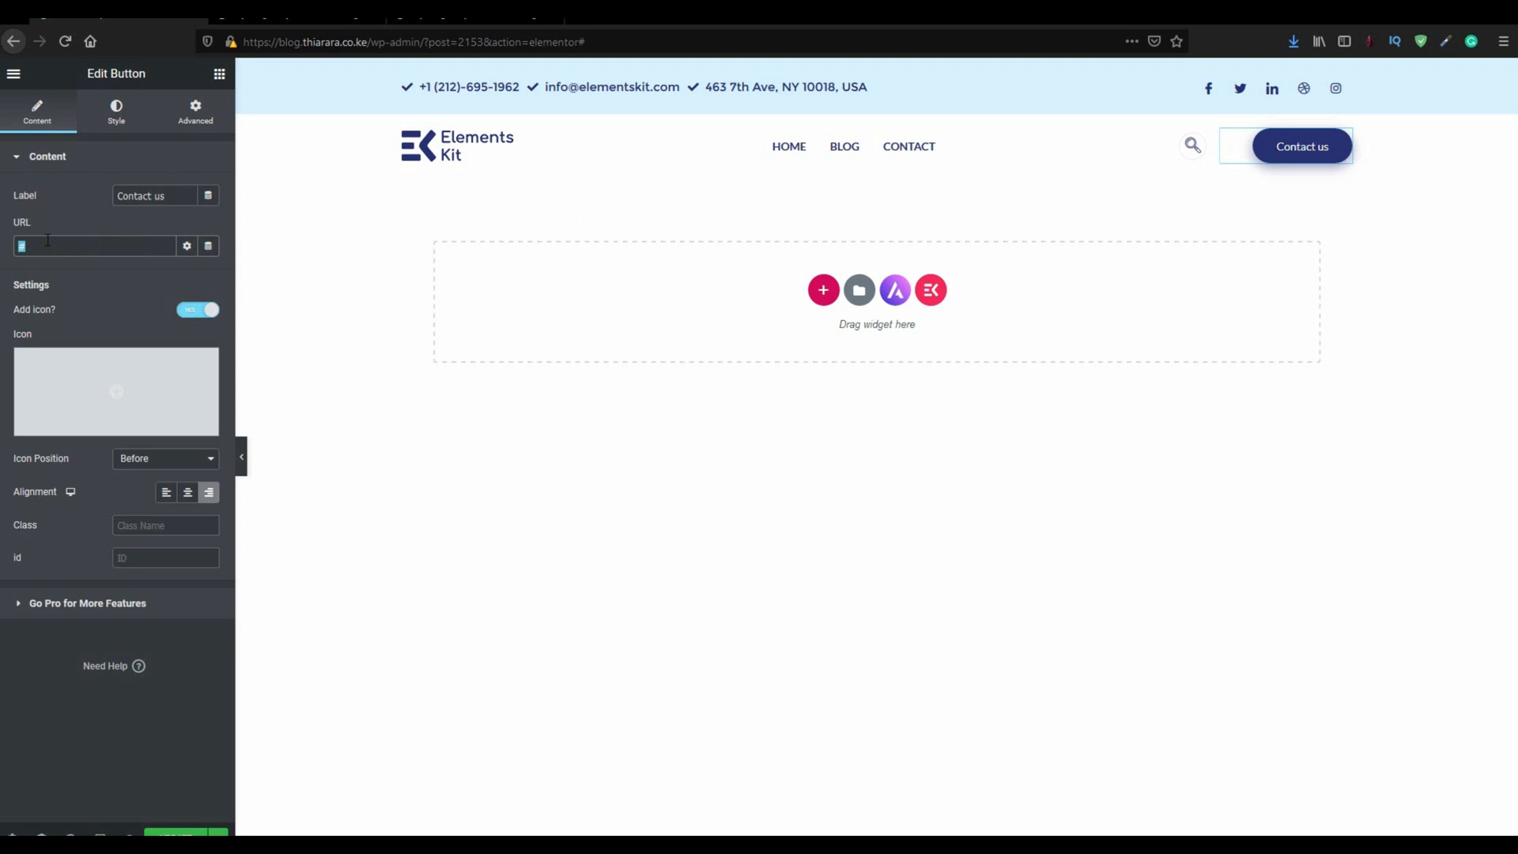
left_click(388, 41)
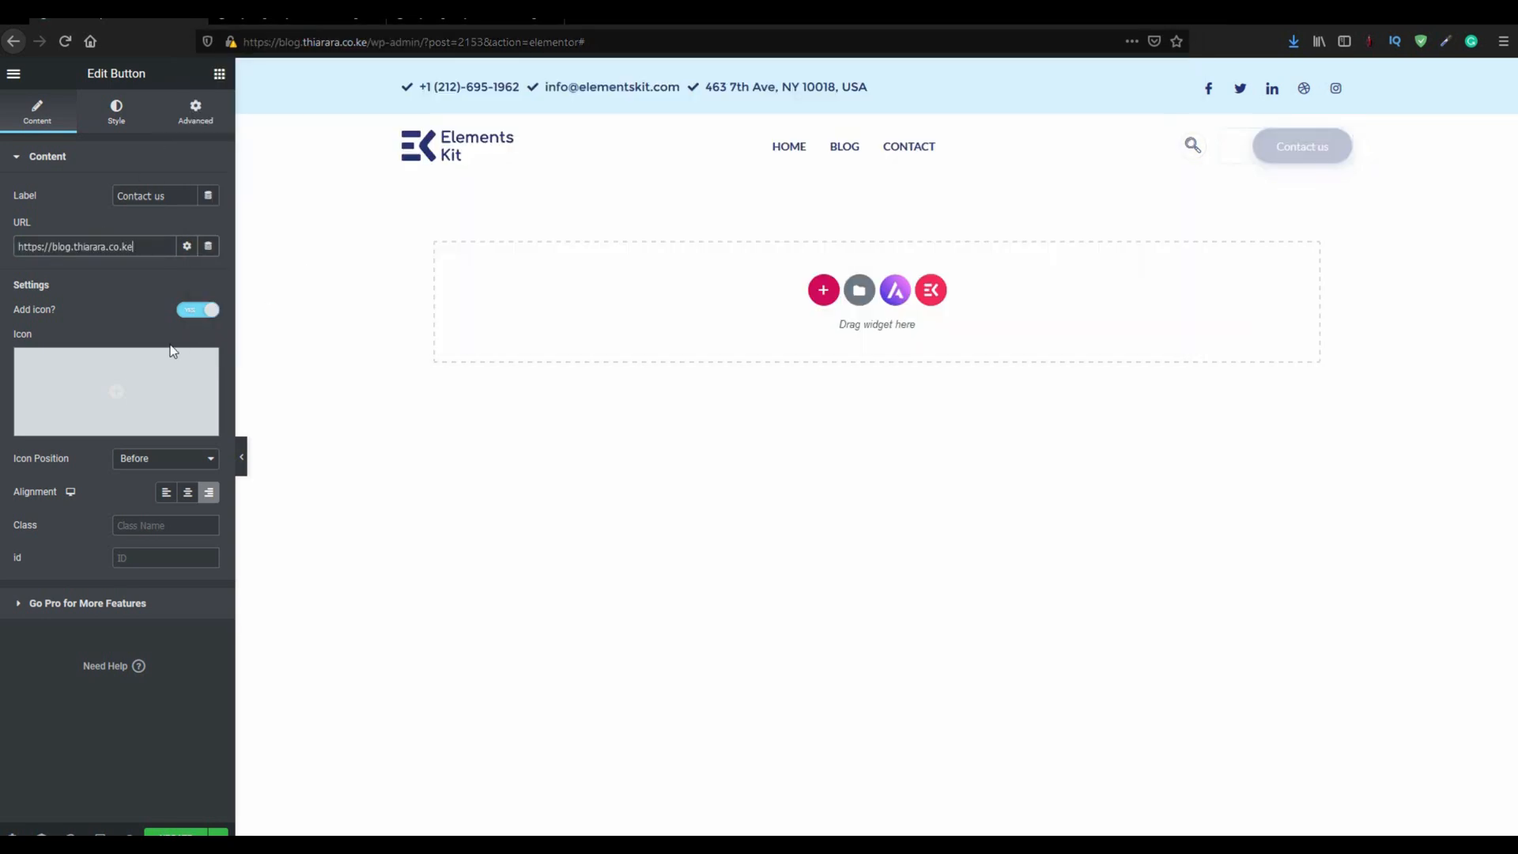
Step: Give the Contact us button a headphones icon placed after the label
left_click(116, 391)
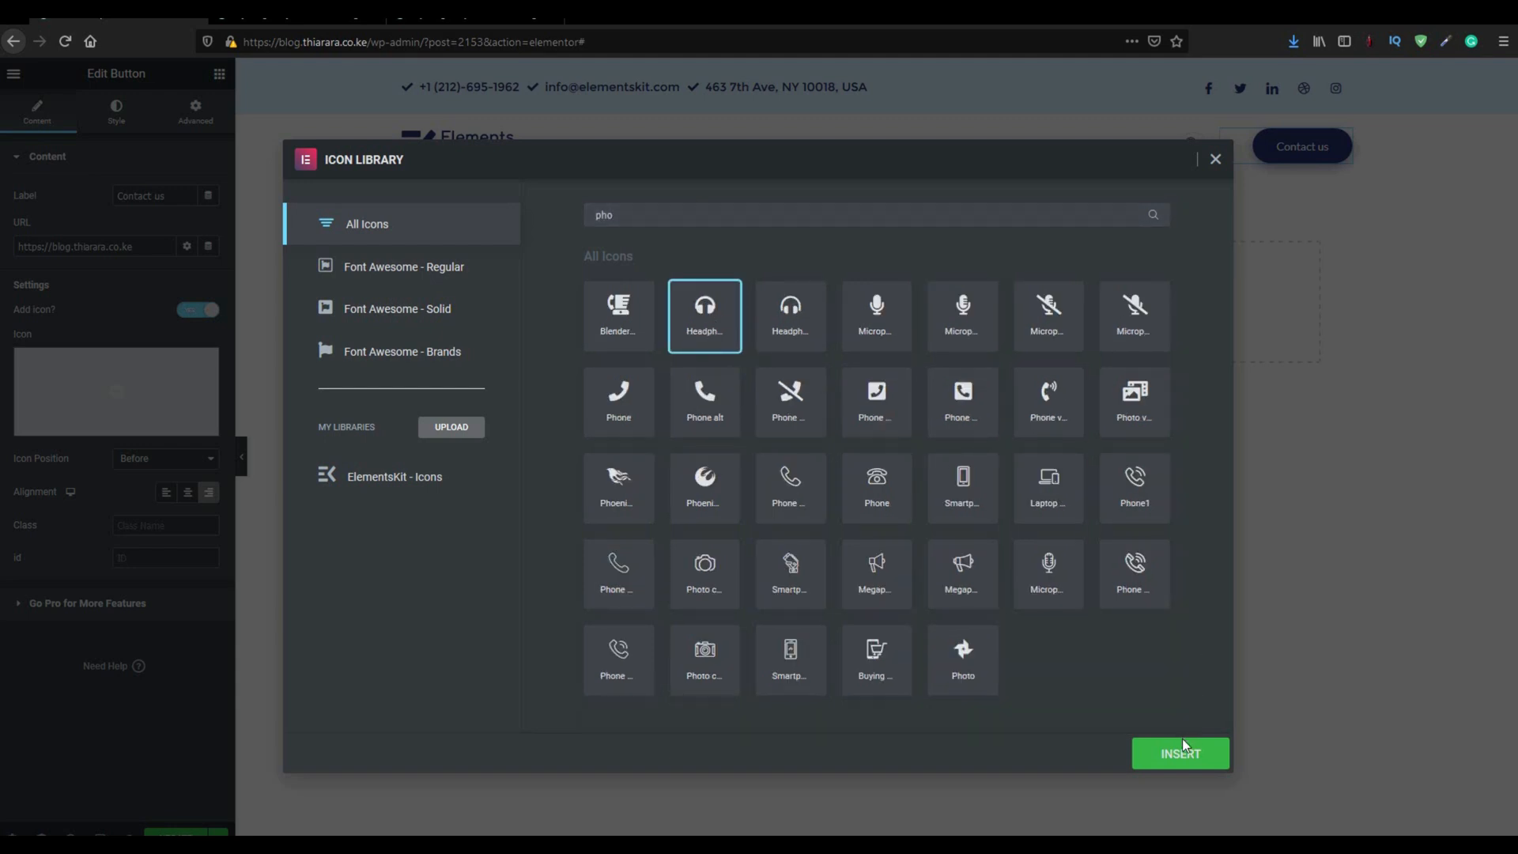
left_click(1180, 753)
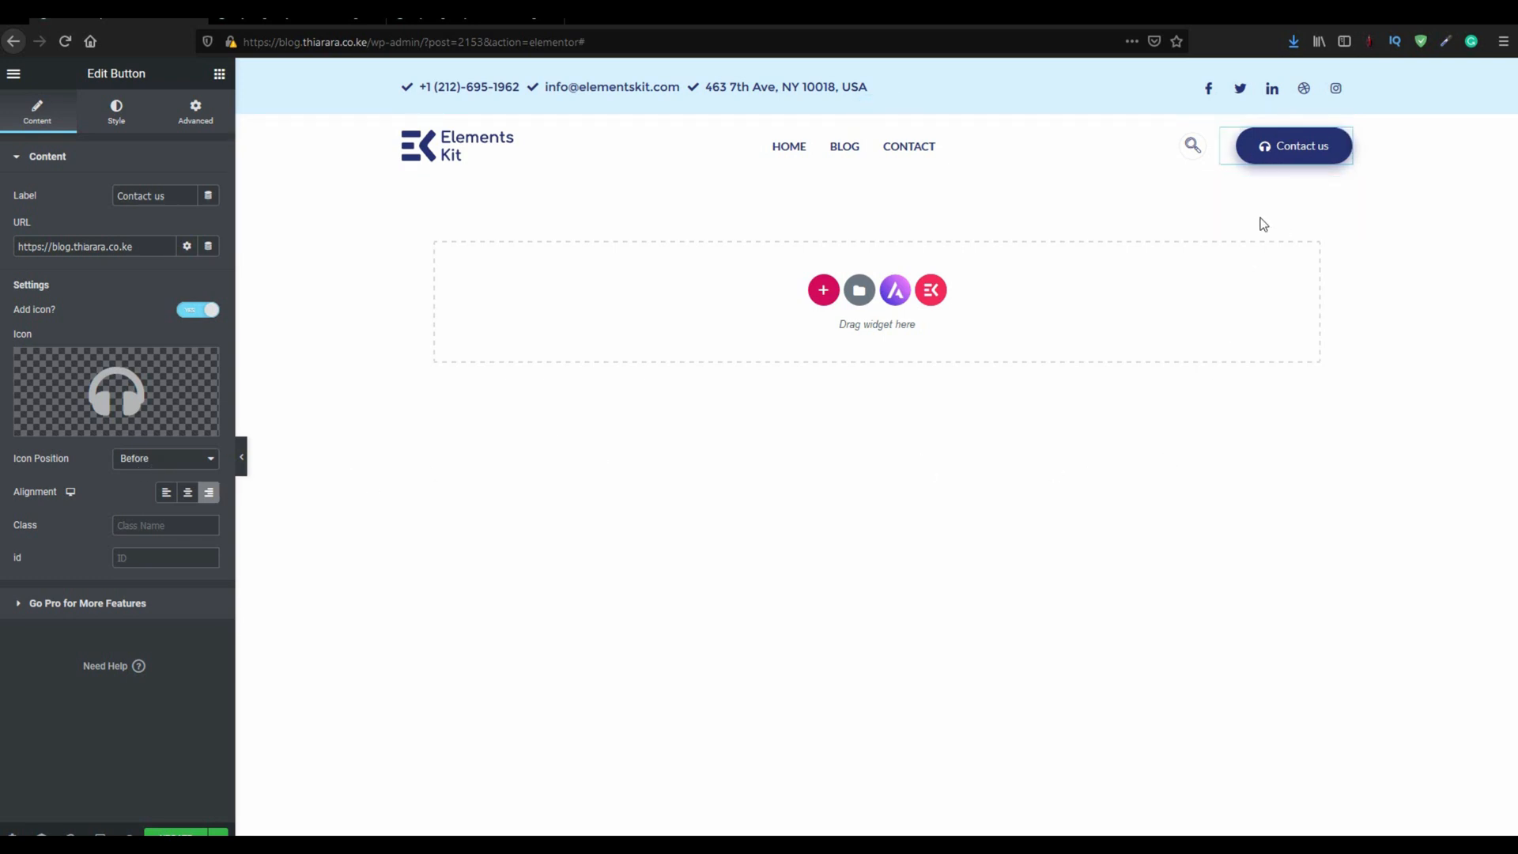
left_click(165, 458)
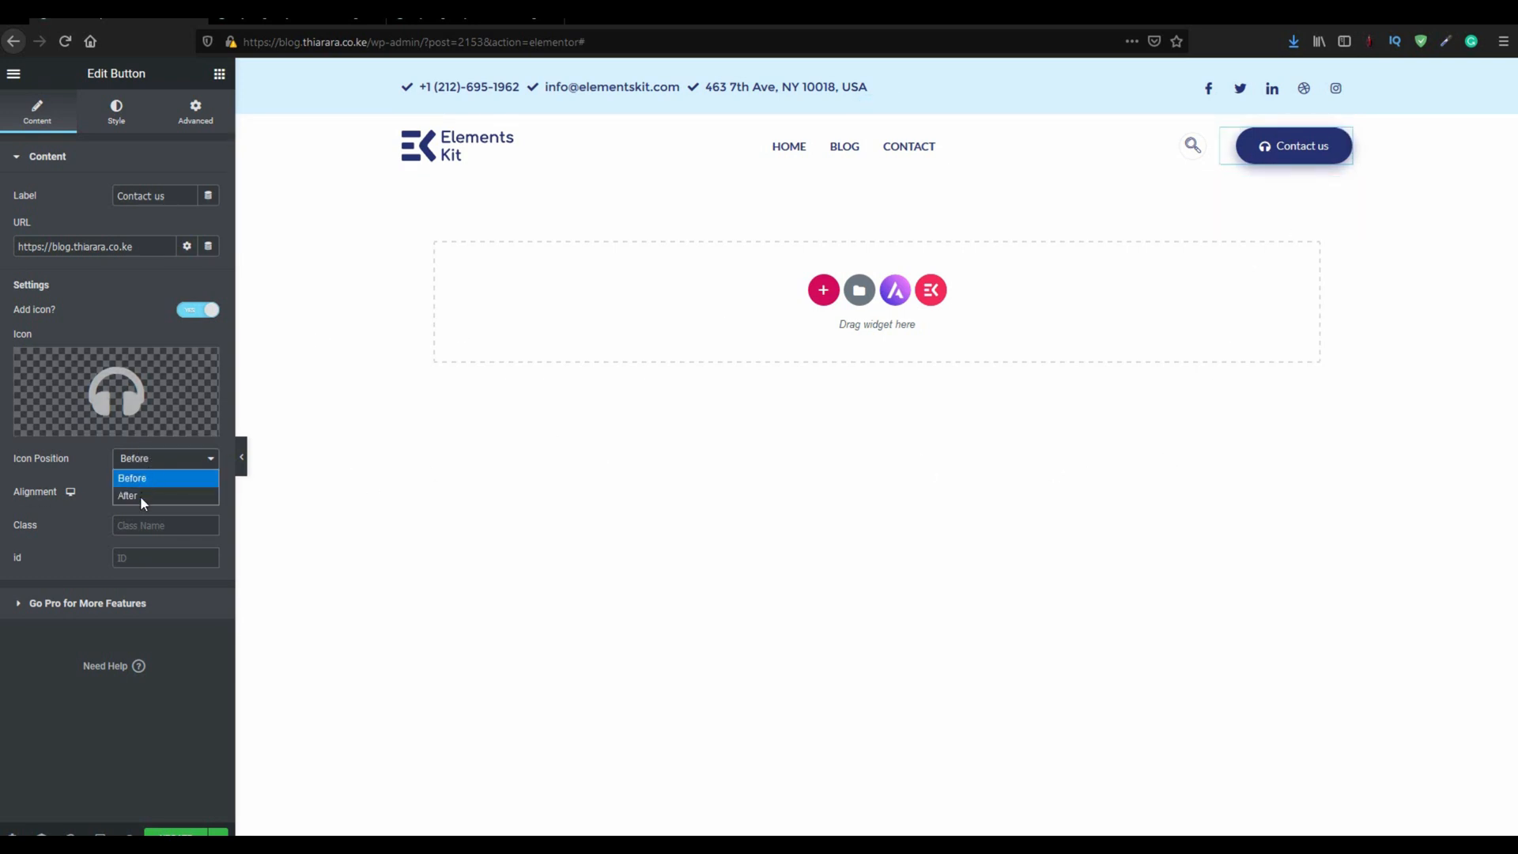
left_click(127, 495)
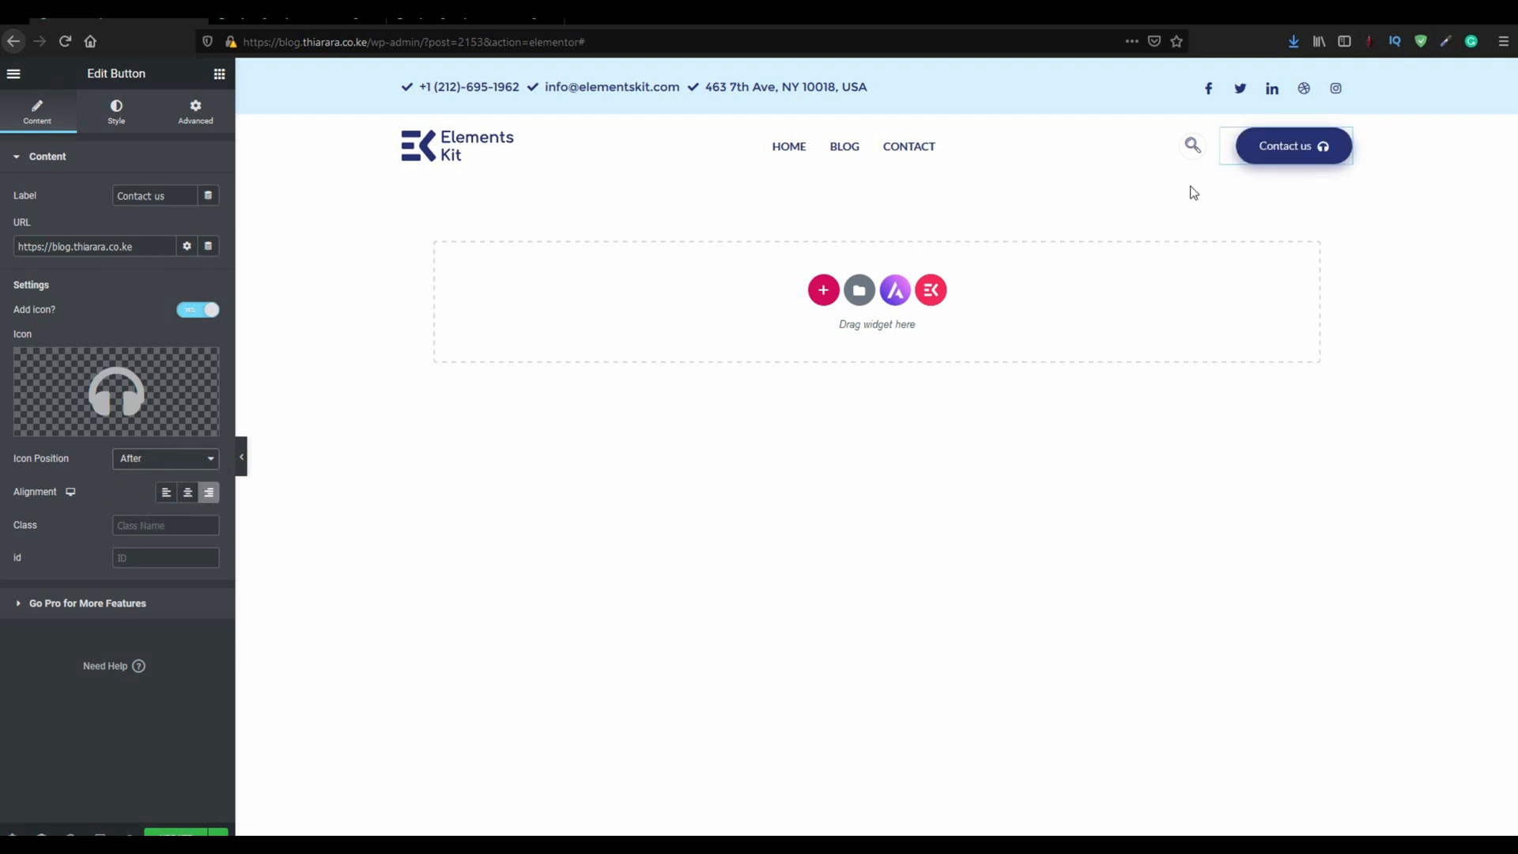
mouse_move(736, 188)
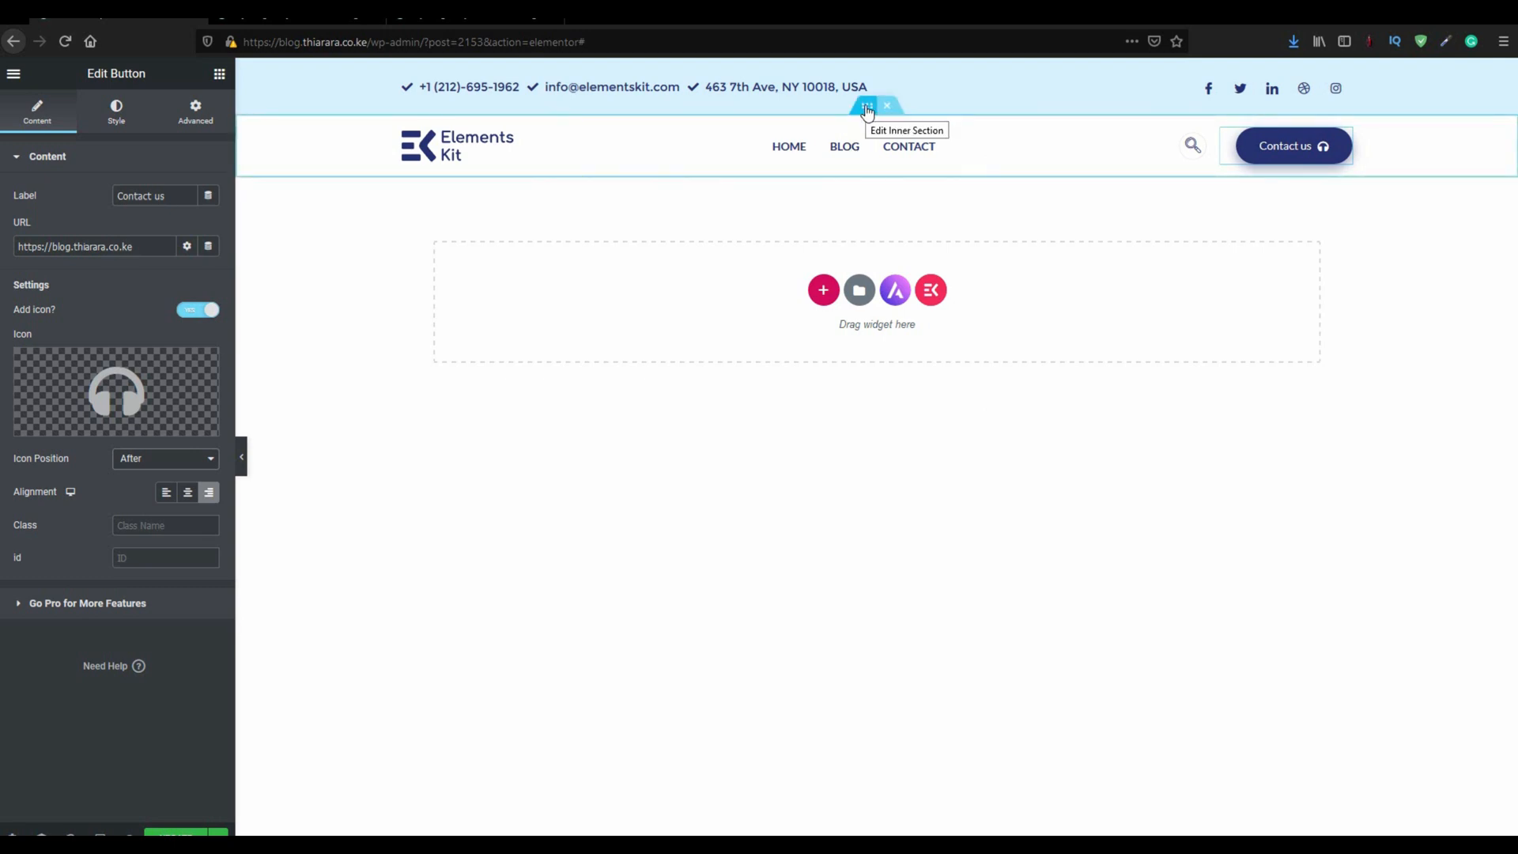
left_click(867, 106)
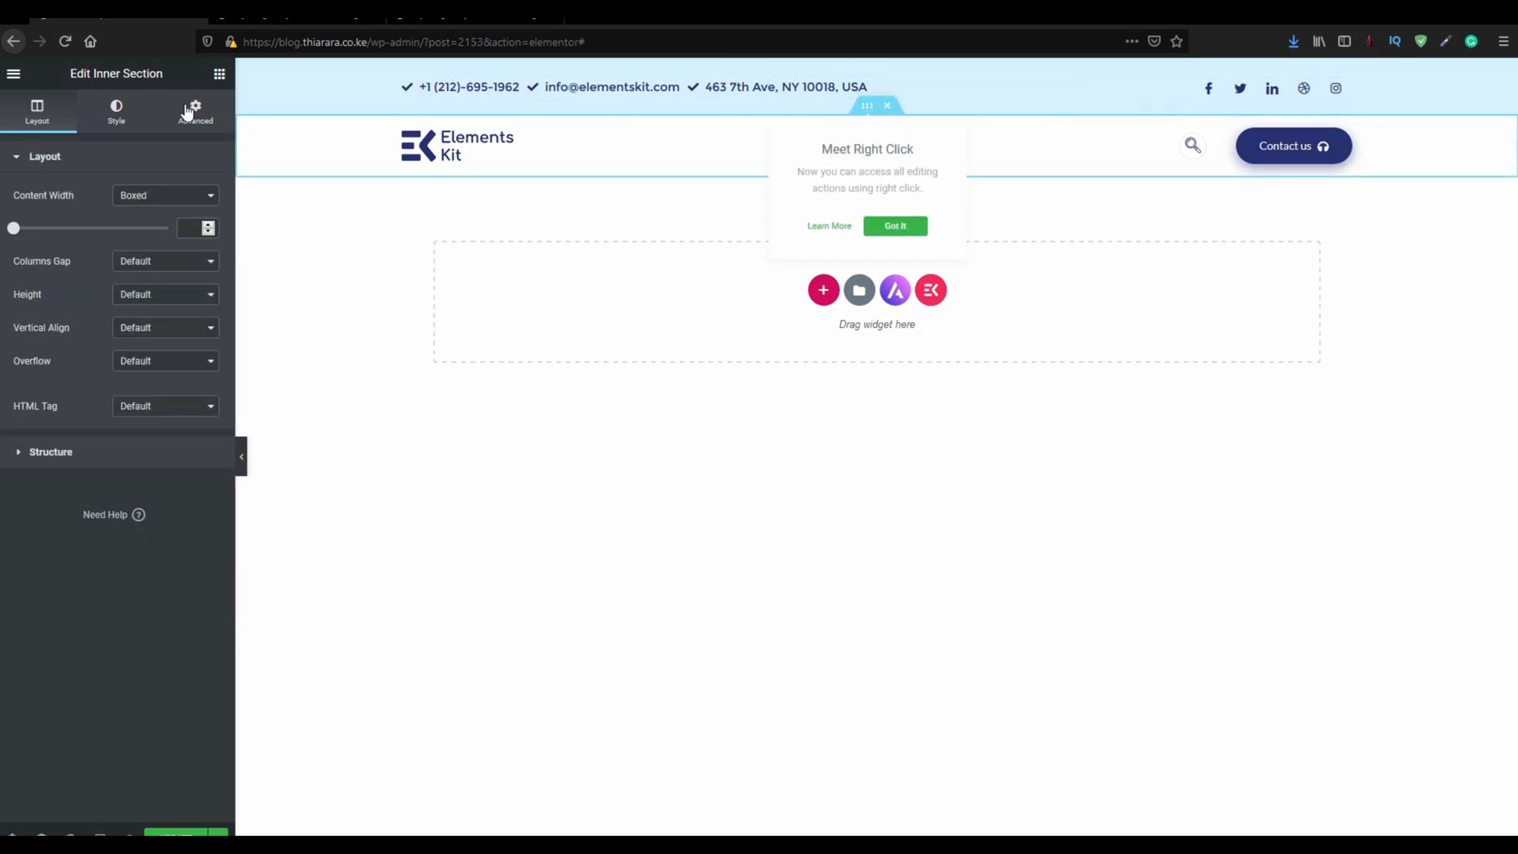
Step: Enable Sticky Header Effects on the inner section, then exit the editor to the dashboard
left_click(195, 111)
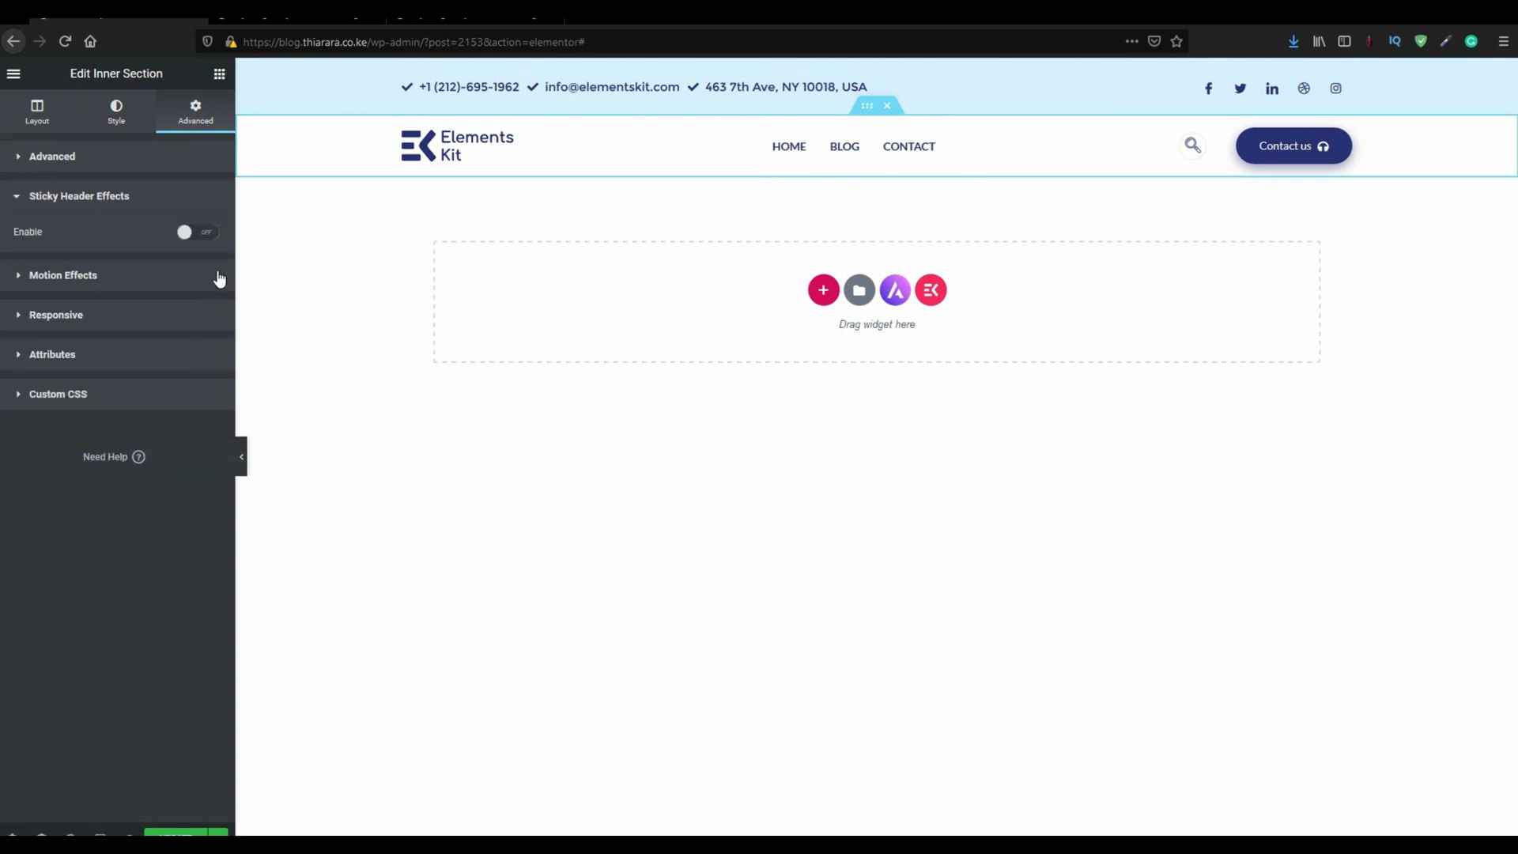
left_click(197, 231)
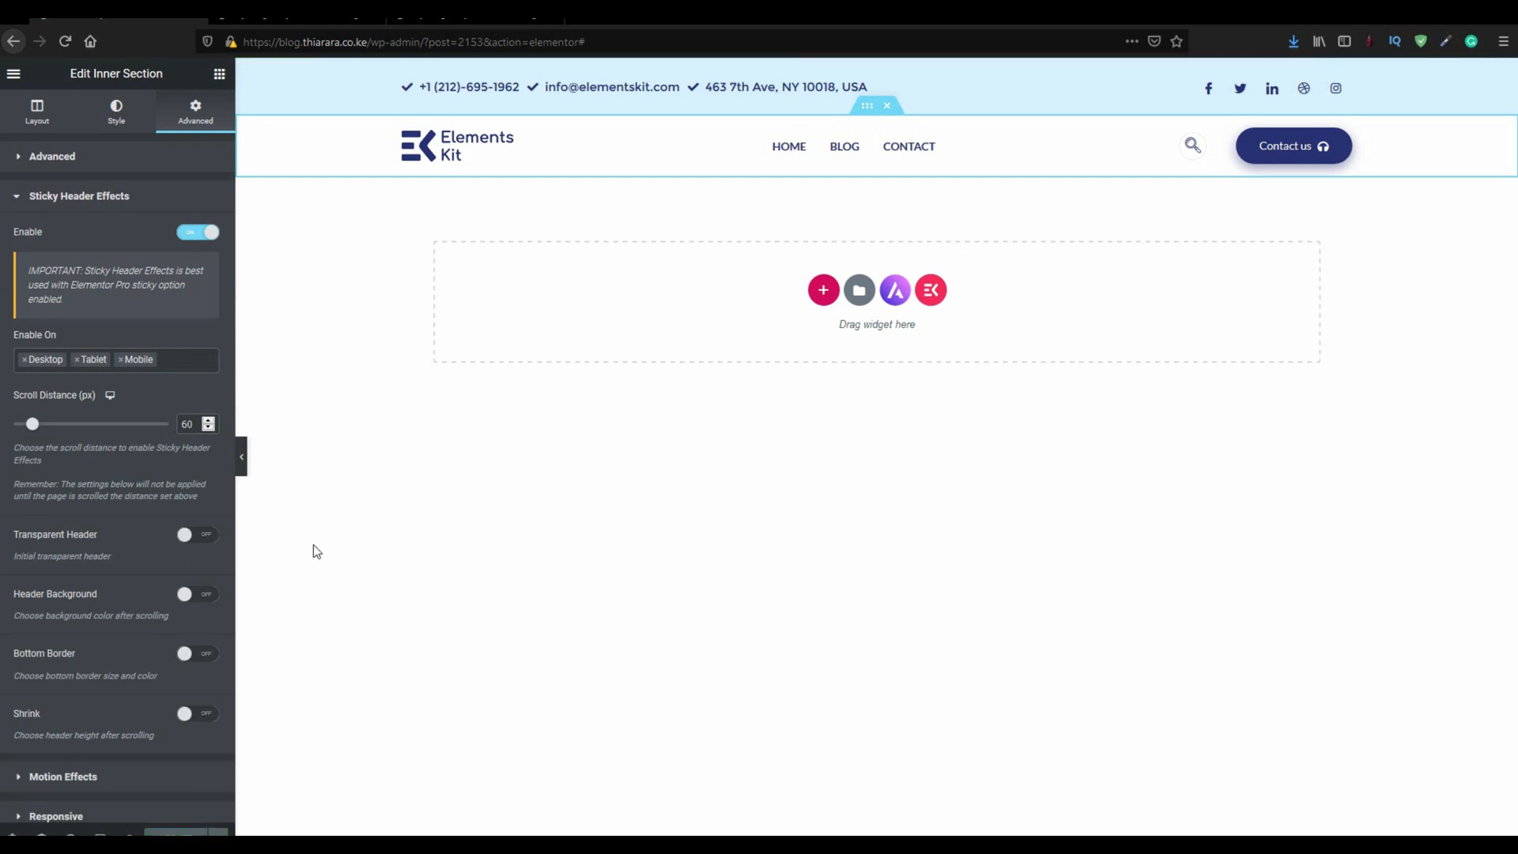
left_click(14, 75)
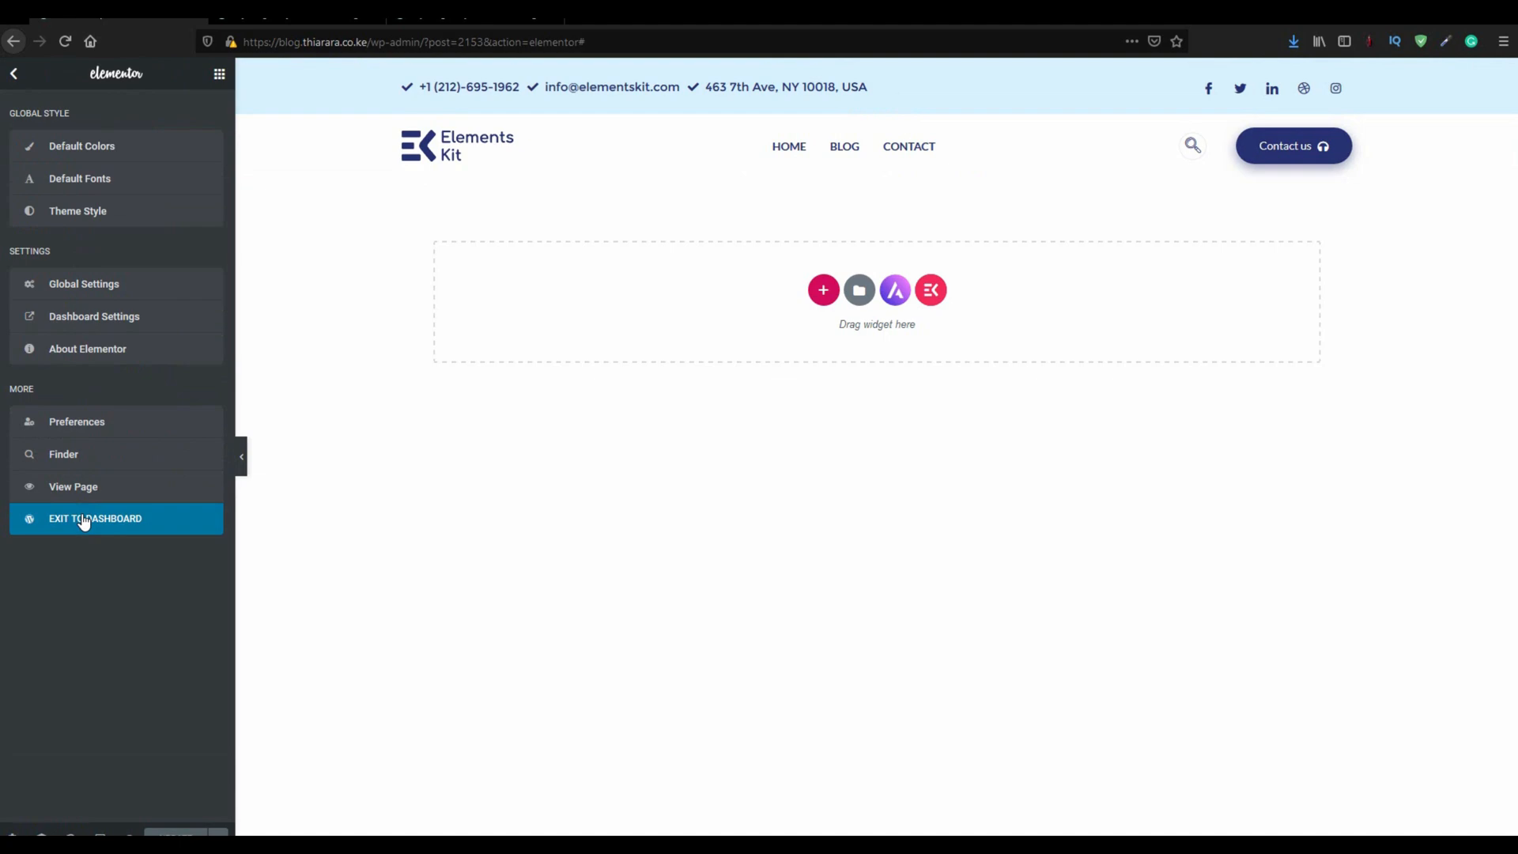
left_click(95, 519)
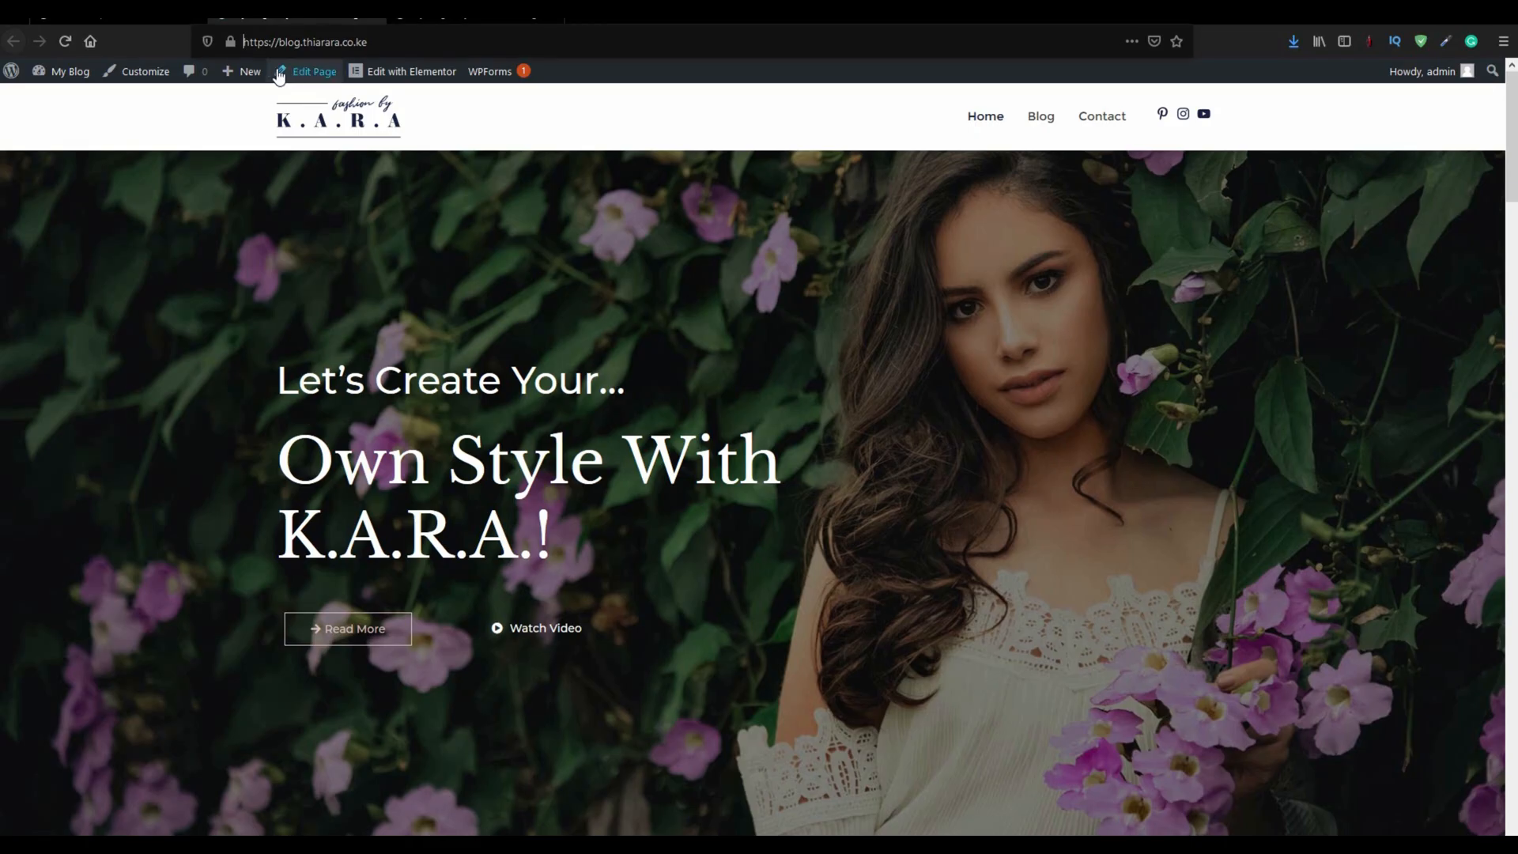
left_click(313, 71)
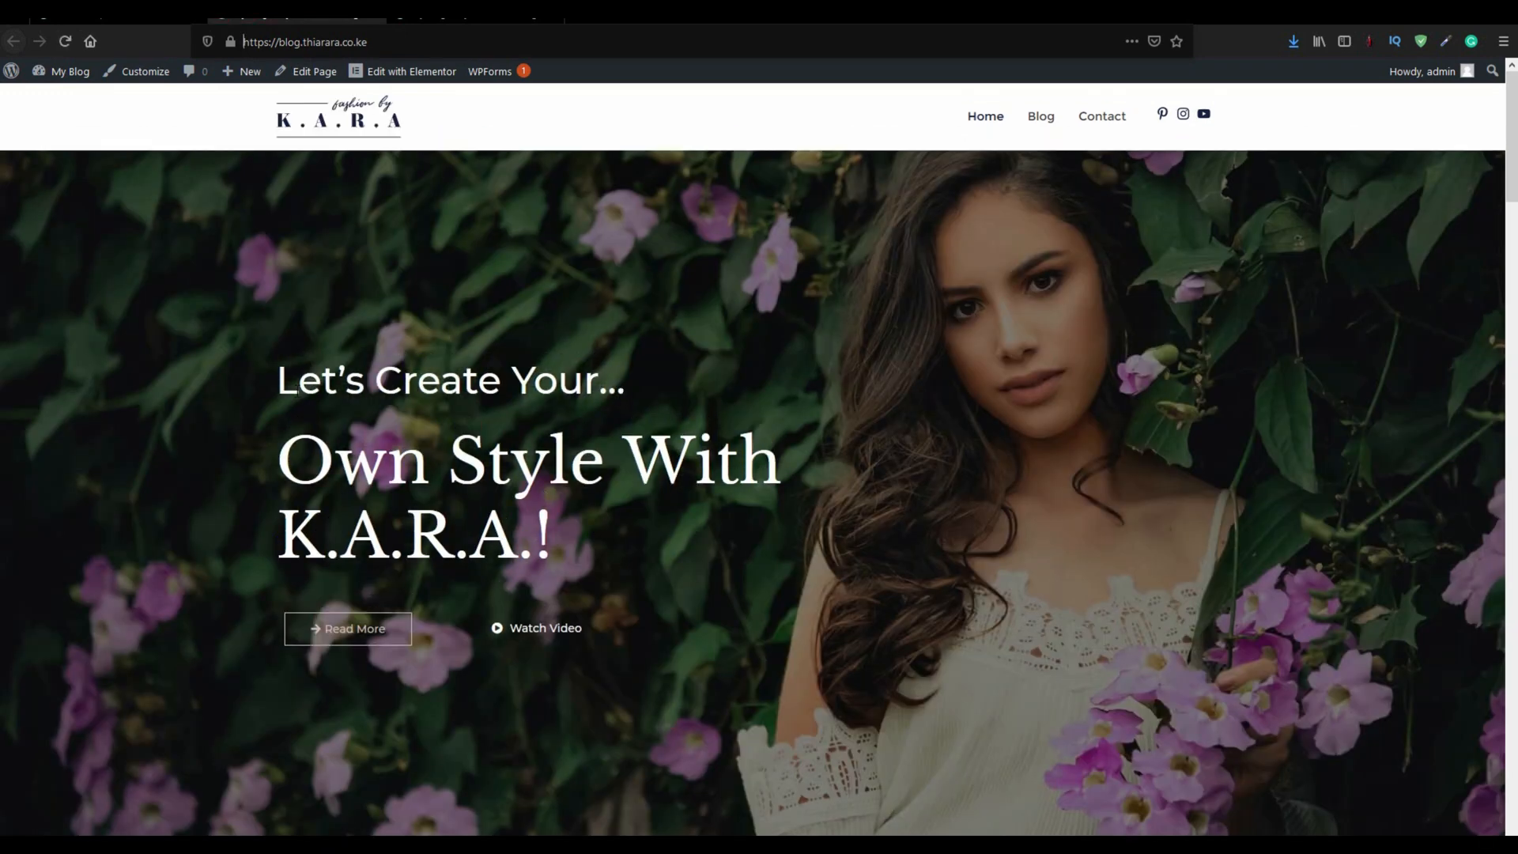
mouse_move(726, 394)
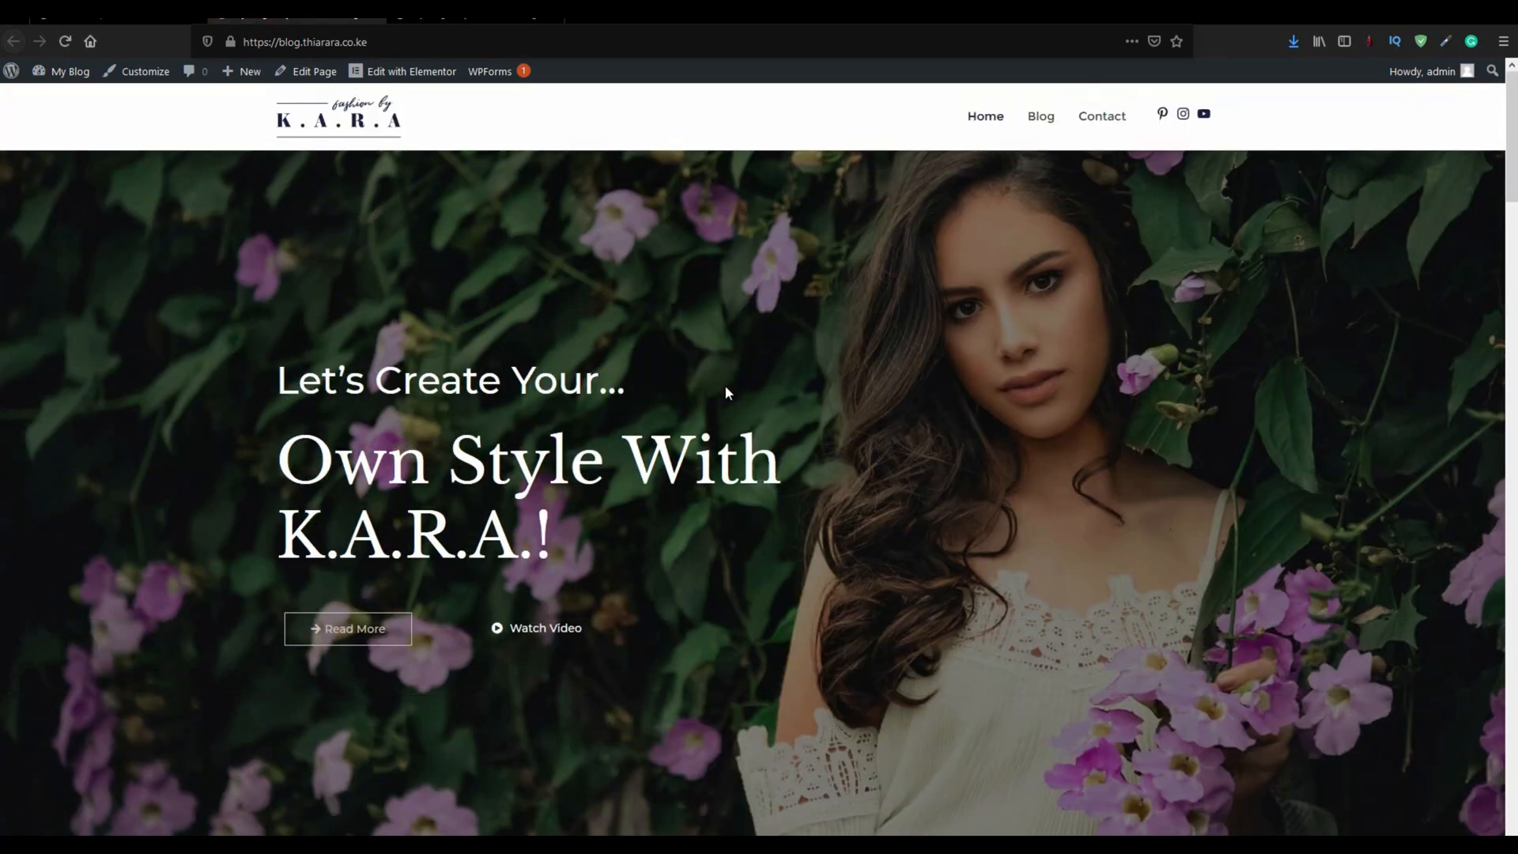
scroll("down", 3)
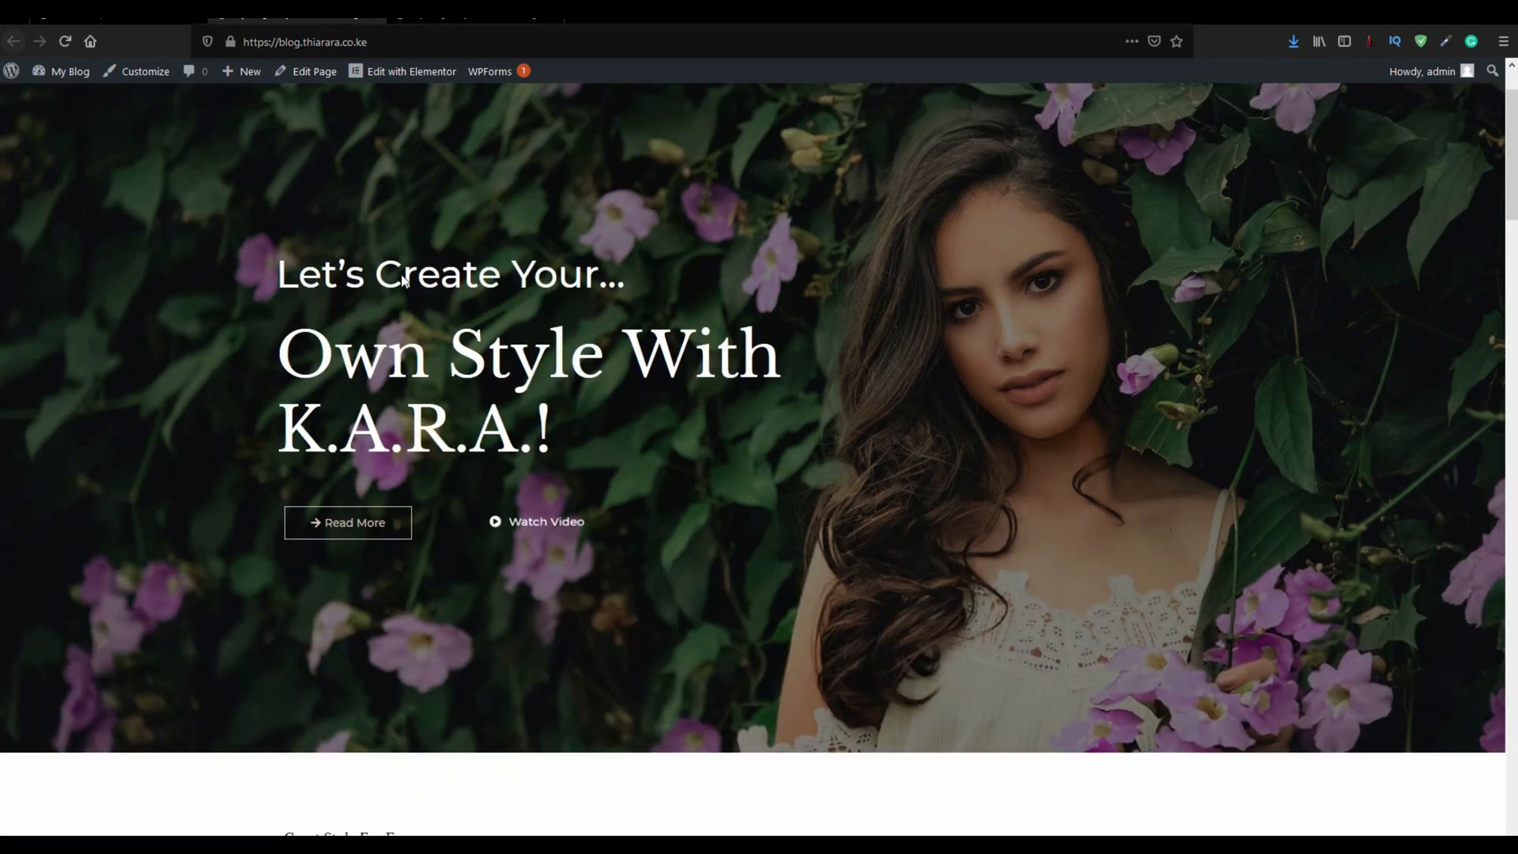
left_click(410, 72)
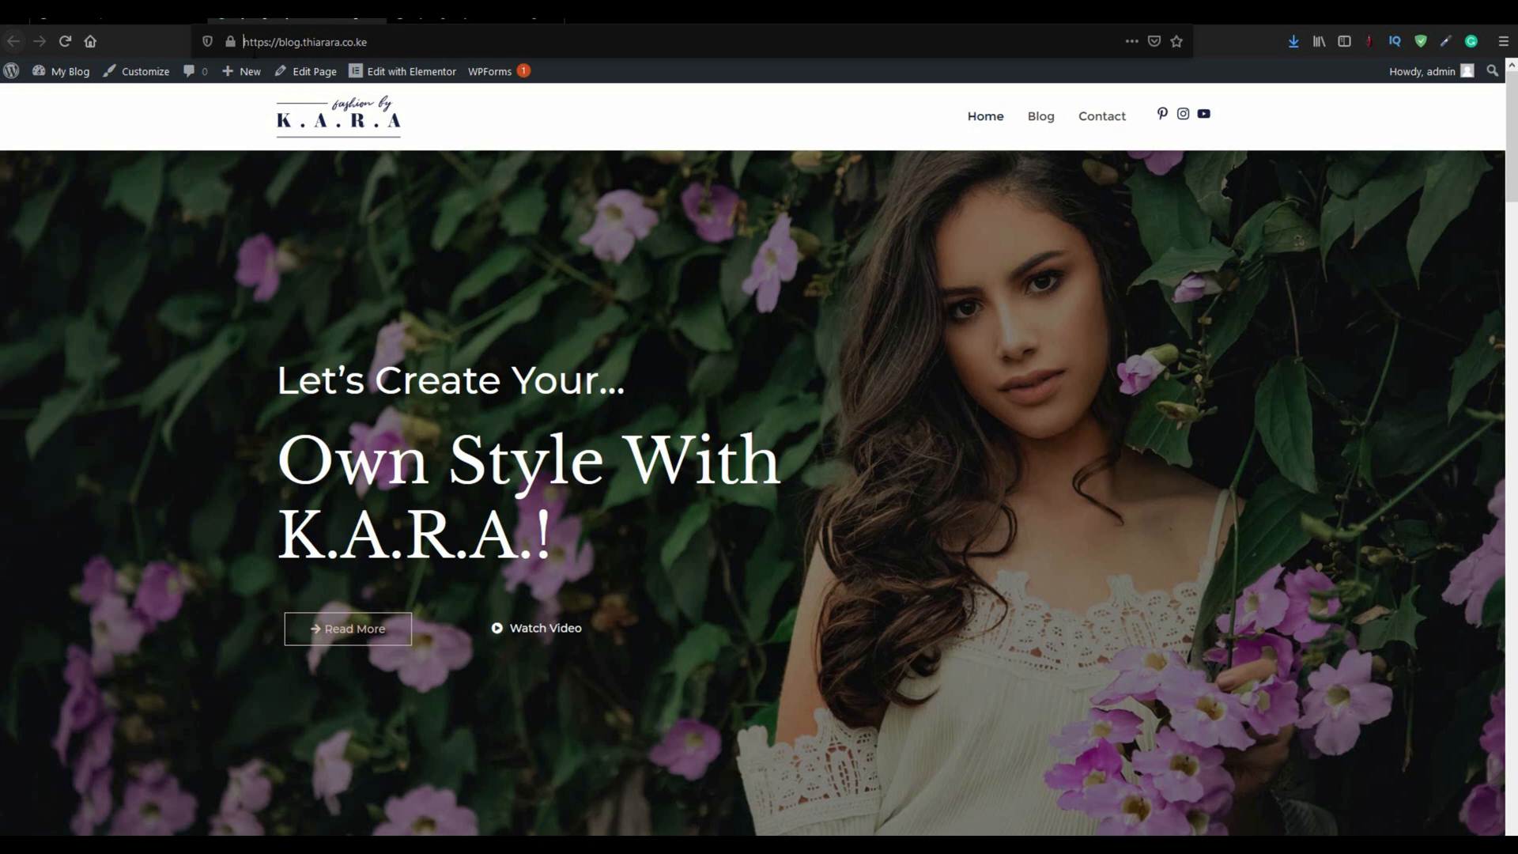
left_click(68, 72)
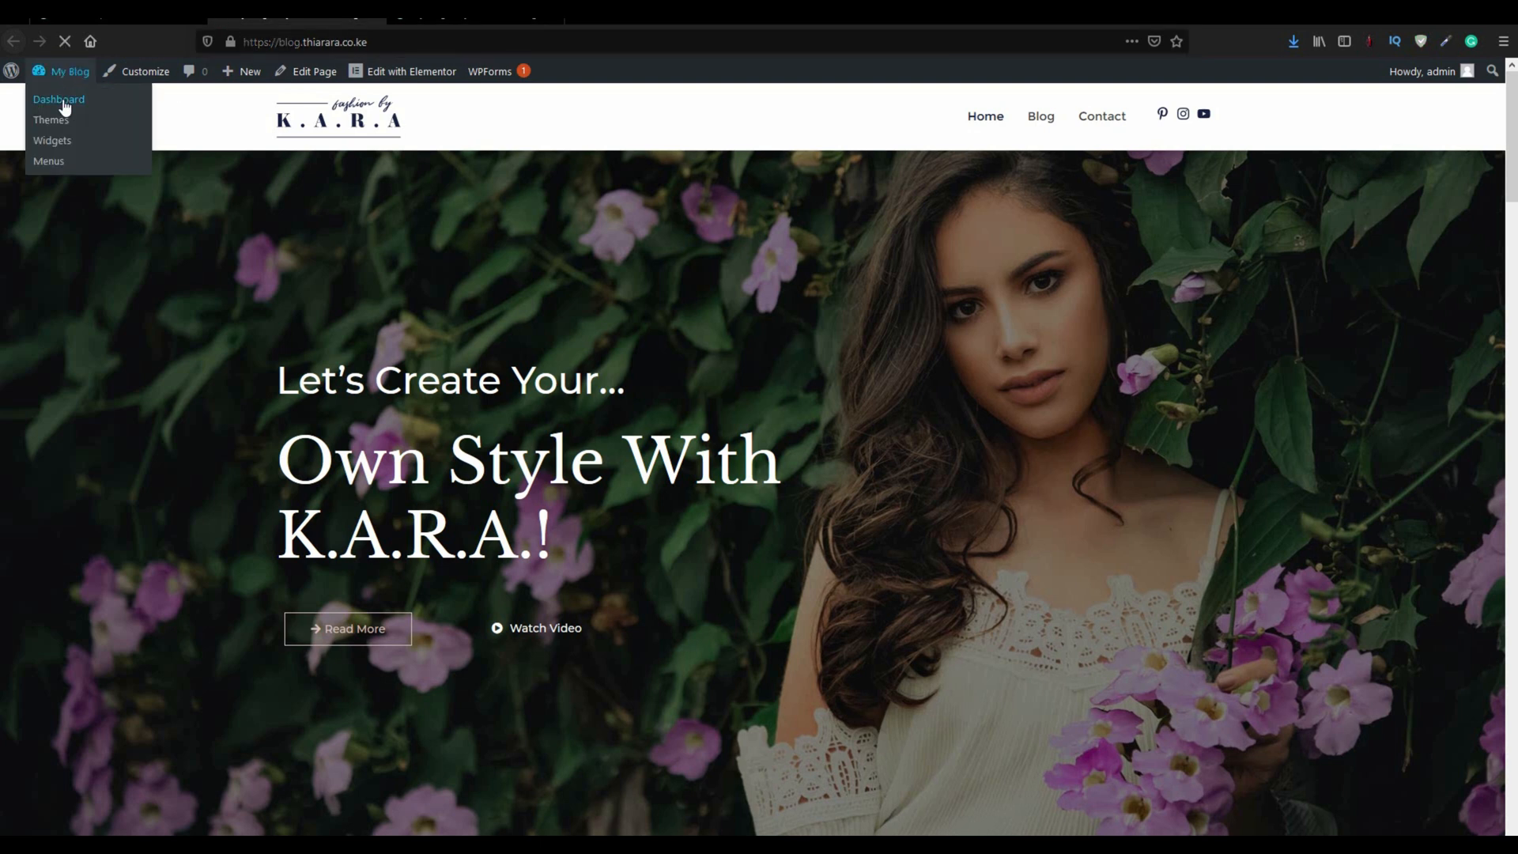
Step: In ElementsKit Header Footer, switch header 1's Activation on for the entire site and save changes
left_click(59, 98)
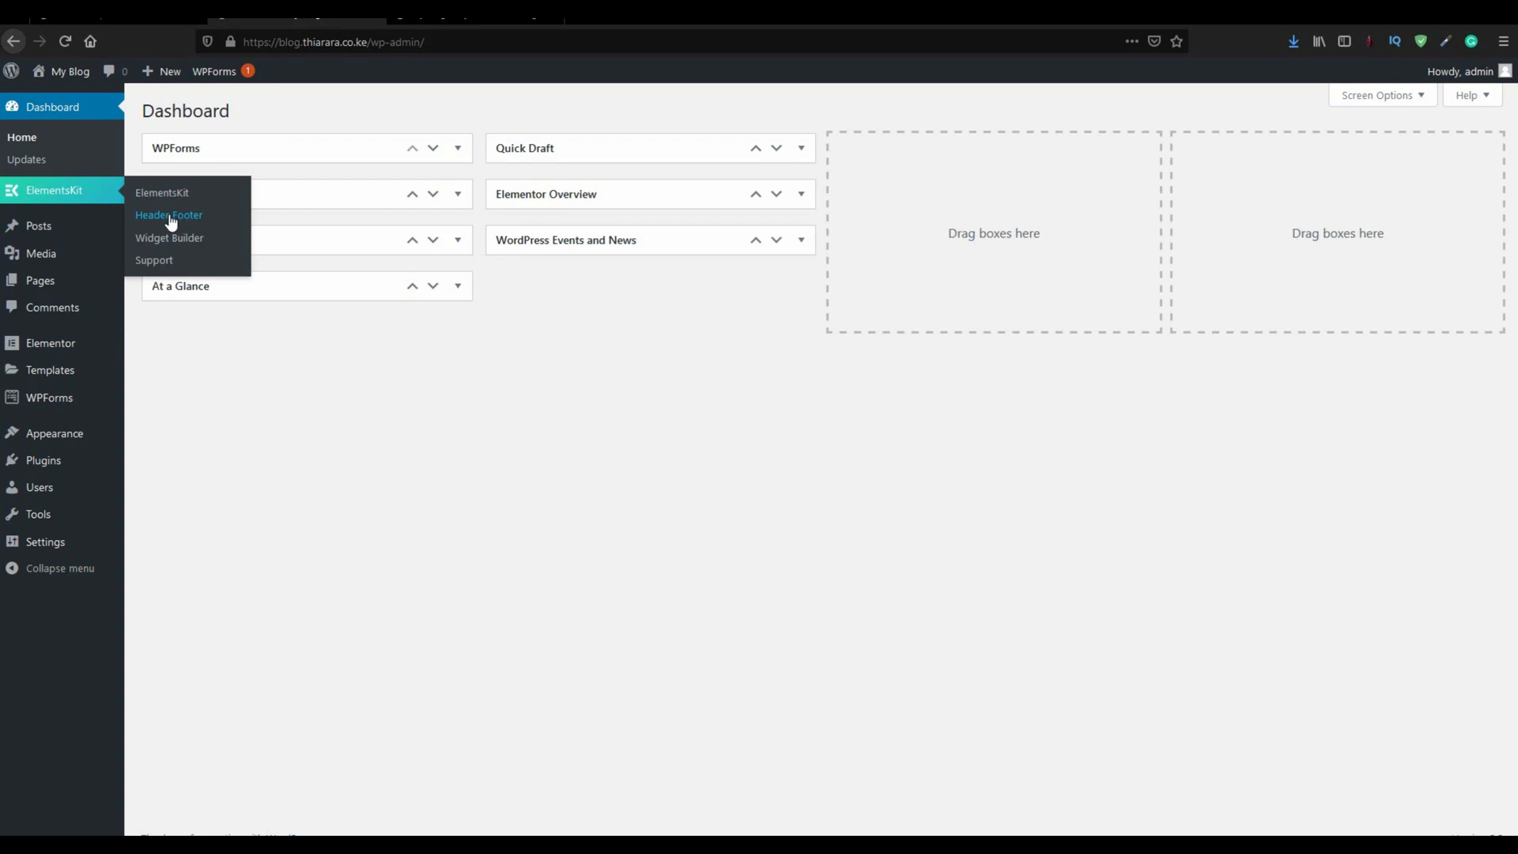
left_click(169, 215)
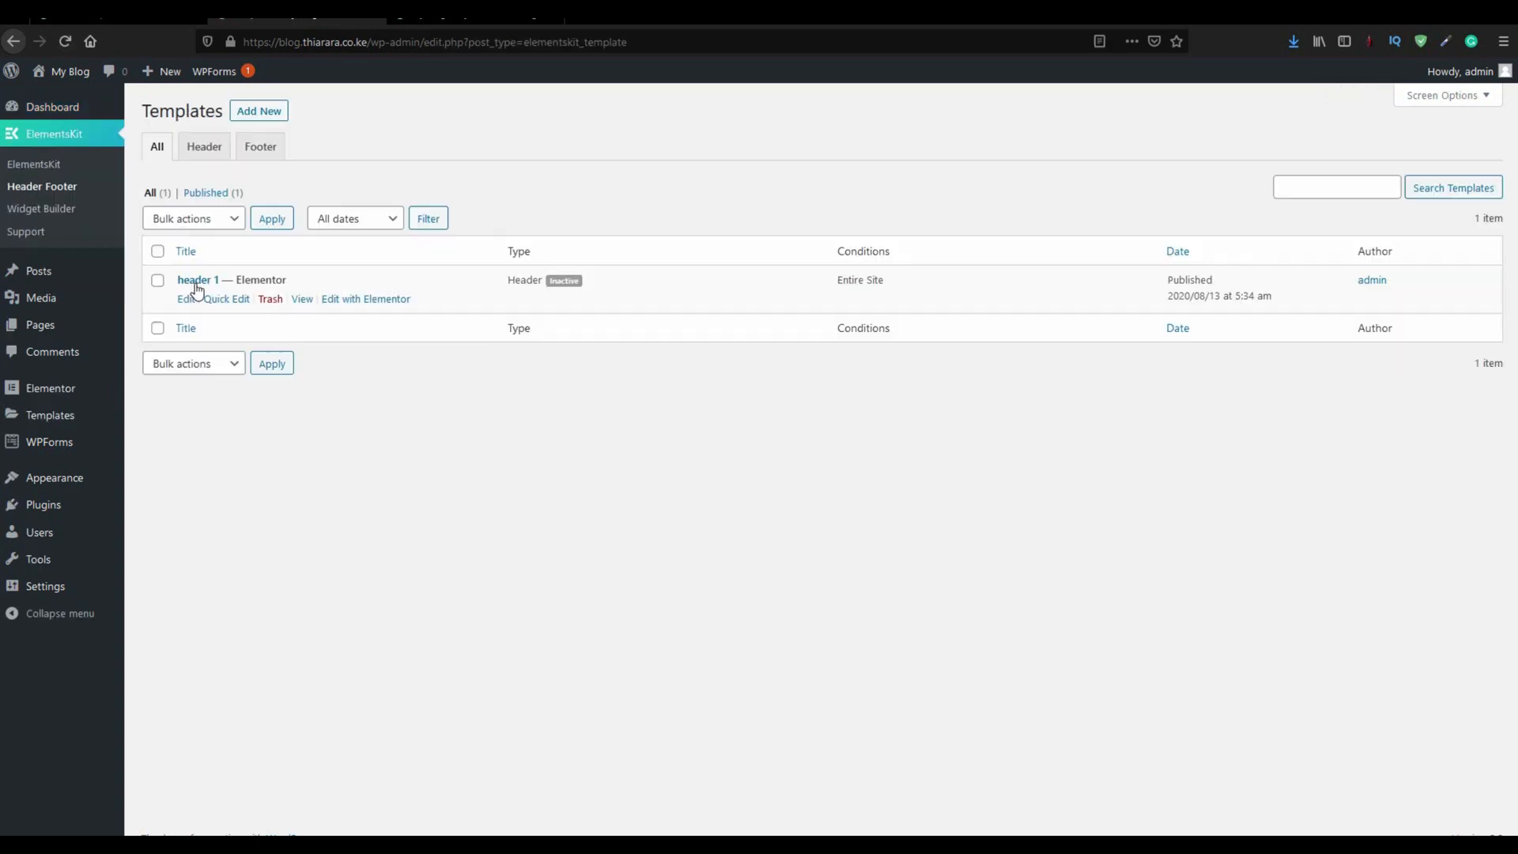
left_click(184, 299)
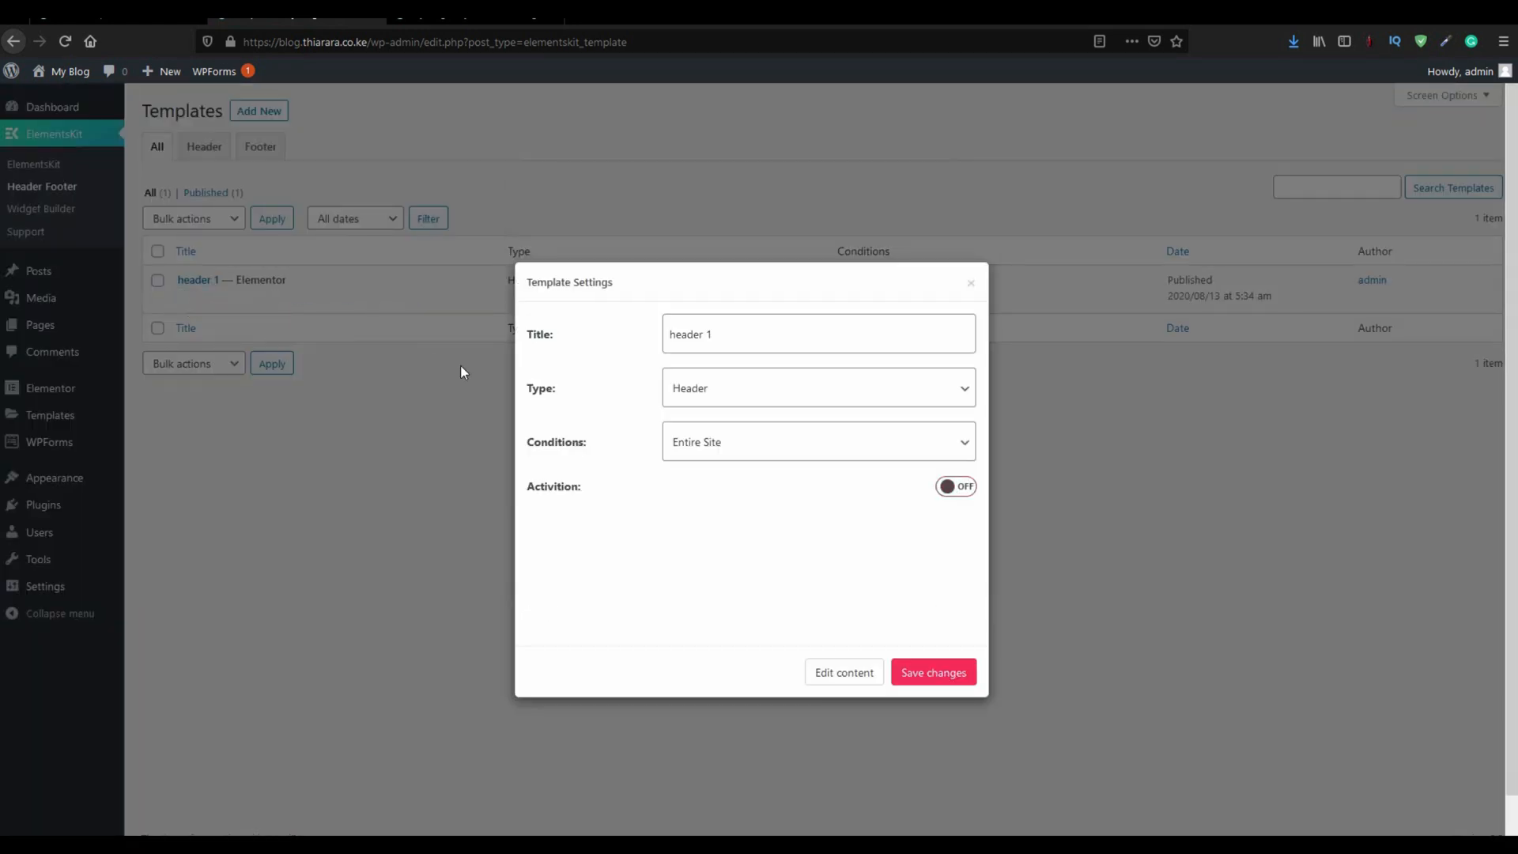
left_click(955, 486)
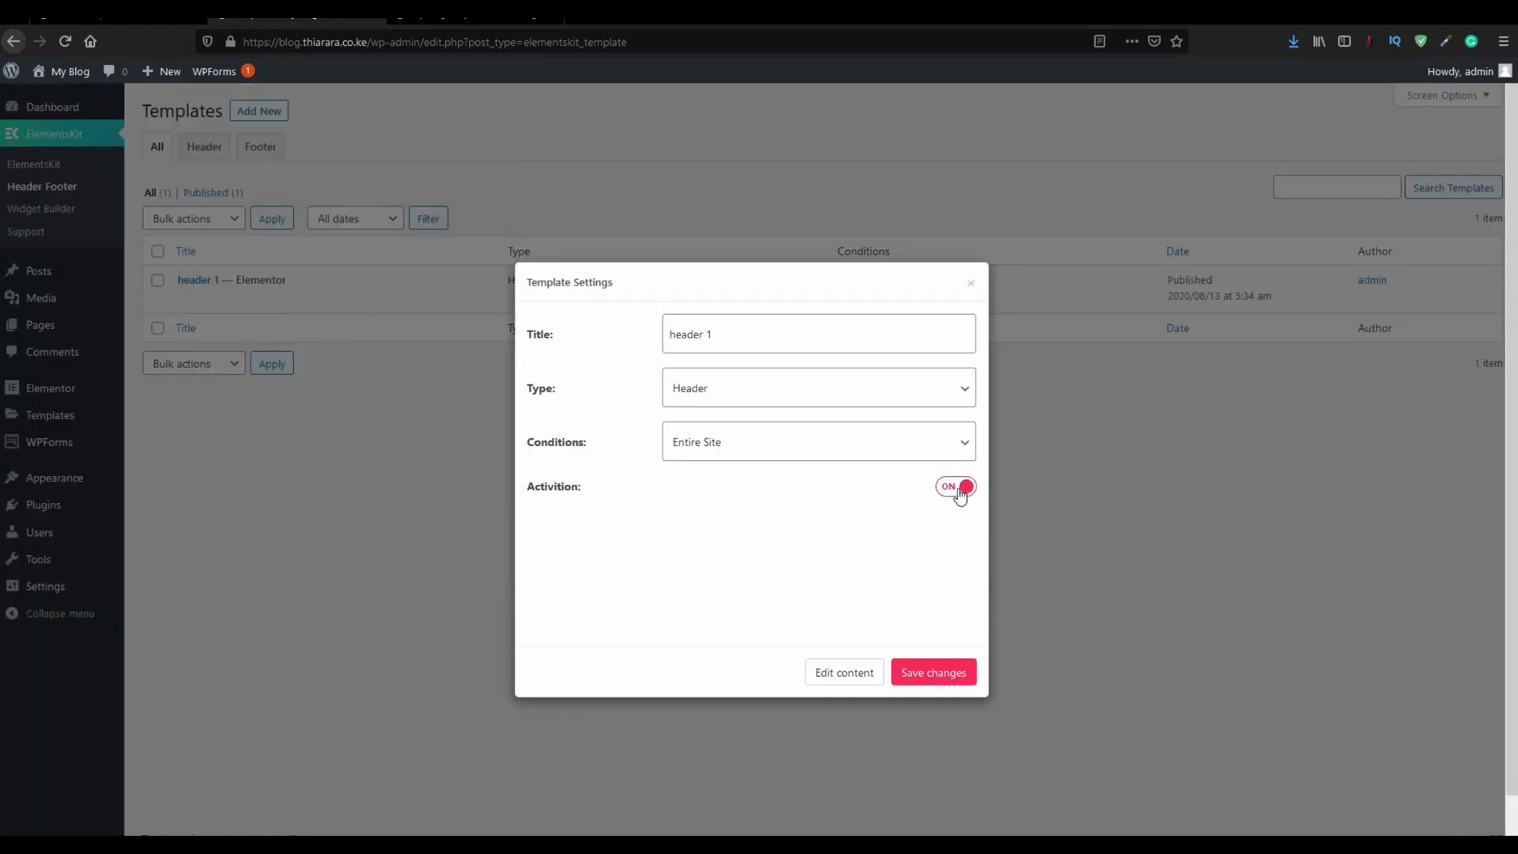
mouse_move(957, 543)
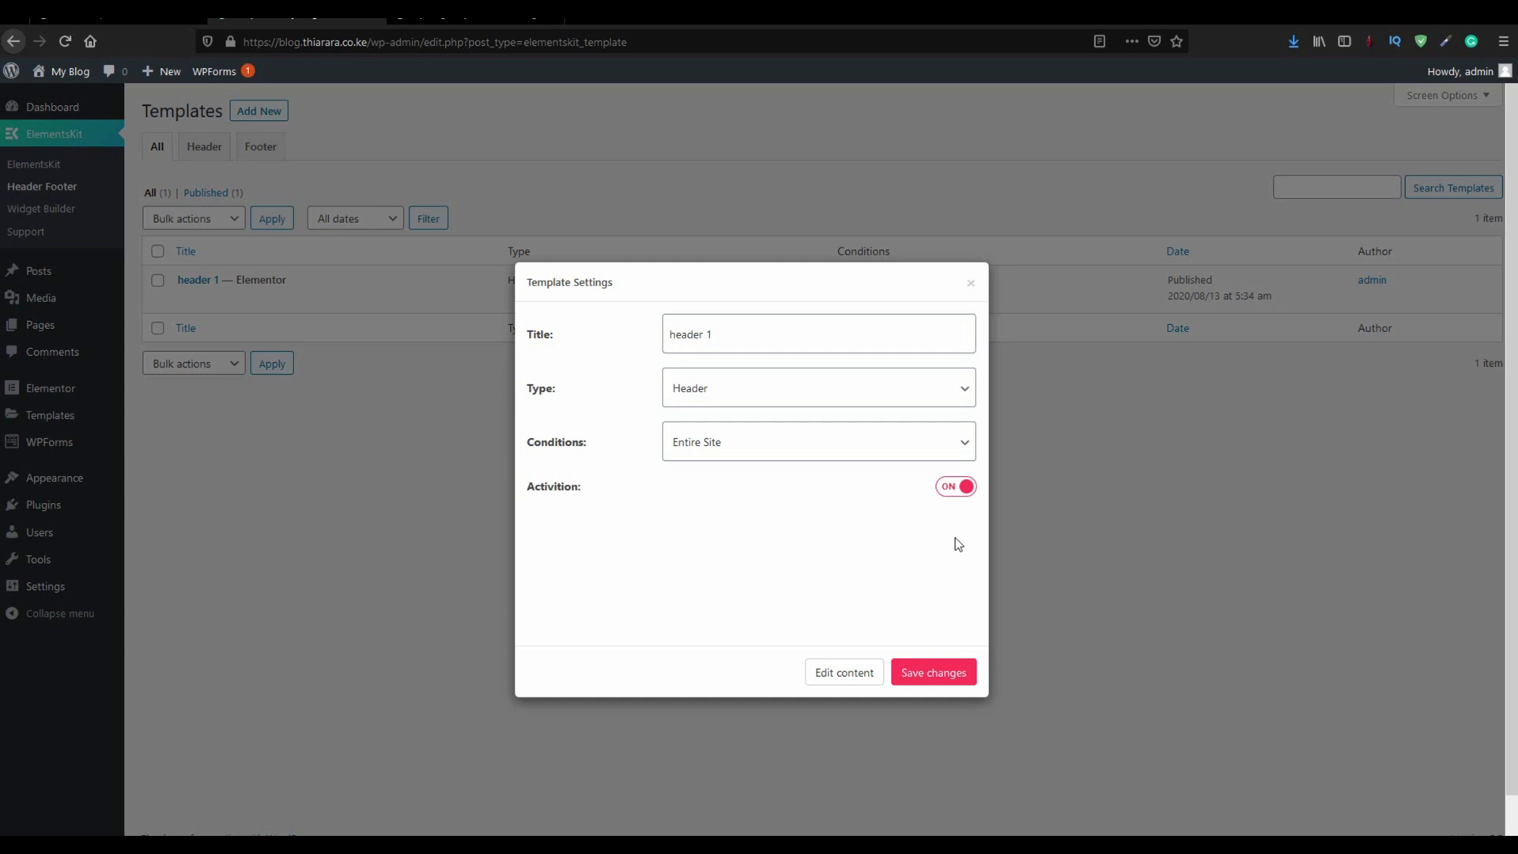
left_click(933, 672)
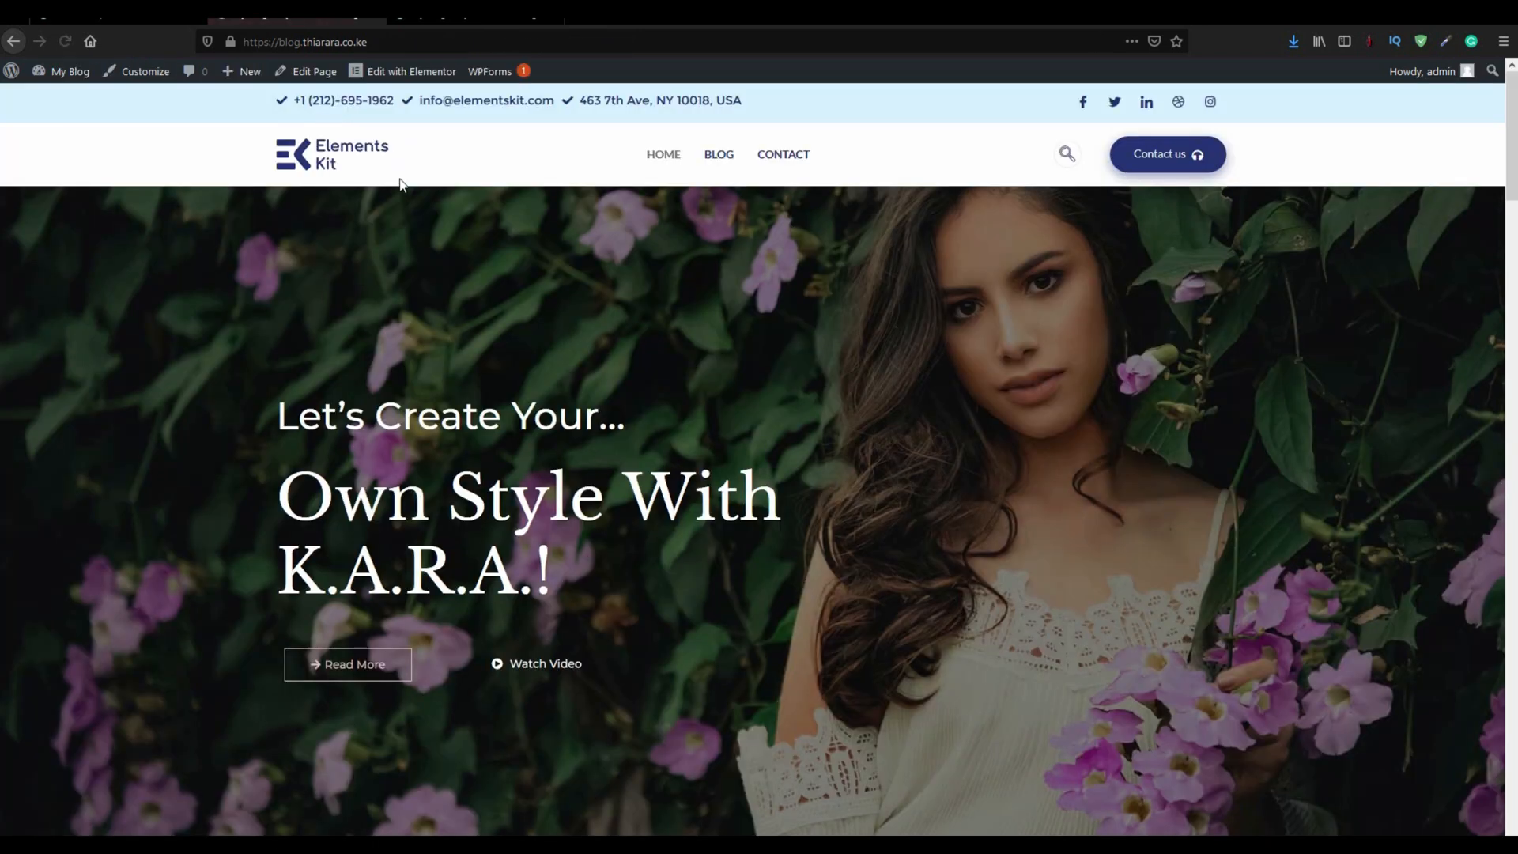
Step: Check the live homepage's header while scrolling, then return to the header template editor
scroll("down", 3)
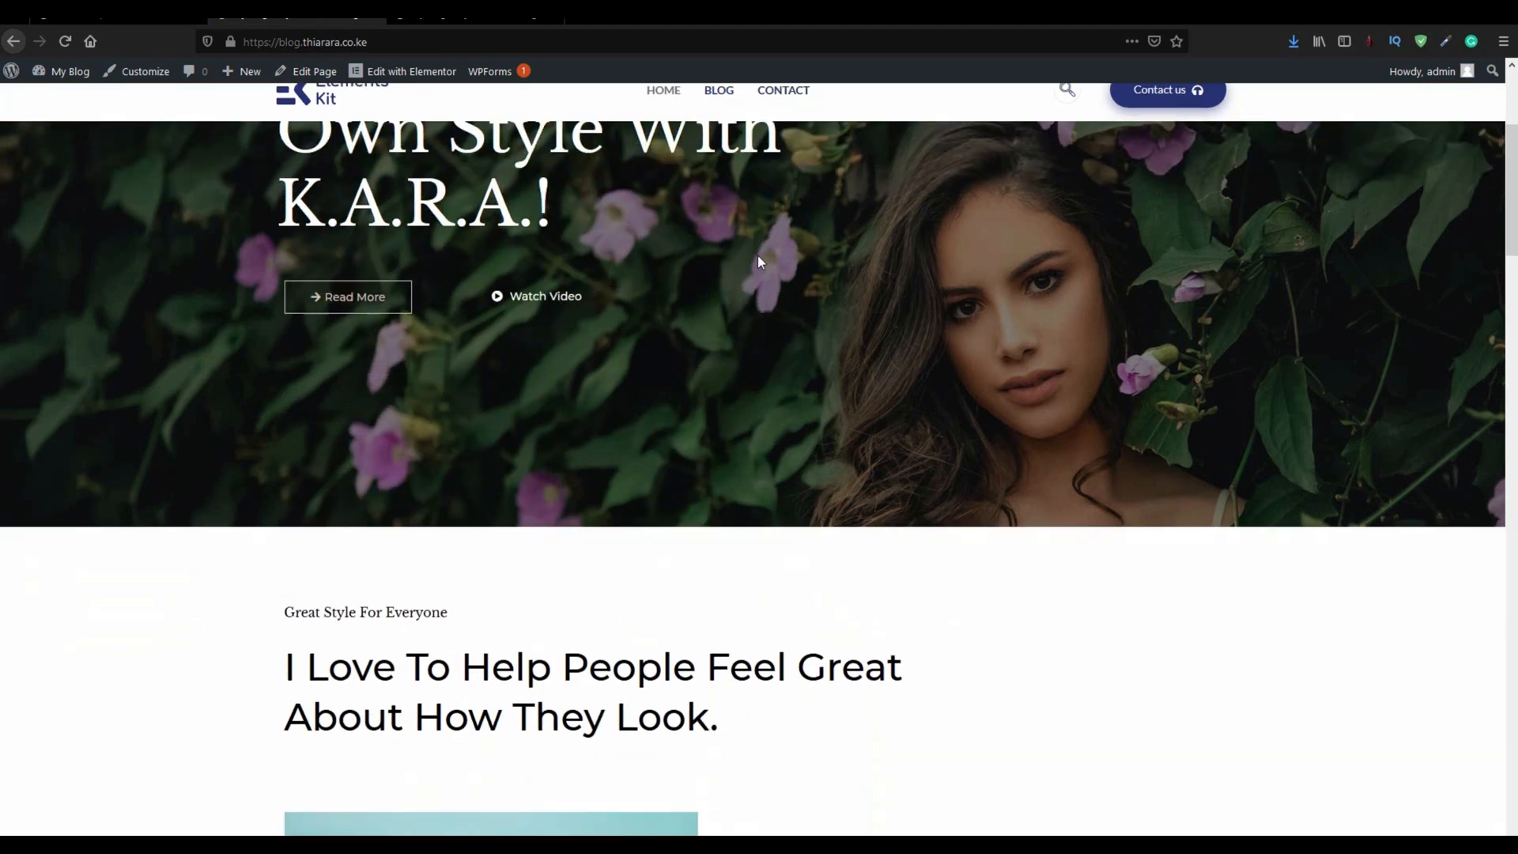
scroll("up", 3)
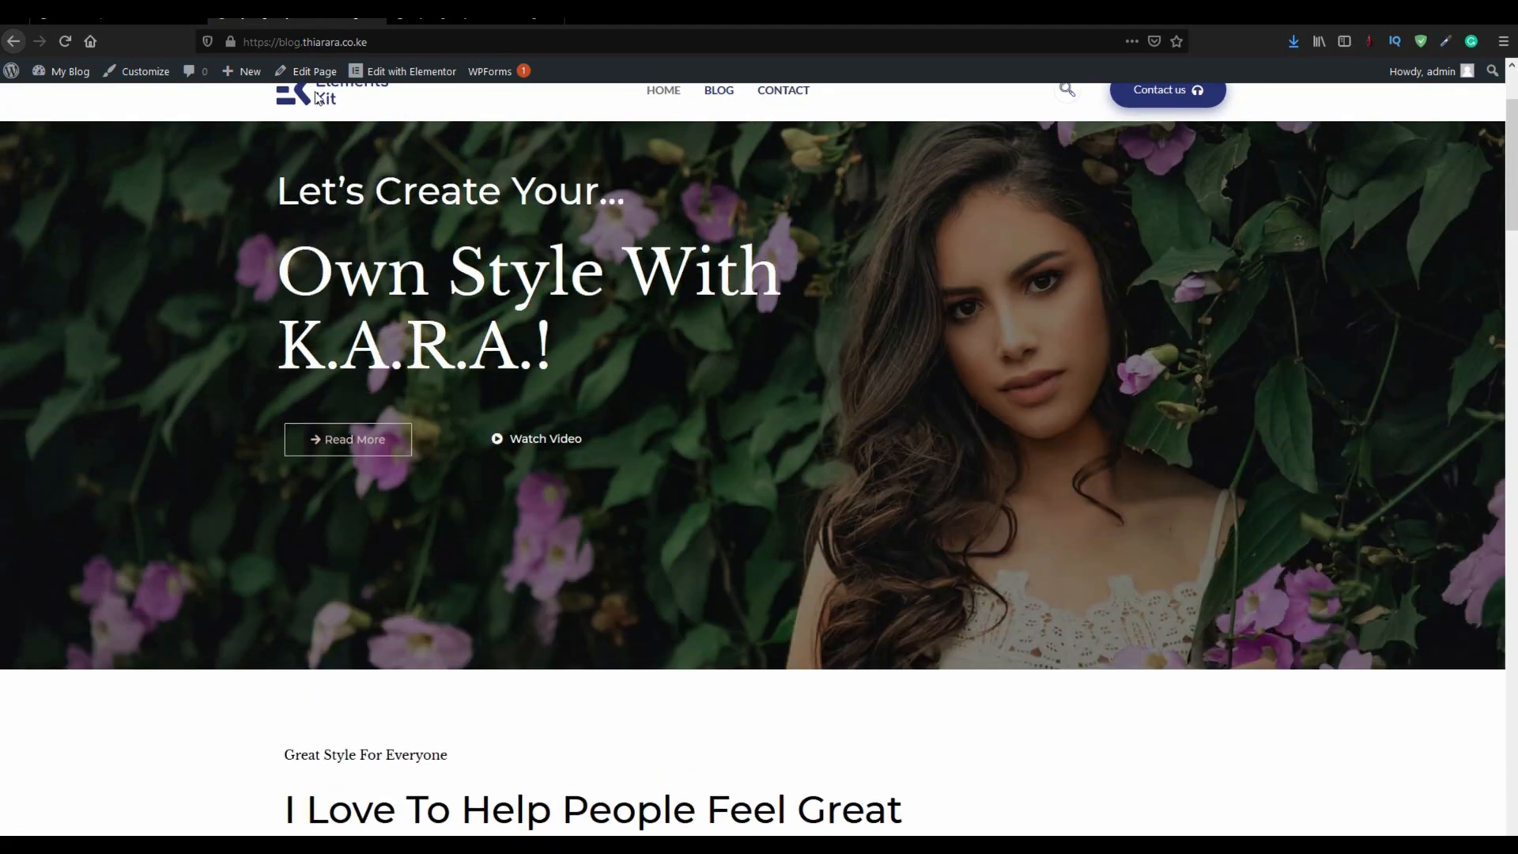
scroll("up", 3)
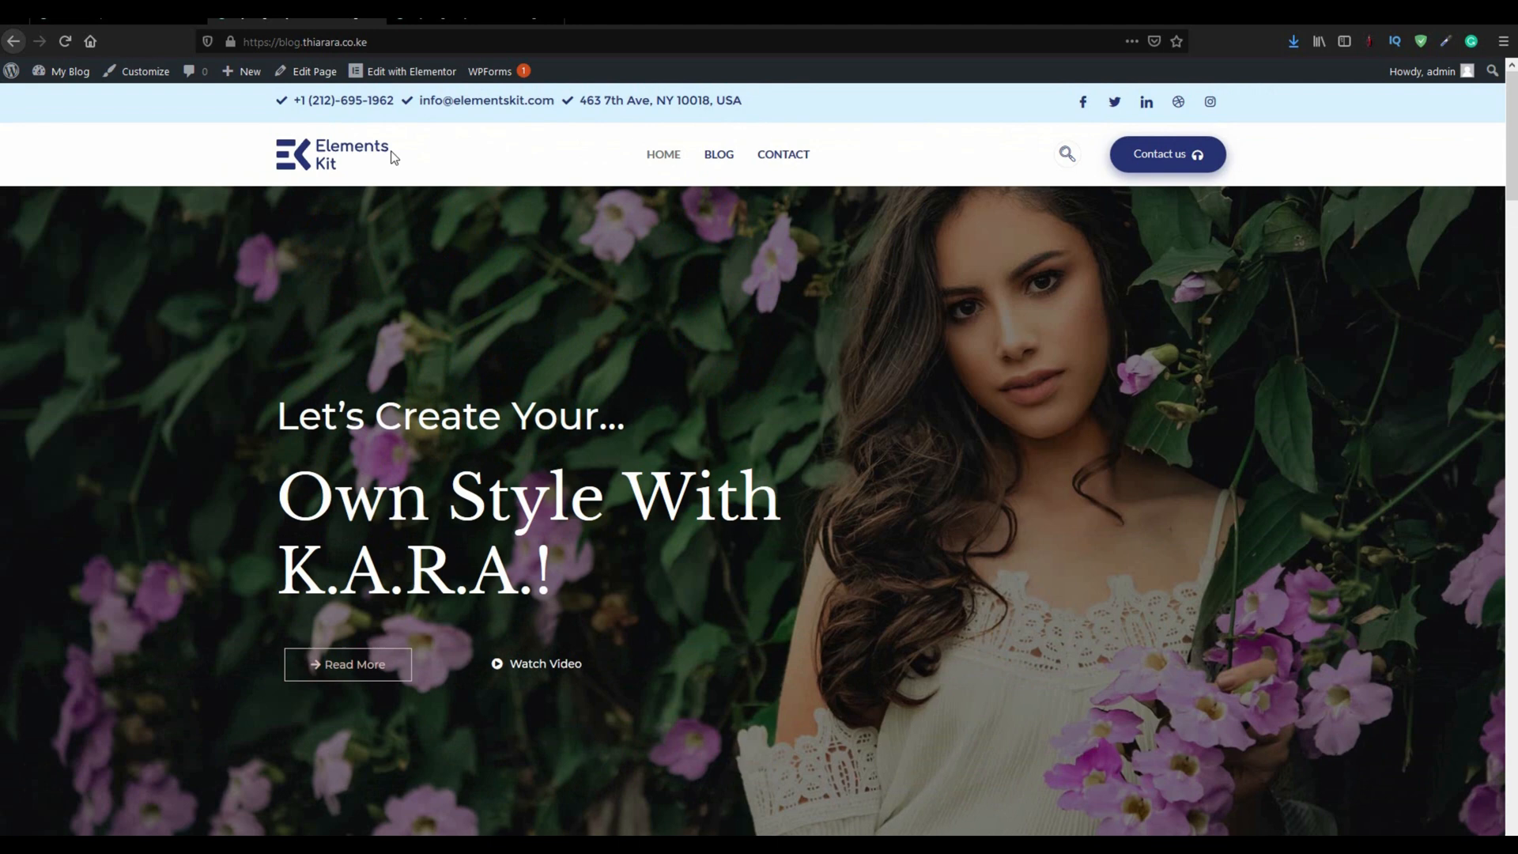
scroll("down", 3)
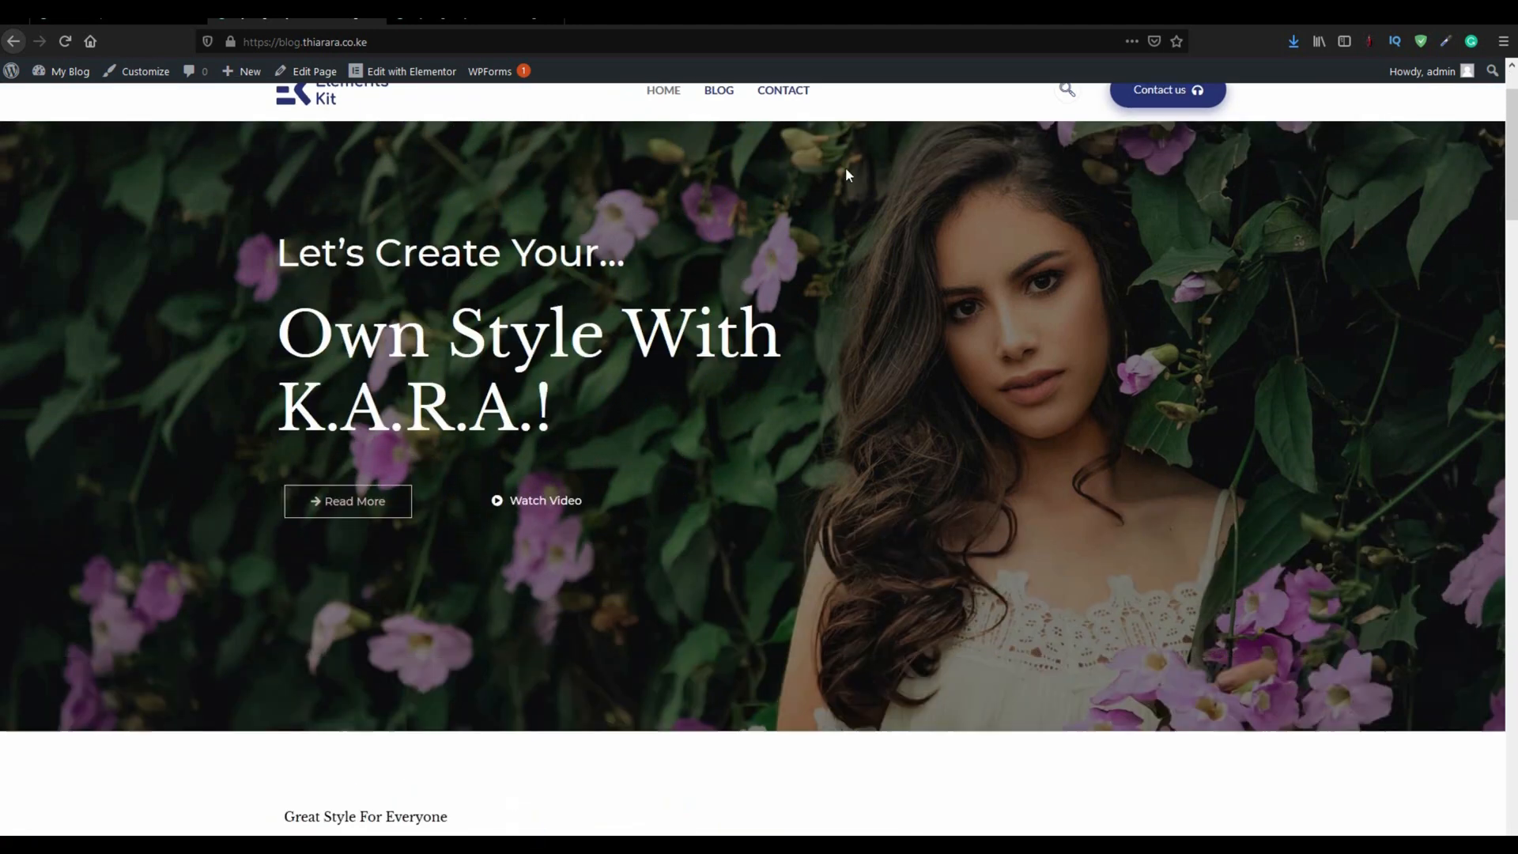
left_click(412, 72)
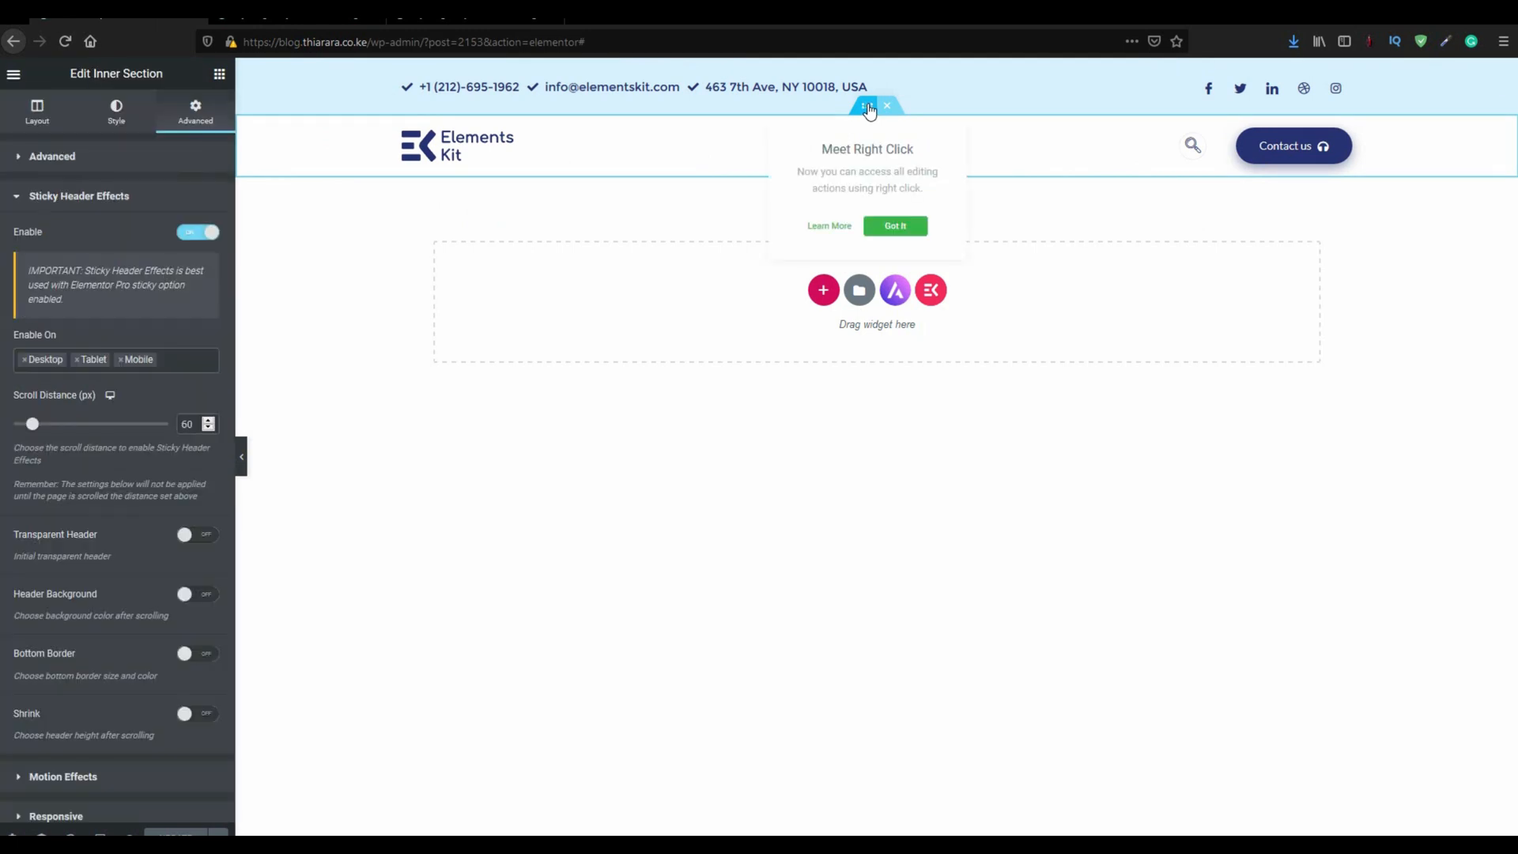
Step: Give the inner section 30 px top padding and switch back to the live site
left_click(50, 157)
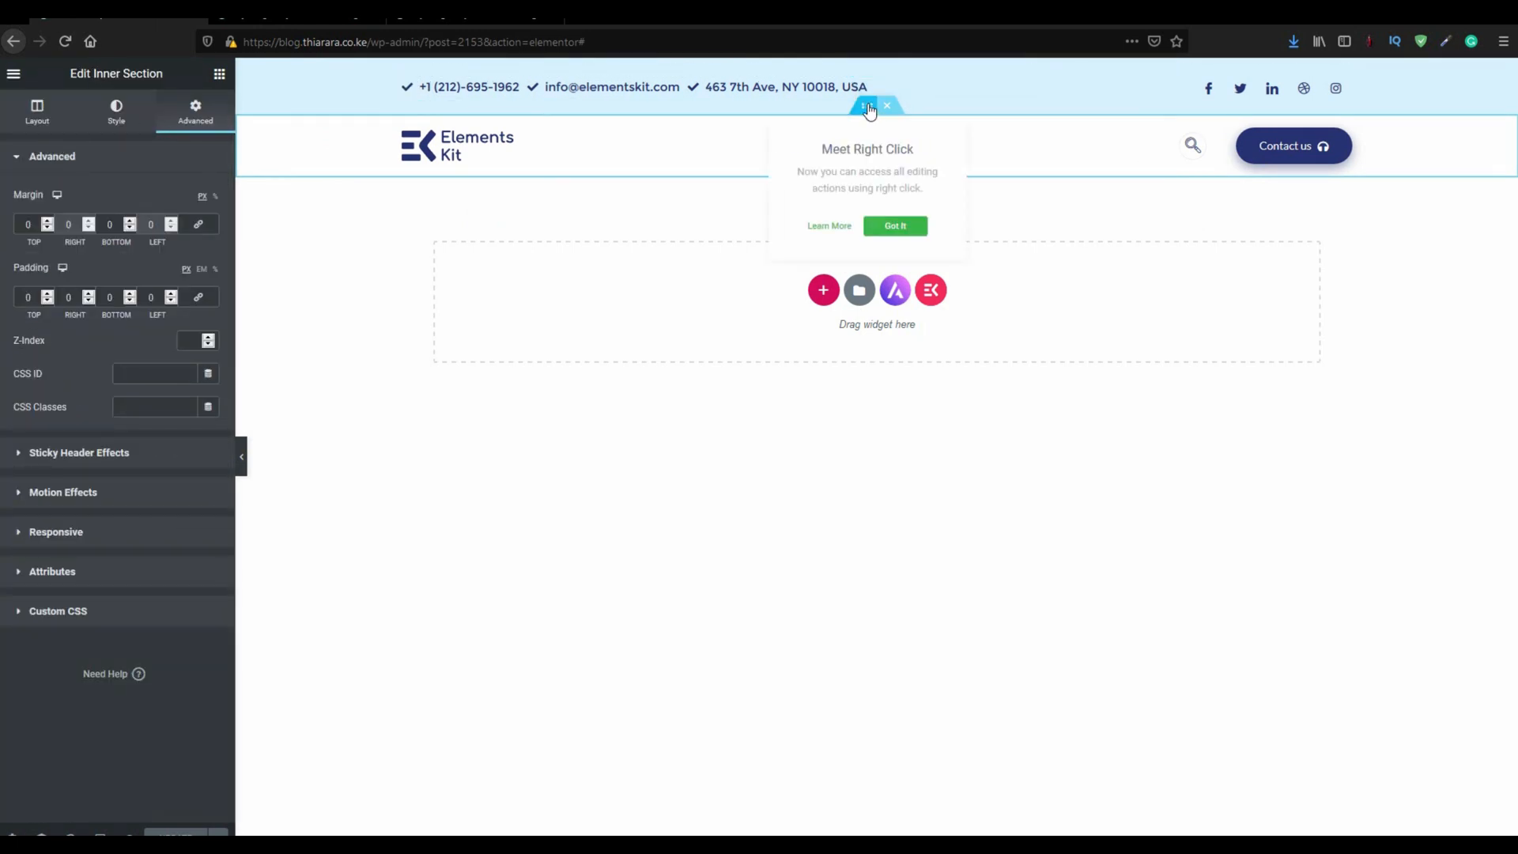
left_click(893, 226)
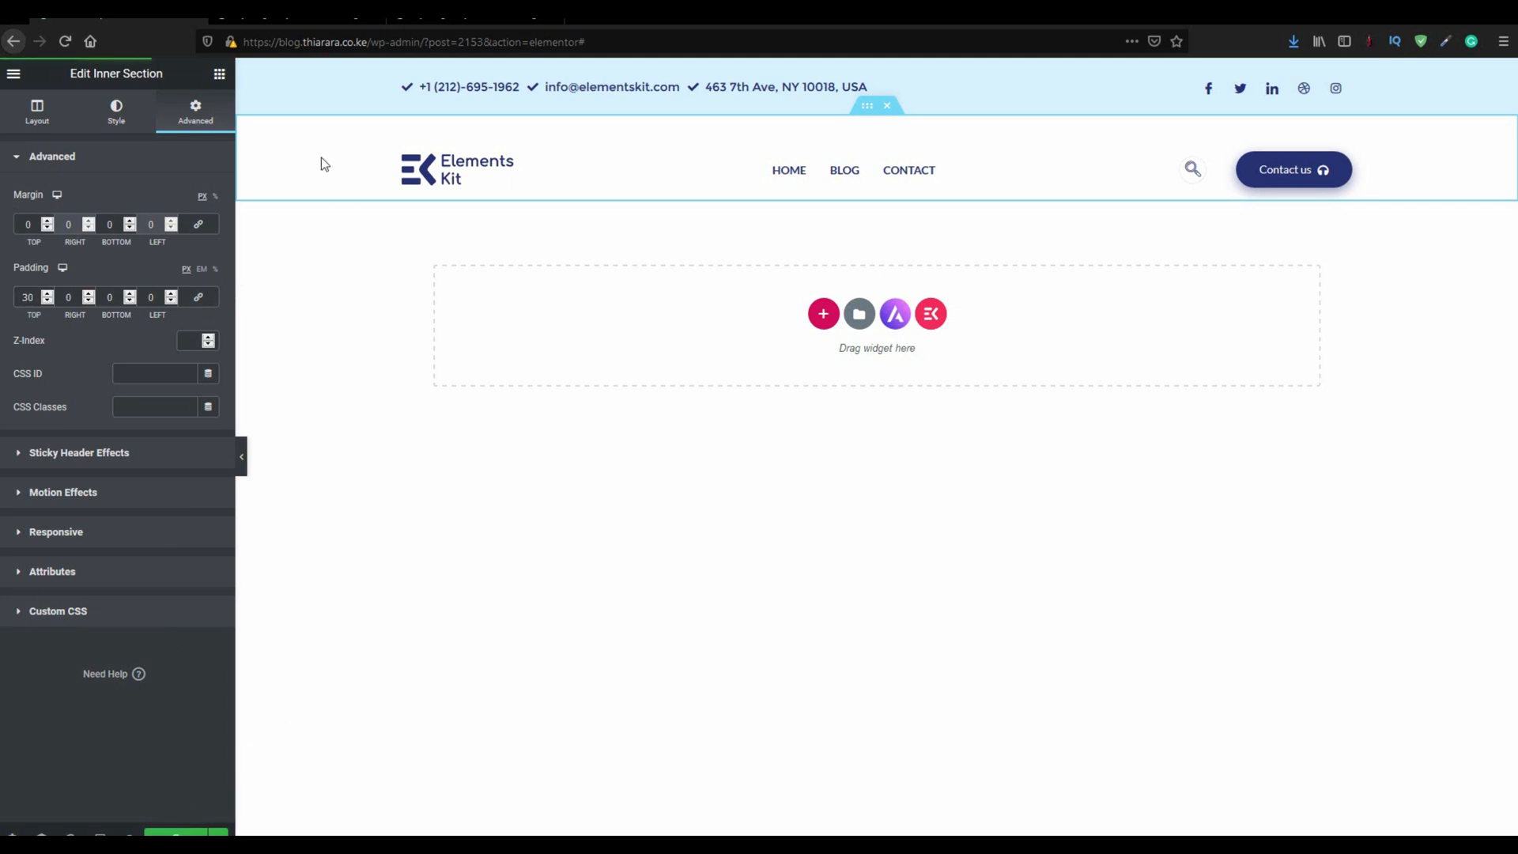
left_click(64, 41)
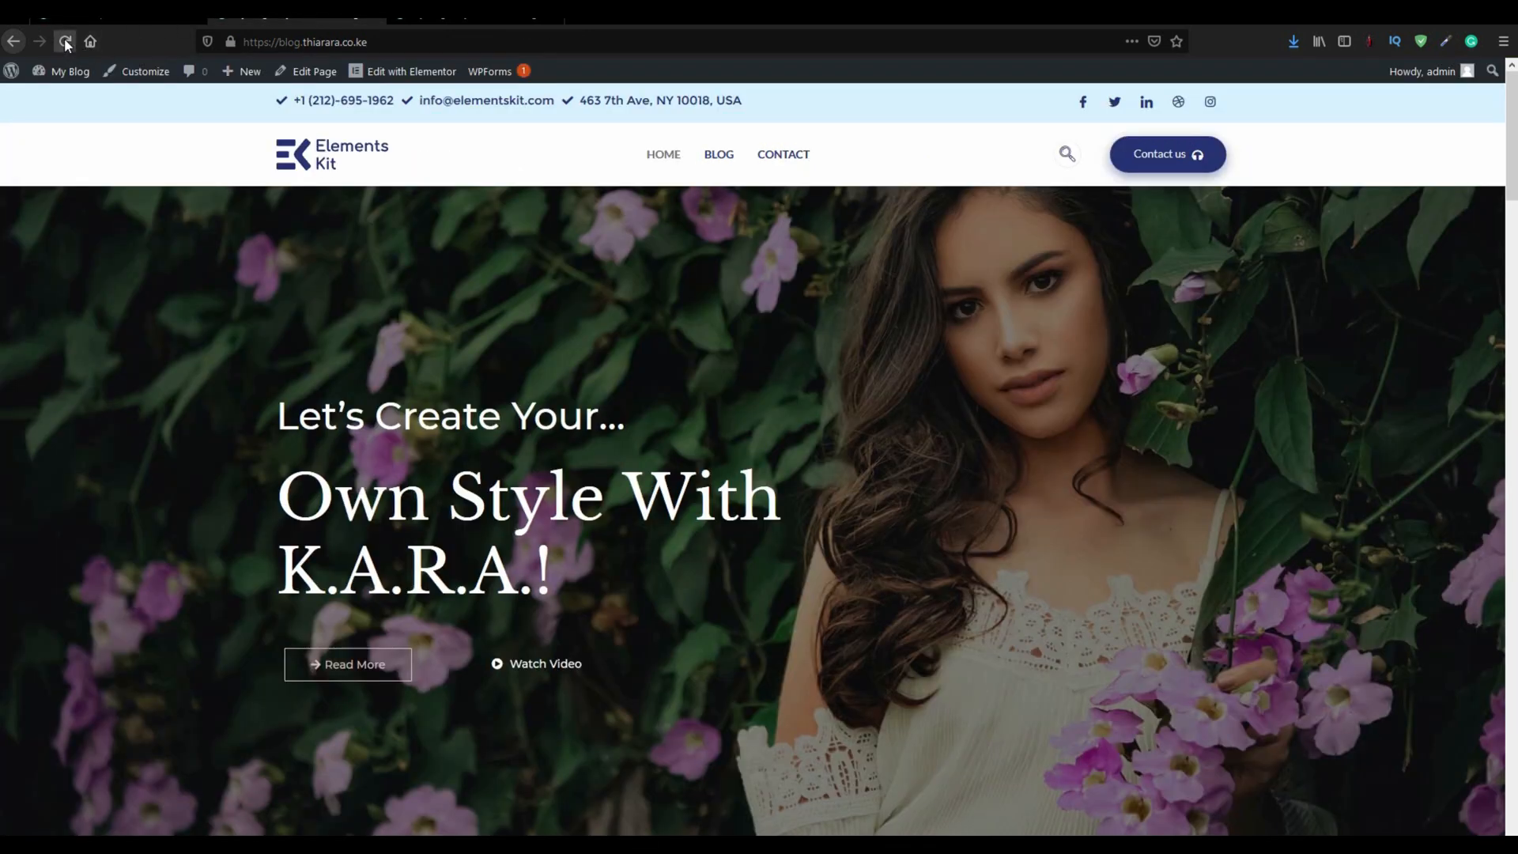
left_click(66, 41)
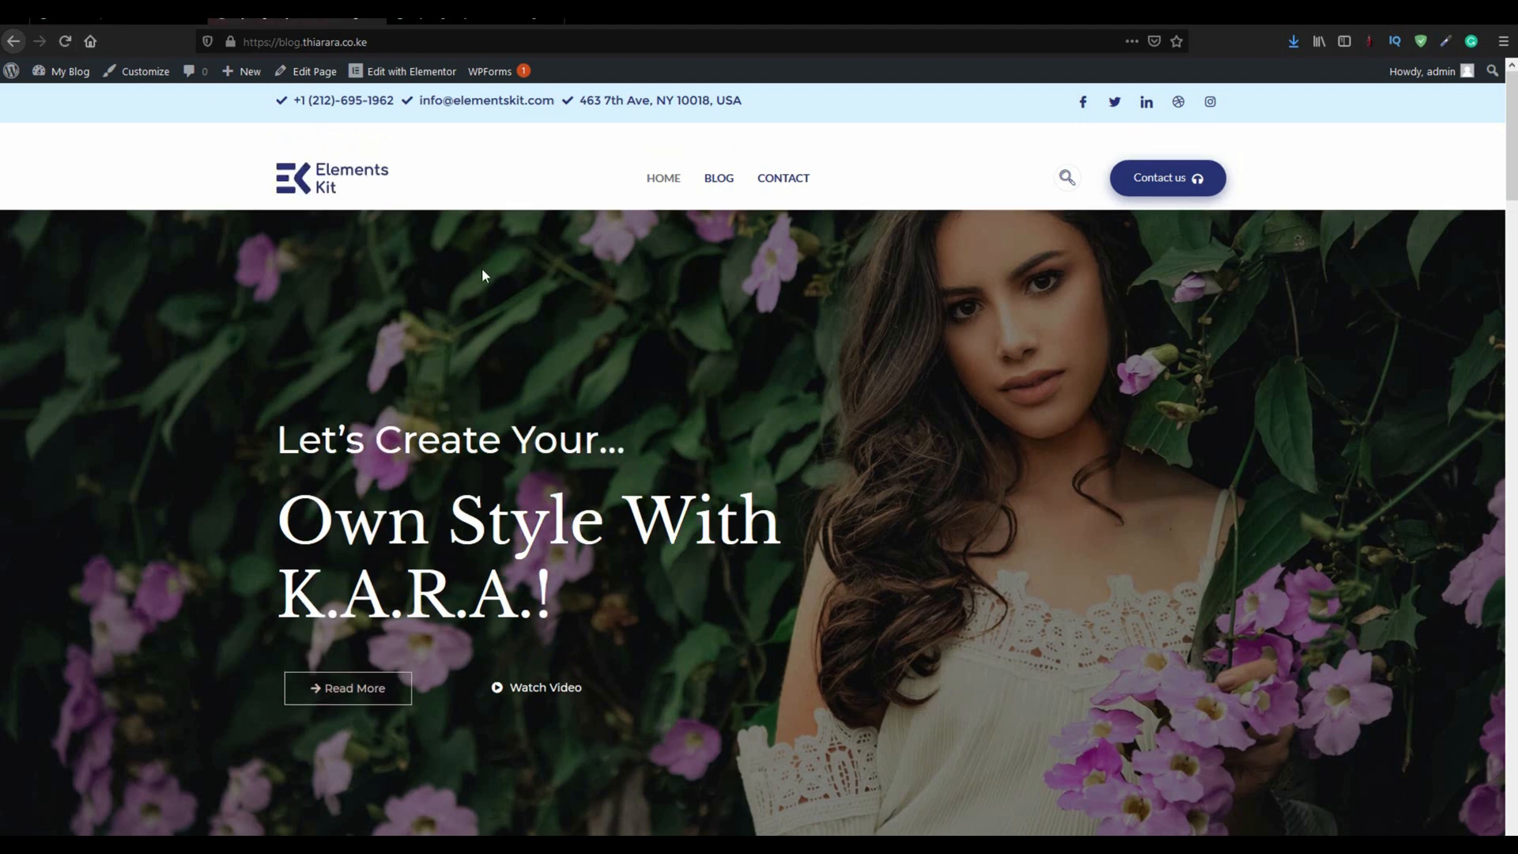
scroll("down", 3)
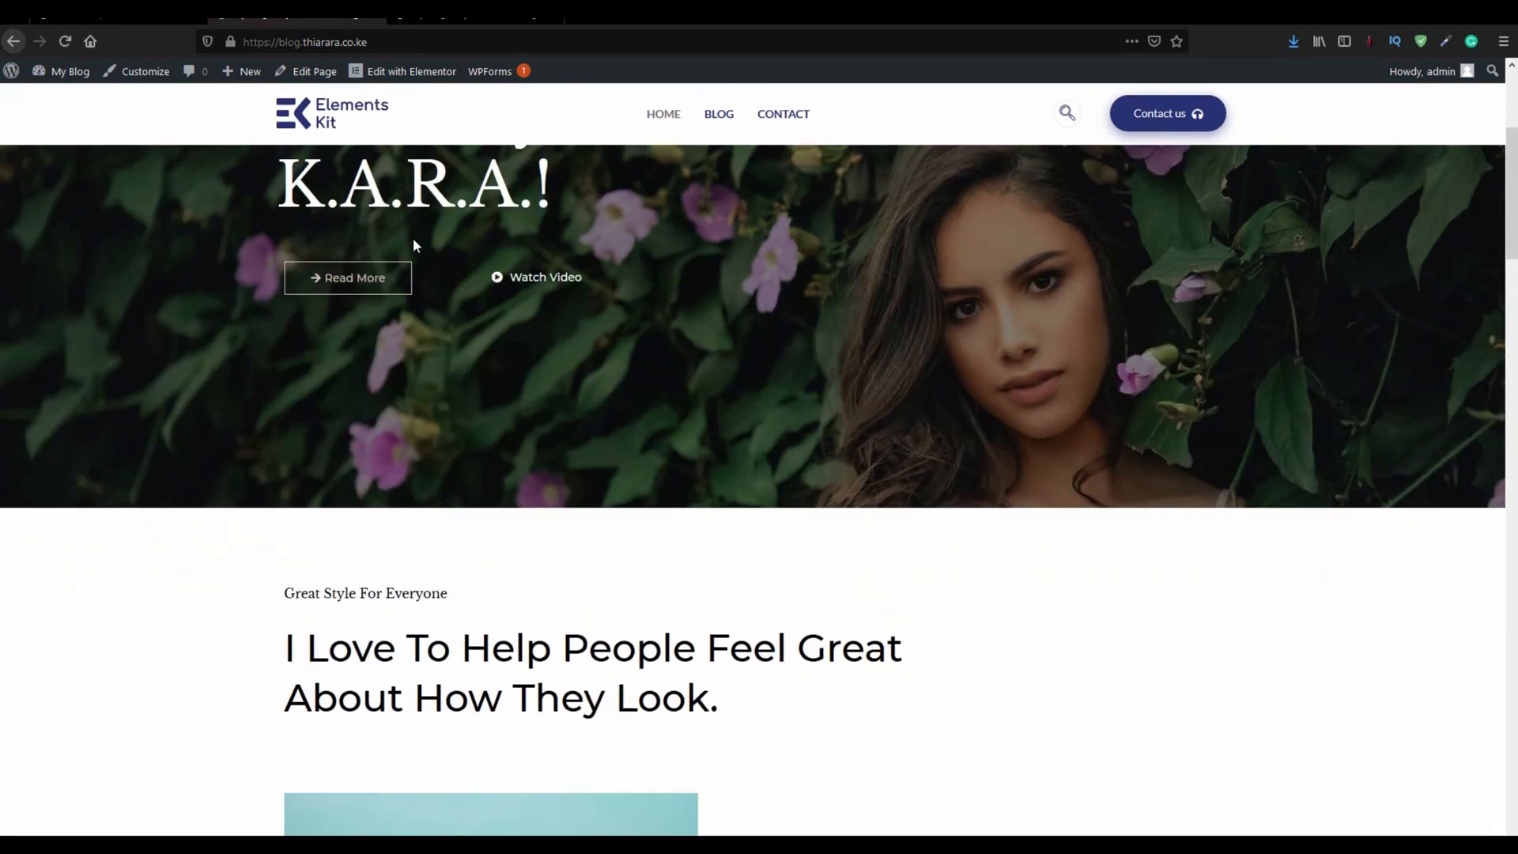
scroll("up", 3)
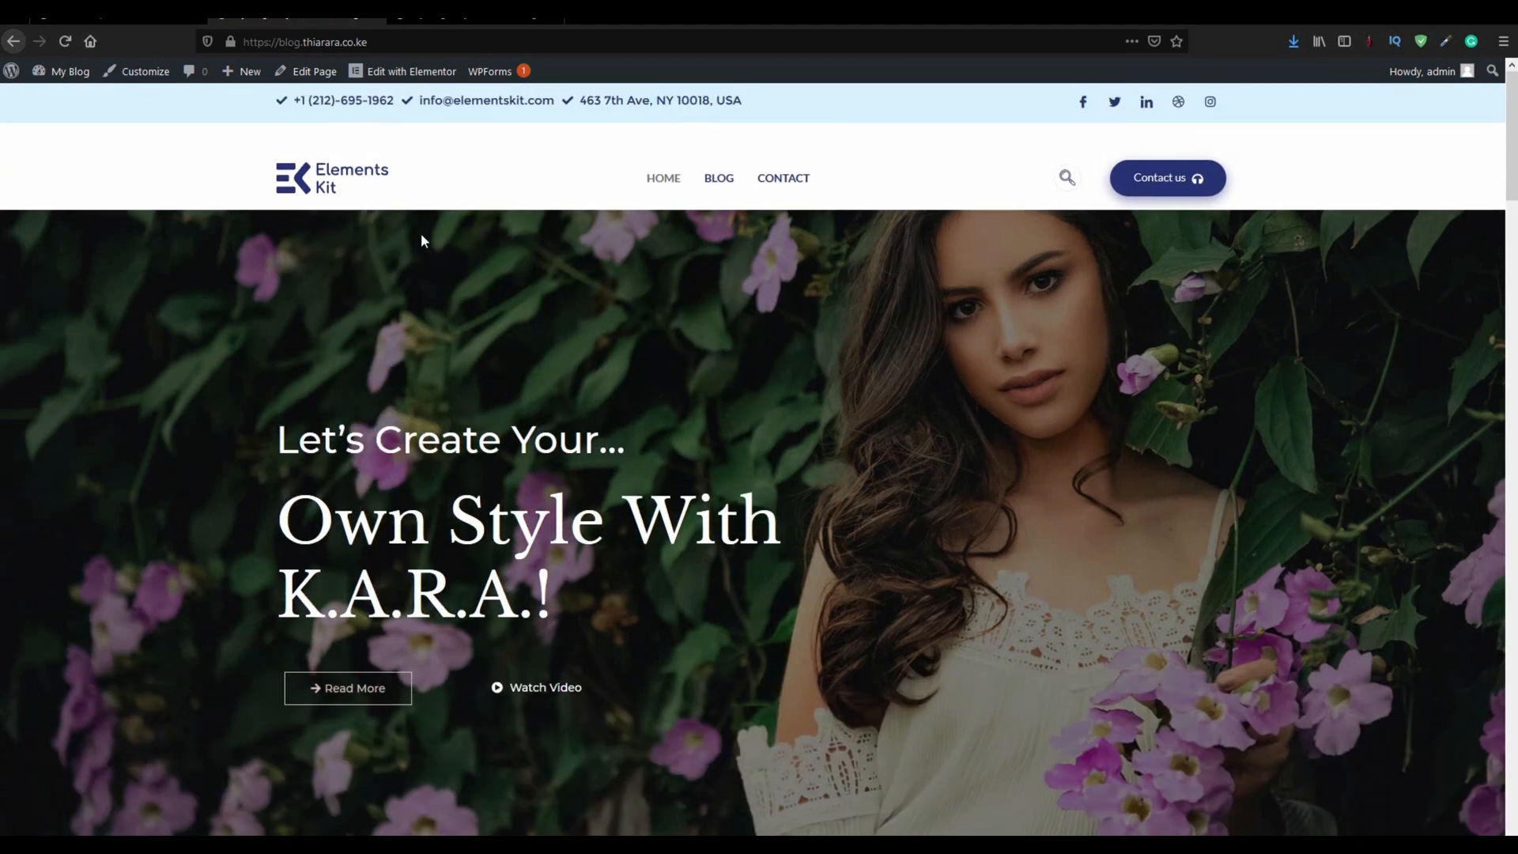
mouse_move(594, 139)
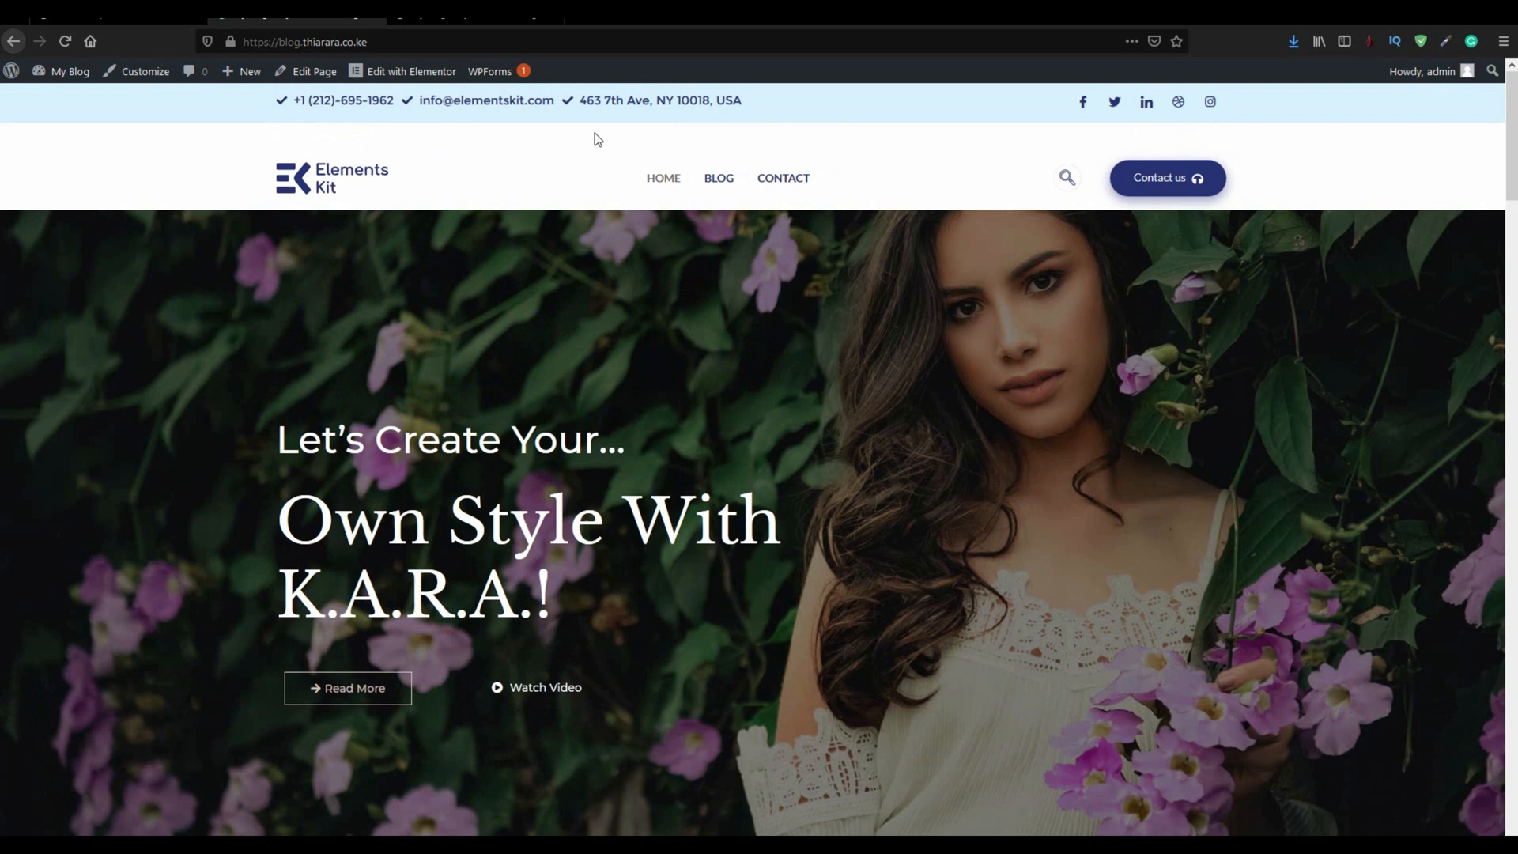
scroll("down", 3)
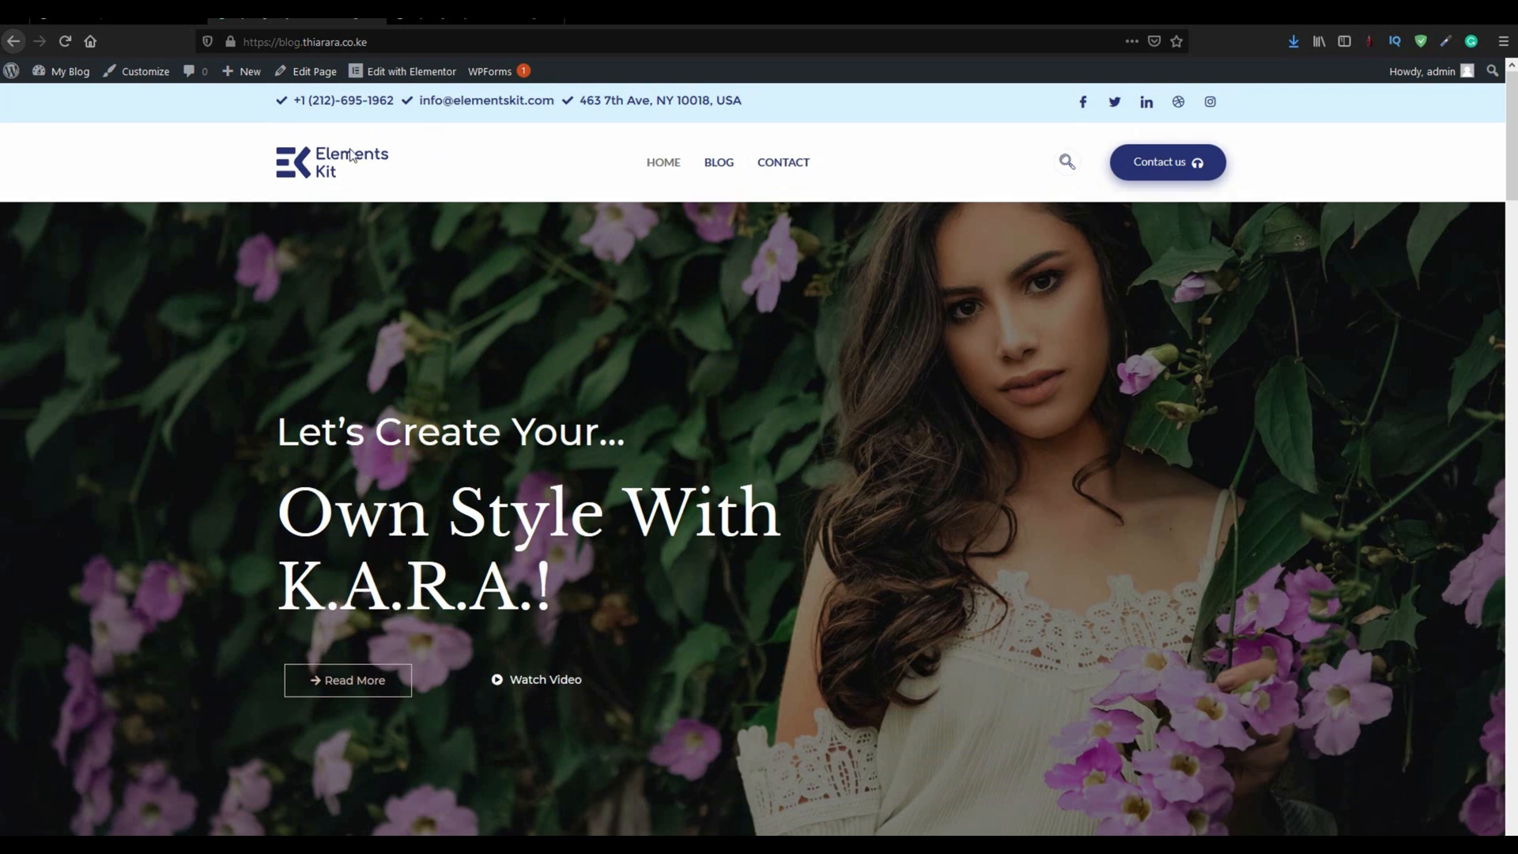
mouse_move(1163, 138)
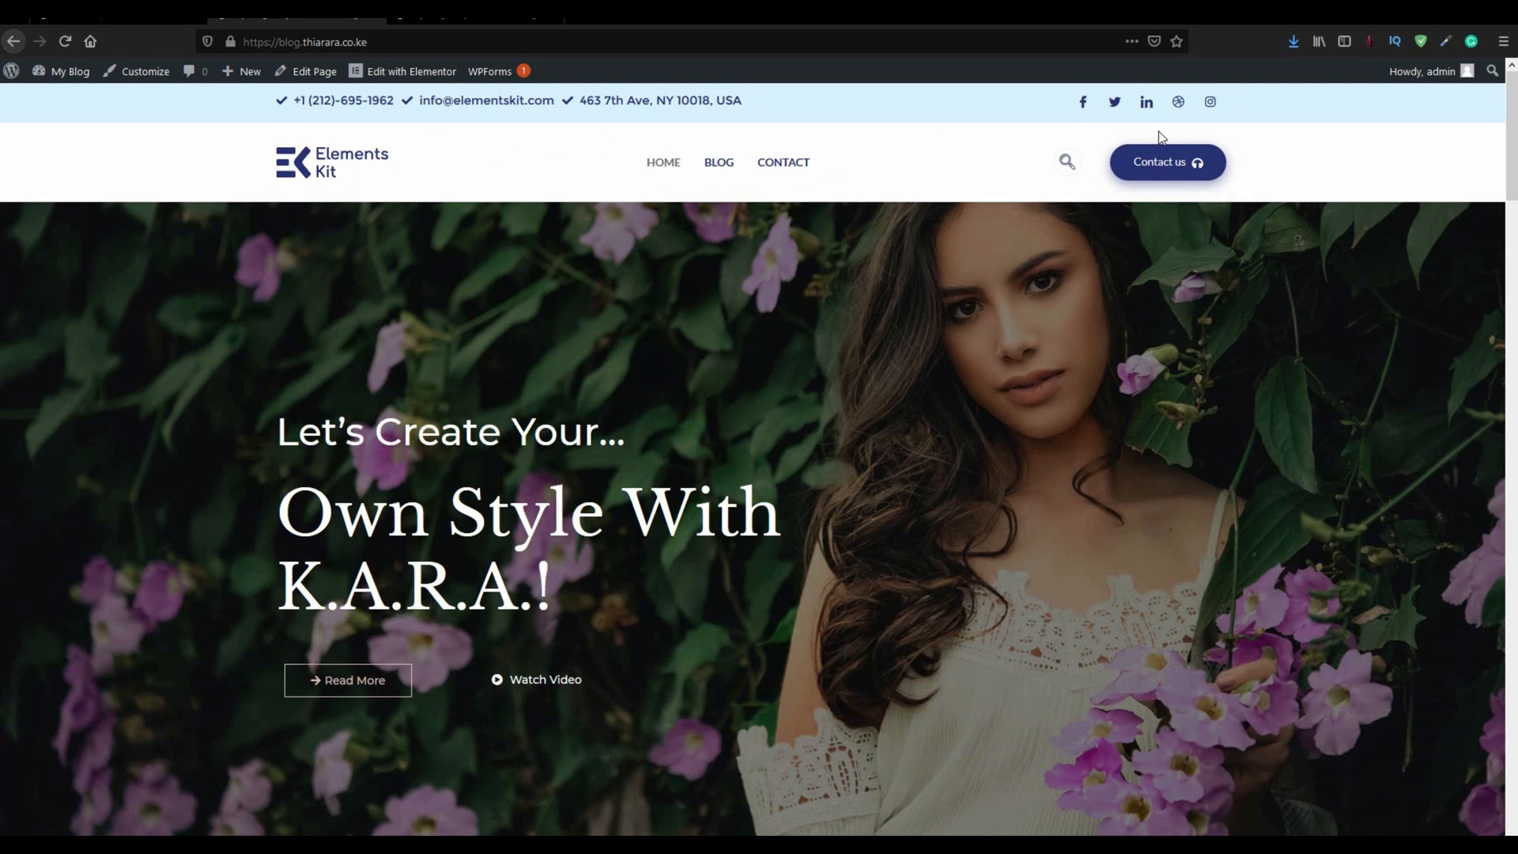
mouse_move(239, 180)
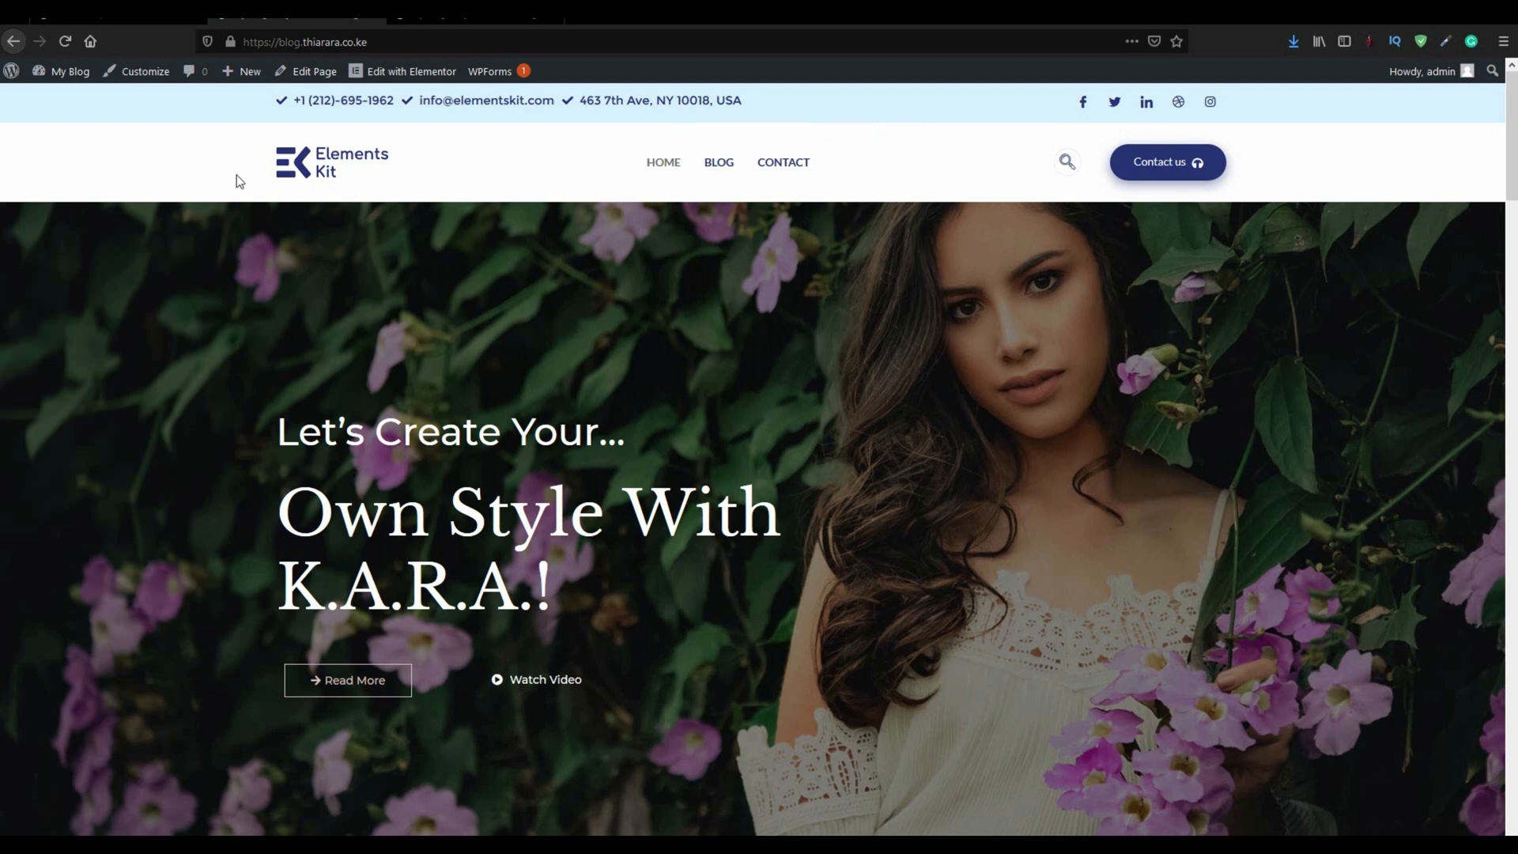
scroll("down", 3)
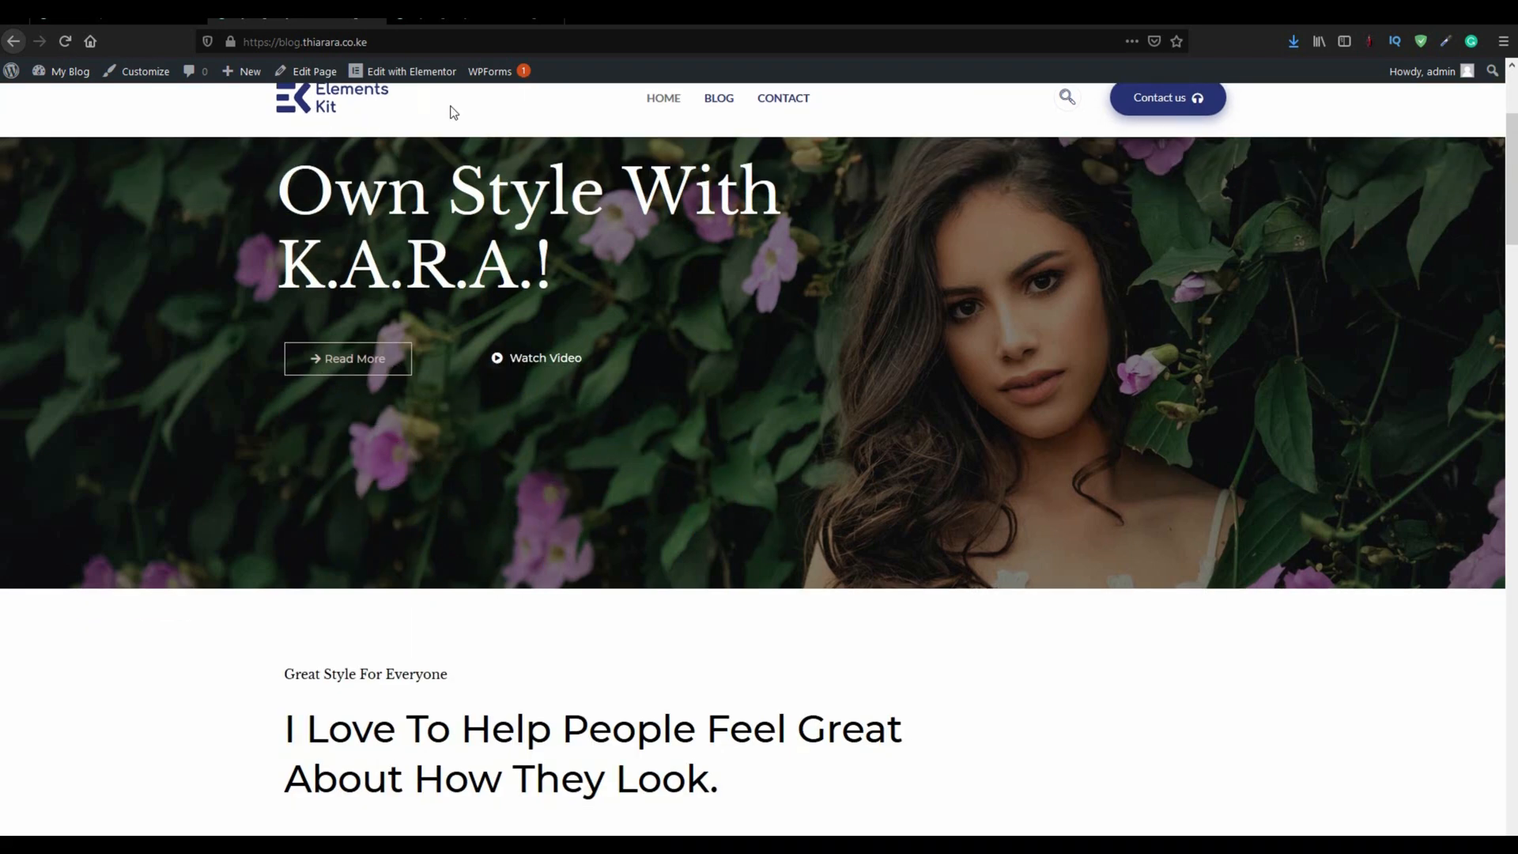
left_click(411, 71)
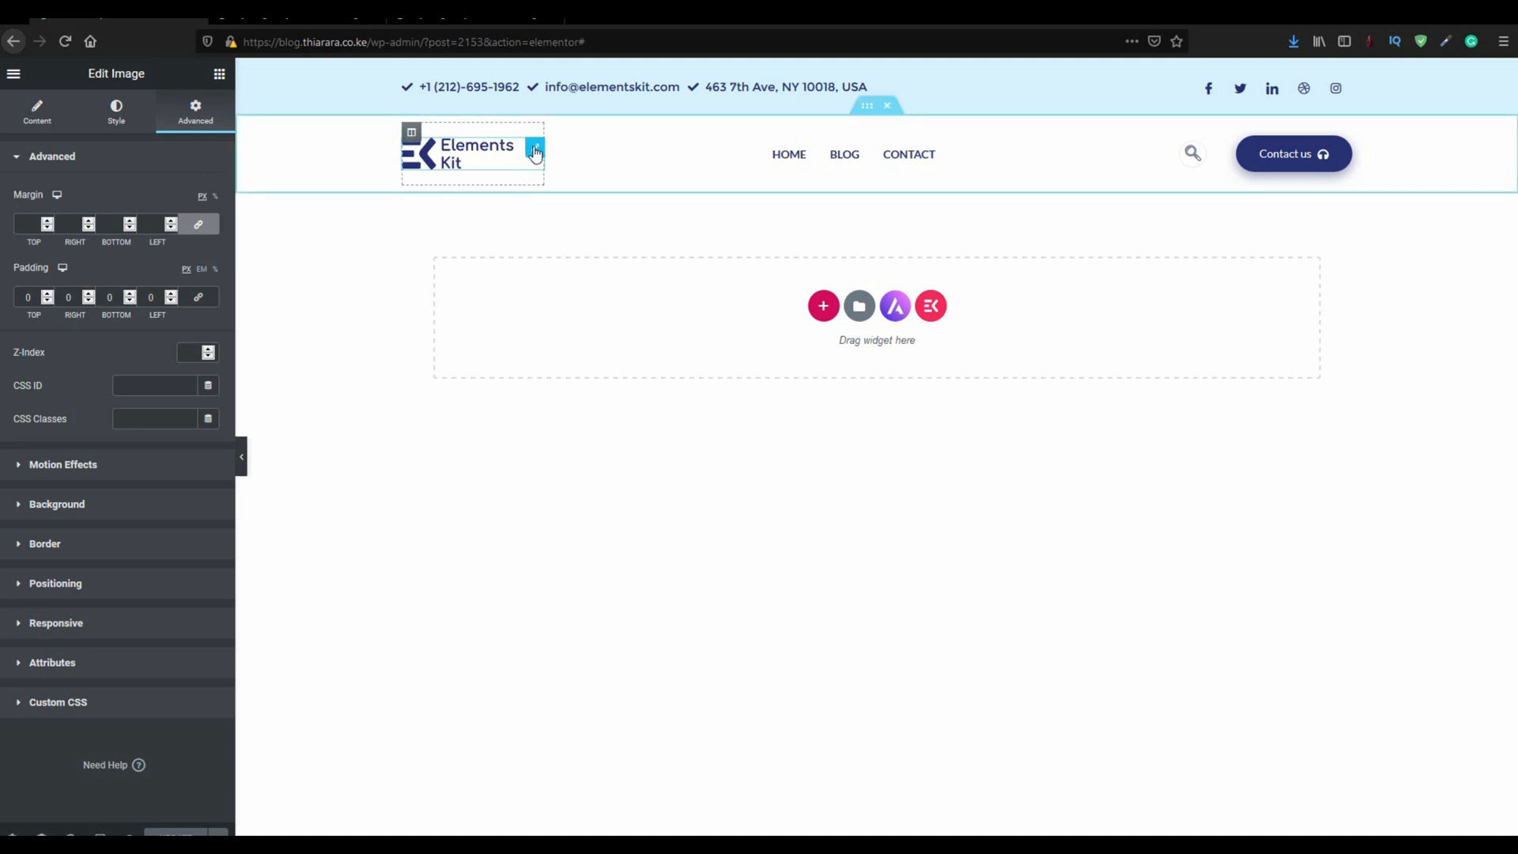
Step: Set 10 px top padding on both the logo image and the Contact us button
right_click(533, 151)
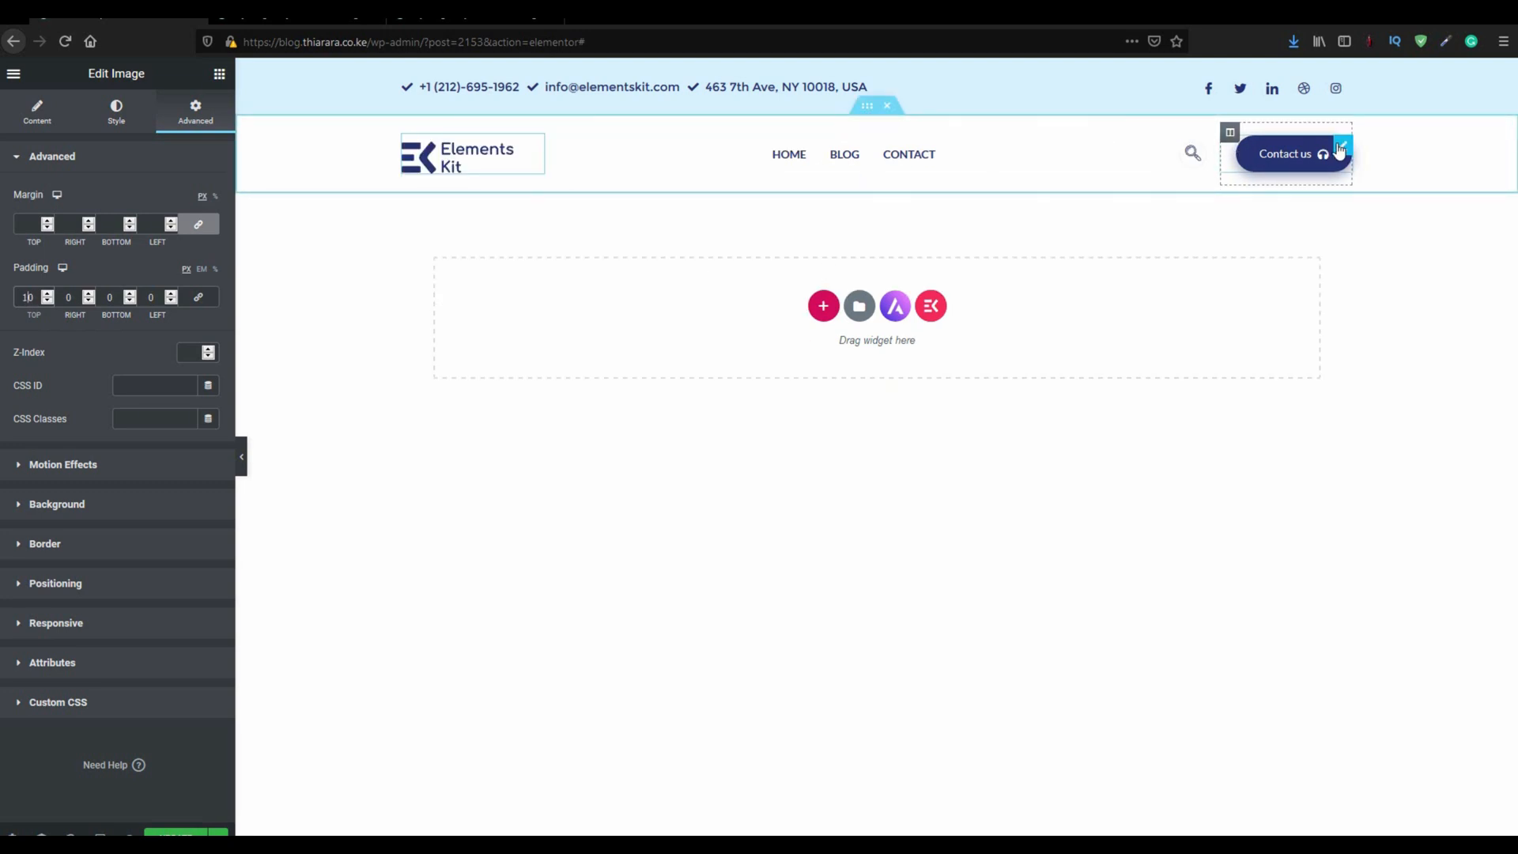
right_click(1292, 153)
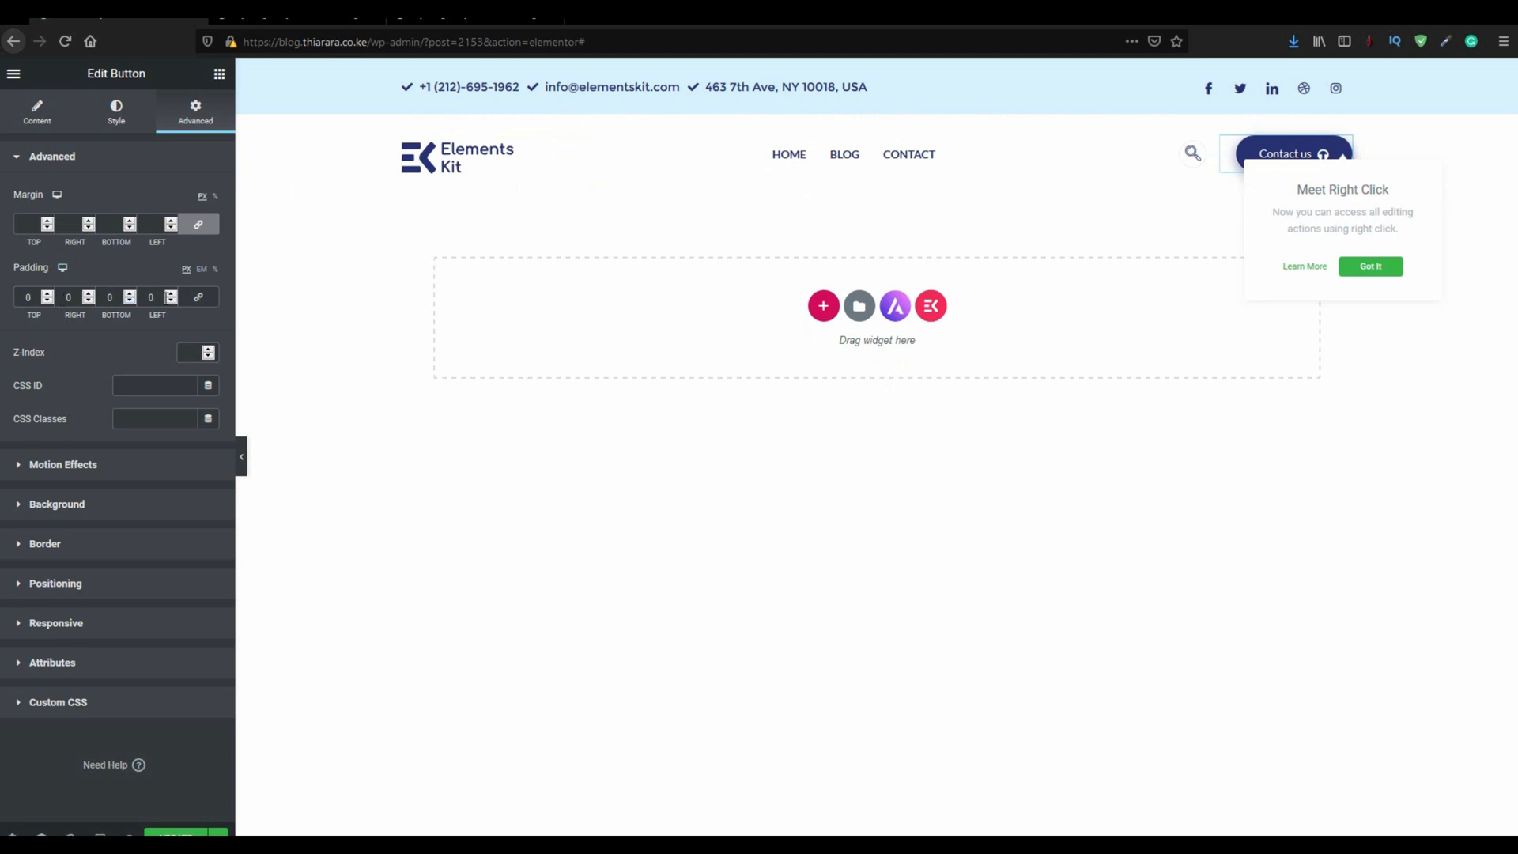
left_click(1369, 266)
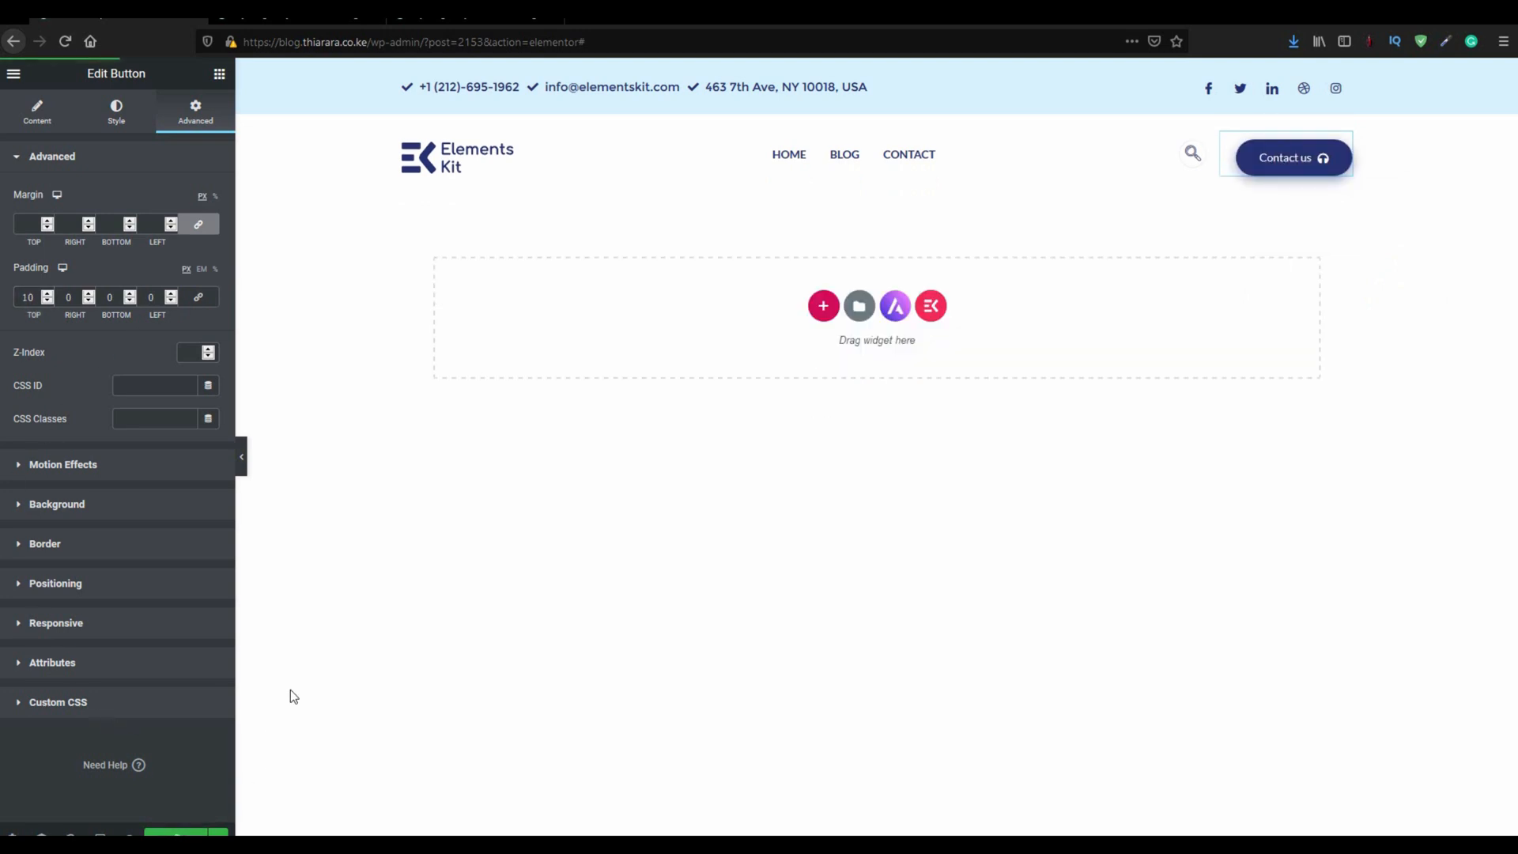
mouse_move(346, 24)
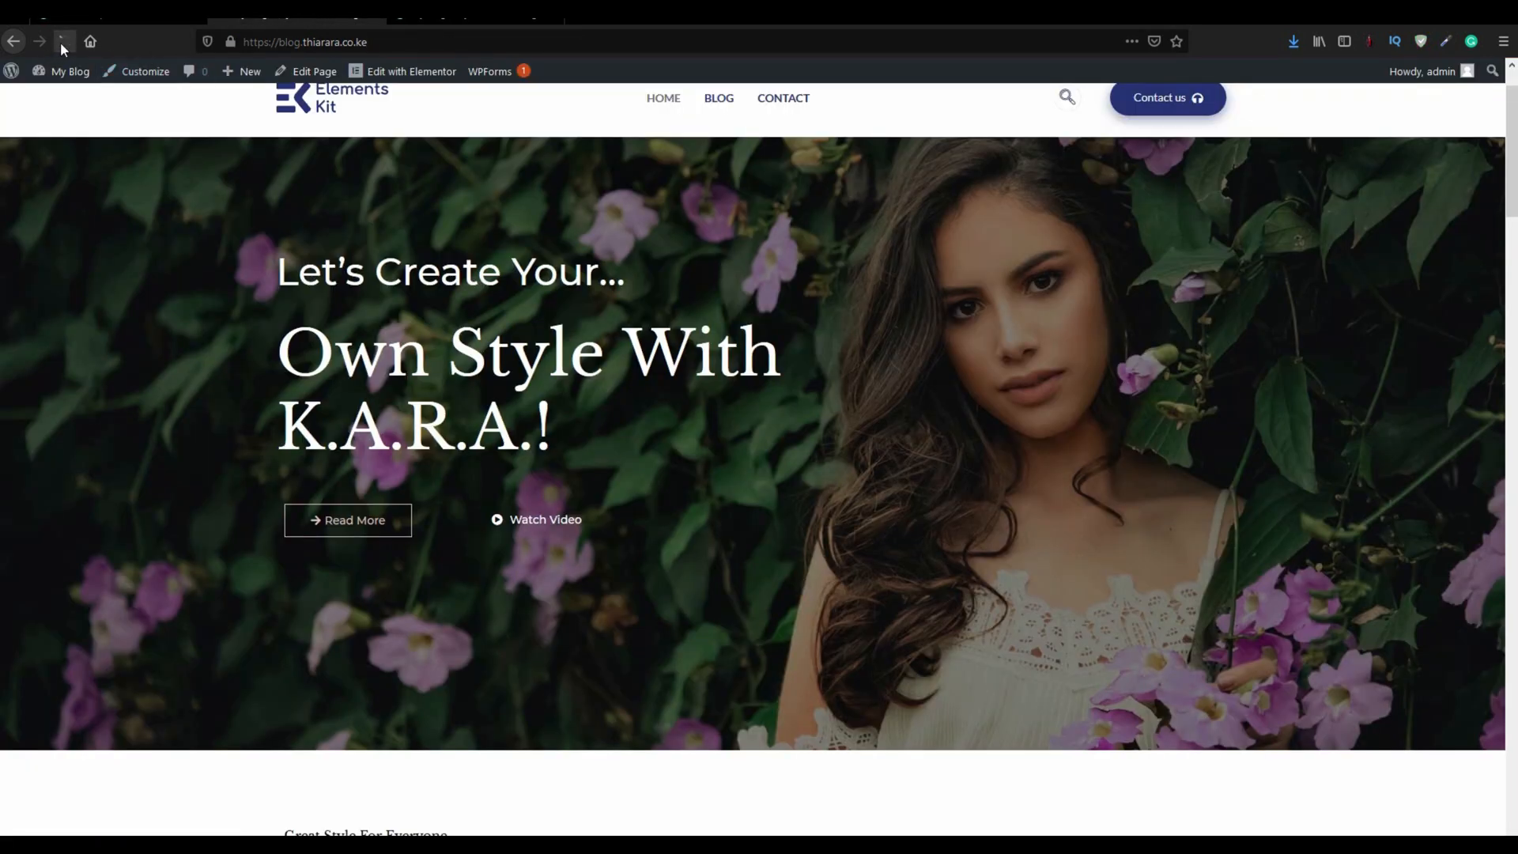
left_click(63, 41)
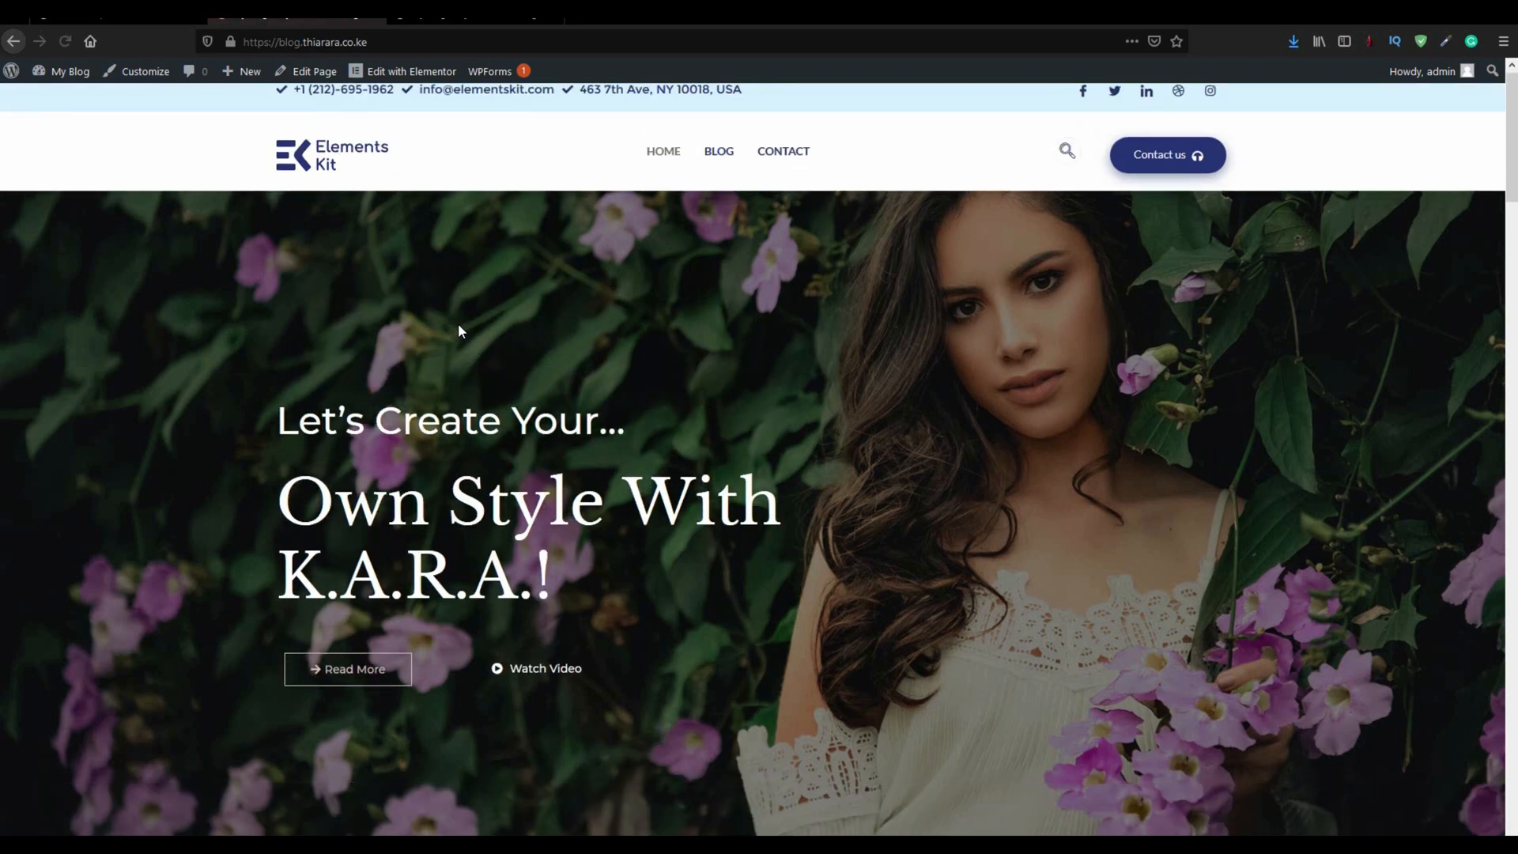
scroll("down", 3)
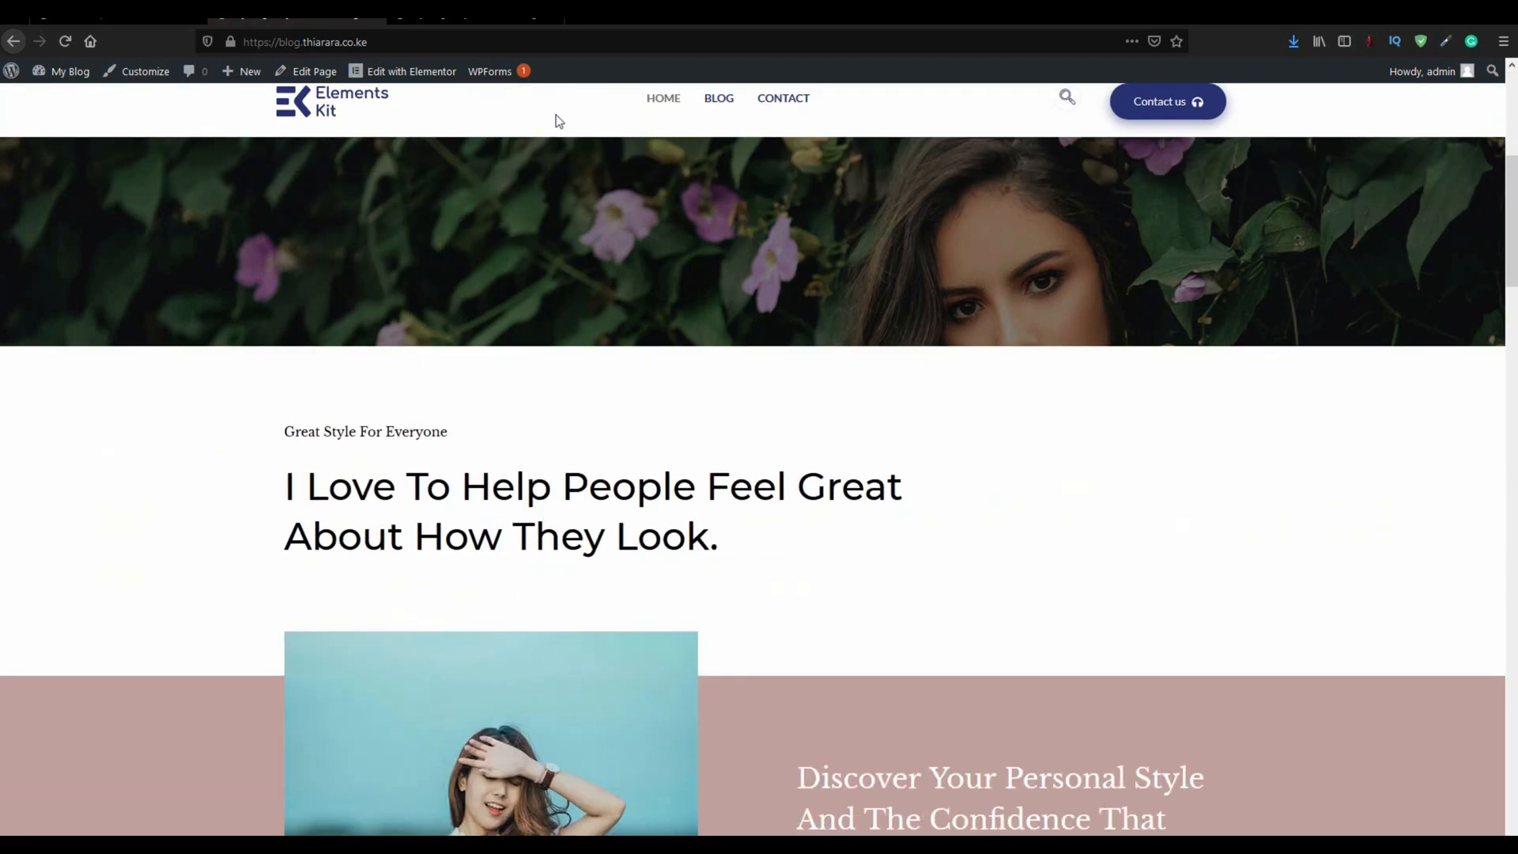
scroll("down", 3)
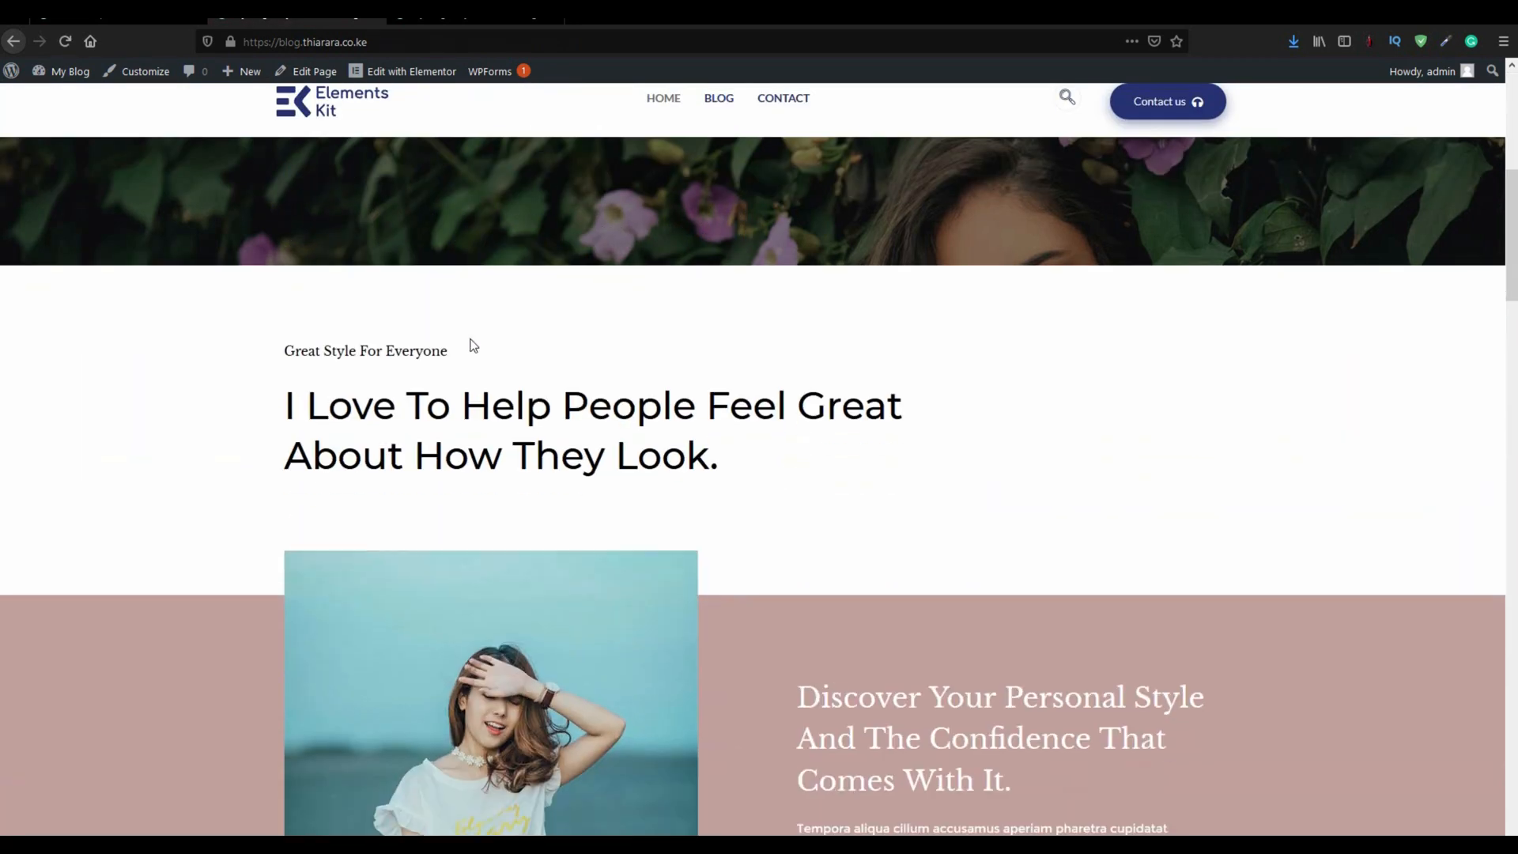
scroll("down", 3)
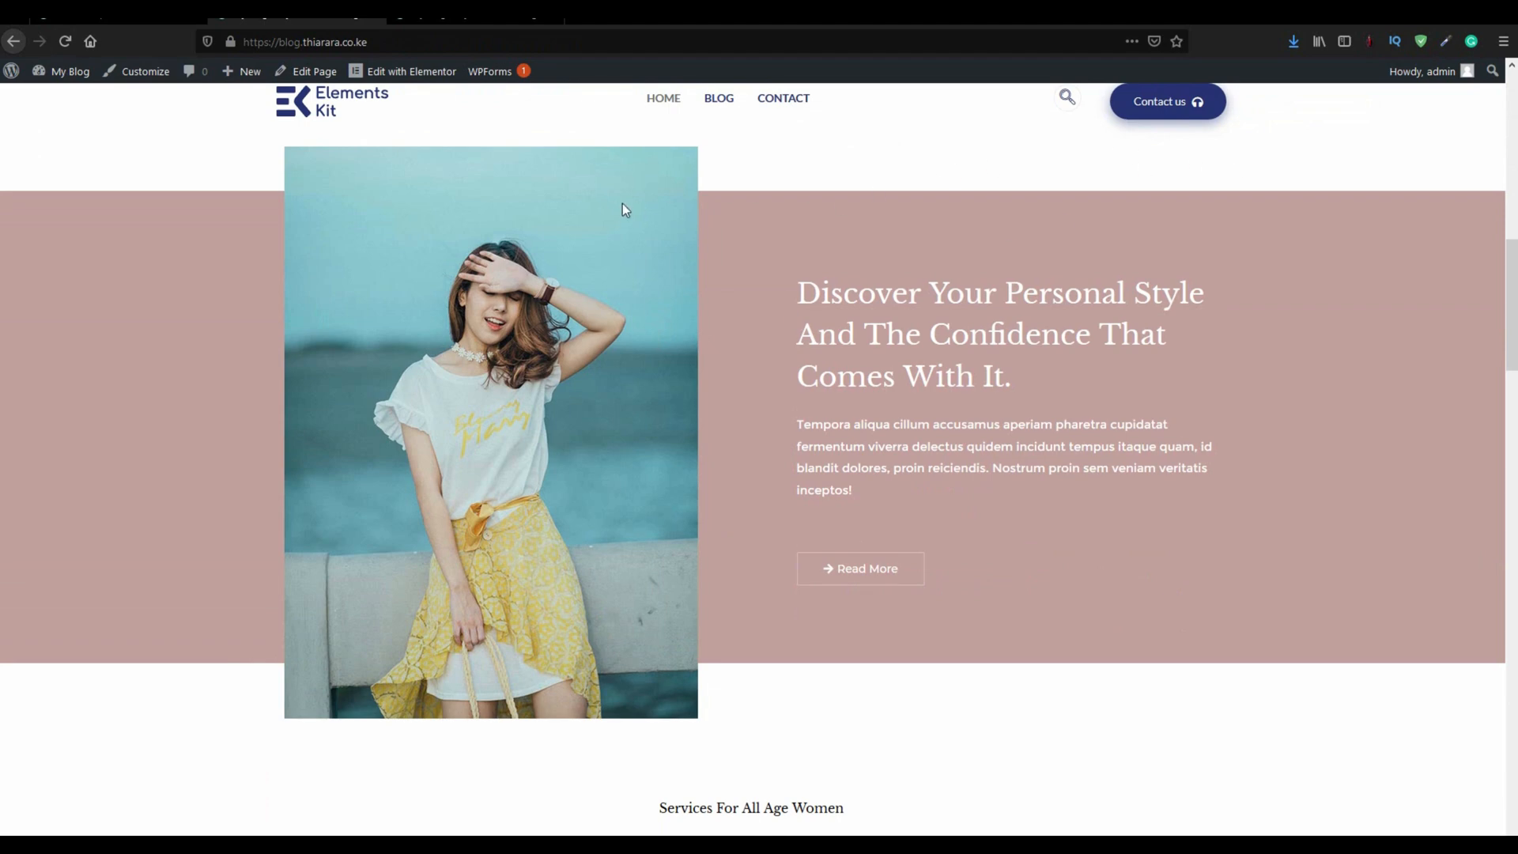